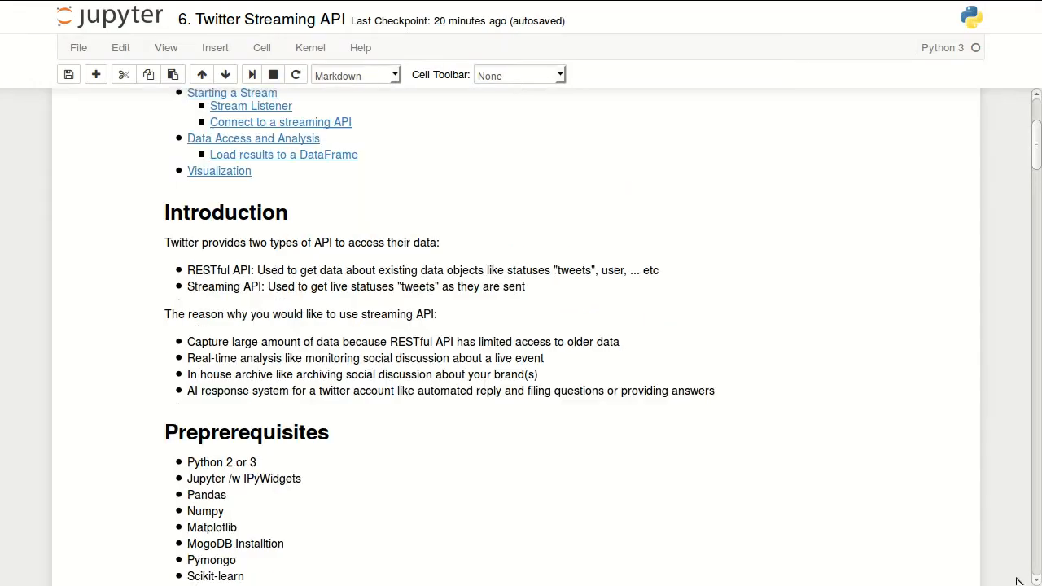
# Scroll through the notebook's introduction and select an early cell for editing.
pyautogui.scroll(3)
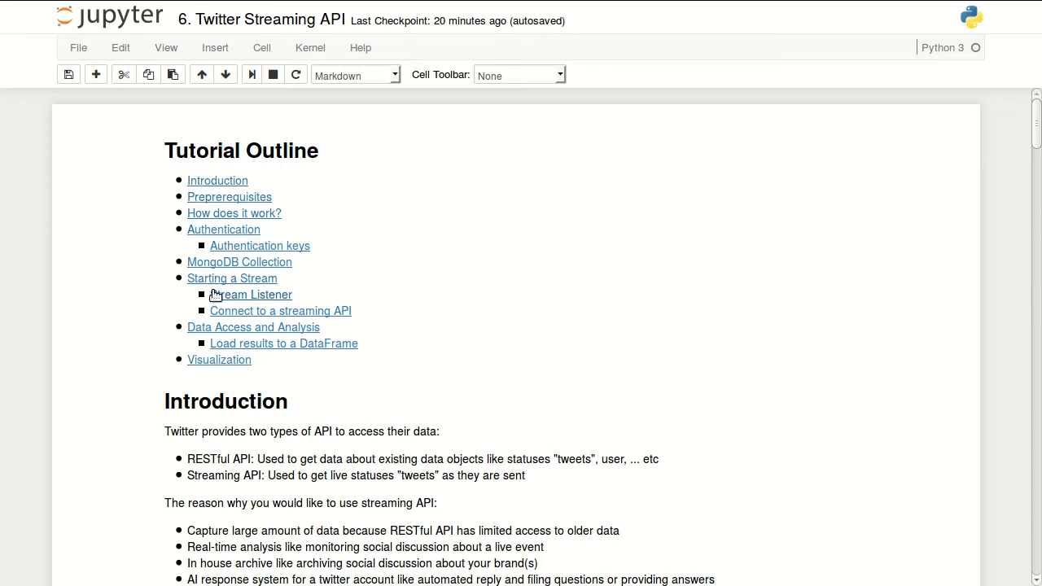
pyautogui.moveTo(225, 383)
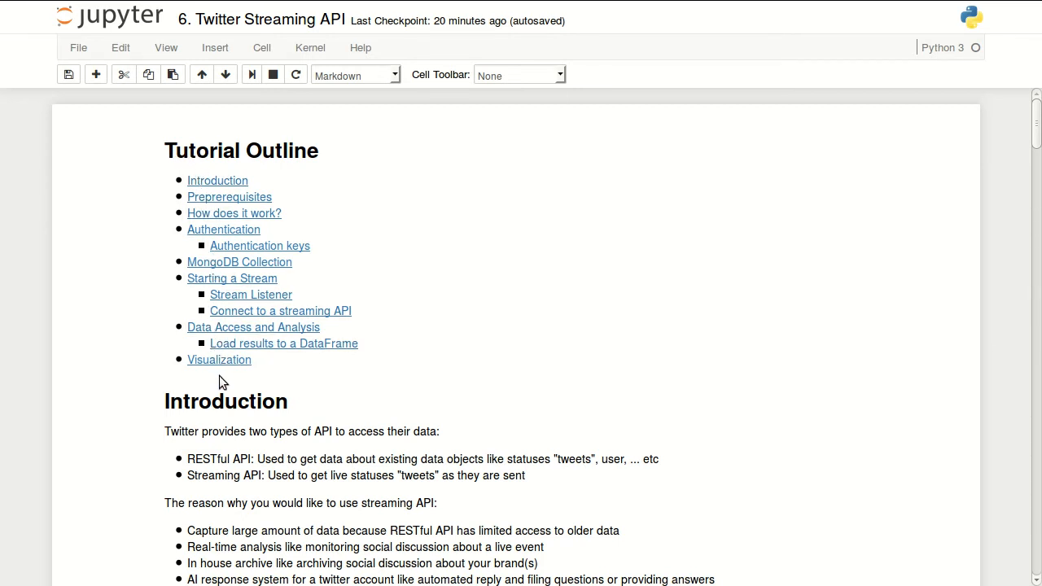
pyautogui.moveTo(866, 293)
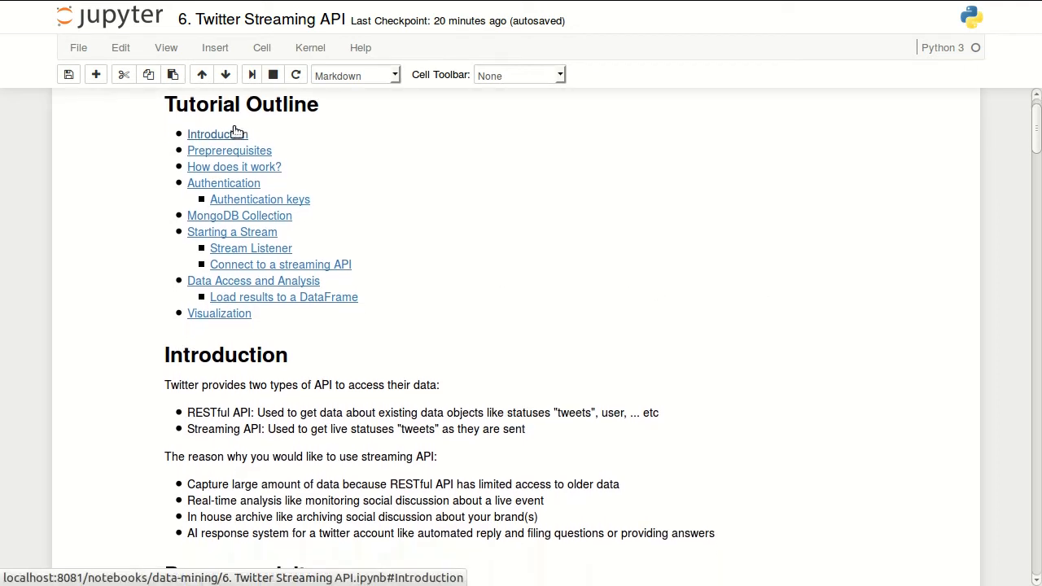
pyautogui.moveTo(240, 214)
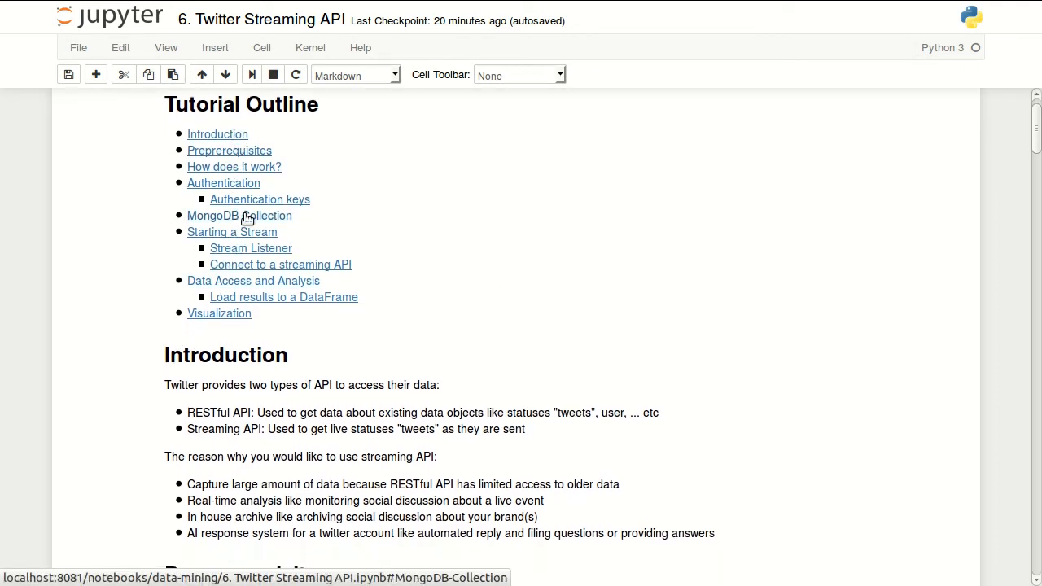
pyautogui.scroll(-3)
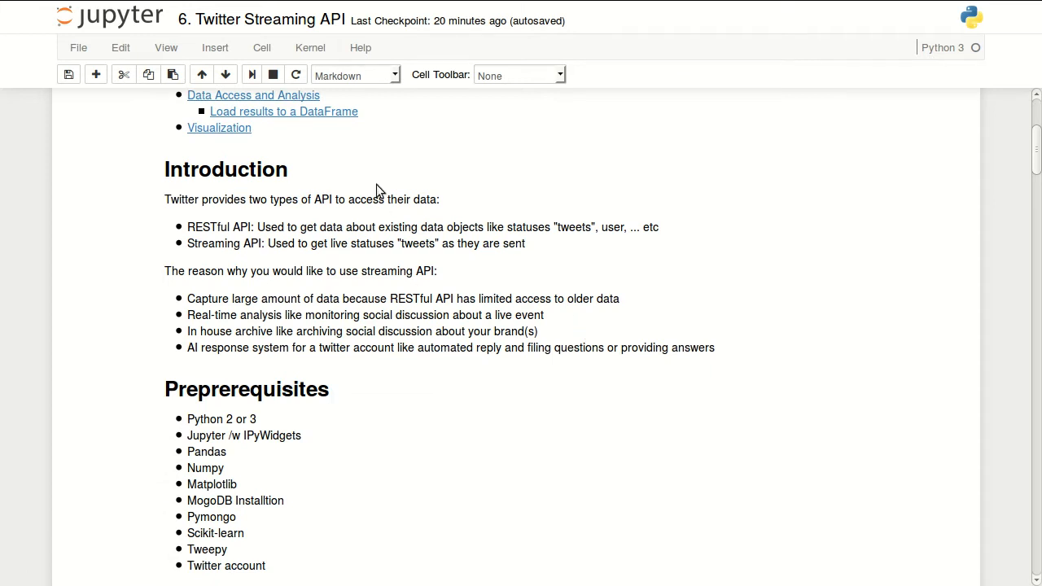
pyautogui.moveTo(771, 334)
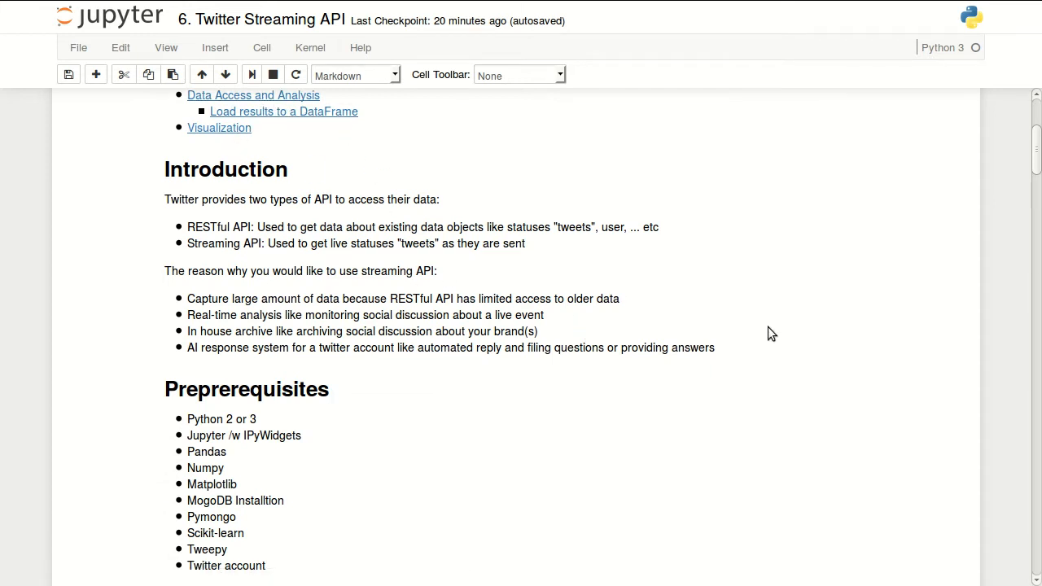
pyautogui.scroll(-3)
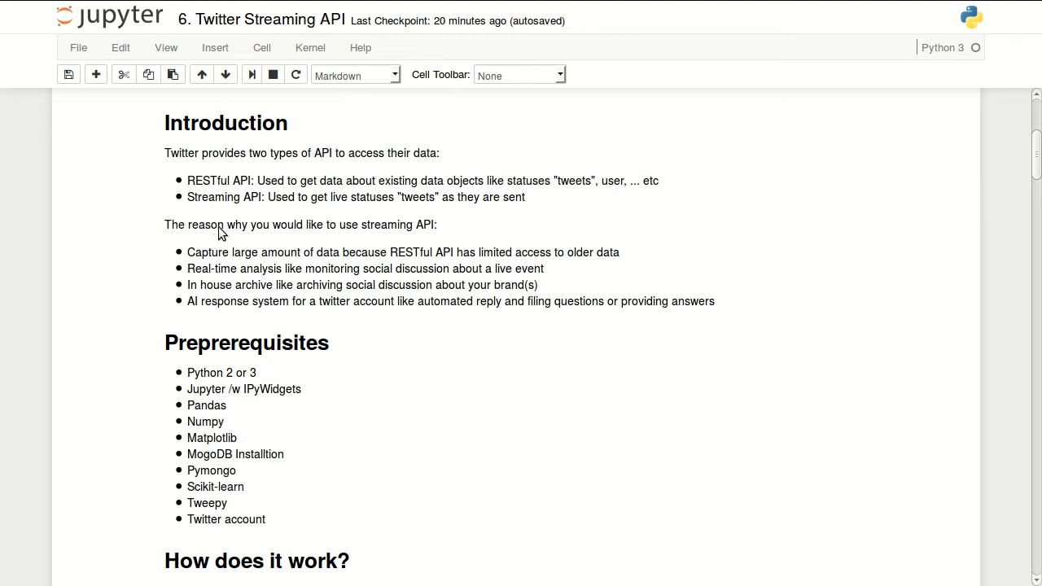
pyautogui.moveTo(196, 179)
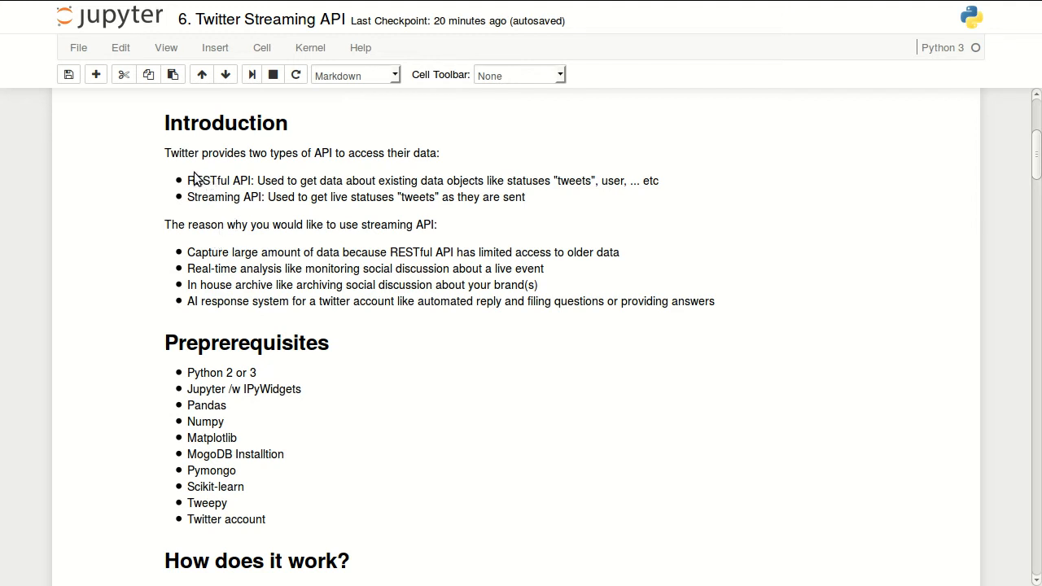
pyautogui.moveTo(201, 197)
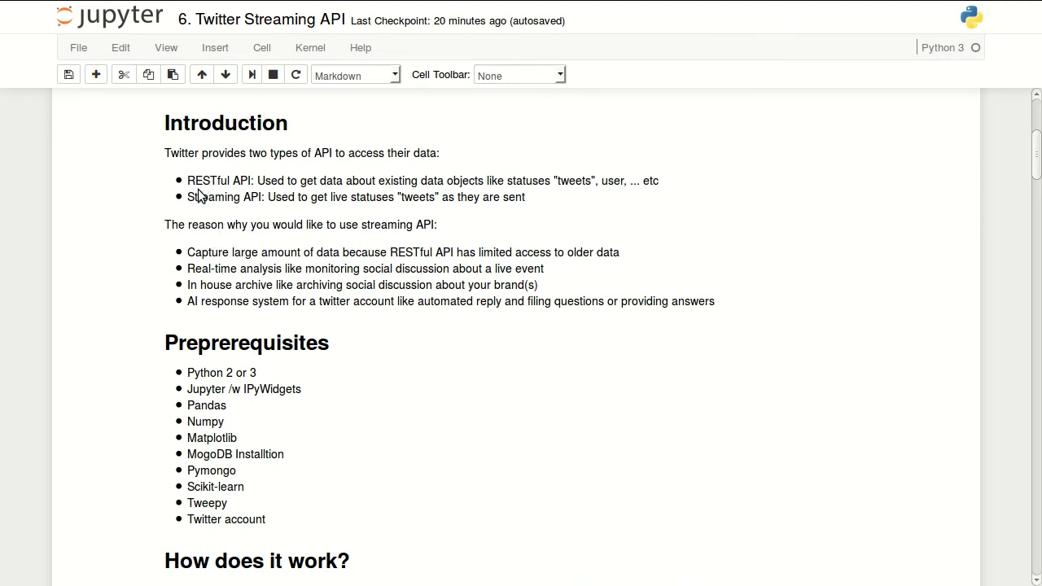
pyautogui.moveTo(231, 194)
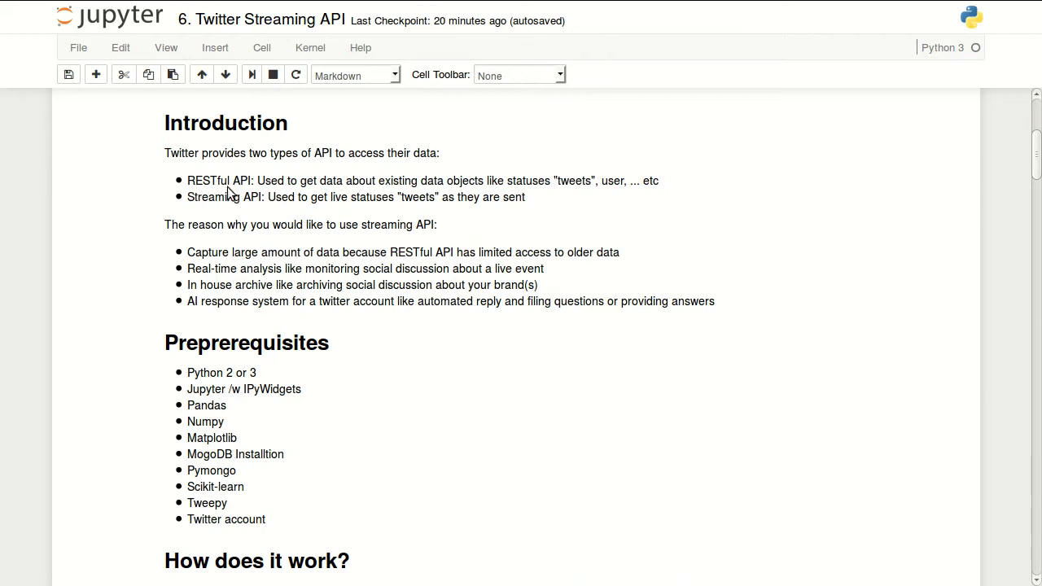
pyautogui.moveTo(462, 198)
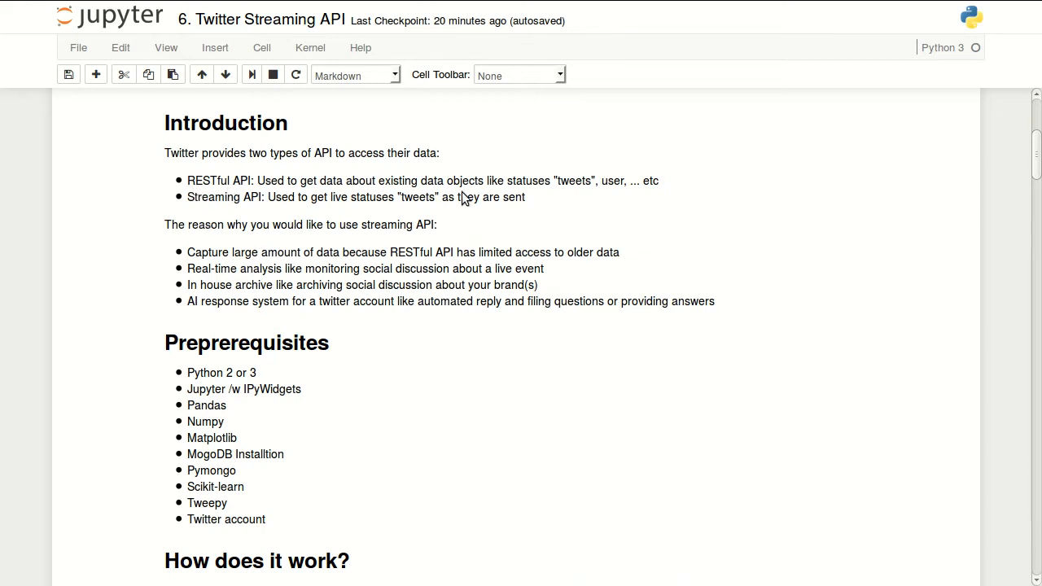
pyautogui.moveTo(490, 198)
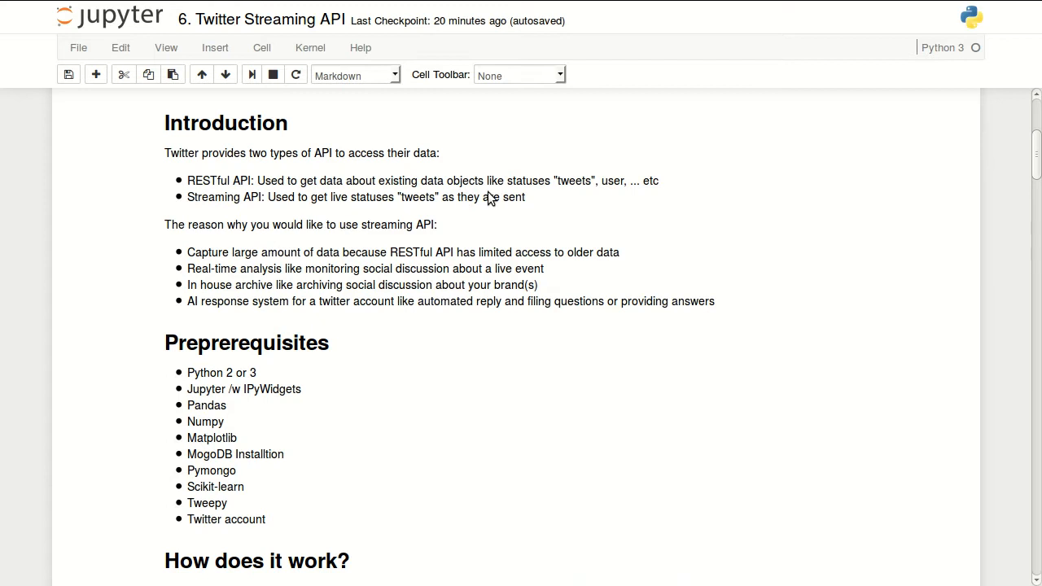
pyautogui.moveTo(566, 212)
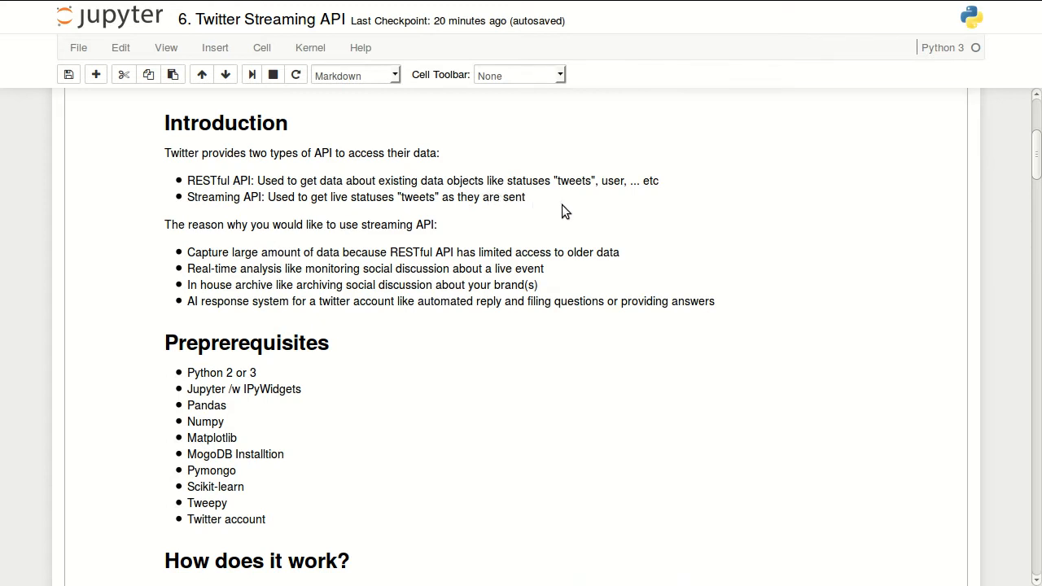
pyautogui.moveTo(566, 228)
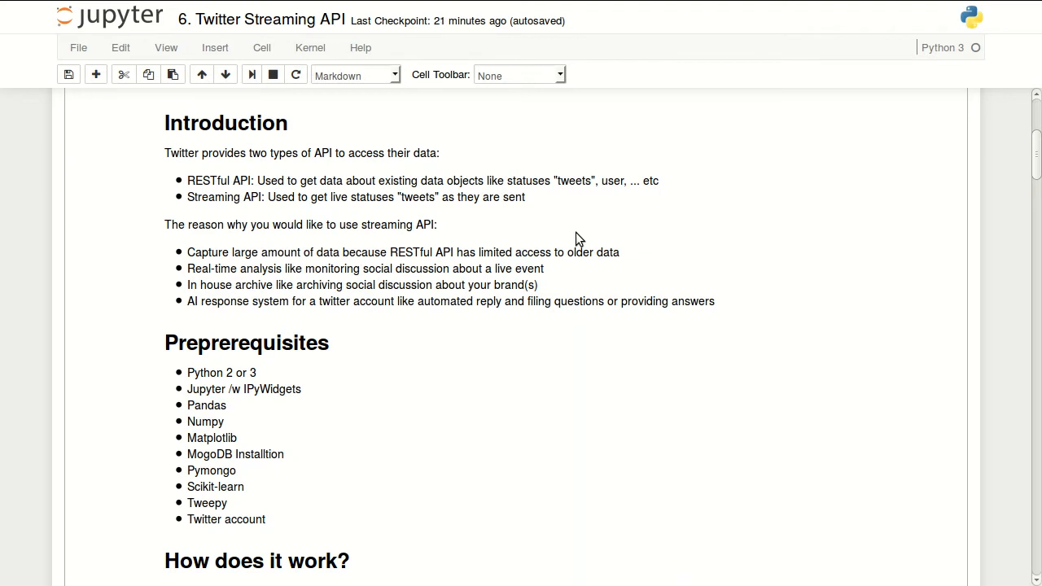
pyautogui.moveTo(538, 225)
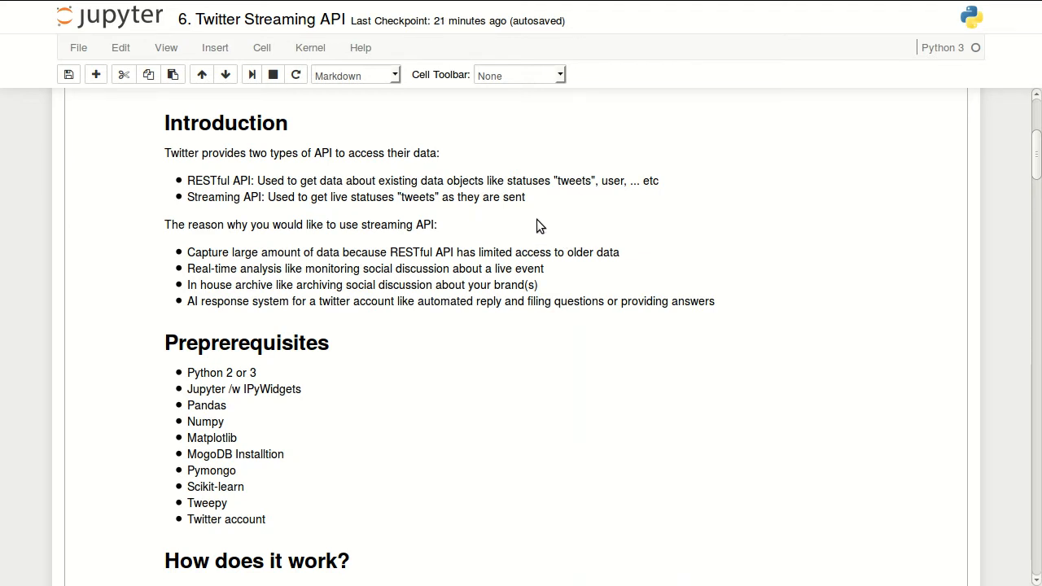
pyautogui.moveTo(909, 234)
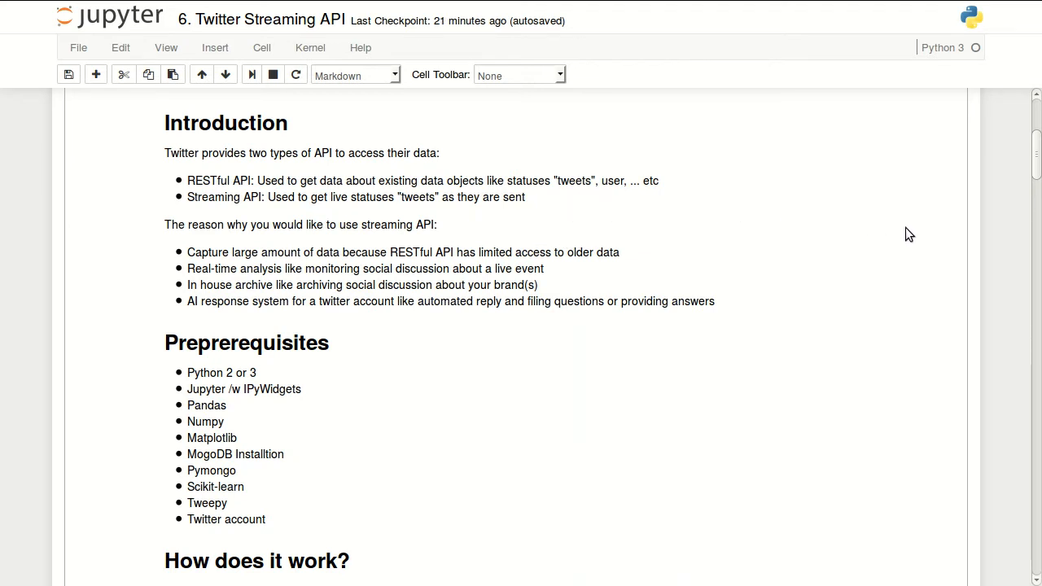
pyautogui.moveTo(720, 241)
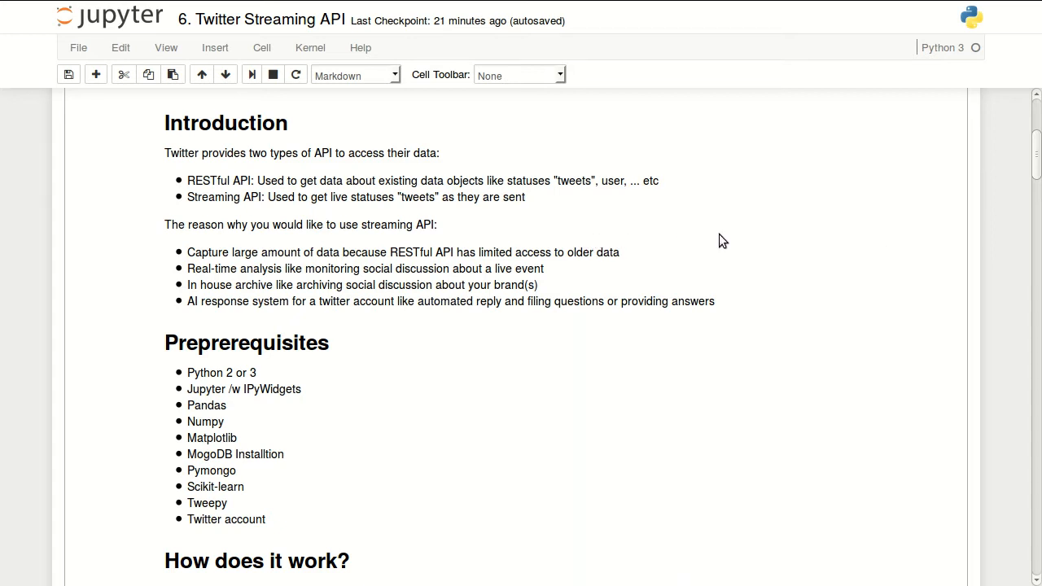
pyautogui.scroll(-3)
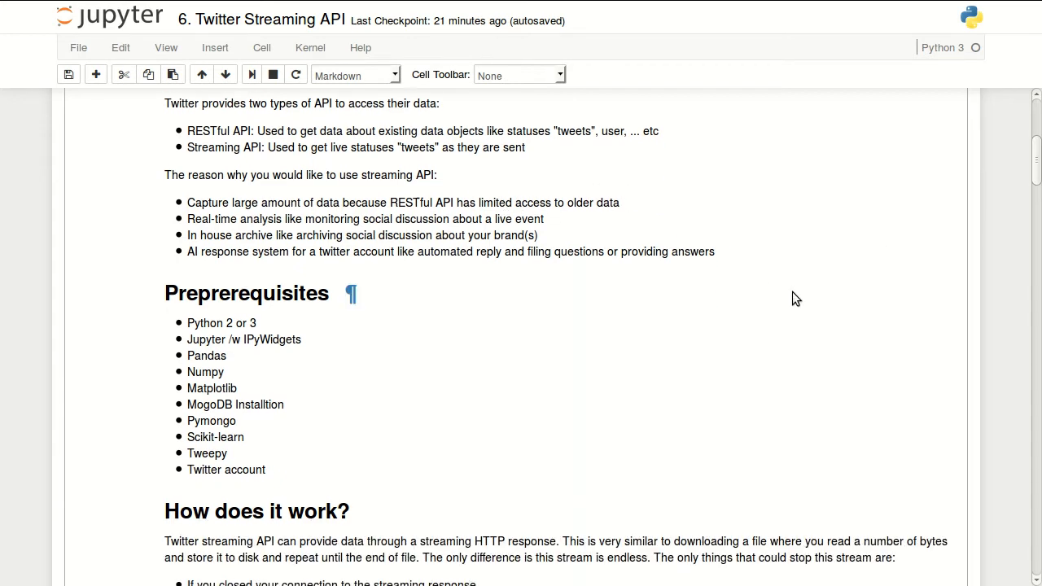
pyautogui.scroll(-3)
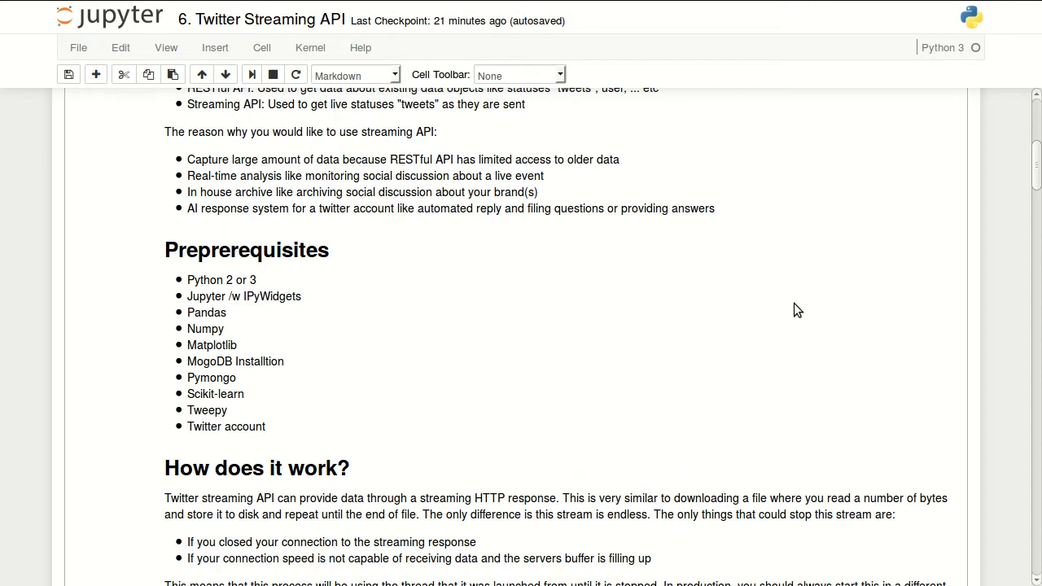
pyautogui.moveTo(804, 306)
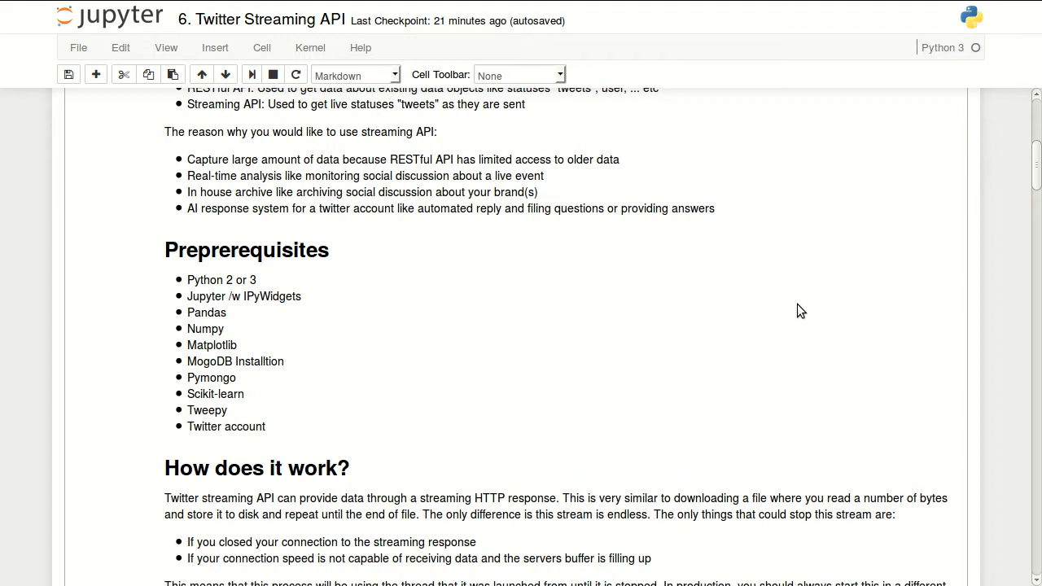
pyautogui.moveTo(726, 312)
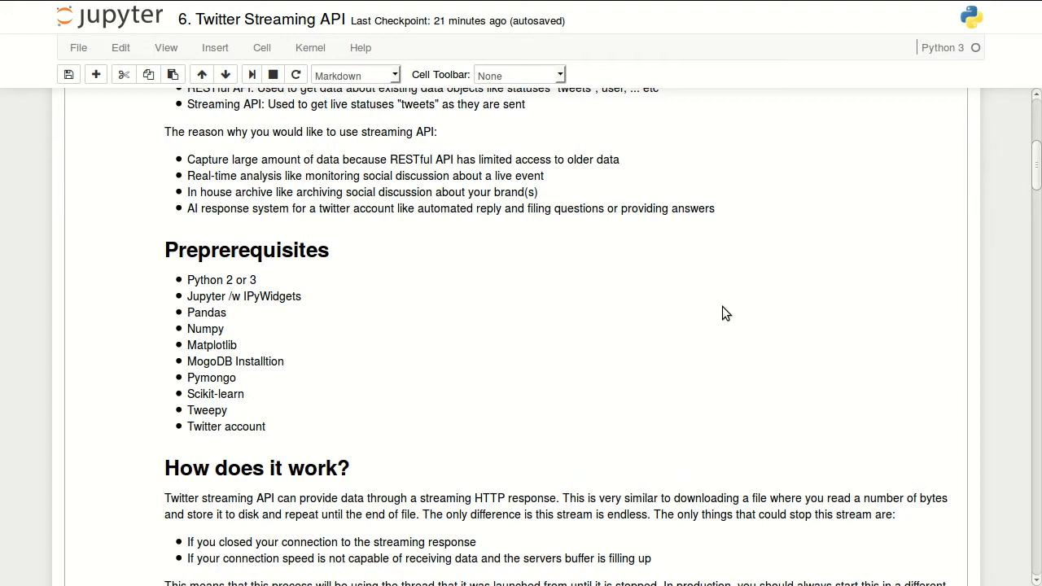
pyautogui.moveTo(661, 331)
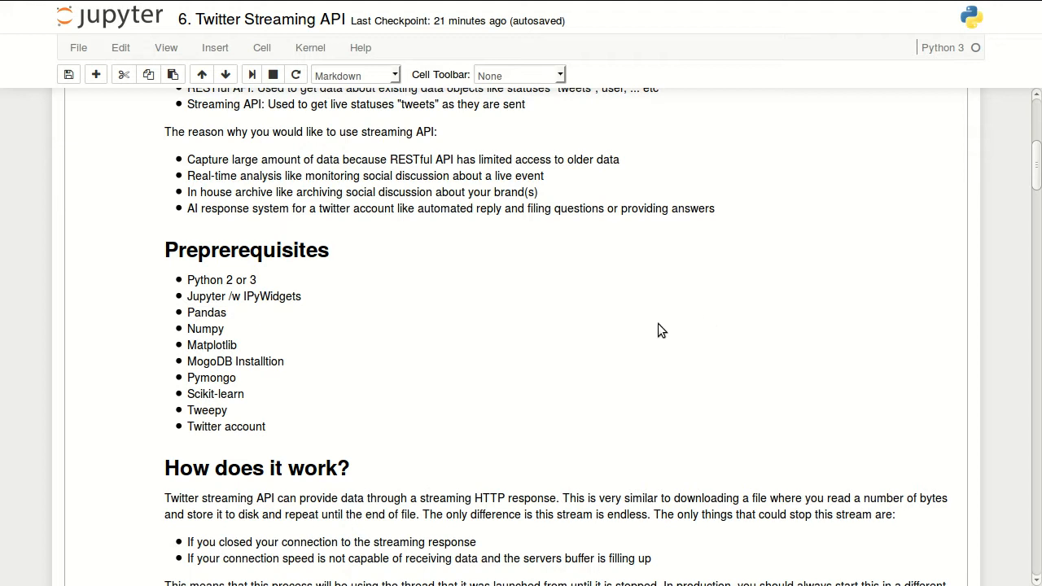
pyautogui.moveTo(651, 345)
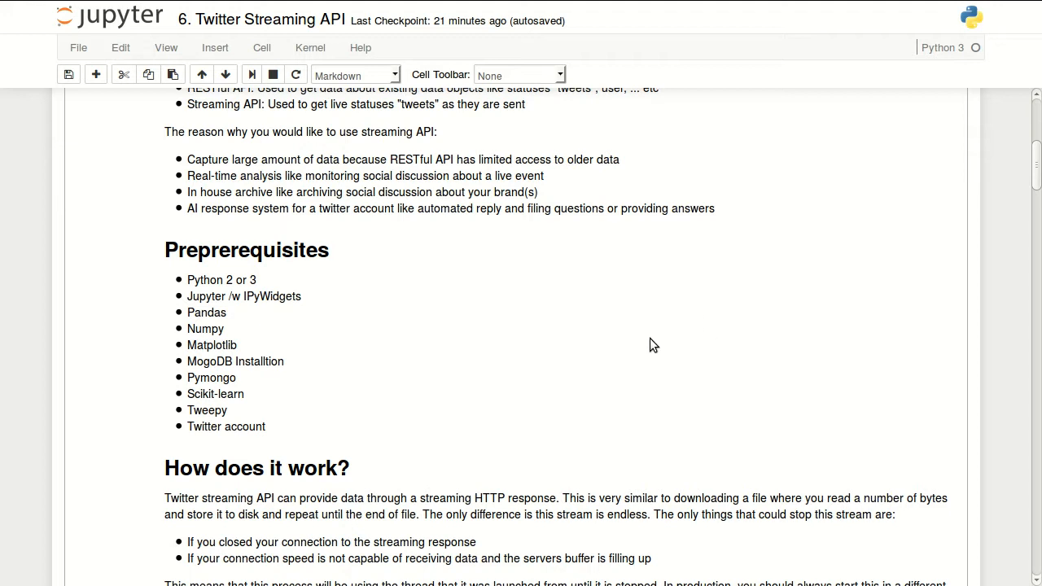
pyautogui.moveTo(658, 349)
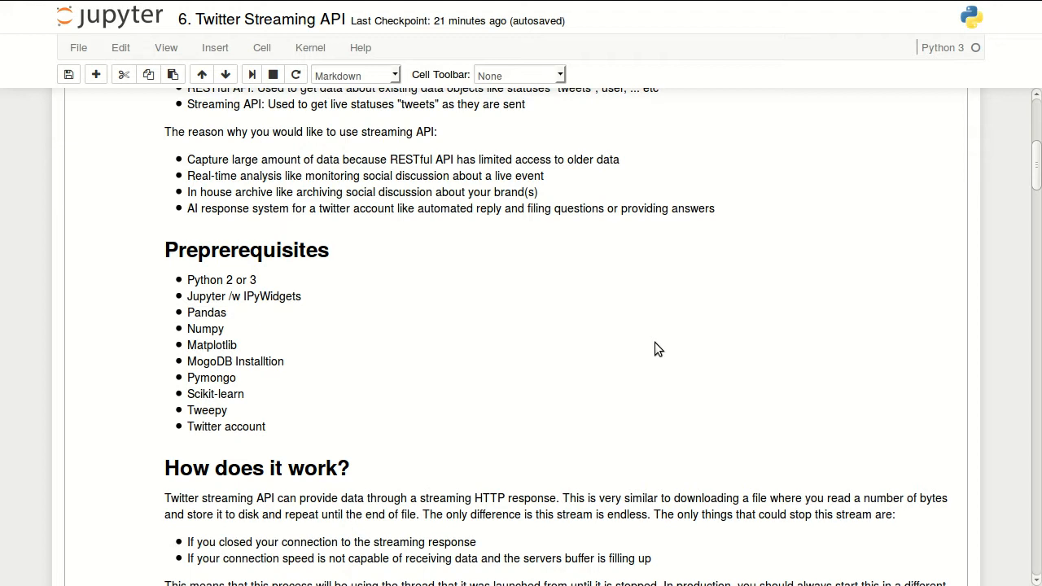
pyautogui.moveTo(602, 319)
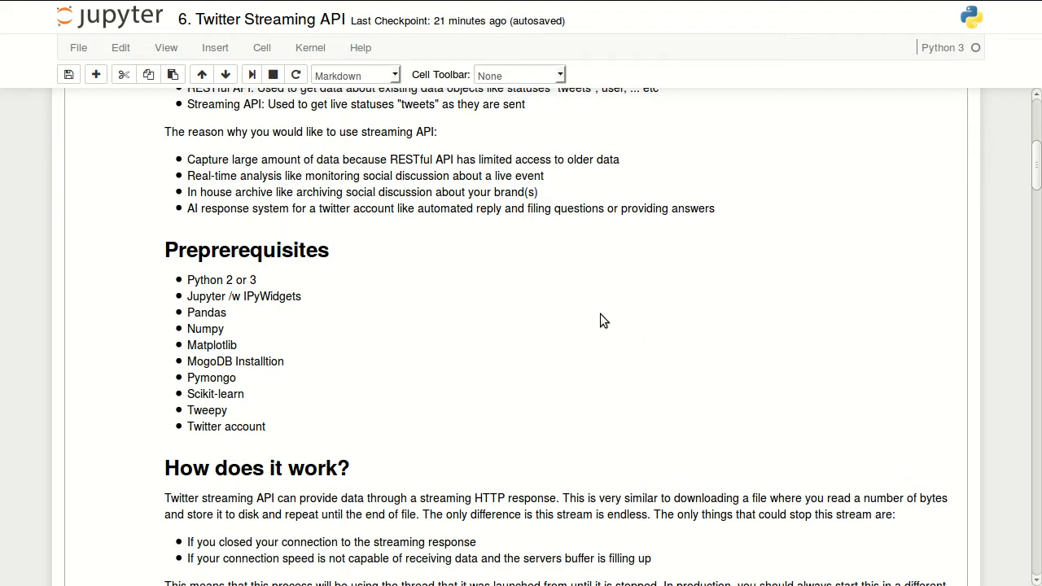
pyautogui.moveTo(460, 228)
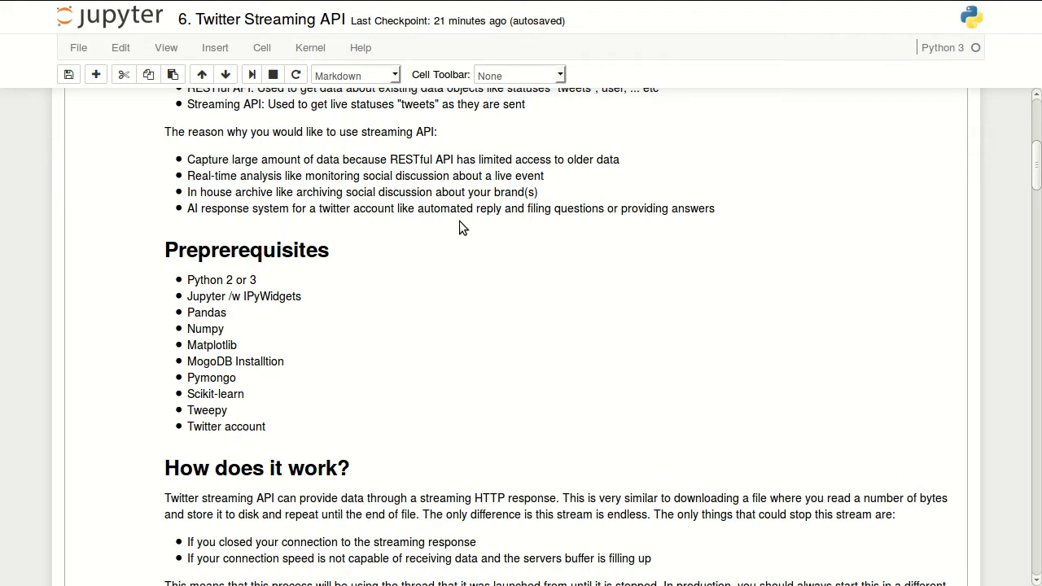
pyautogui.moveTo(133, 201)
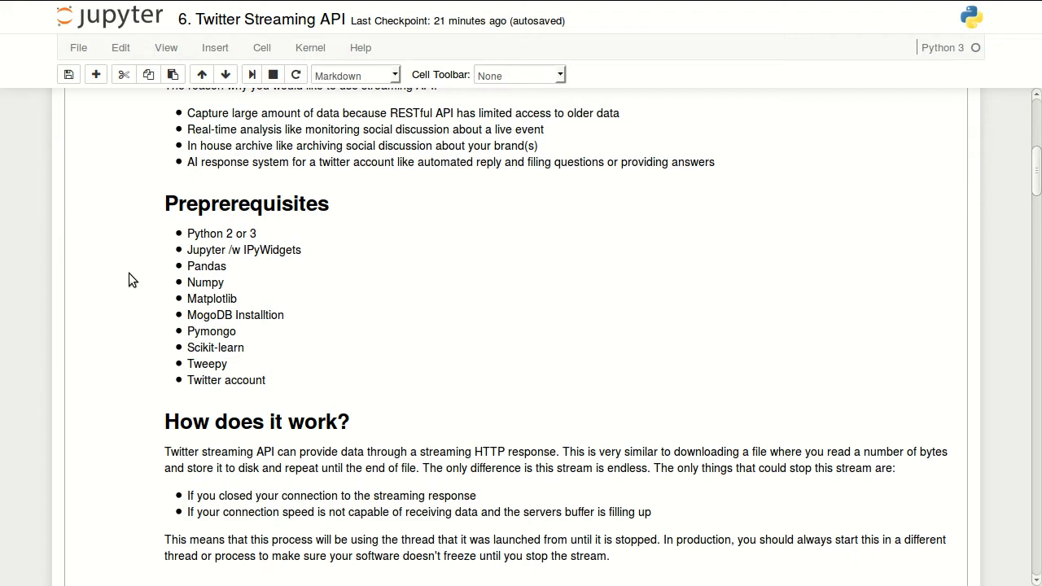
pyautogui.moveTo(610, 156)
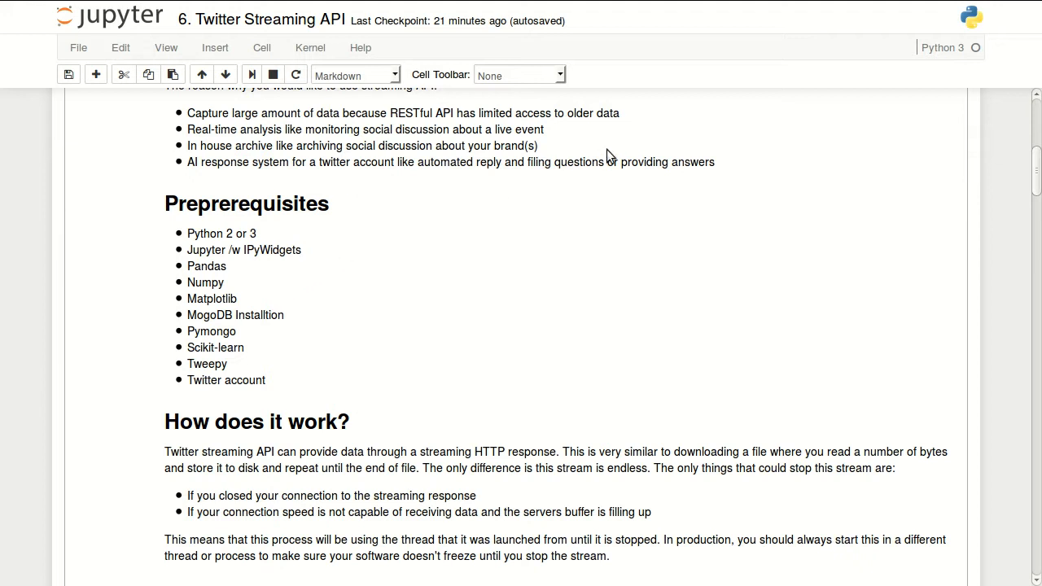
pyautogui.moveTo(442, 205)
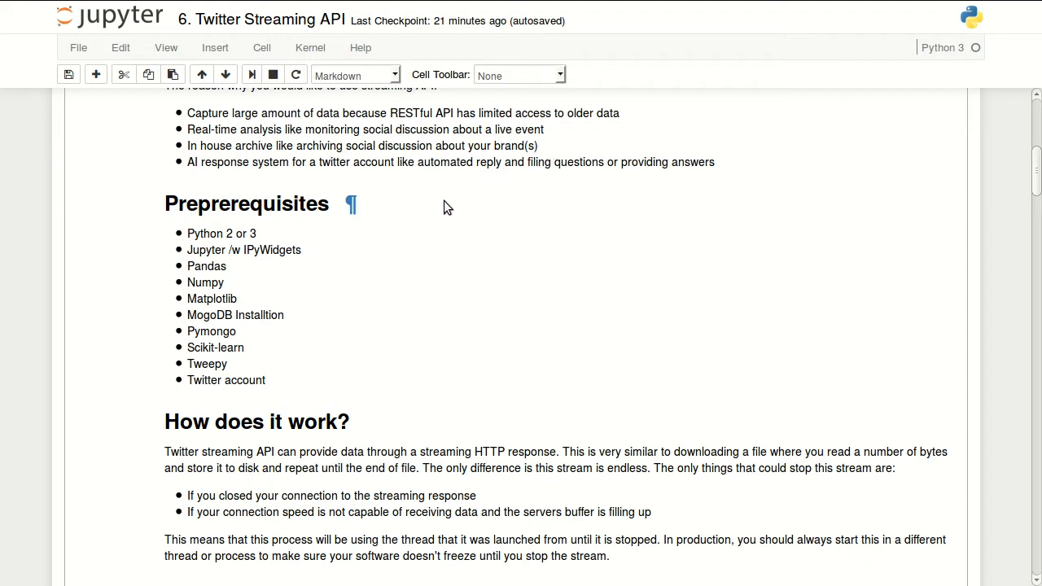
pyautogui.moveTo(367, 294)
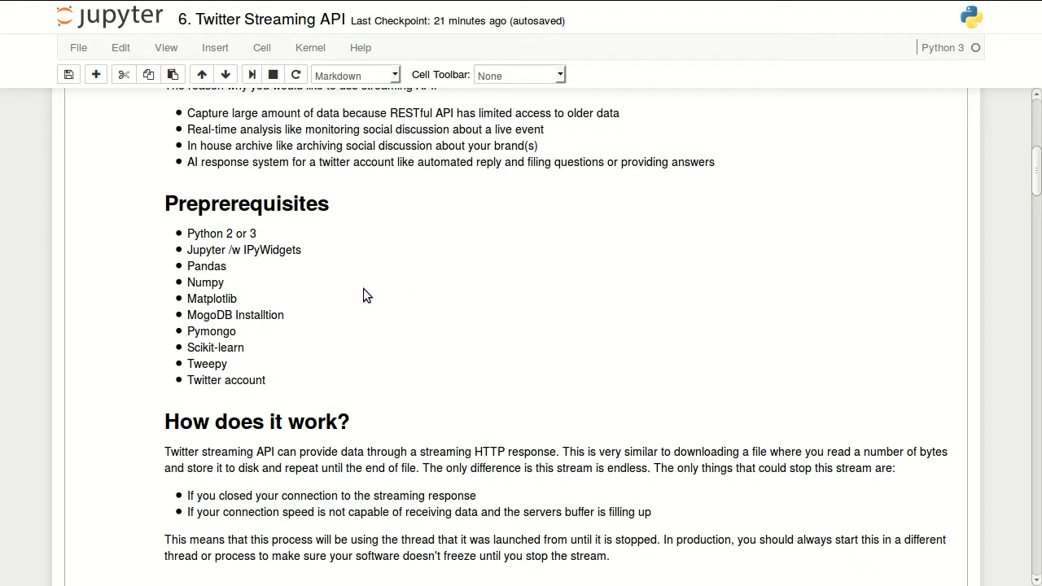
pyautogui.moveTo(293, 301)
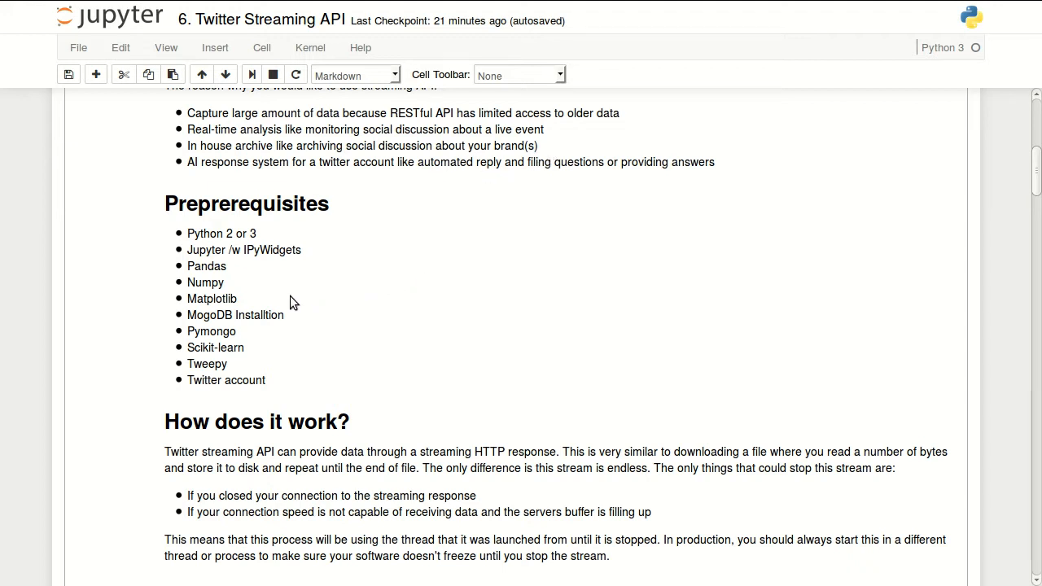
pyautogui.moveTo(166, 293)
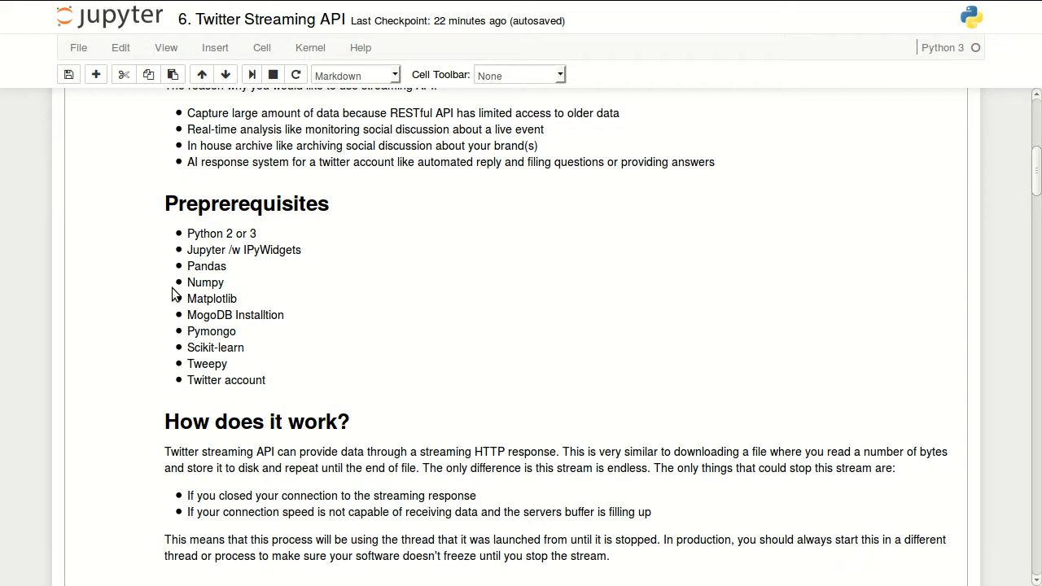
pyautogui.moveTo(114, 464)
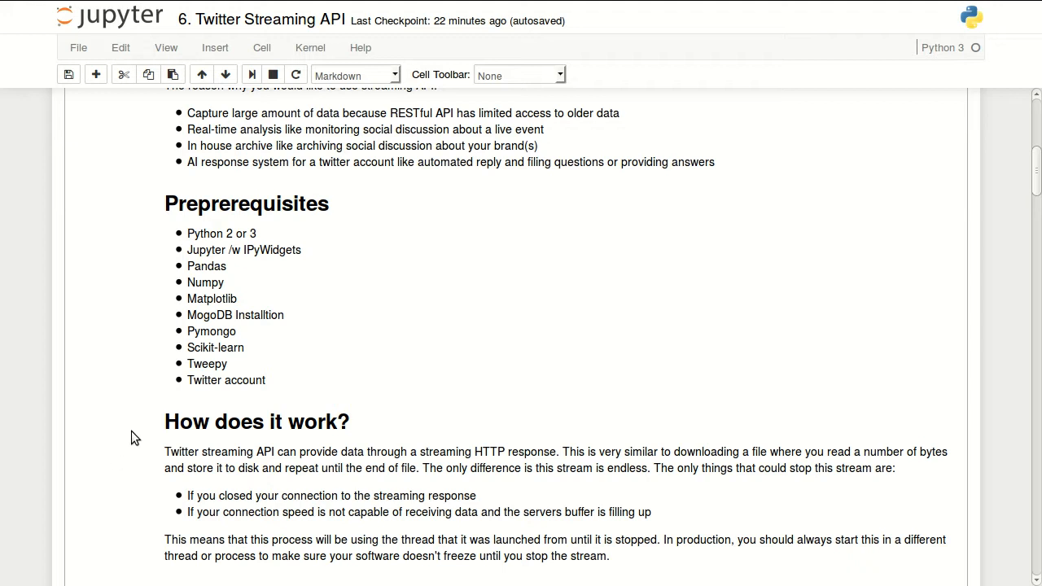
pyautogui.moveTo(368, 351)
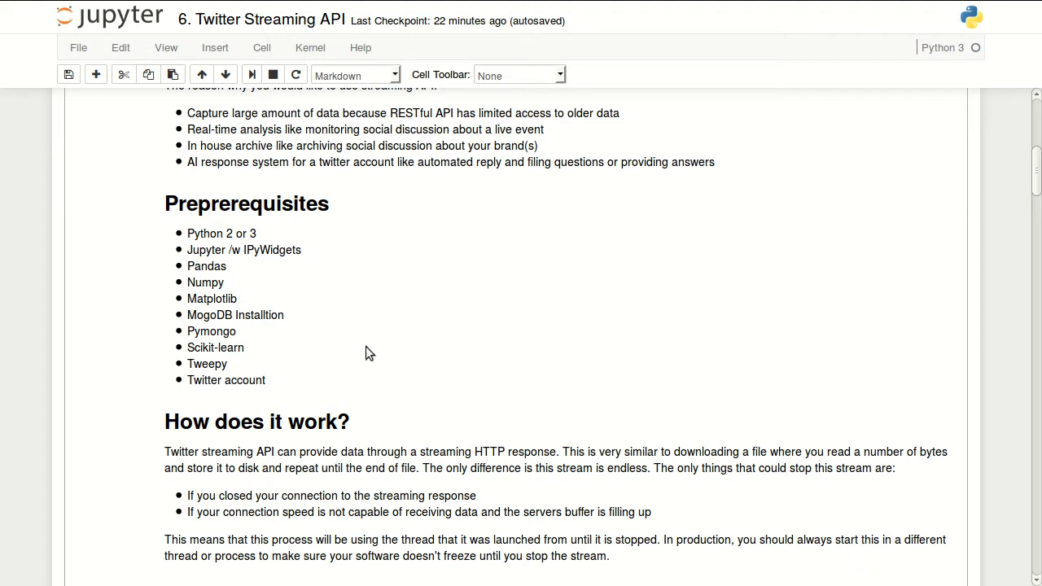
pyautogui.moveTo(651, 212)
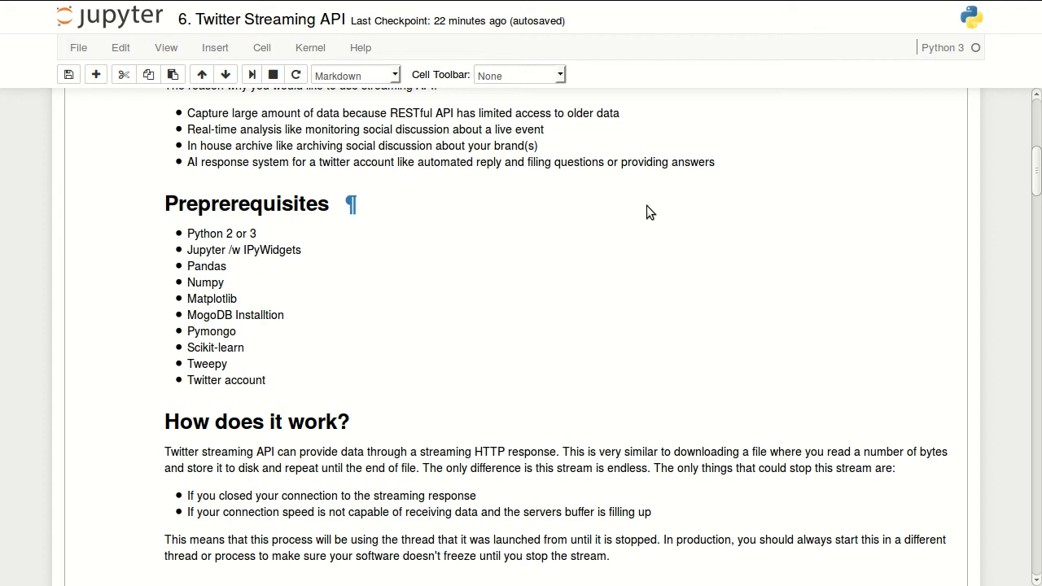
pyautogui.moveTo(879, 286)
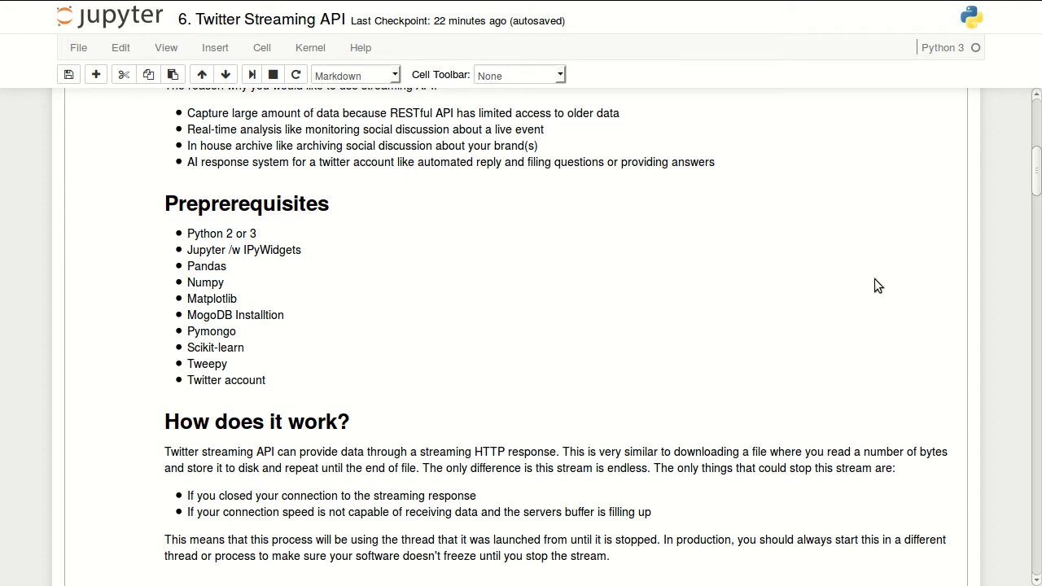
pyautogui.scroll(-3)
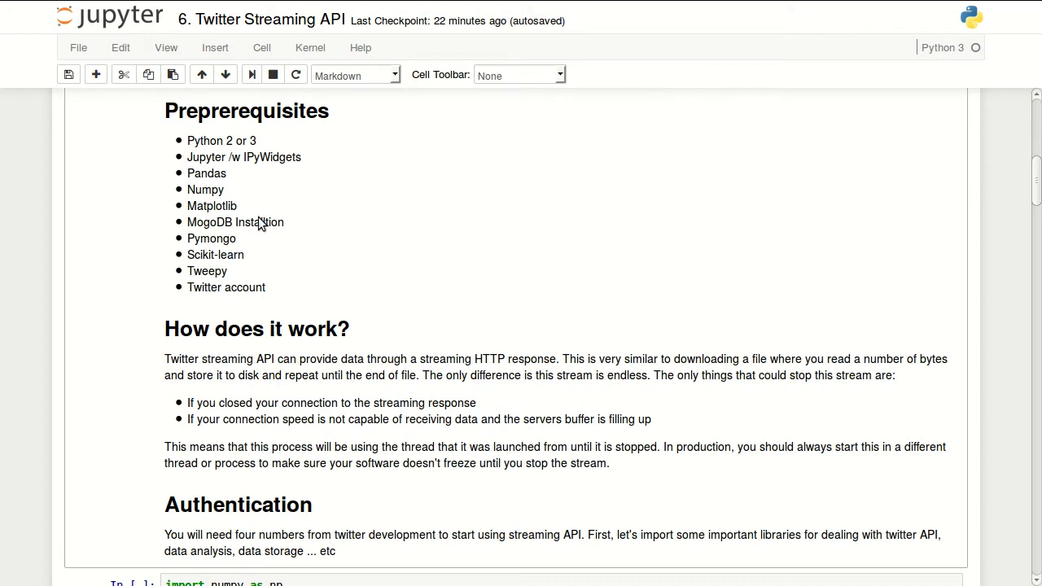
pyautogui.moveTo(301, 225)
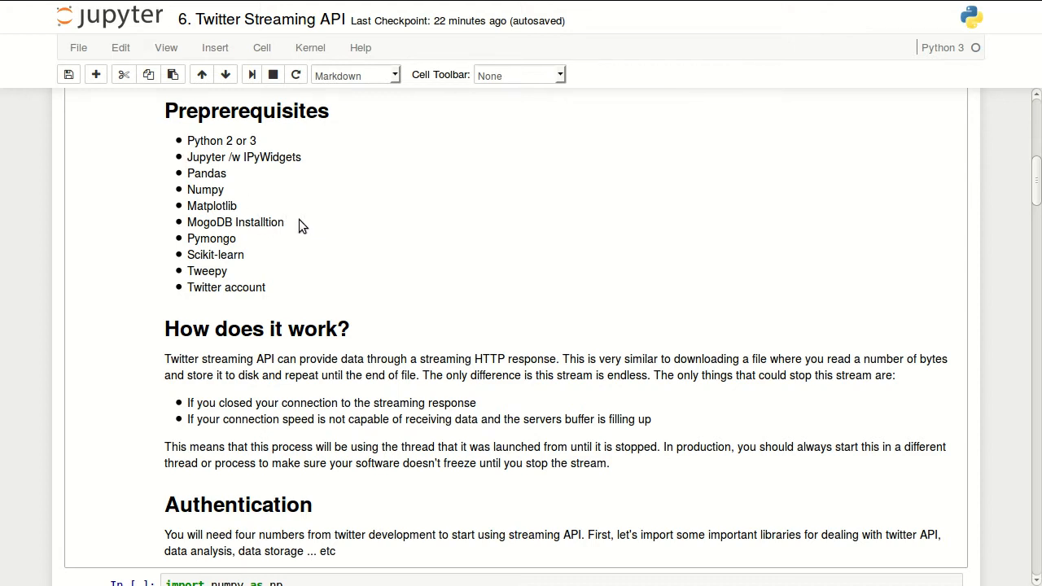
pyautogui.moveTo(155, 168)
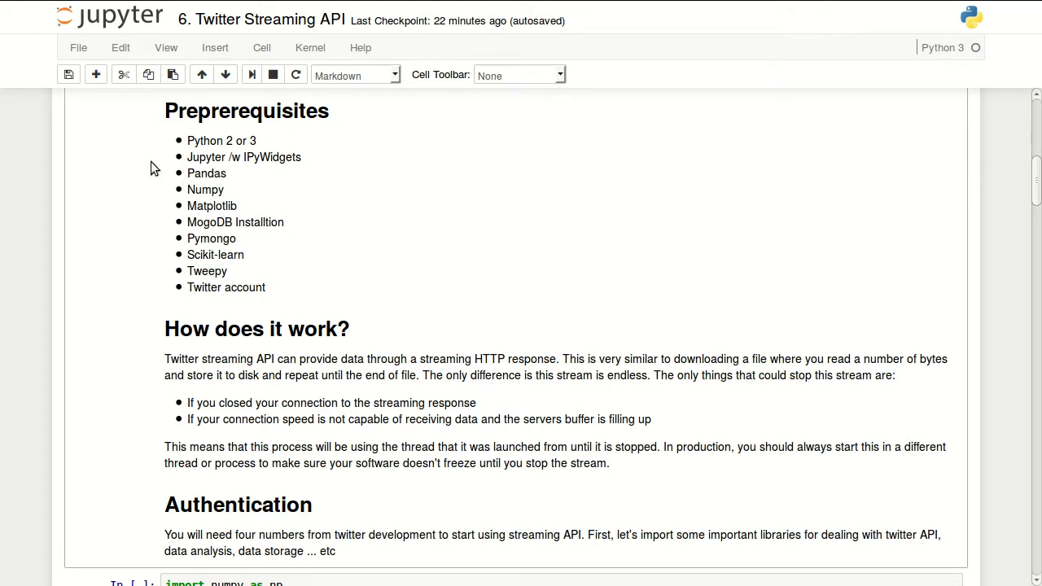
pyautogui.moveTo(247, 167)
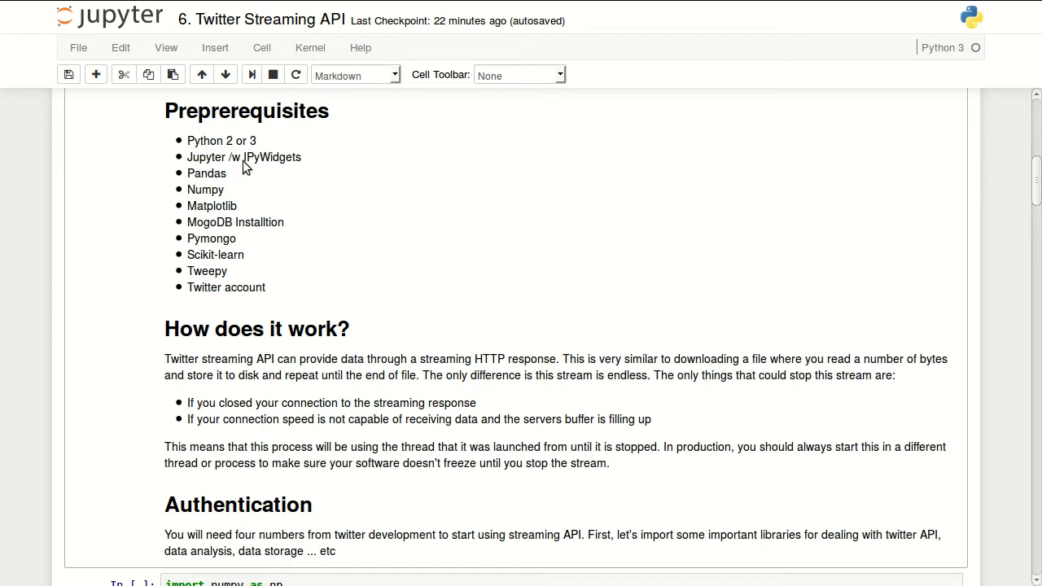
pyautogui.moveTo(371, 179)
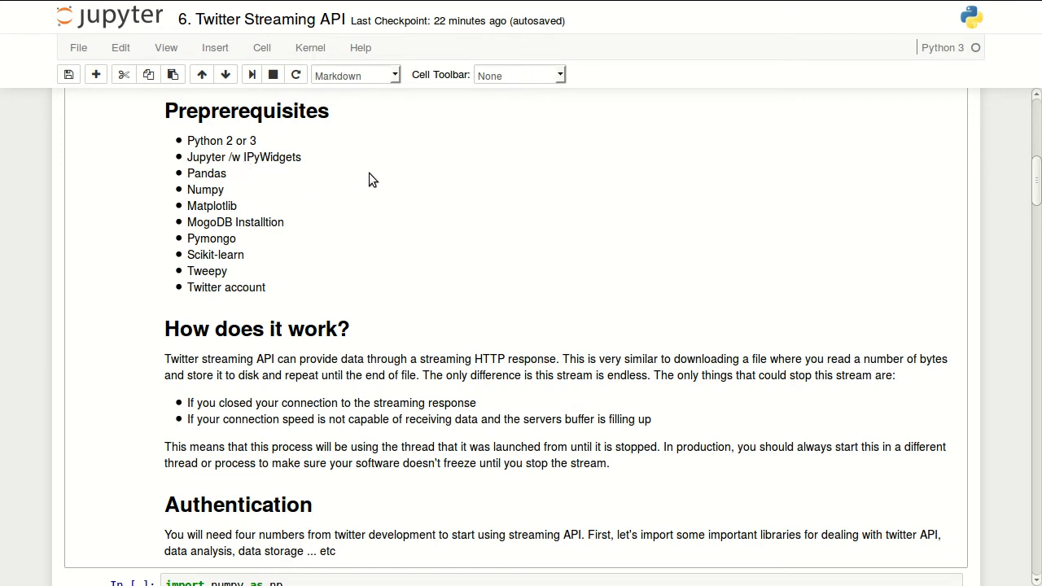
pyautogui.moveTo(248, 167)
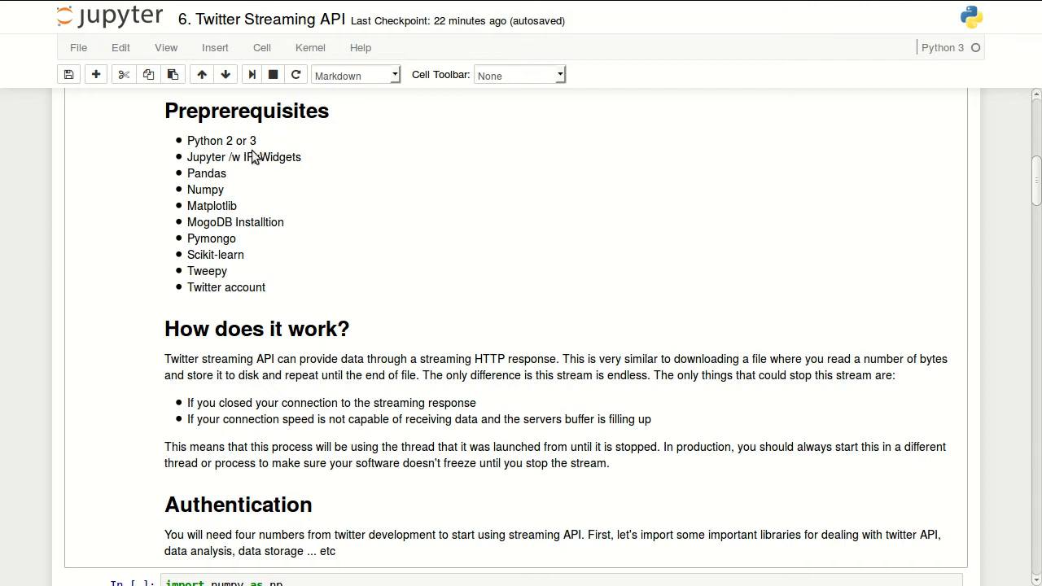
pyautogui.moveTo(118, 26)
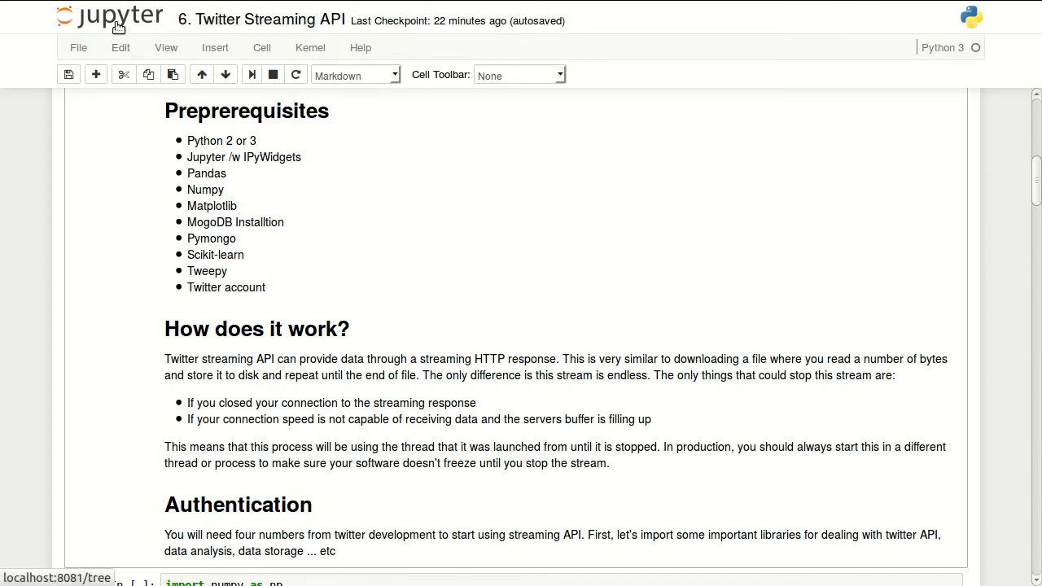
pyautogui.moveTo(122, 111)
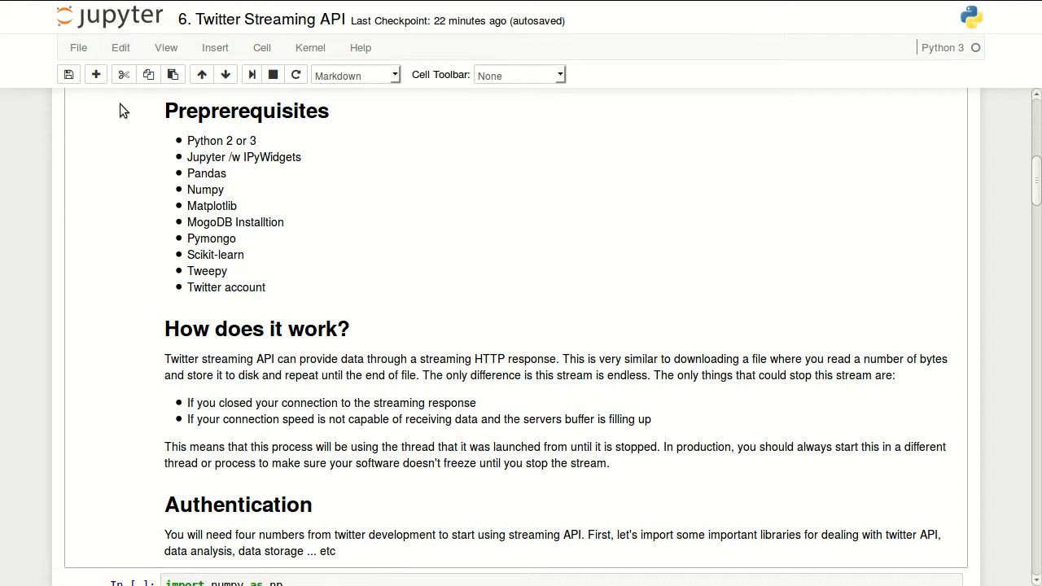
pyautogui.moveTo(150, 112)
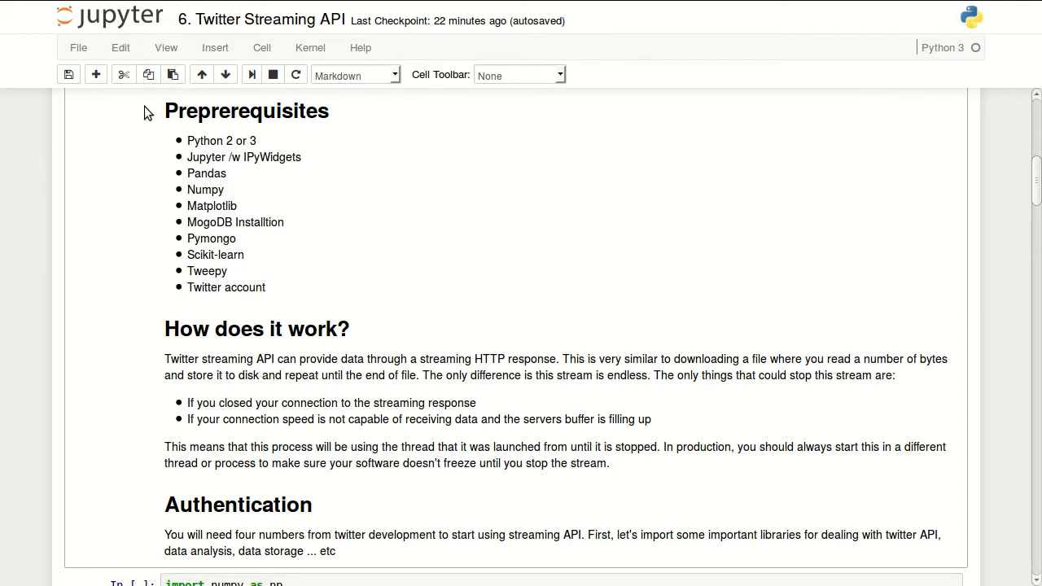
pyautogui.moveTo(247, 168)
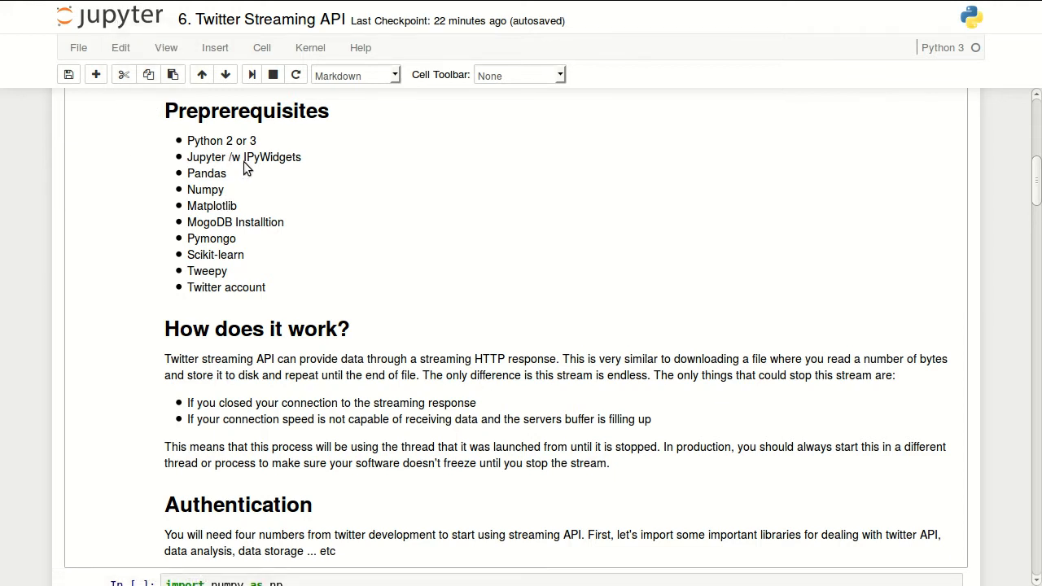
pyautogui.moveTo(263, 192)
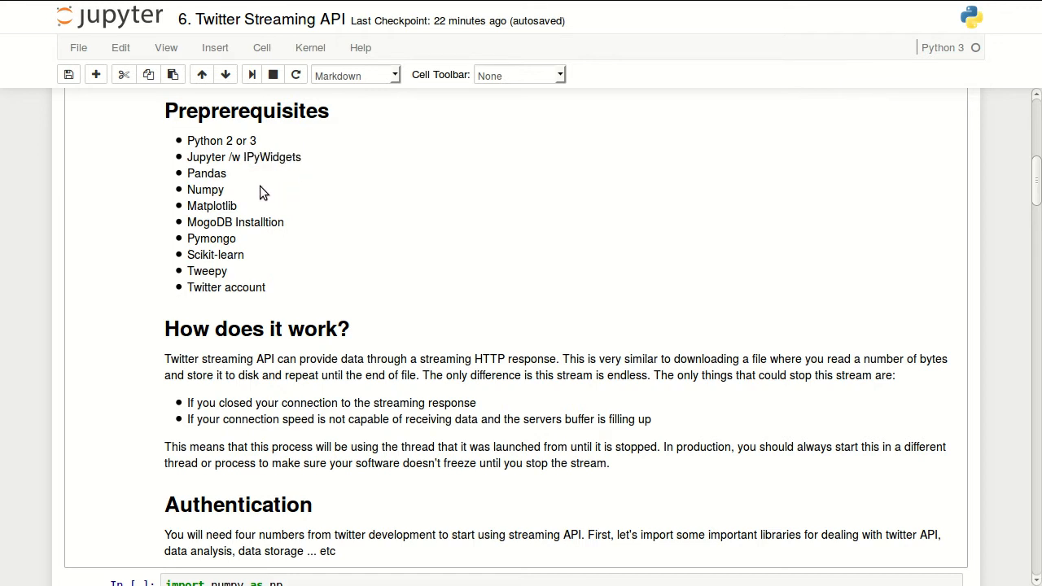
pyautogui.moveTo(238, 214)
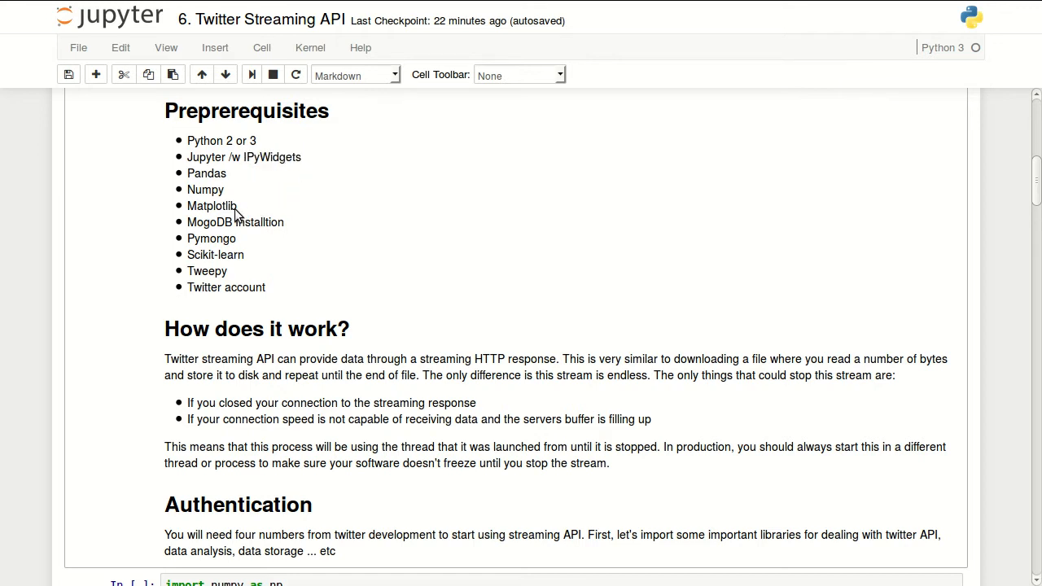
pyautogui.scroll(-3)
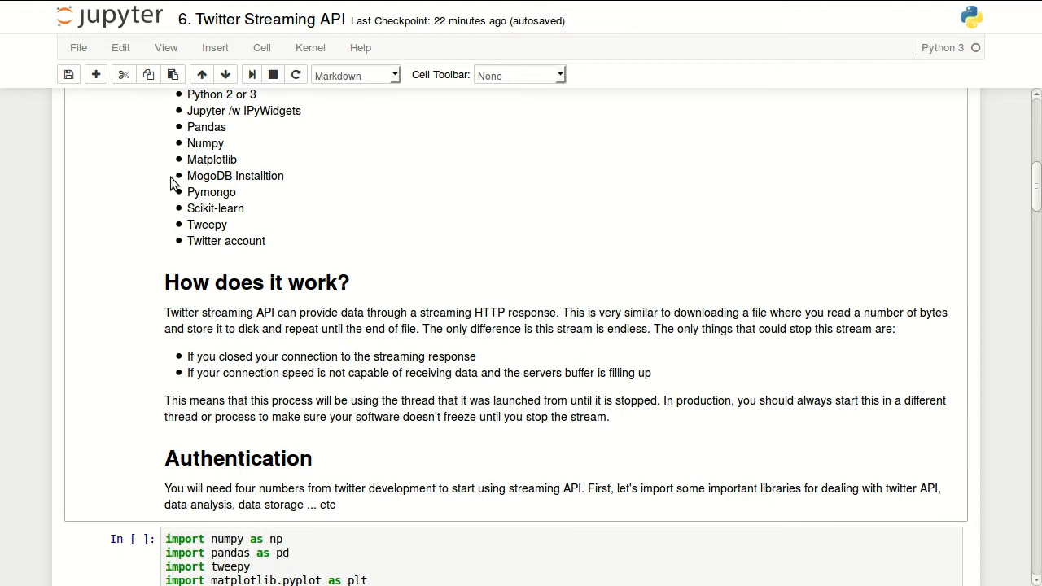
pyautogui.moveTo(220, 212)
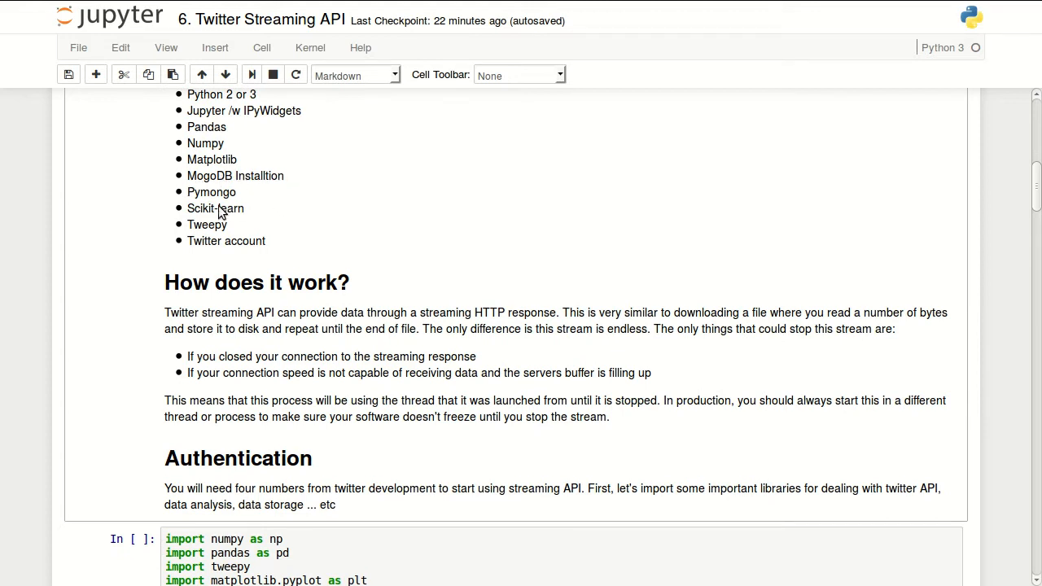
pyautogui.moveTo(251, 195)
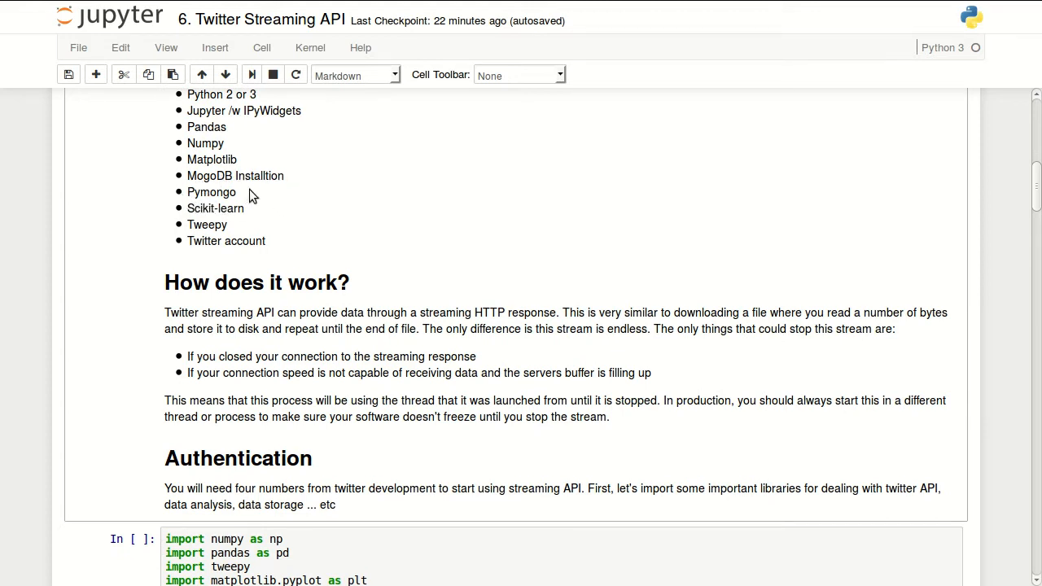
pyautogui.moveTo(293, 222)
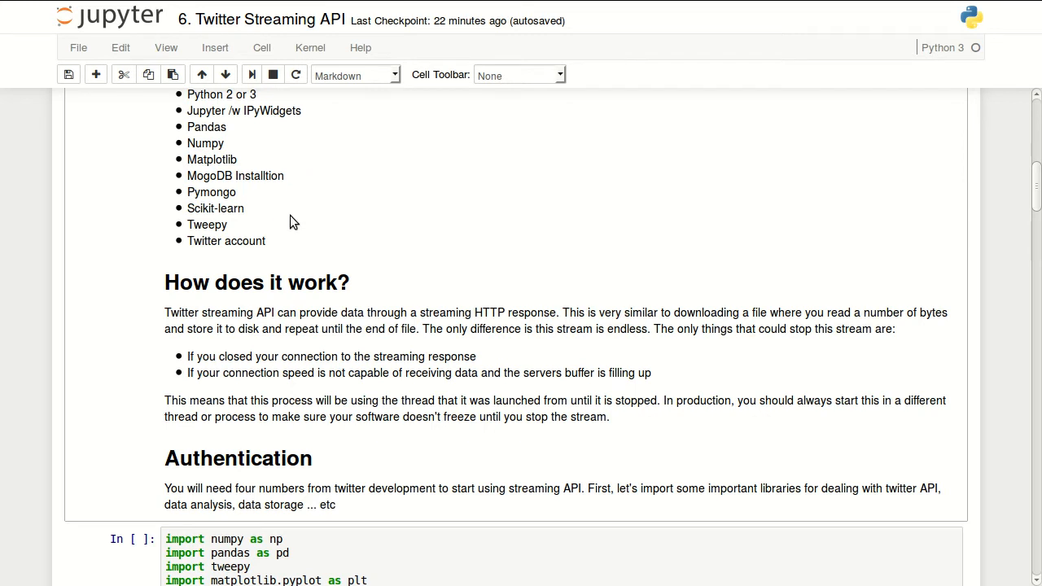
pyautogui.moveTo(248, 214)
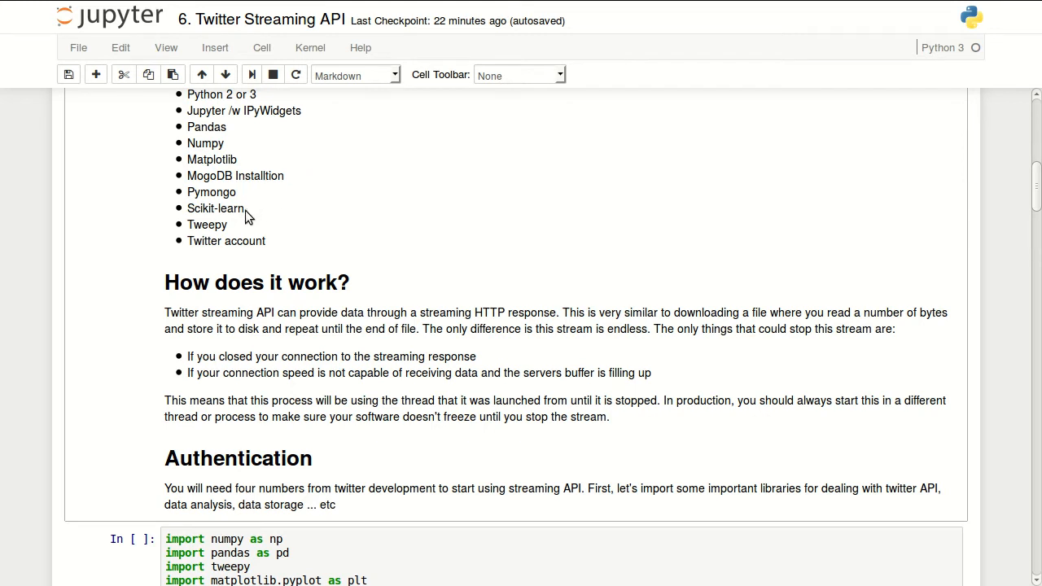
pyautogui.moveTo(180, 215)
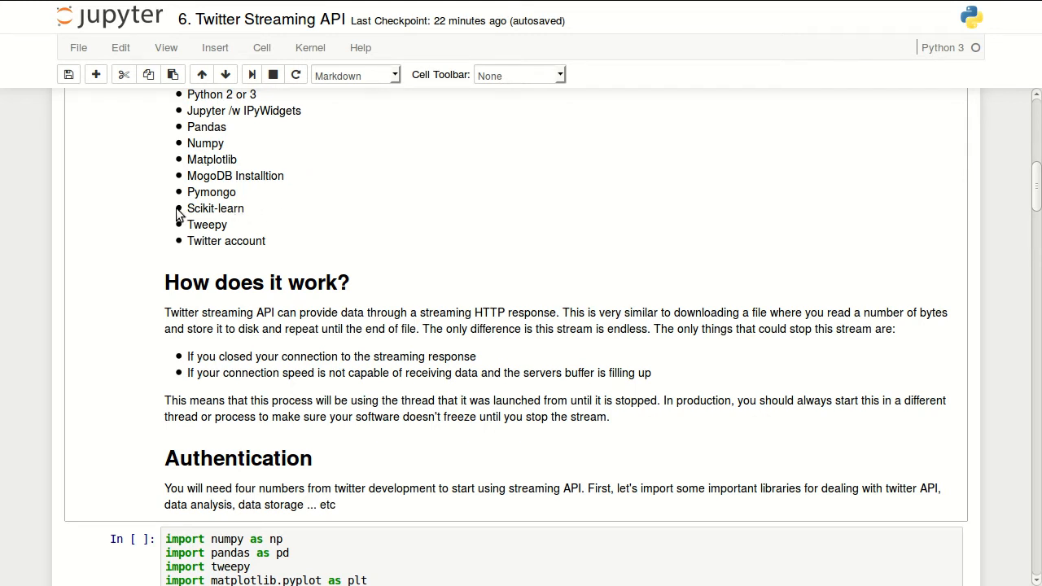
pyautogui.doubleClick(215, 208)
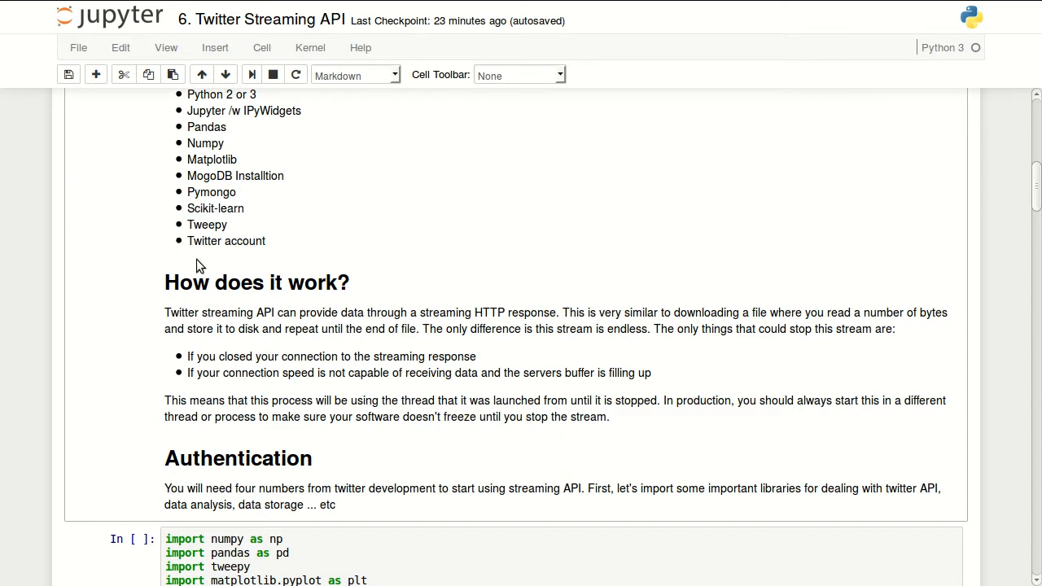
pyautogui.moveTo(179, 228)
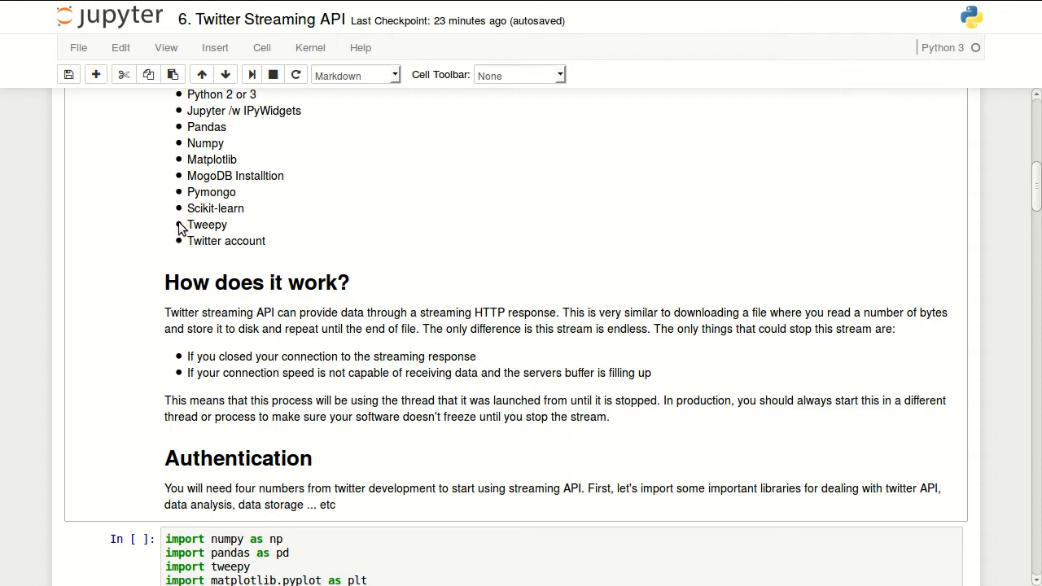
pyautogui.moveTo(290, 232)
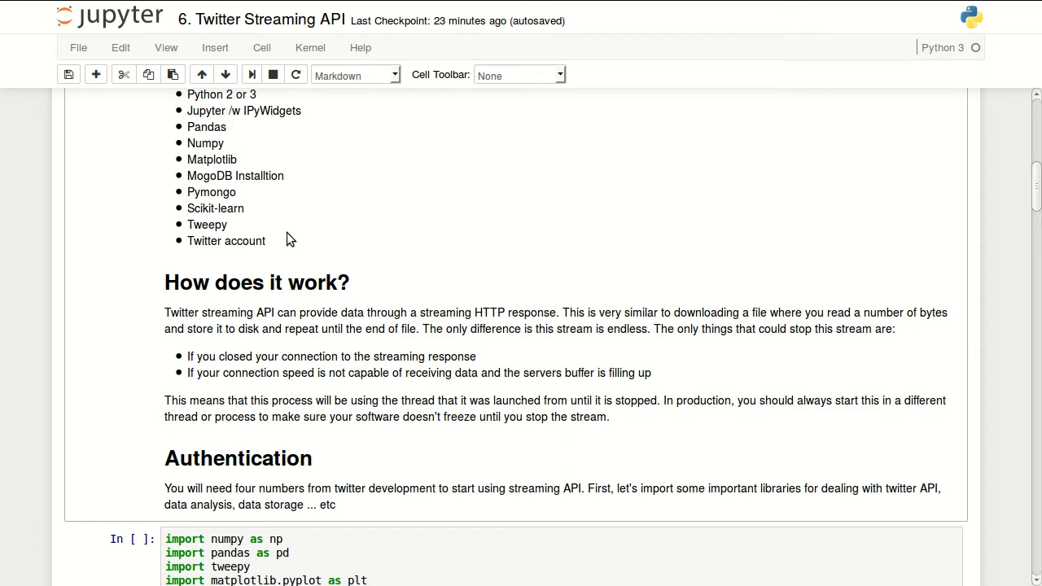
pyautogui.moveTo(186, 248)
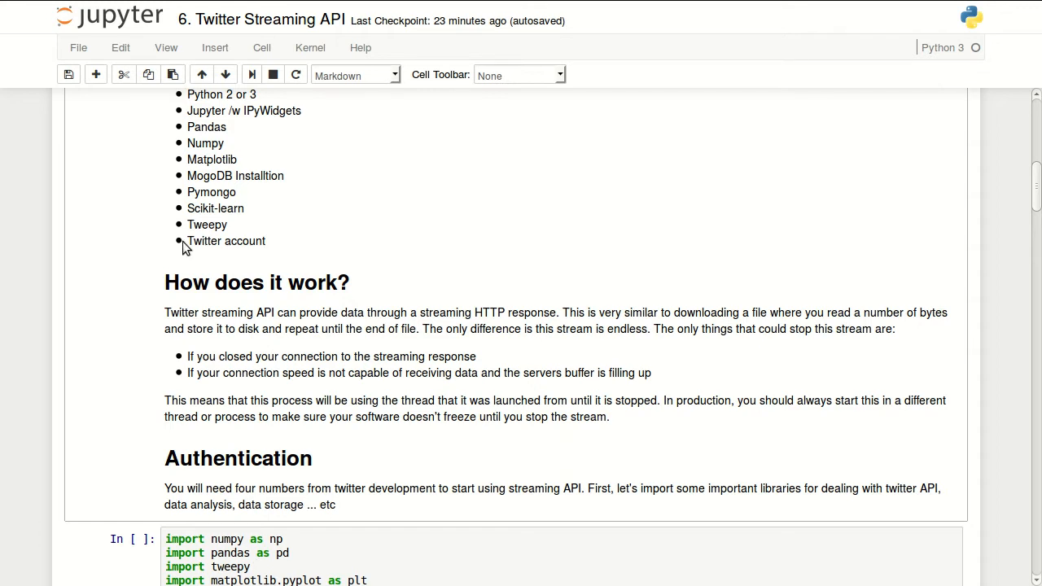
# Scroll down to the library import cell (numpy, pandas, tweepy, pymongo) and select it.
pyautogui.scroll(-3)
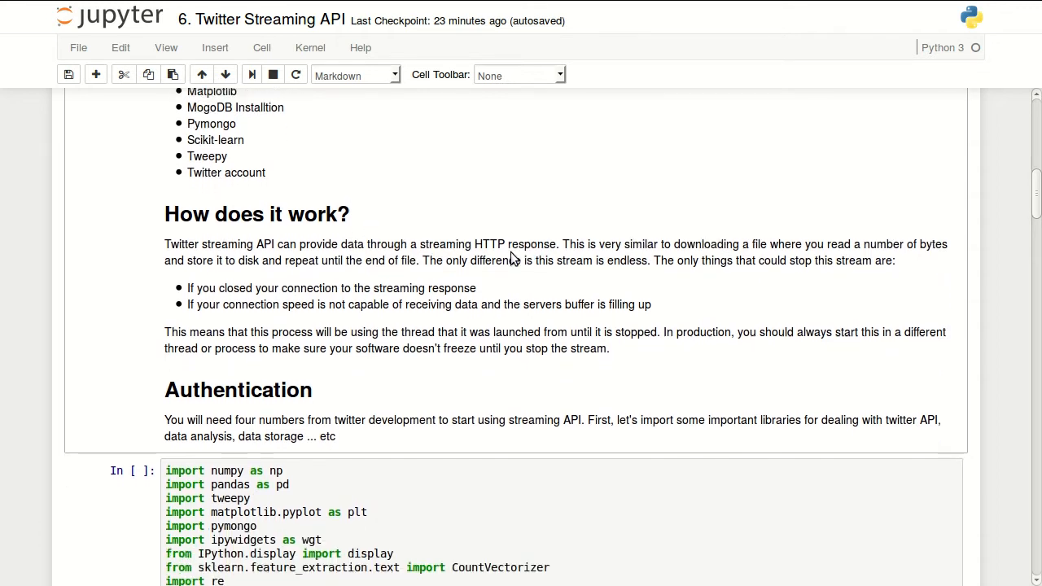
pyautogui.scroll(-3)
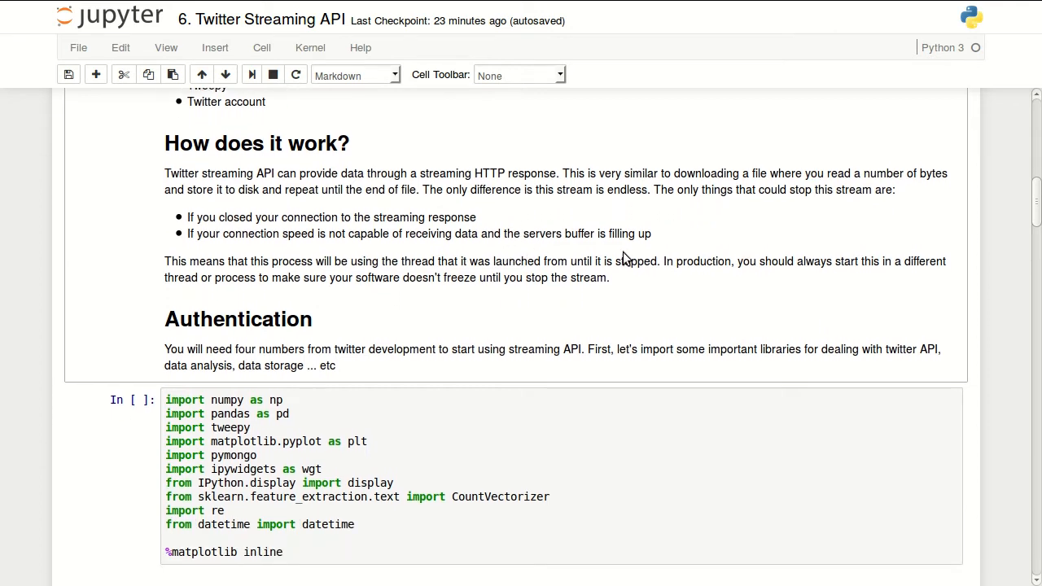
pyautogui.moveTo(476, 248)
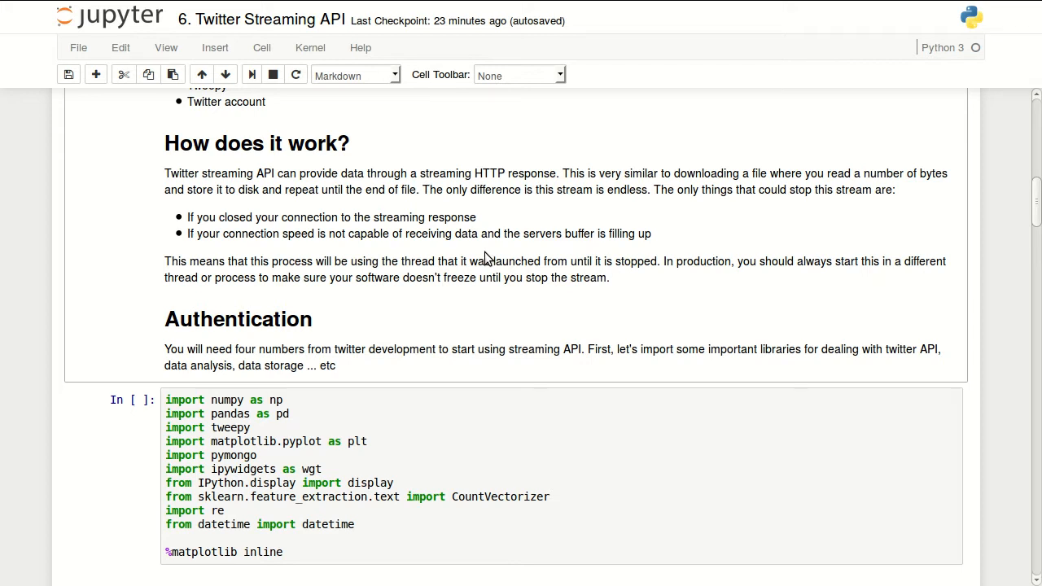
pyautogui.moveTo(736, 264)
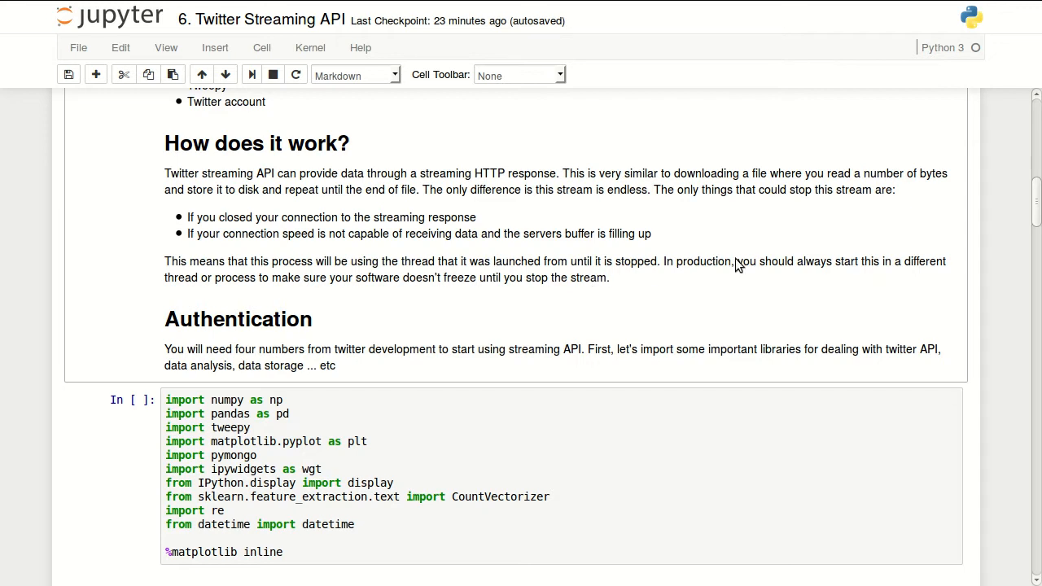
pyautogui.moveTo(284, 280)
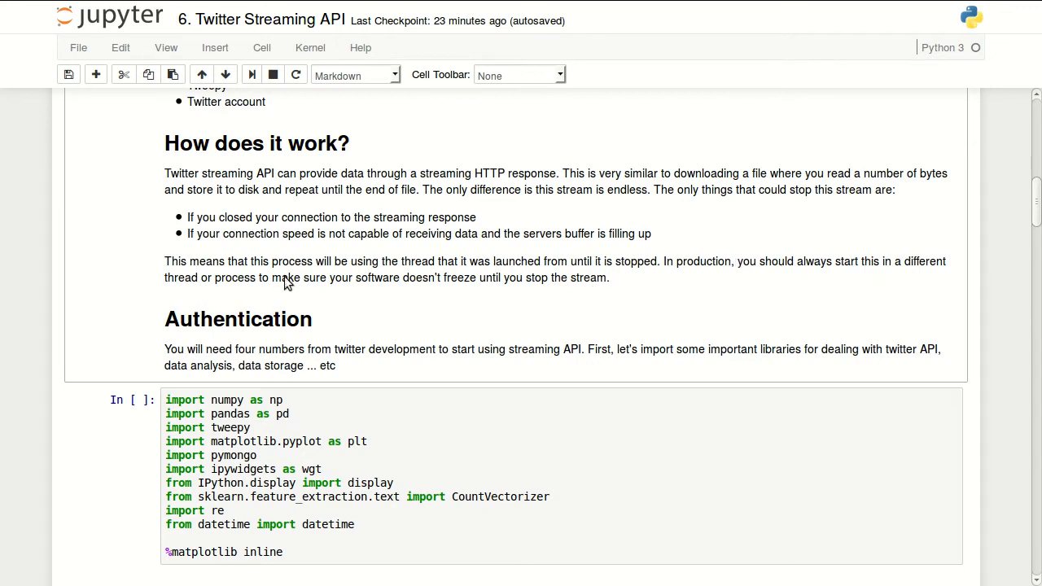
pyautogui.moveTo(312, 304)
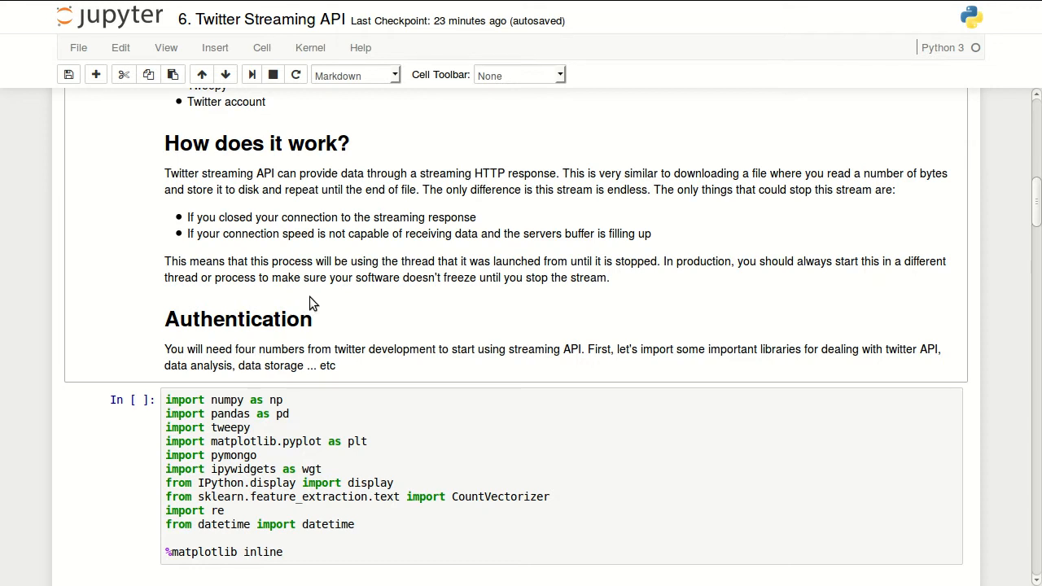
pyautogui.moveTo(339, 297)
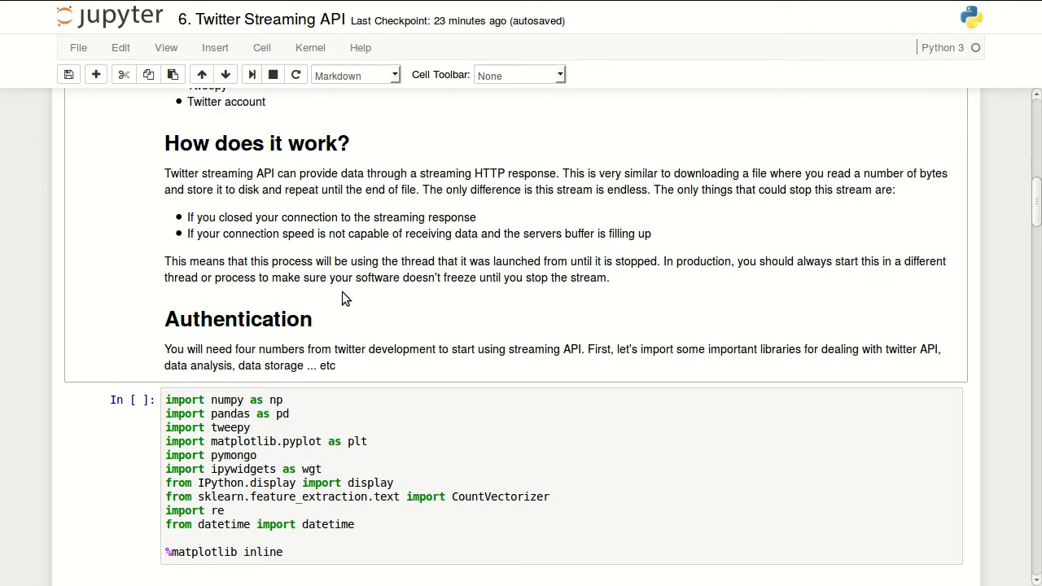
pyautogui.moveTo(332, 296)
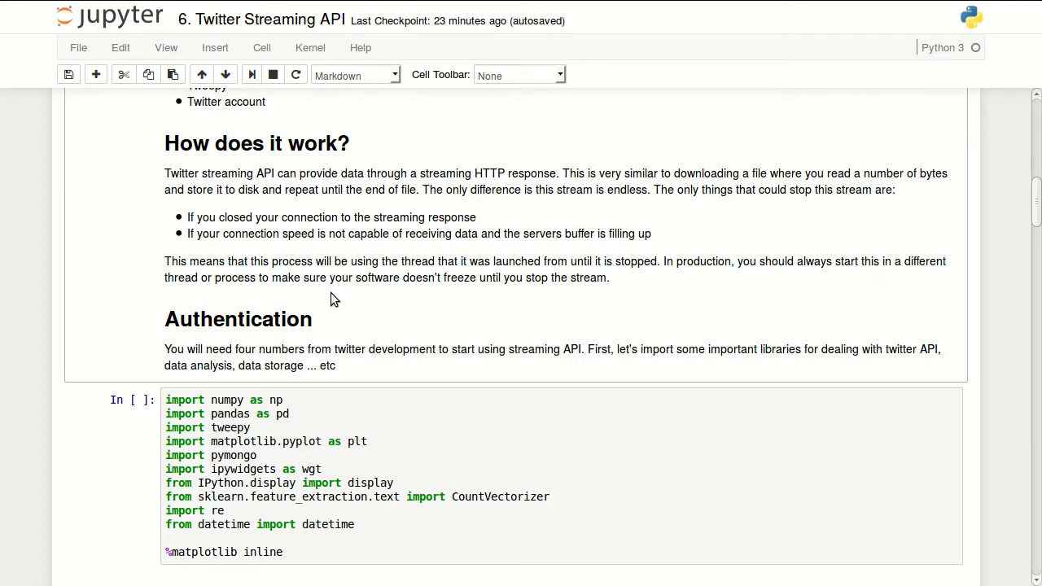
pyautogui.moveTo(196, 253)
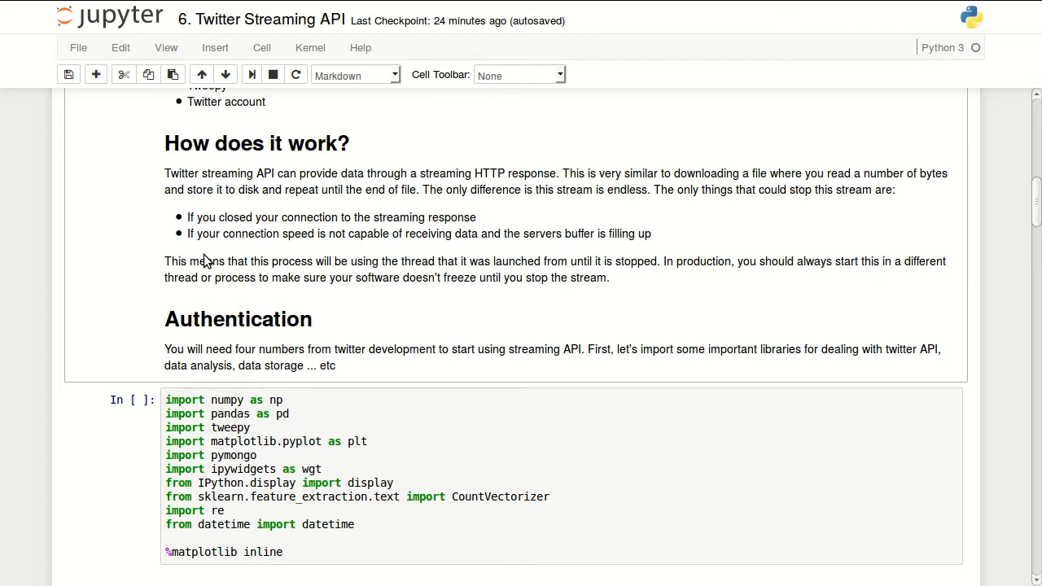
pyautogui.moveTo(275, 319)
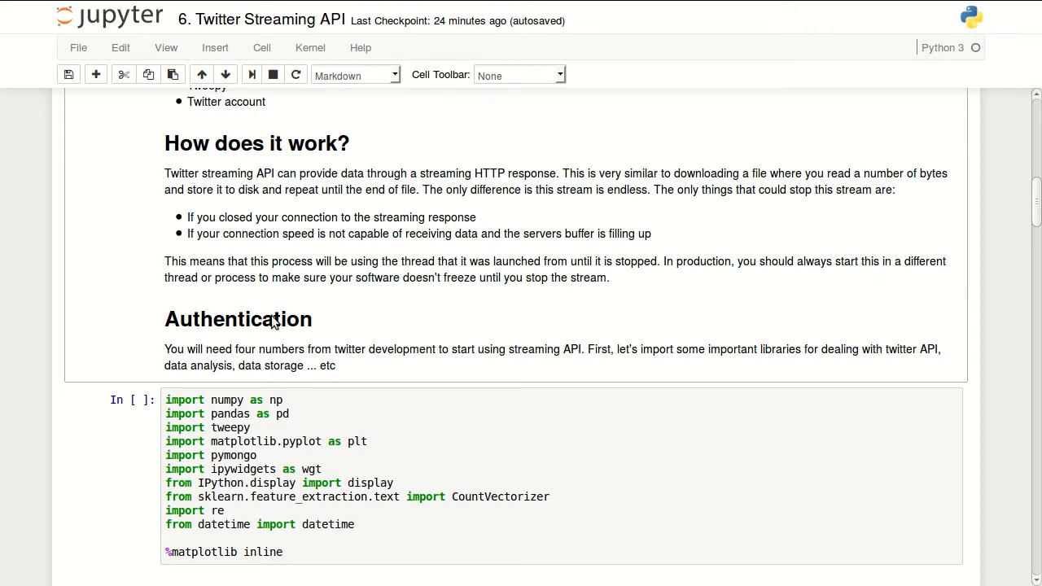
pyautogui.scroll(-3)
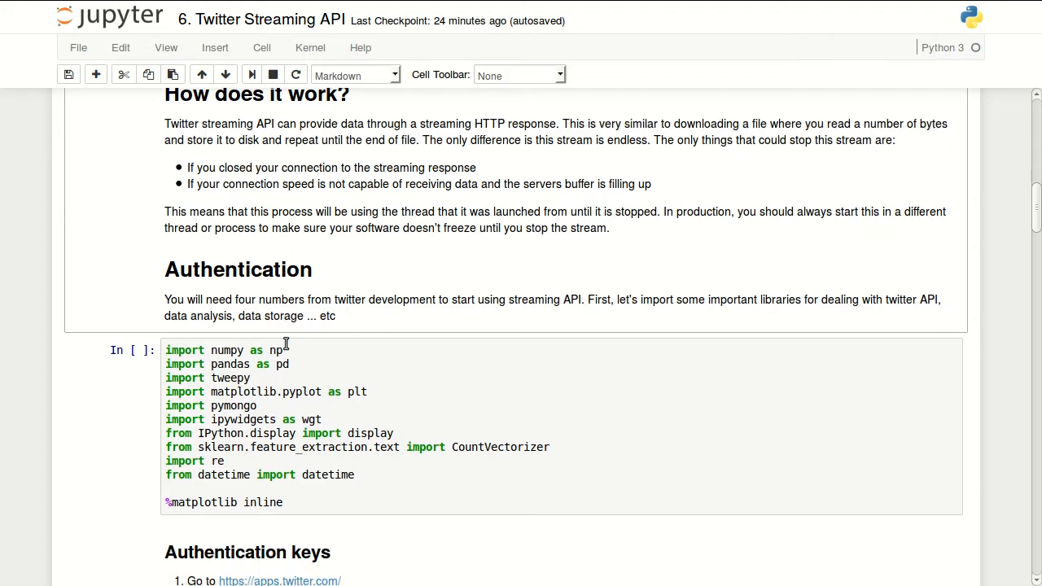
pyautogui.scroll(-3)
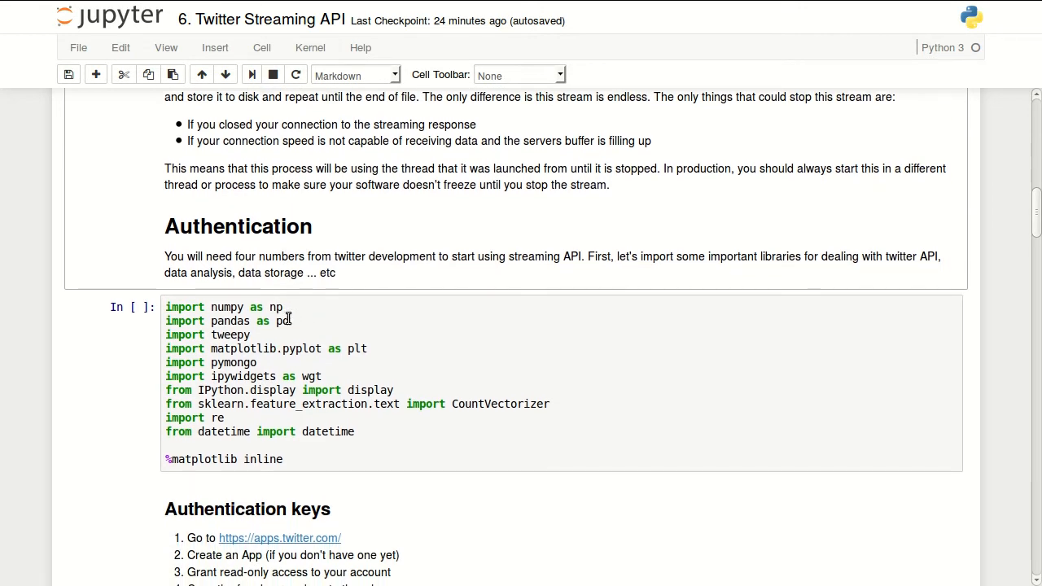
pyautogui.moveTo(307, 293)
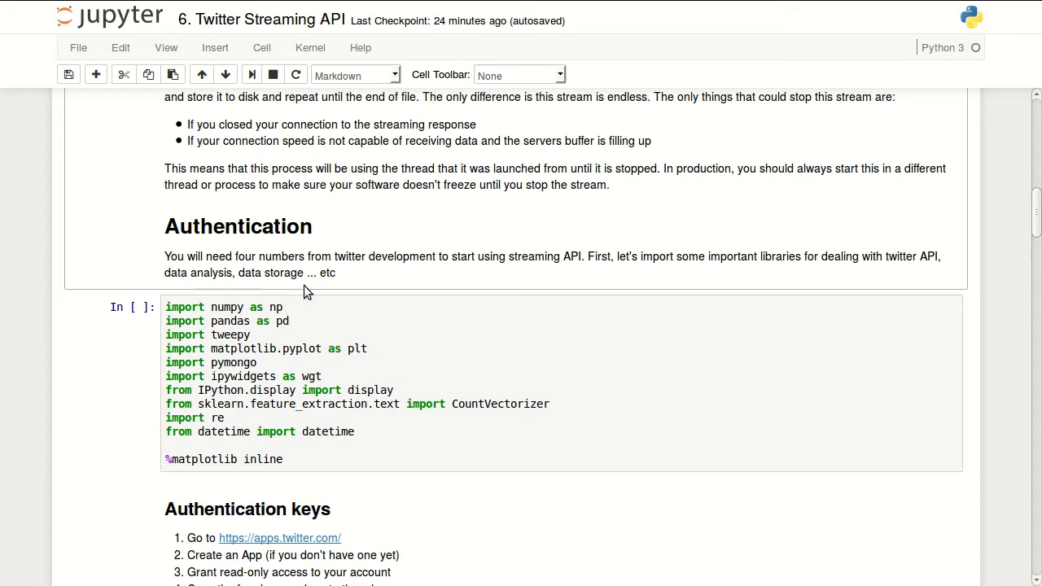
pyautogui.moveTo(322, 298)
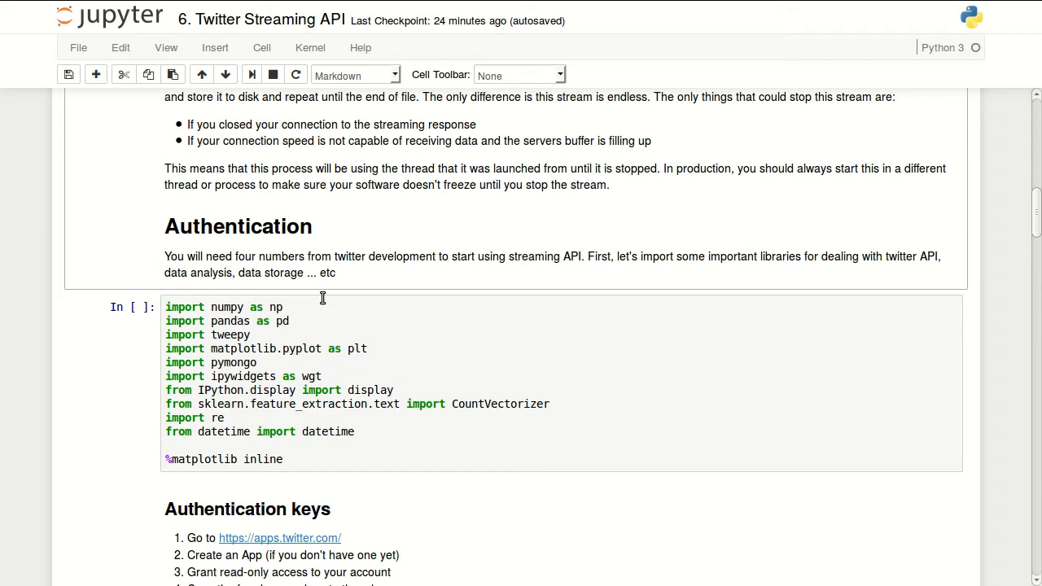
pyautogui.moveTo(328, 305)
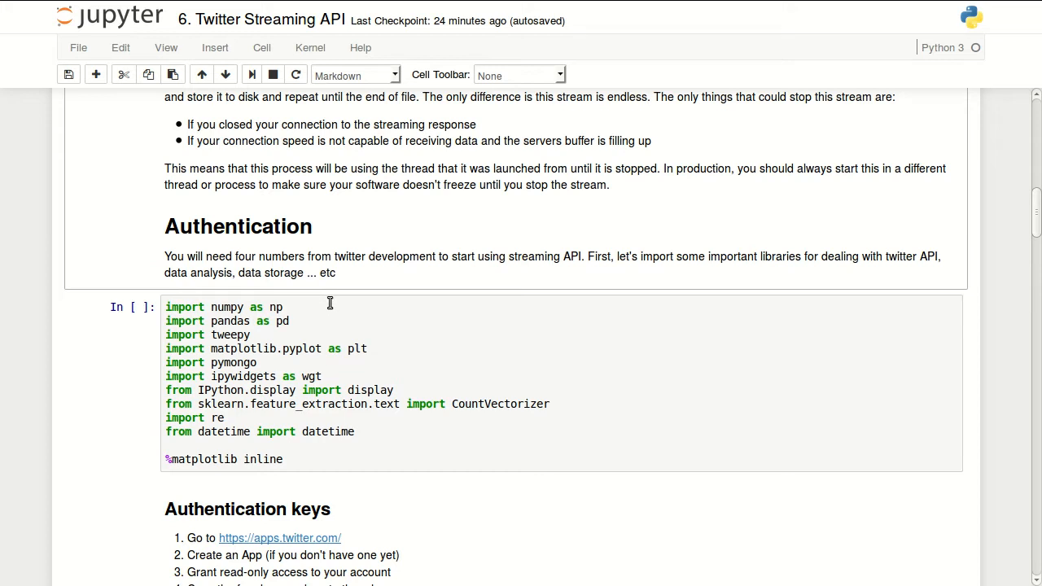
pyautogui.moveTo(476, 234)
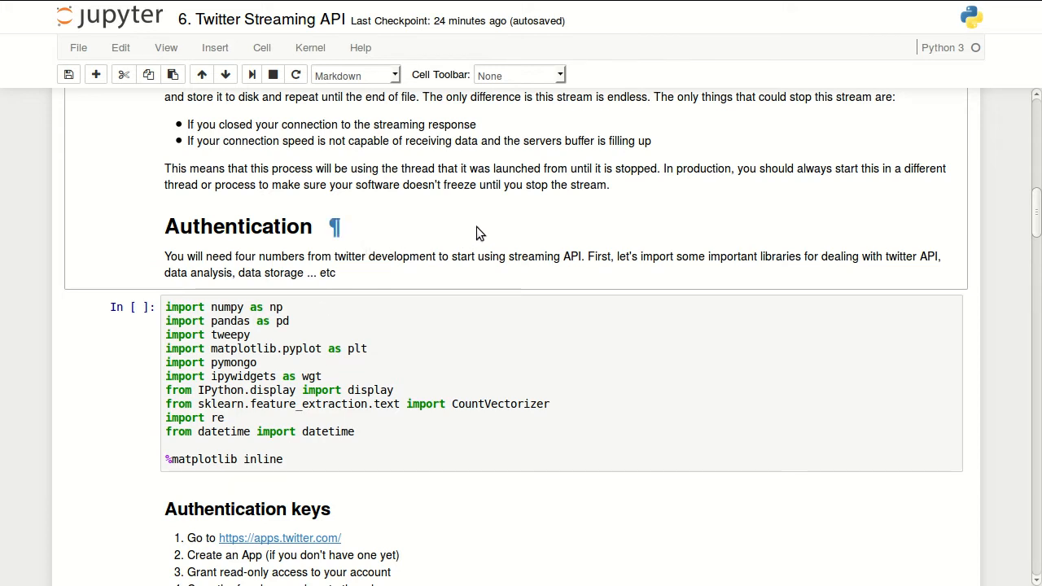
pyautogui.moveTo(635, 205)
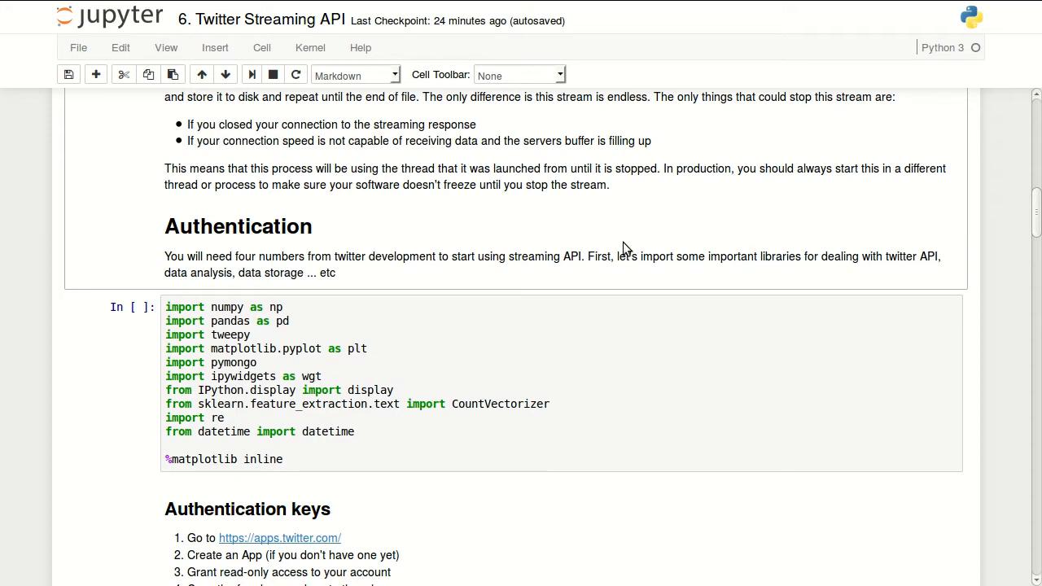
pyautogui.scroll(-3)
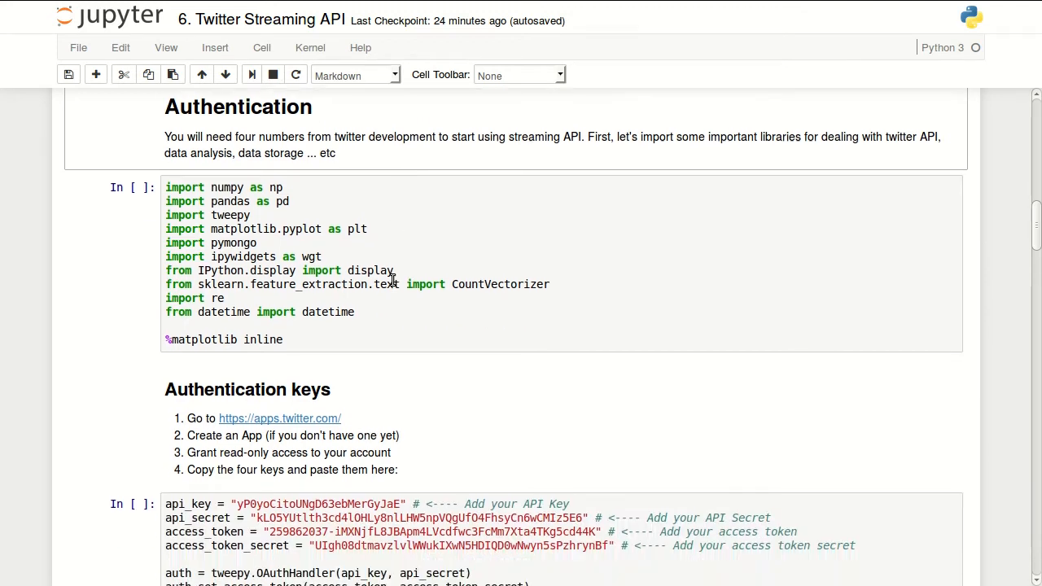
pyautogui.scroll(3)
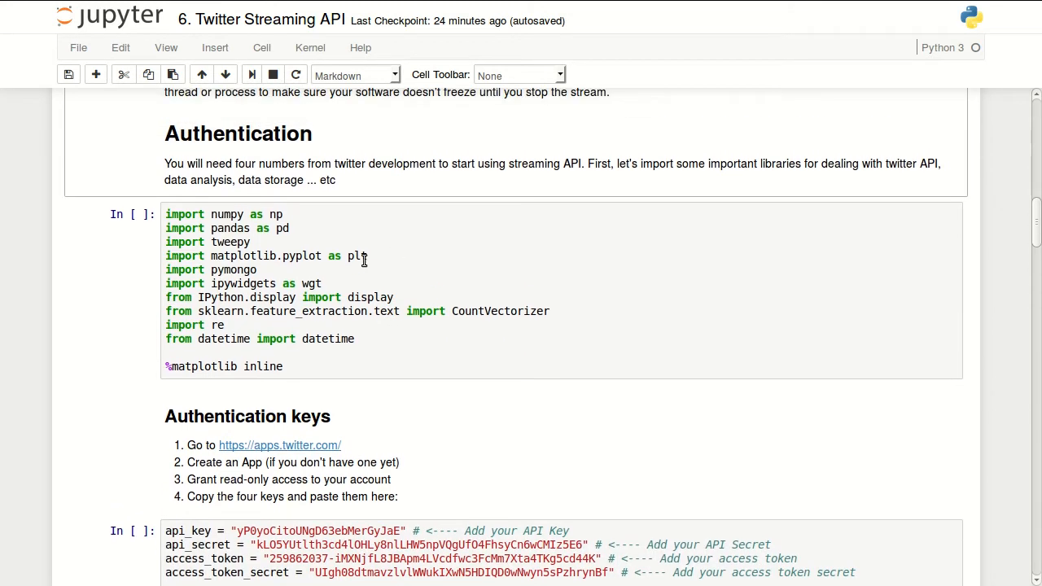
pyautogui.moveTo(417, 257)
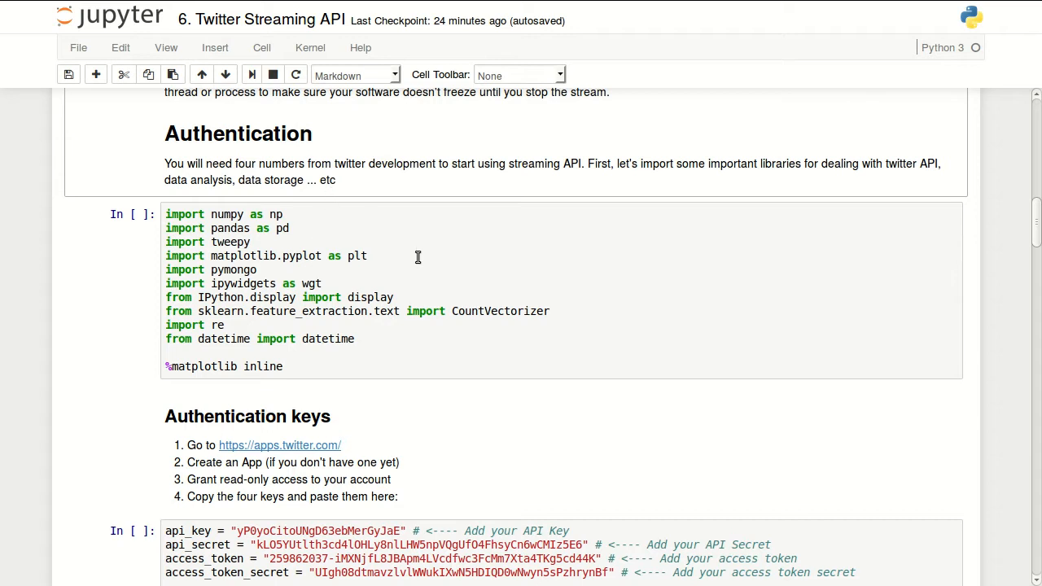
pyautogui.moveTo(462, 269)
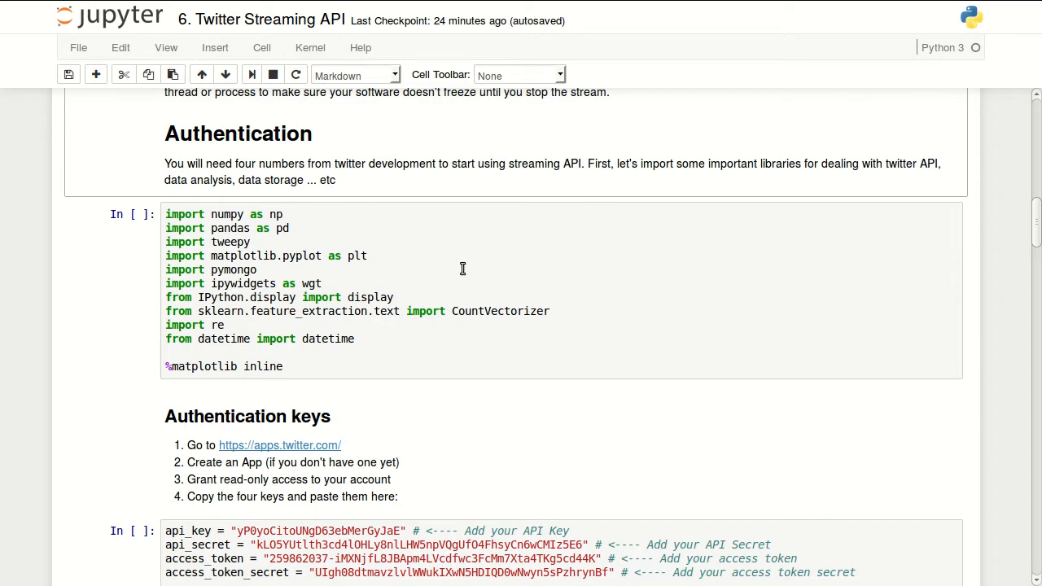
pyautogui.click(545, 280)
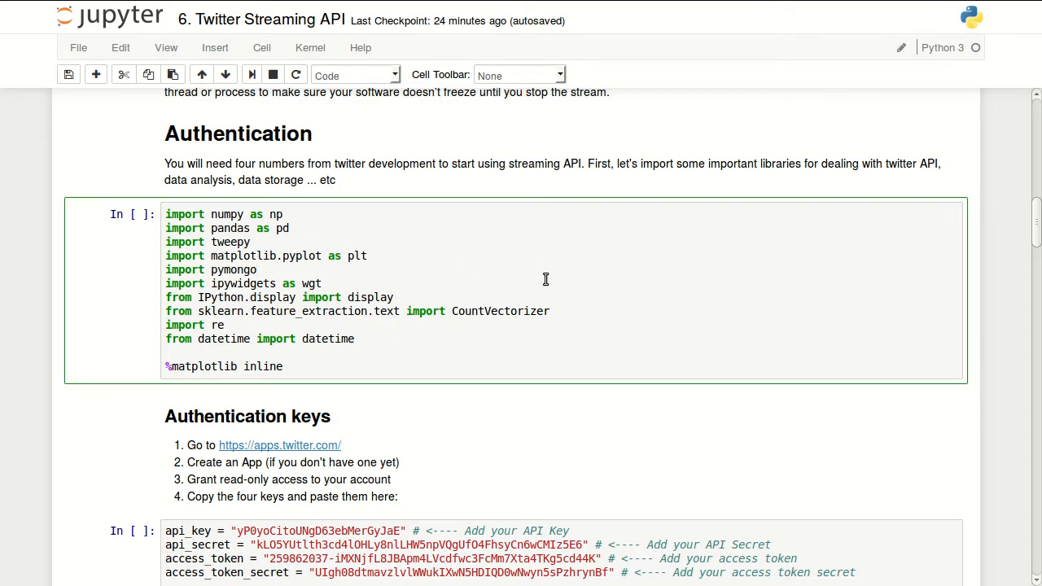
pyautogui.moveTo(278, 463)
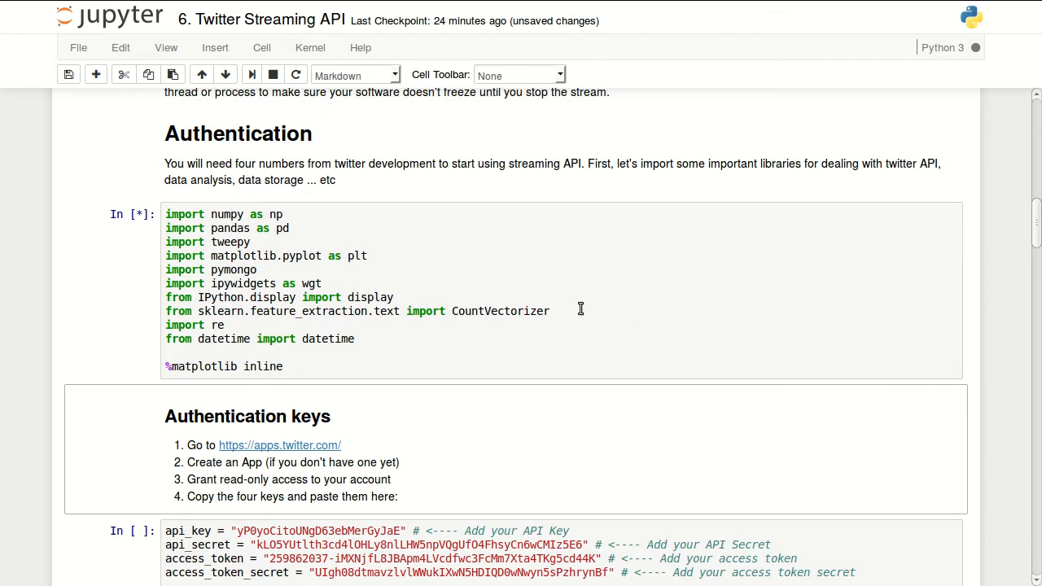
# Scroll down to the Authentication keys section below the running import cell.
pyautogui.scroll(-3)
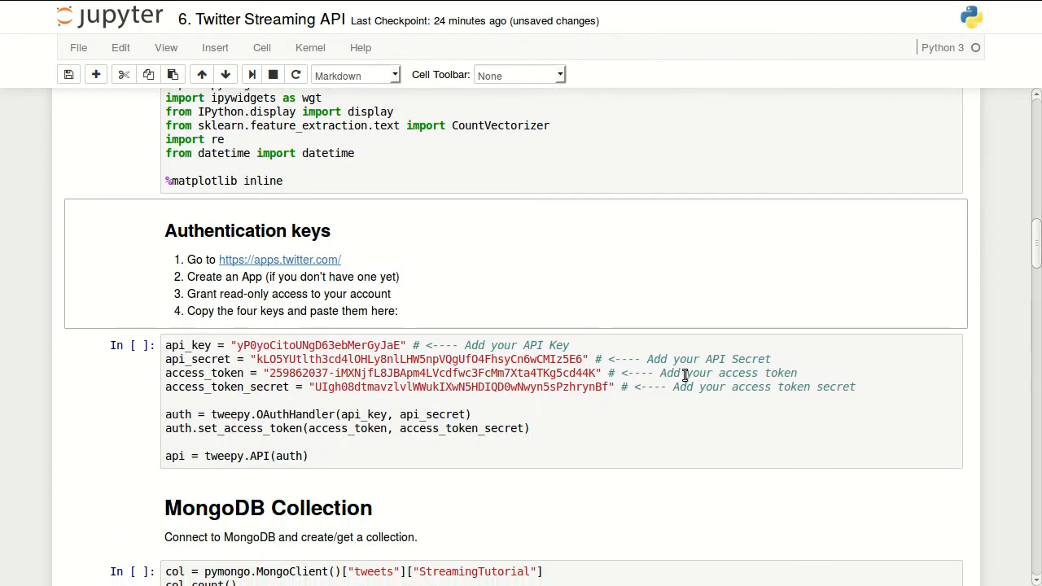
pyautogui.moveTo(424, 285)
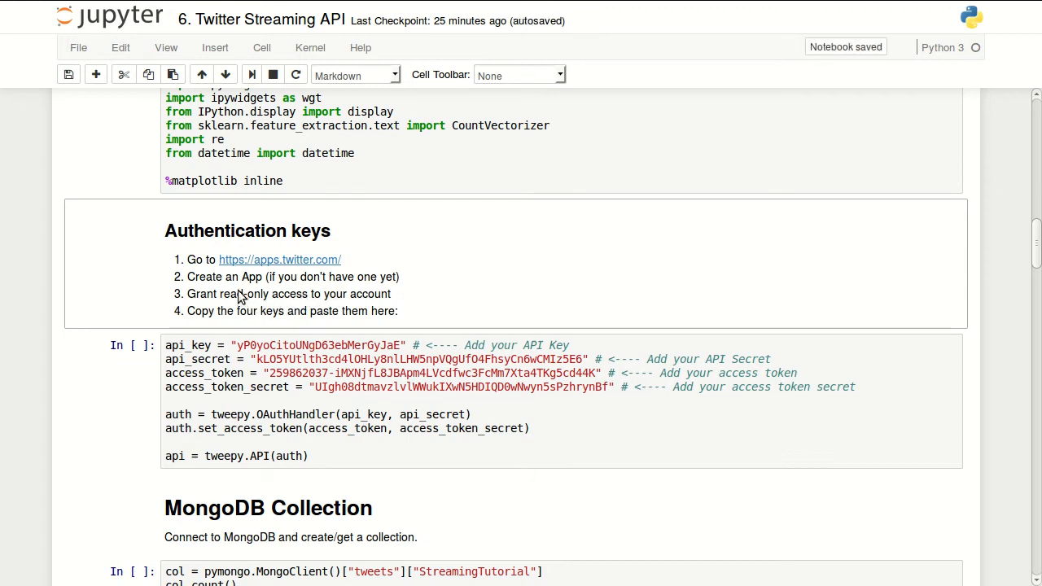
pyautogui.moveTo(280, 261)
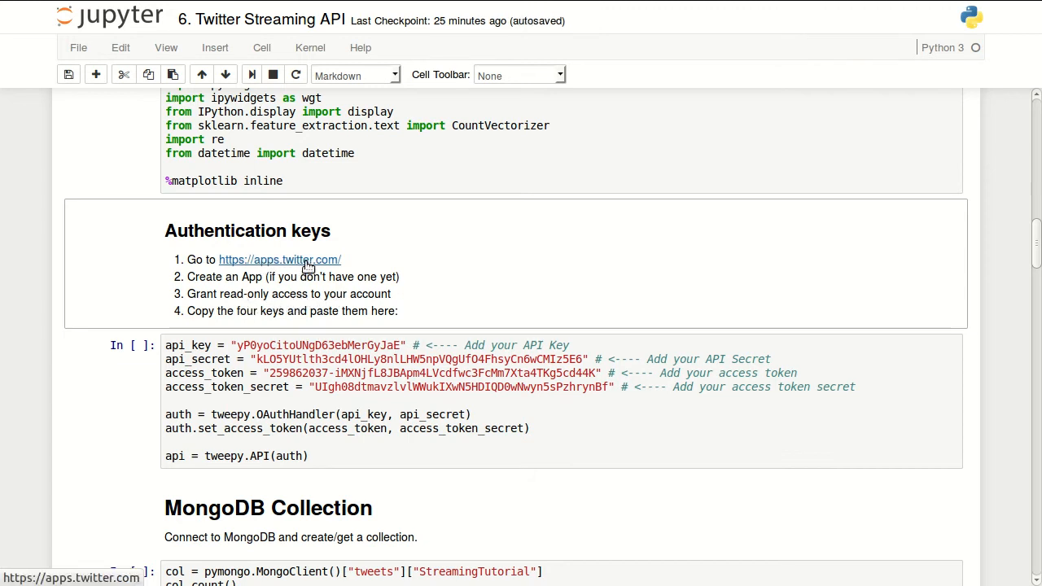
pyautogui.moveTo(307, 268)
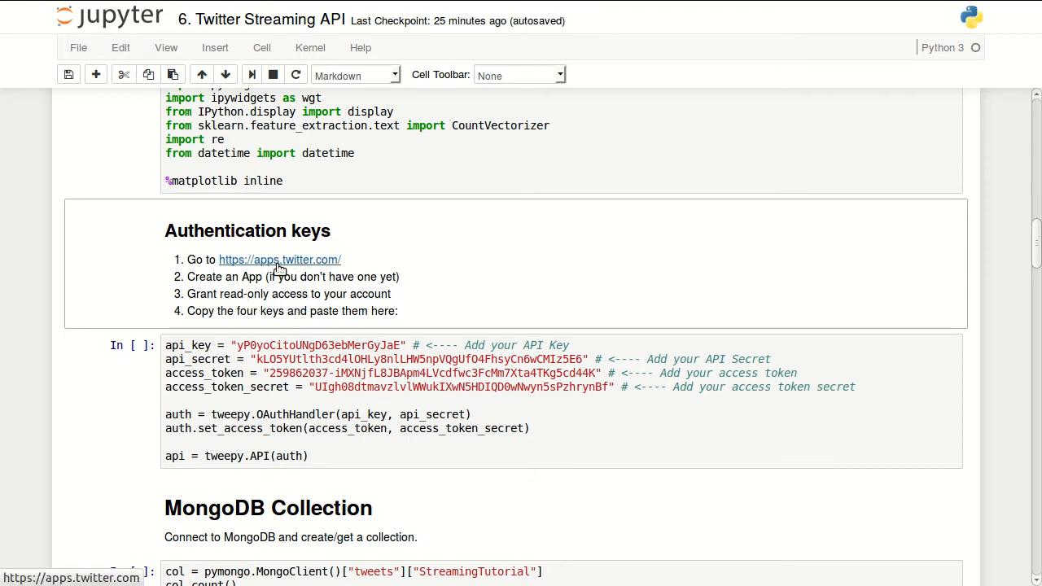
# Follow the apps.twitter.com link and open the Tweepy Tutorial app's details page.
pyautogui.click(280, 260)
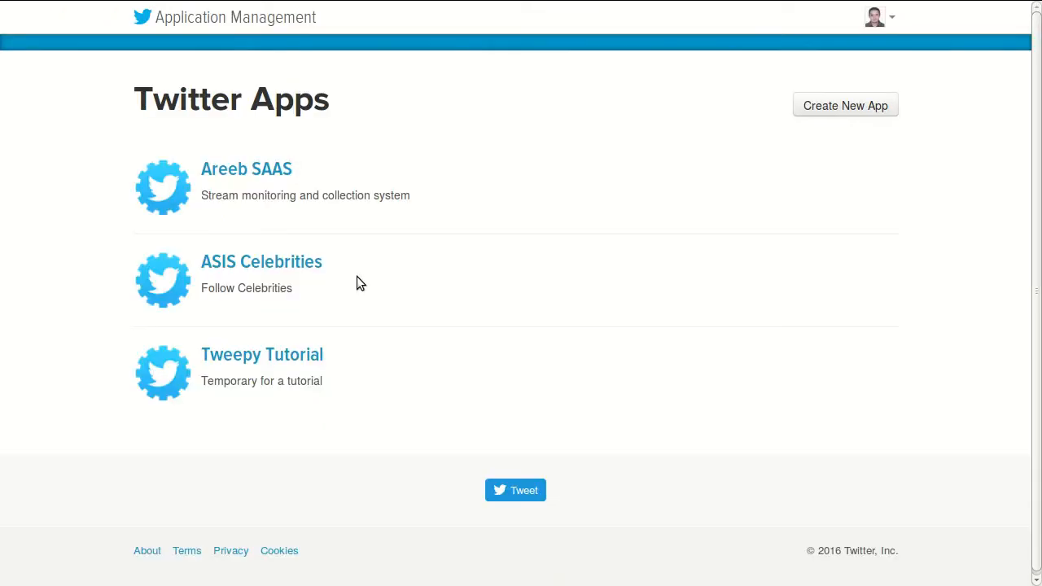
pyautogui.moveTo(234, 146)
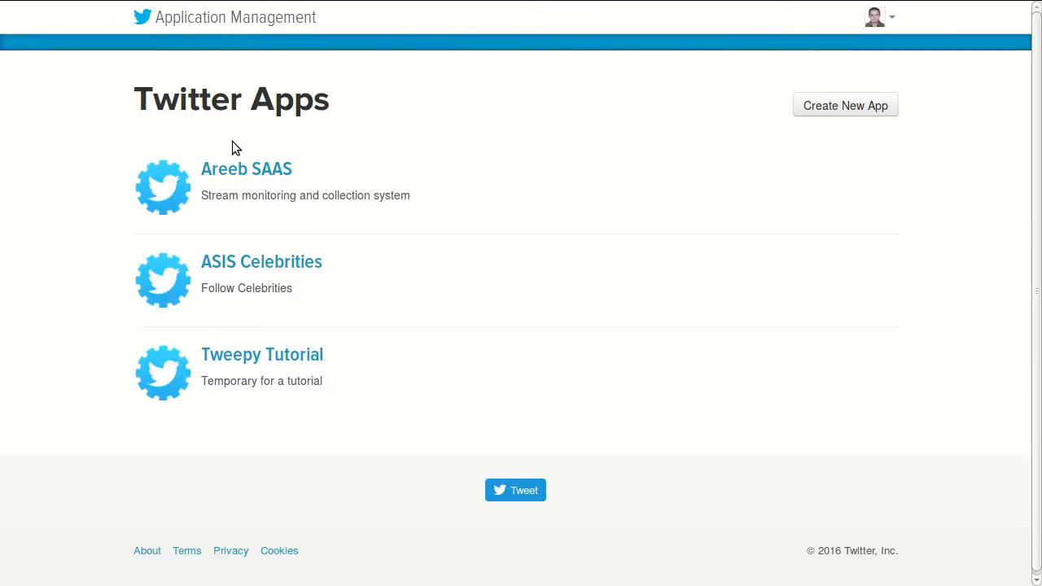
pyautogui.moveTo(260, 355)
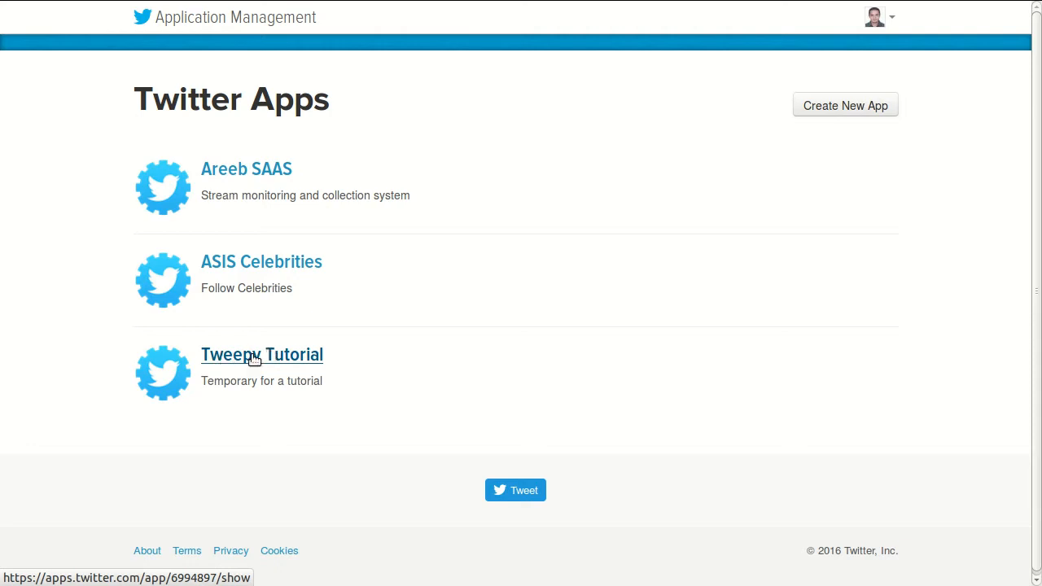
pyautogui.click(261, 355)
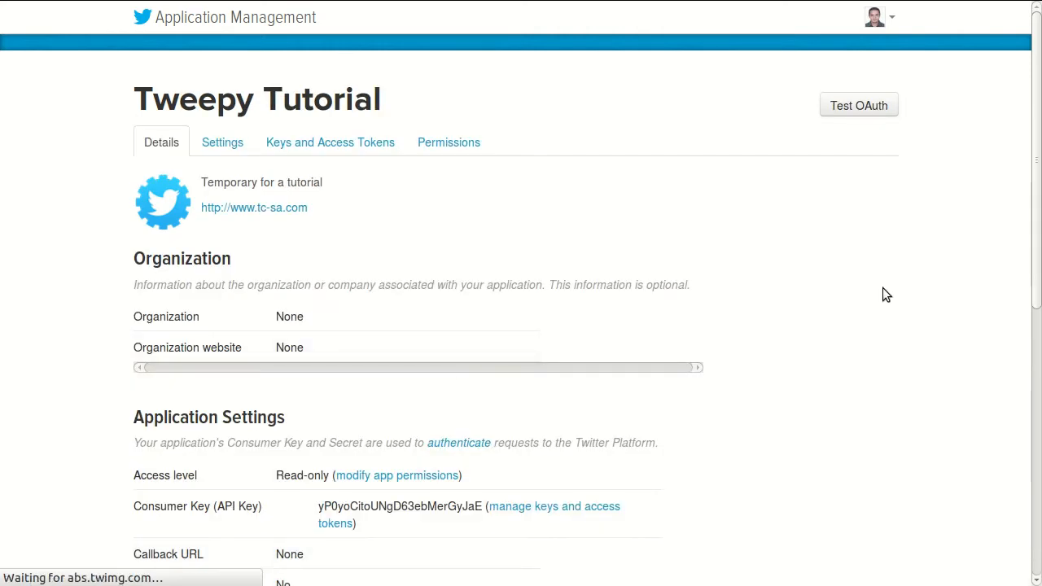
pyautogui.moveTo(480, 215)
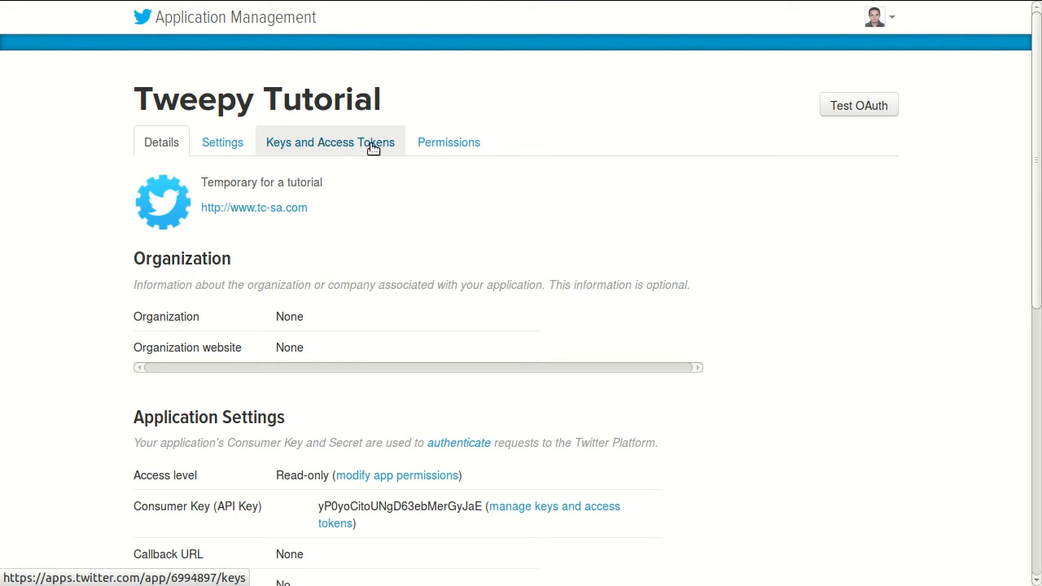
pyautogui.click(329, 143)
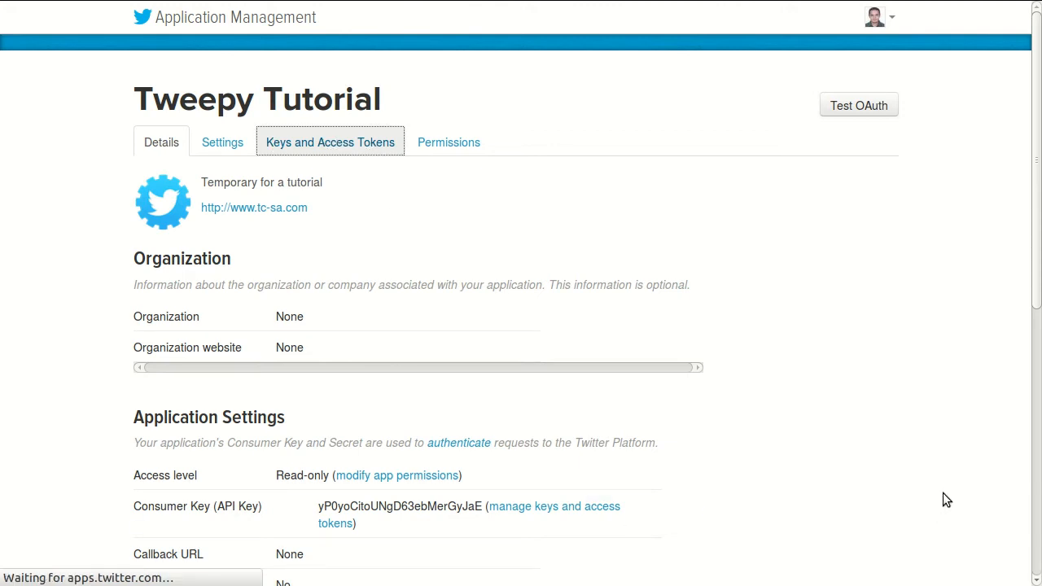
pyautogui.scroll(-3)
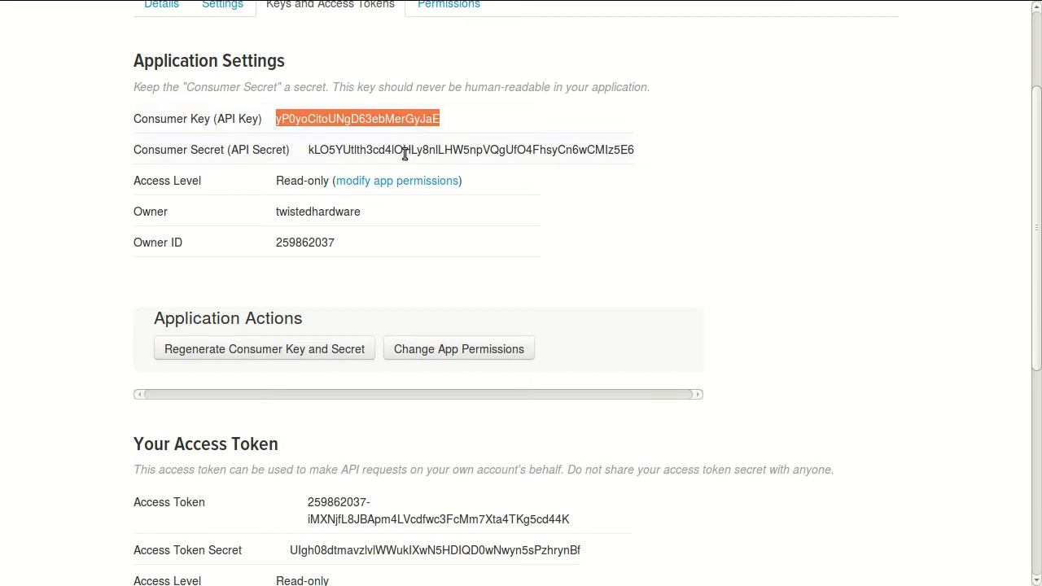
pyautogui.moveTo(373, 166)
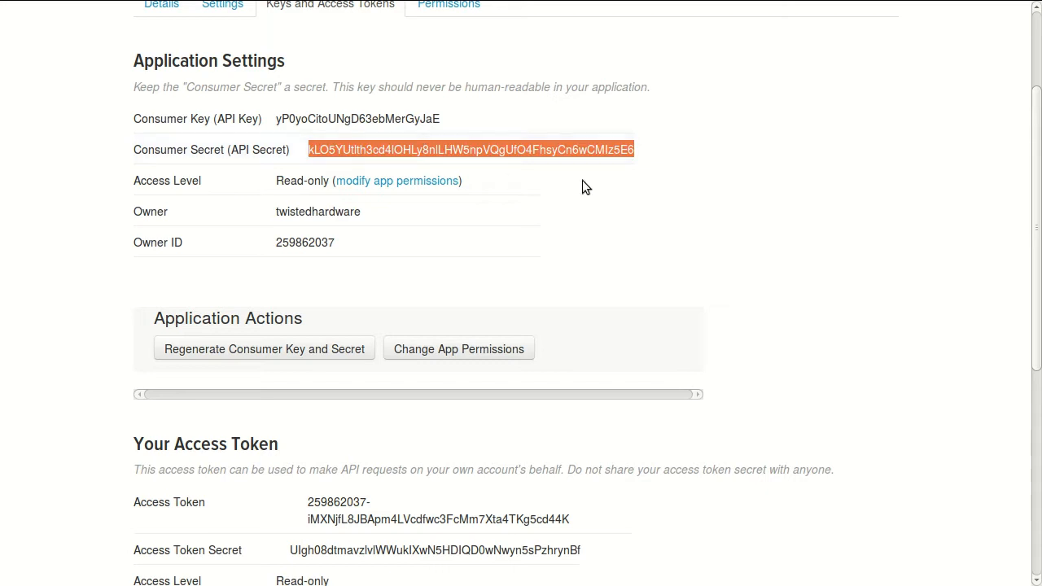
pyautogui.moveTo(399, 114)
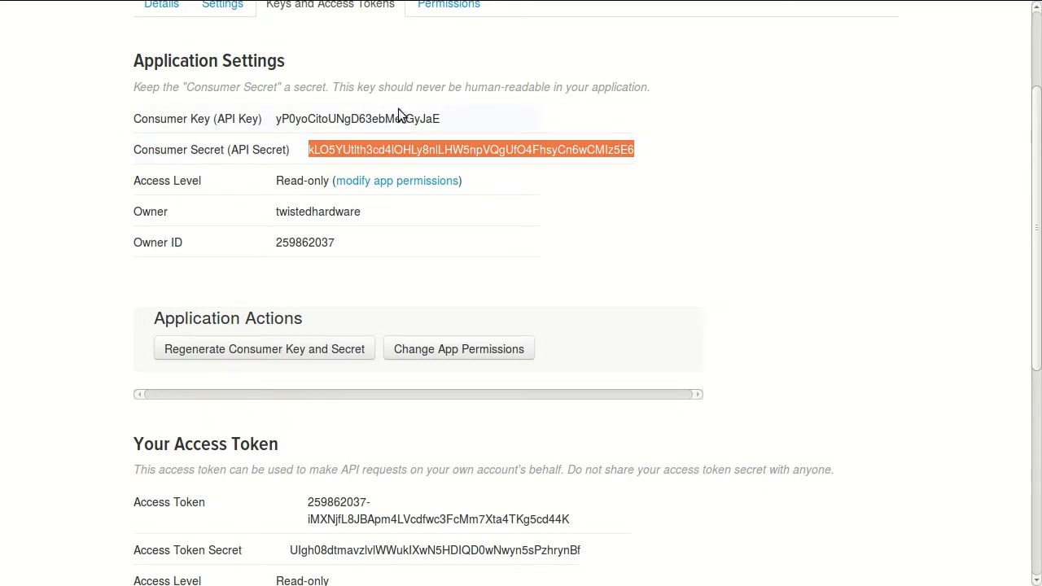
pyautogui.scroll(-3)
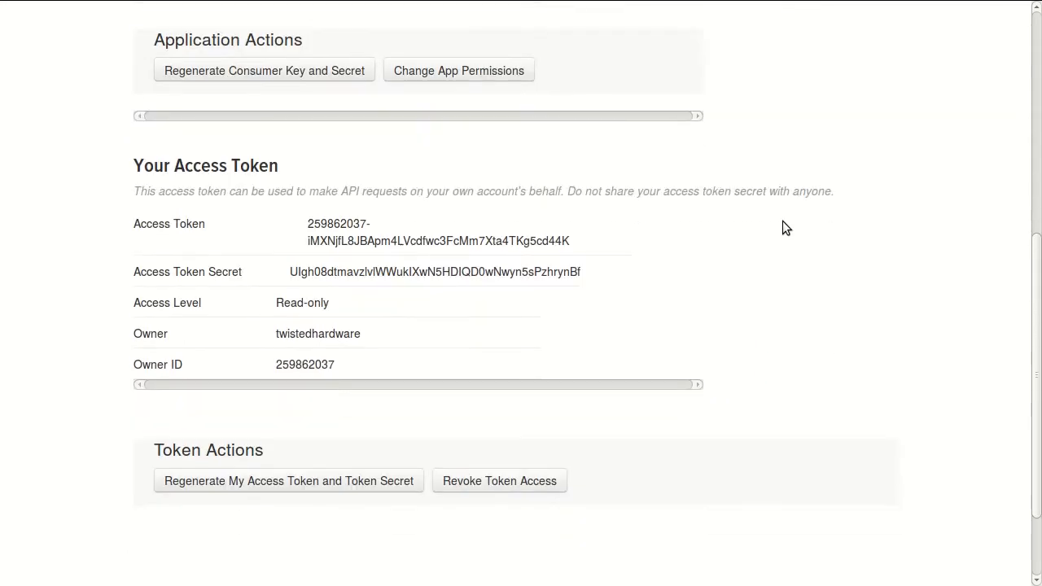
pyautogui.moveTo(133, 169)
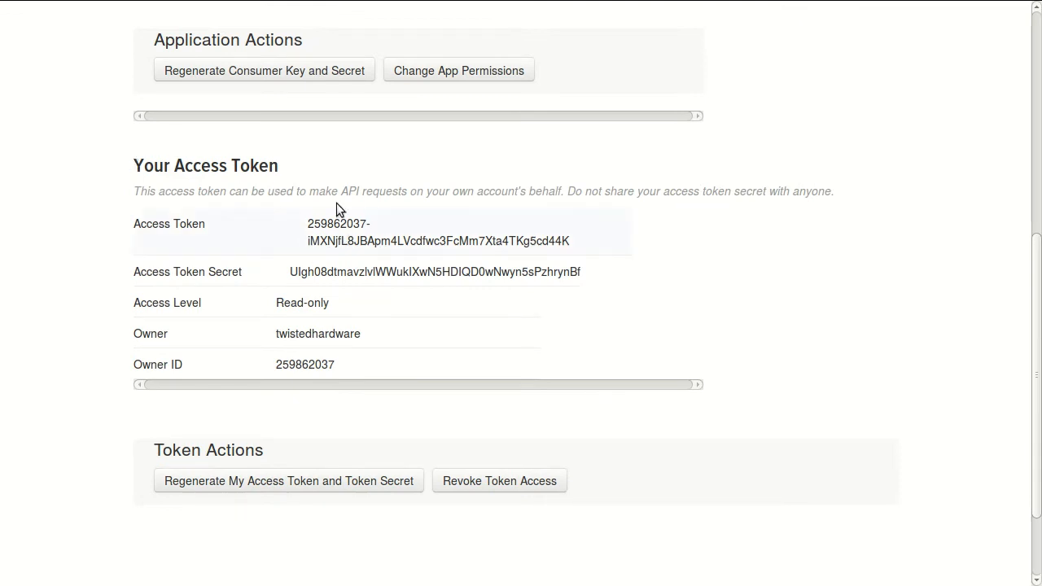
pyautogui.moveTo(368, 273)
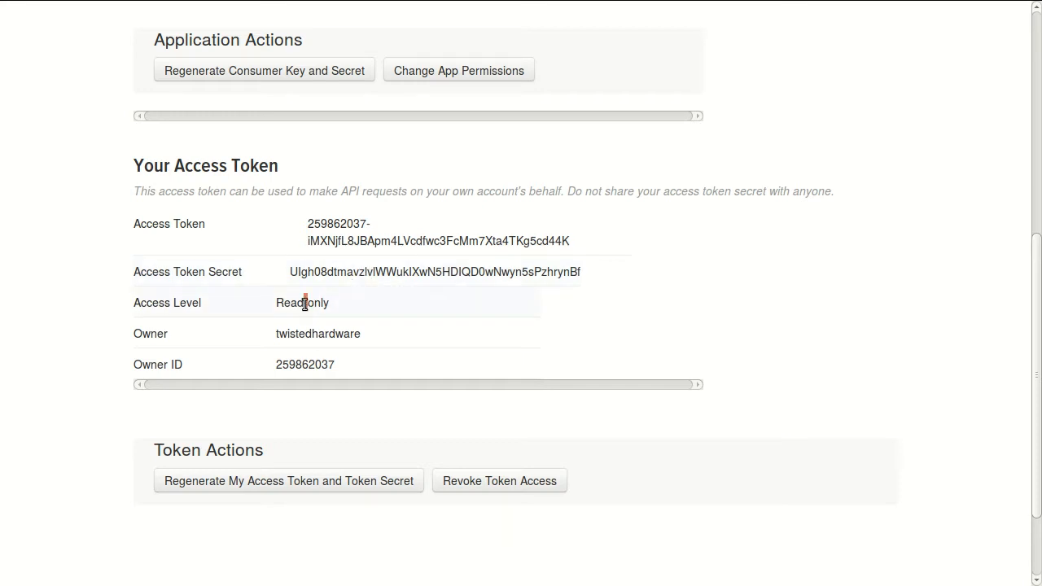
pyautogui.moveTo(439, 232)
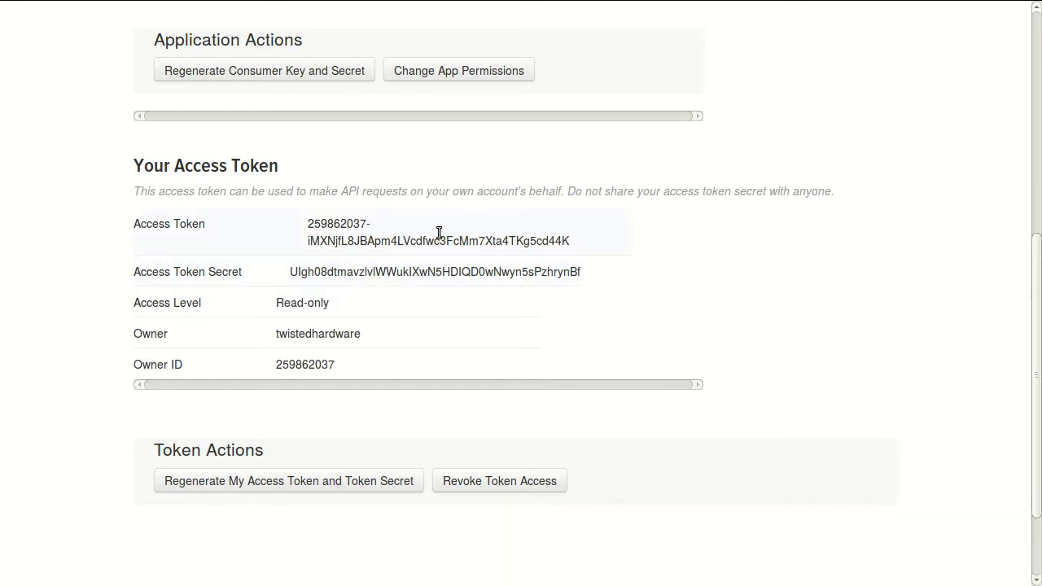
pyautogui.moveTo(529, 238)
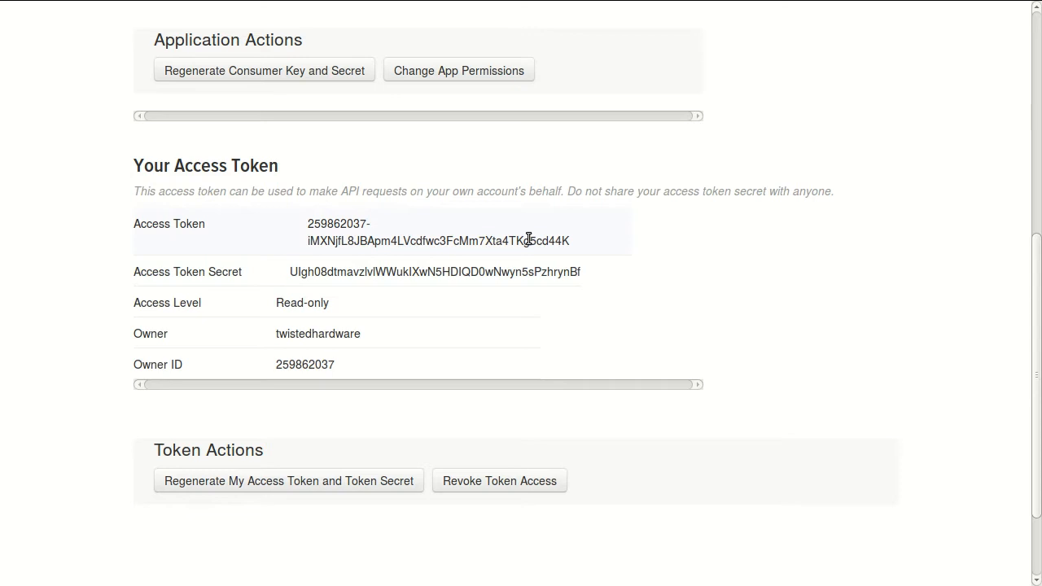
pyautogui.moveTo(785, 332)
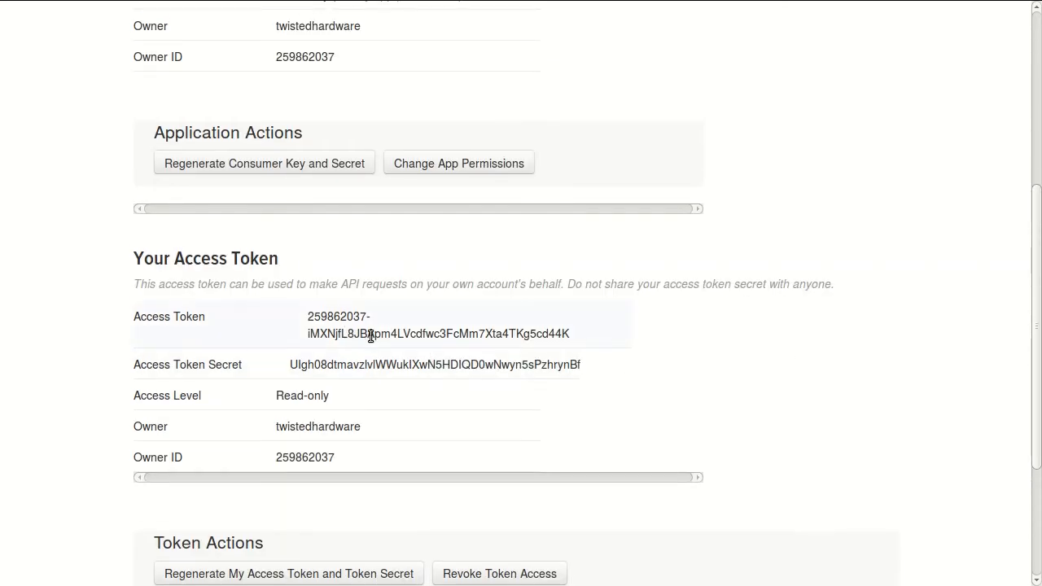
pyautogui.moveTo(744, 367)
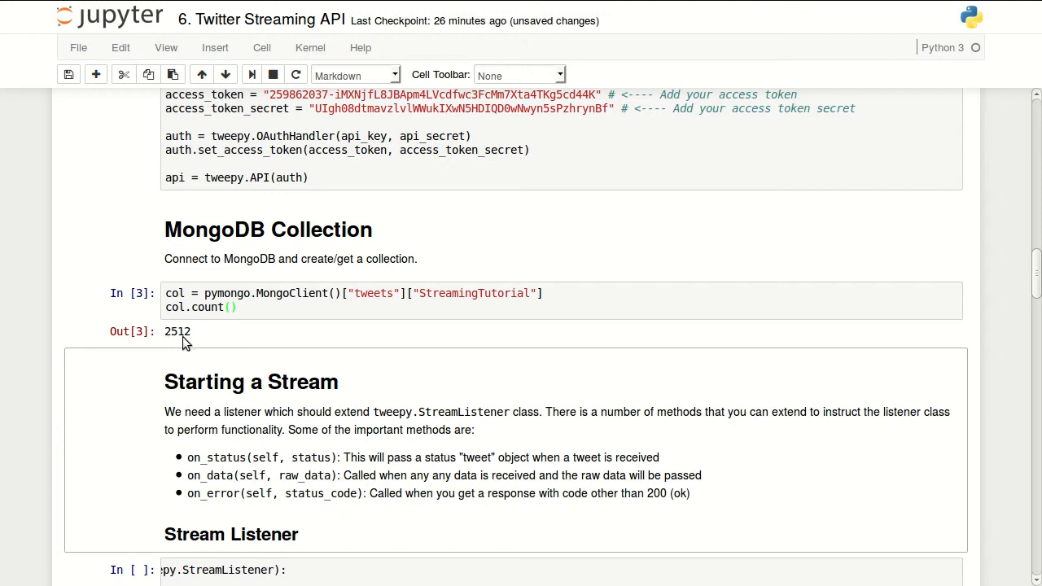
pyautogui.moveTo(341, 362)
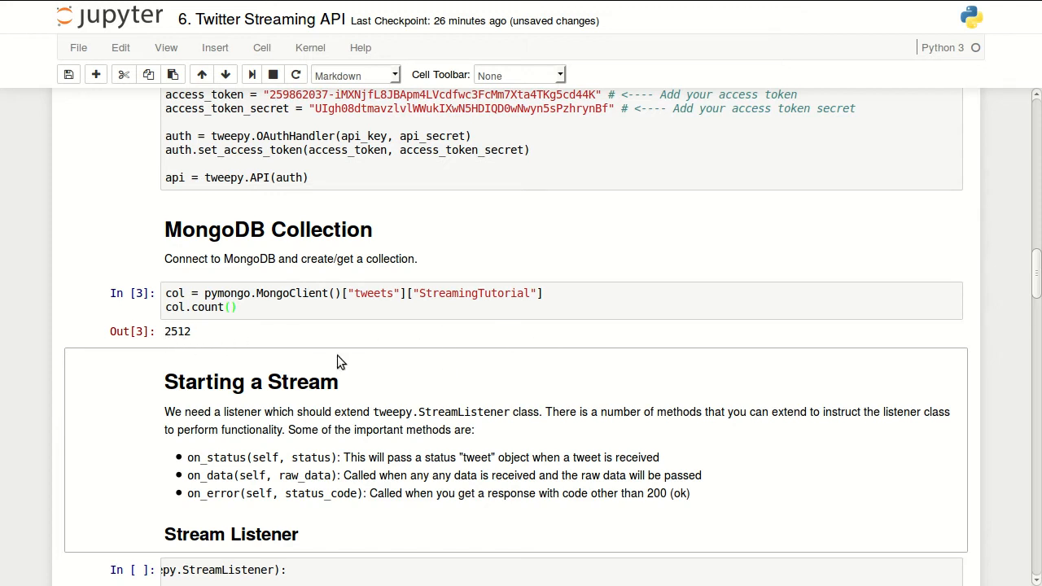
pyautogui.scroll(-3)
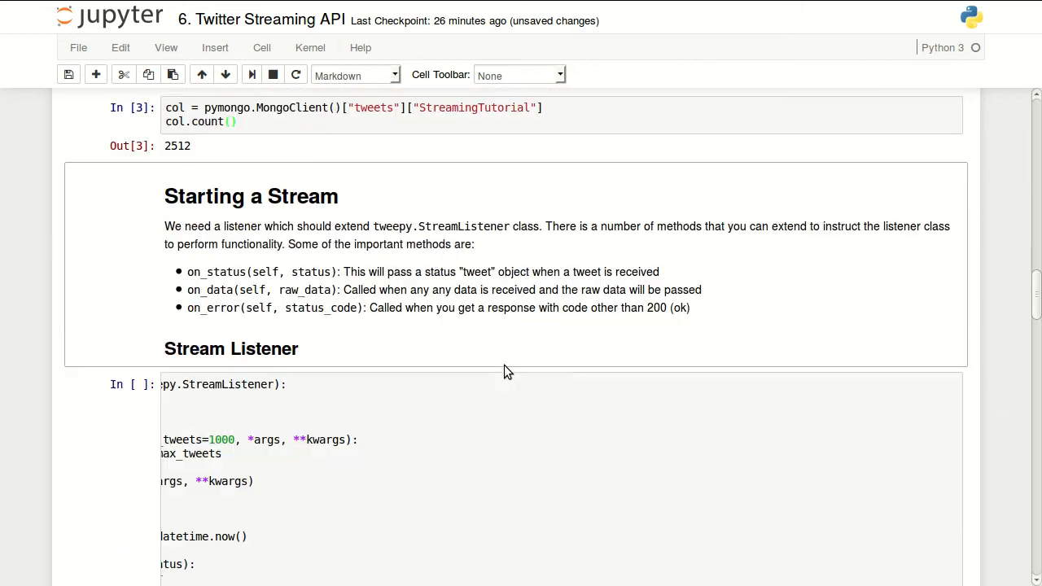
pyautogui.moveTo(318, 225)
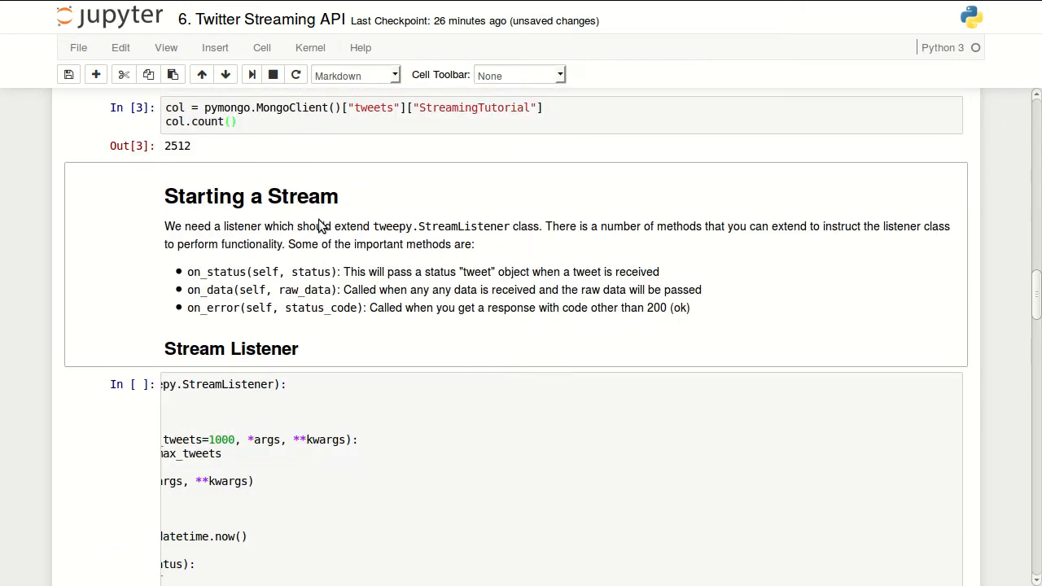
pyautogui.scroll(-3)
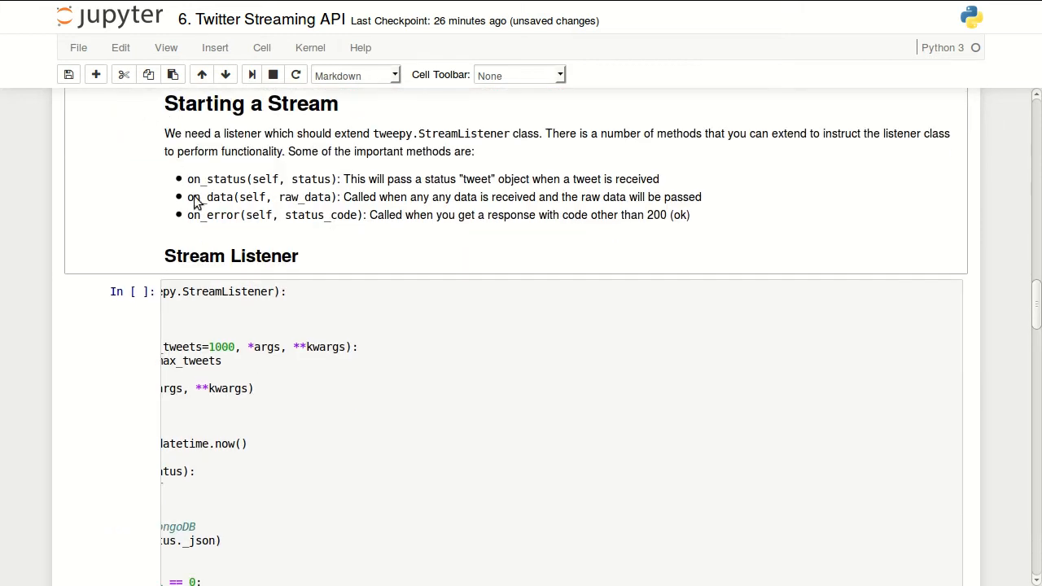
pyautogui.moveTo(236, 155)
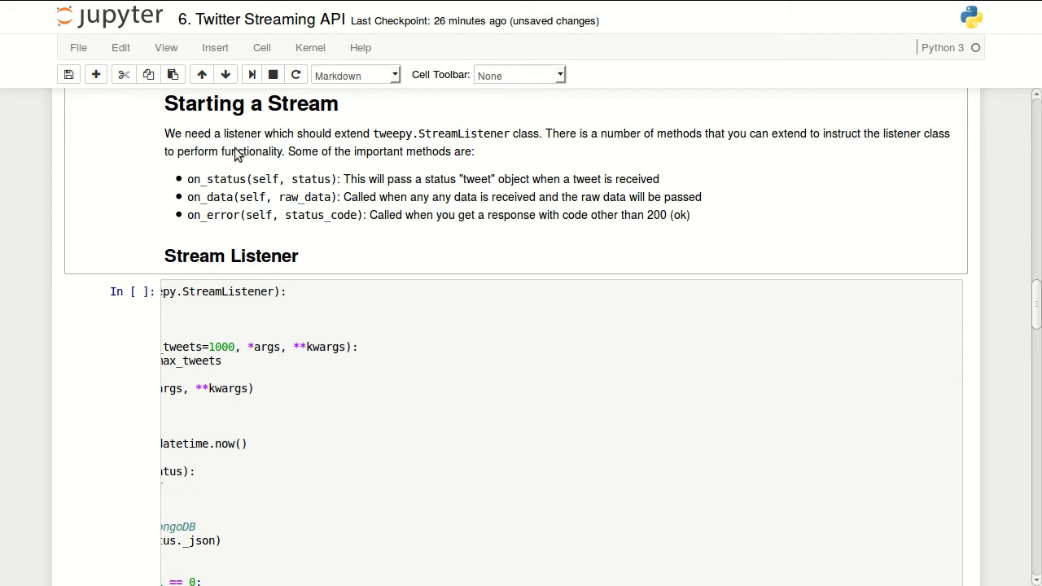
pyautogui.moveTo(189, 167)
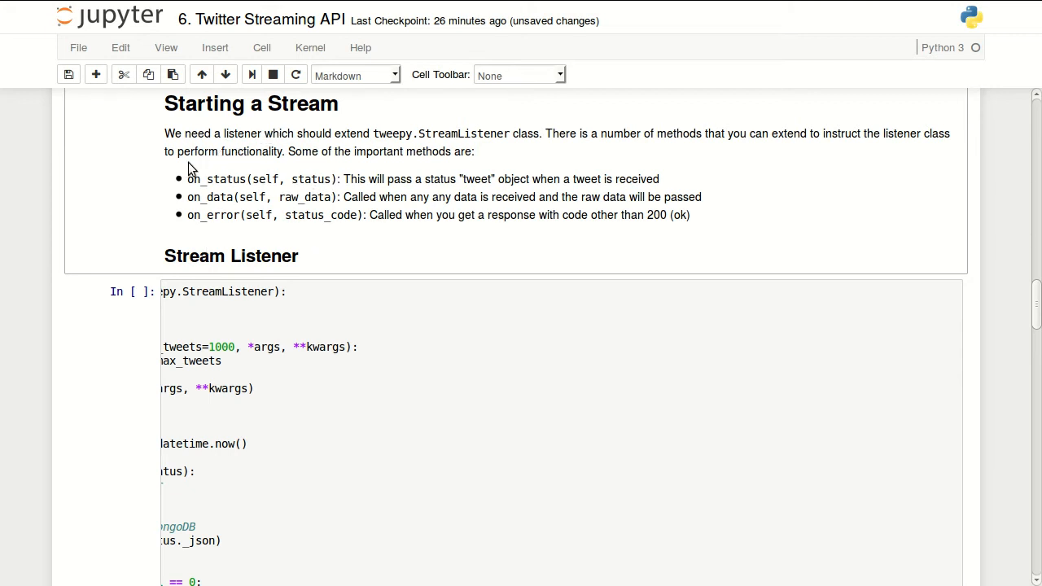
pyautogui.scroll(-3)
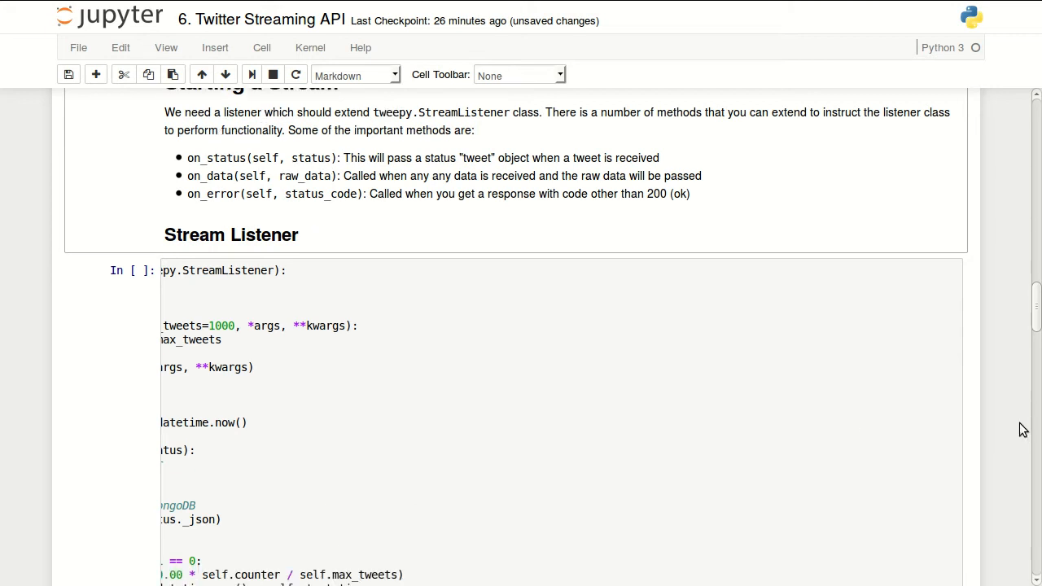
pyautogui.scroll(-3)
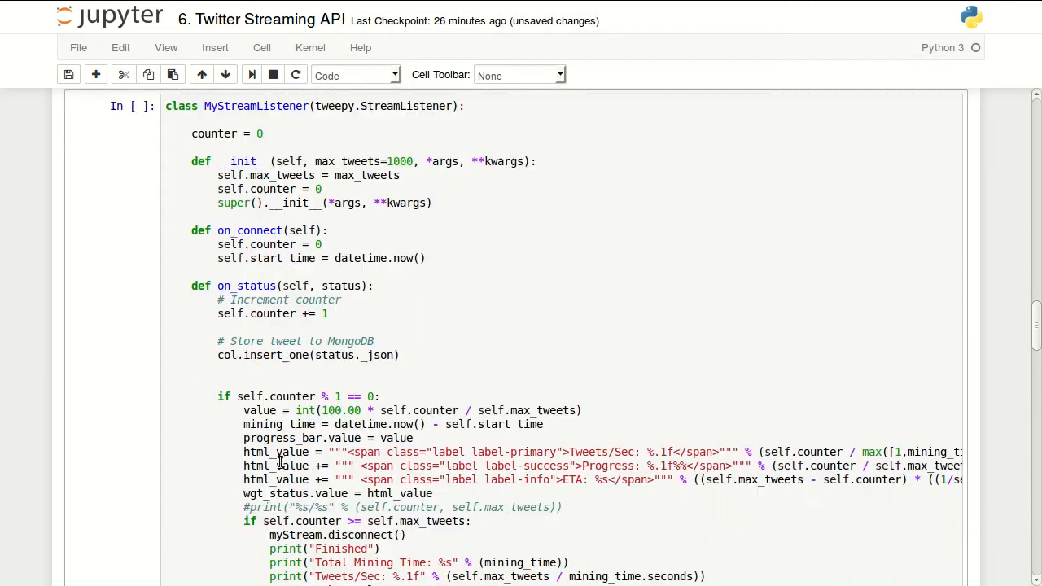
pyautogui.scroll(-3)
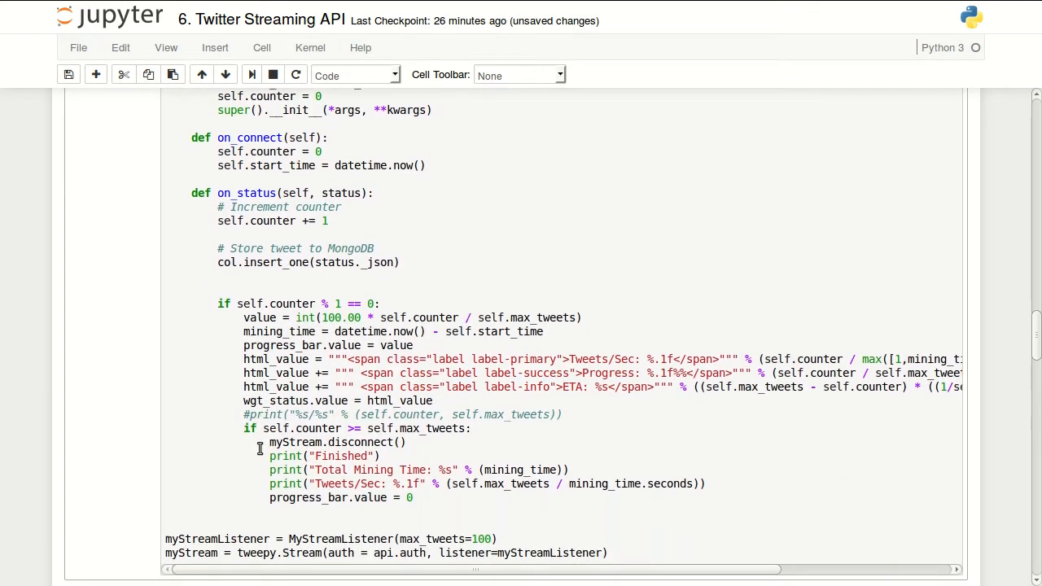
pyautogui.scroll(3)
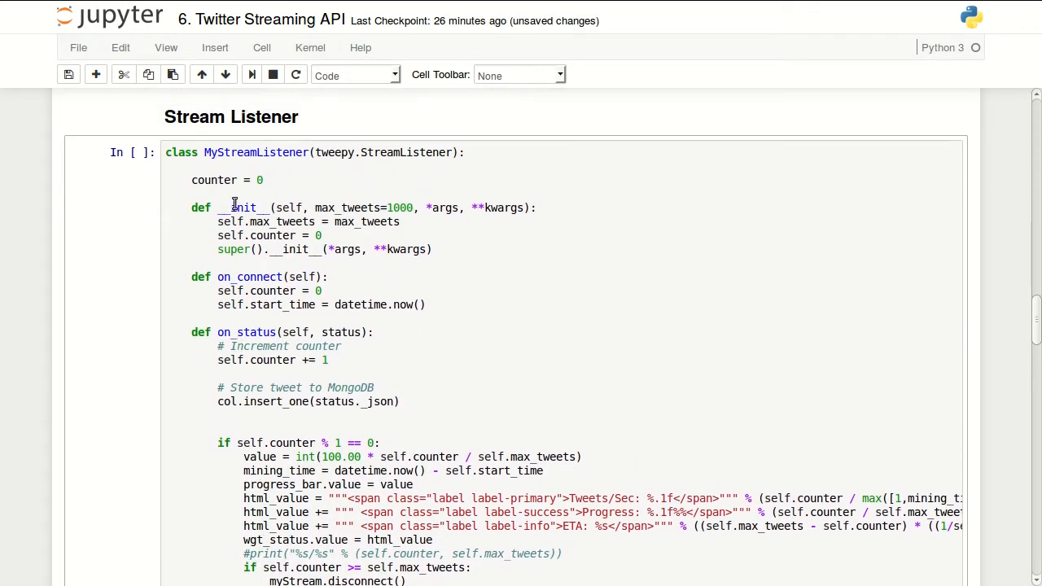
pyautogui.click(416, 153)
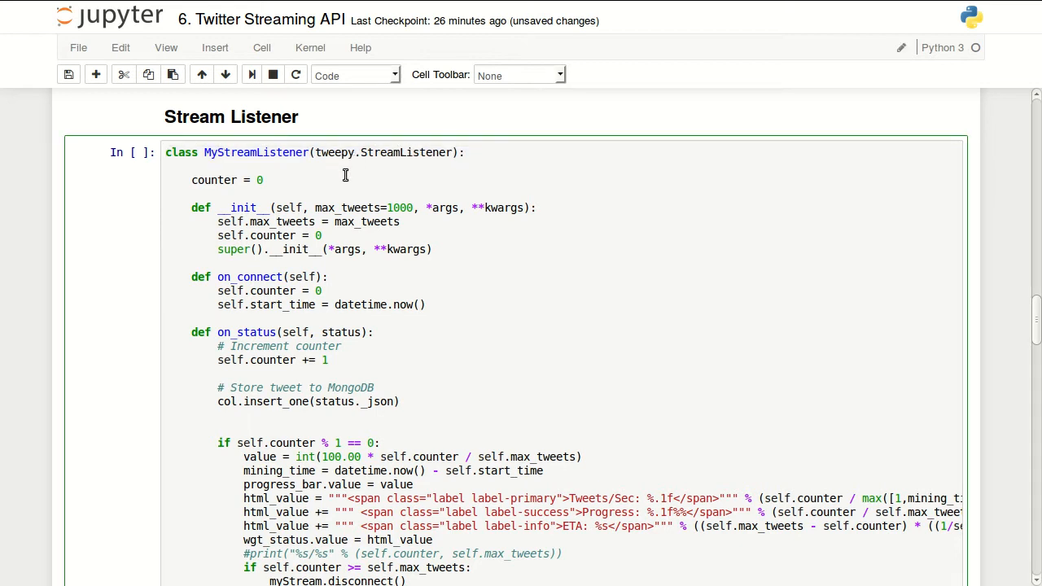
pyautogui.moveTo(550, 212)
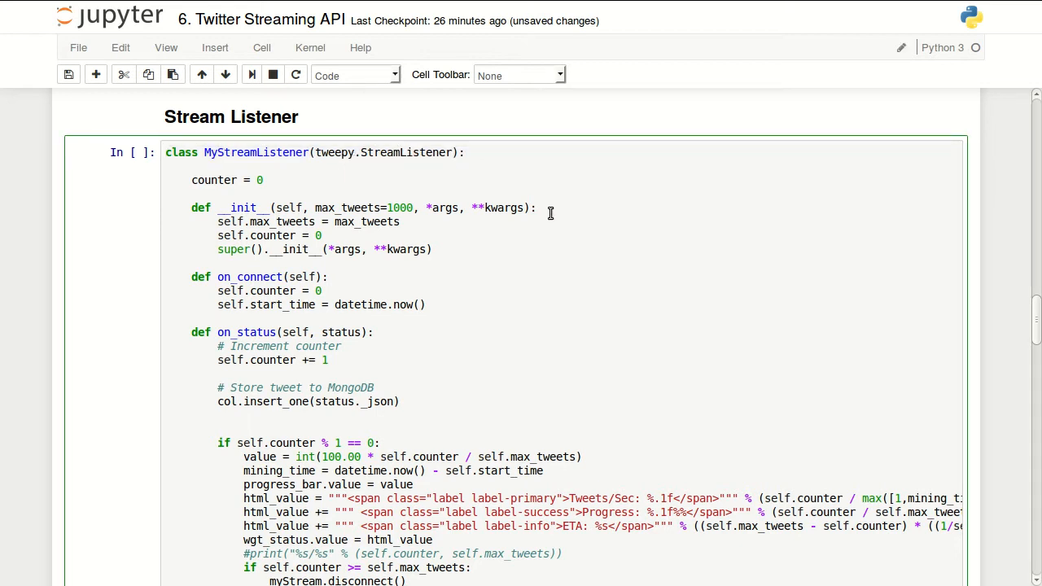
pyautogui.scroll(-3)
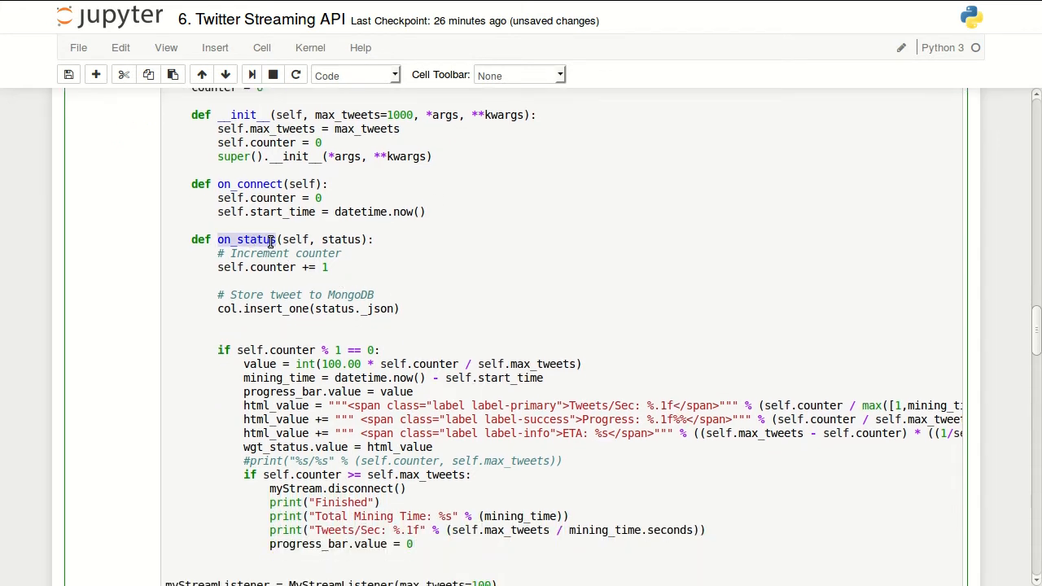
pyautogui.scroll(3)
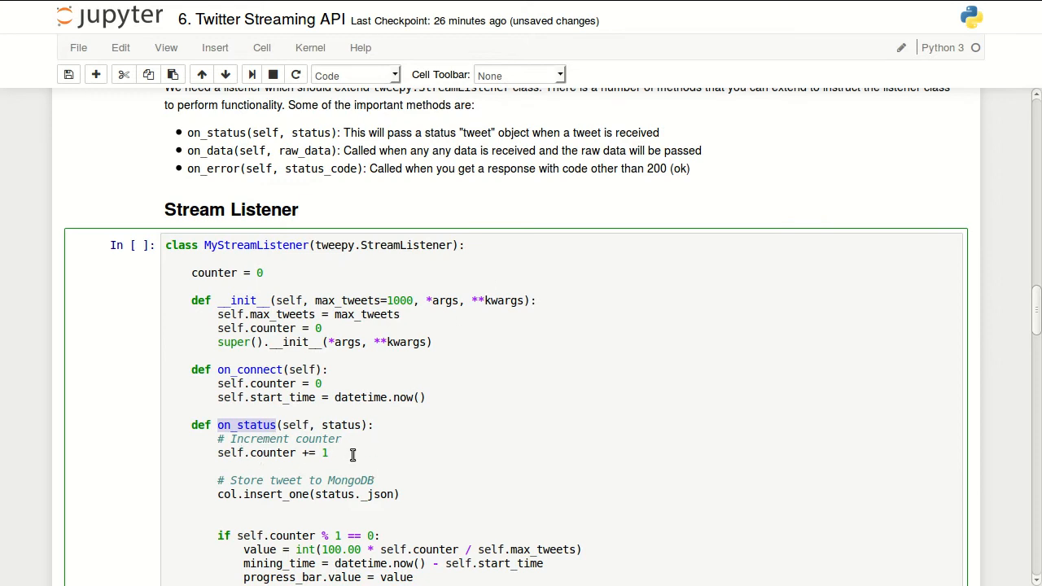
pyautogui.scroll(-3)
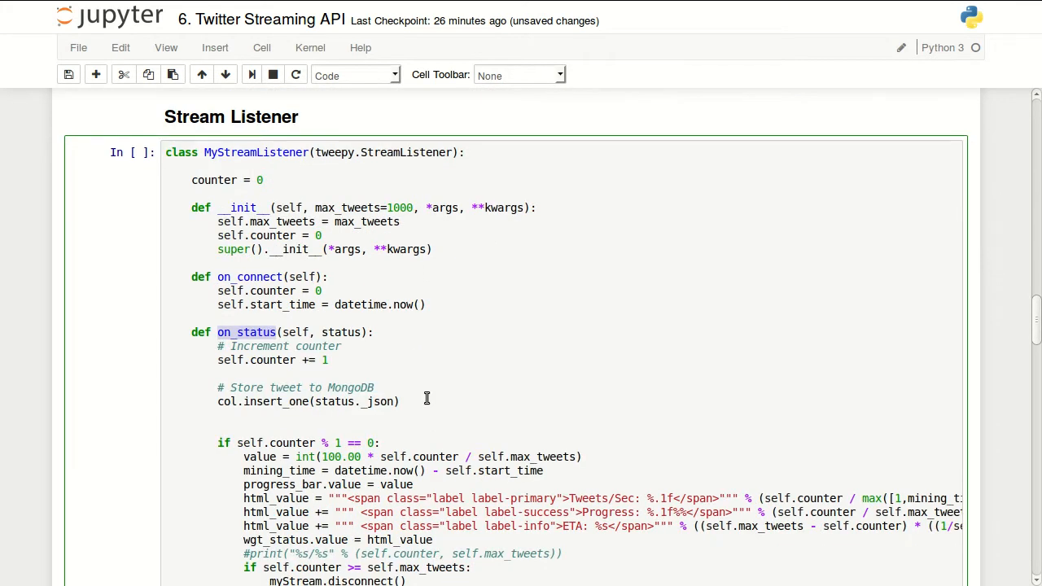
pyautogui.scroll(-3)
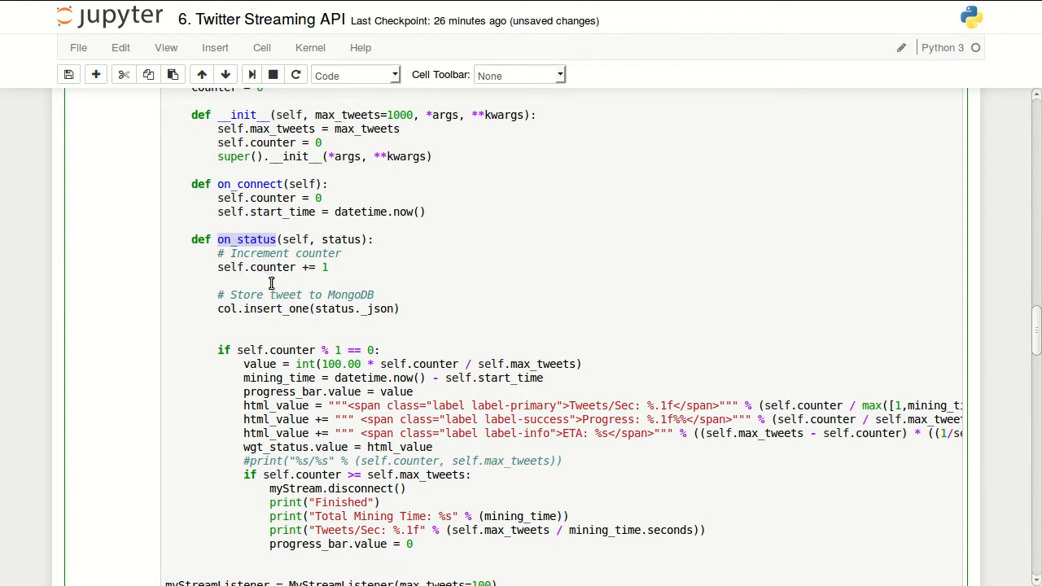
pyautogui.scroll(-3)
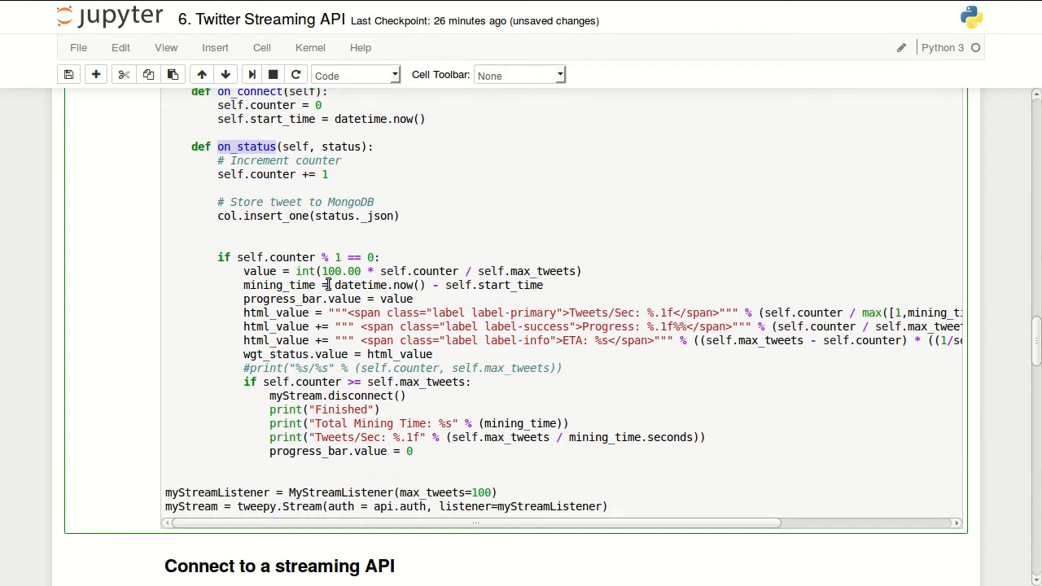
pyautogui.moveTo(332, 254)
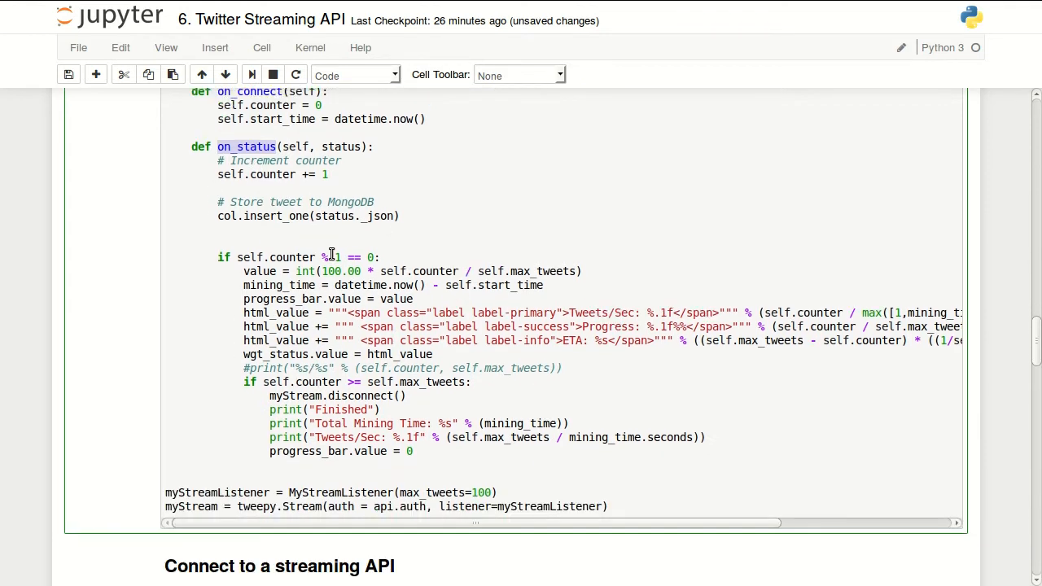
pyautogui.scroll(3)
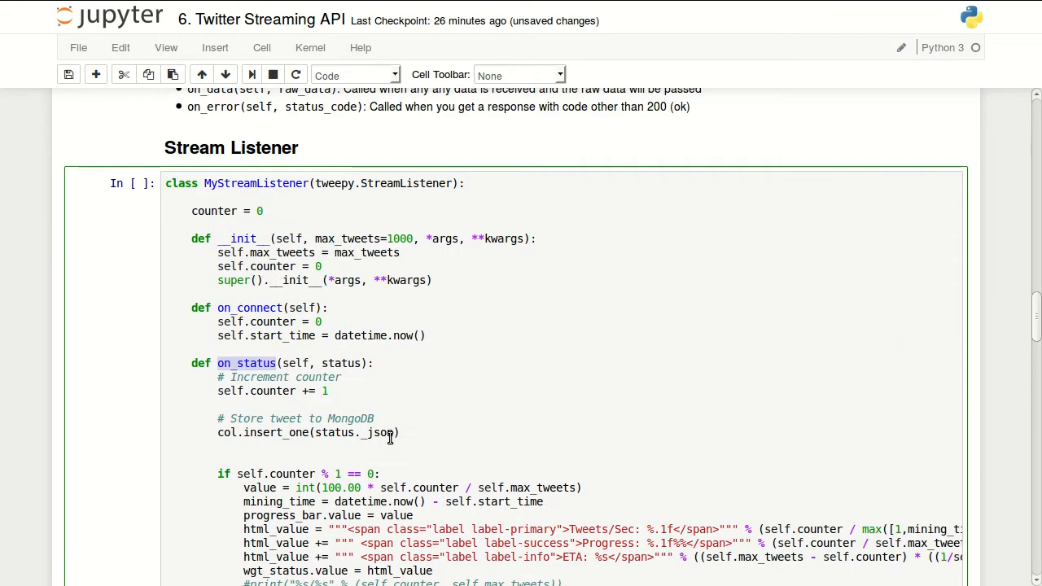
pyautogui.scroll(-3)
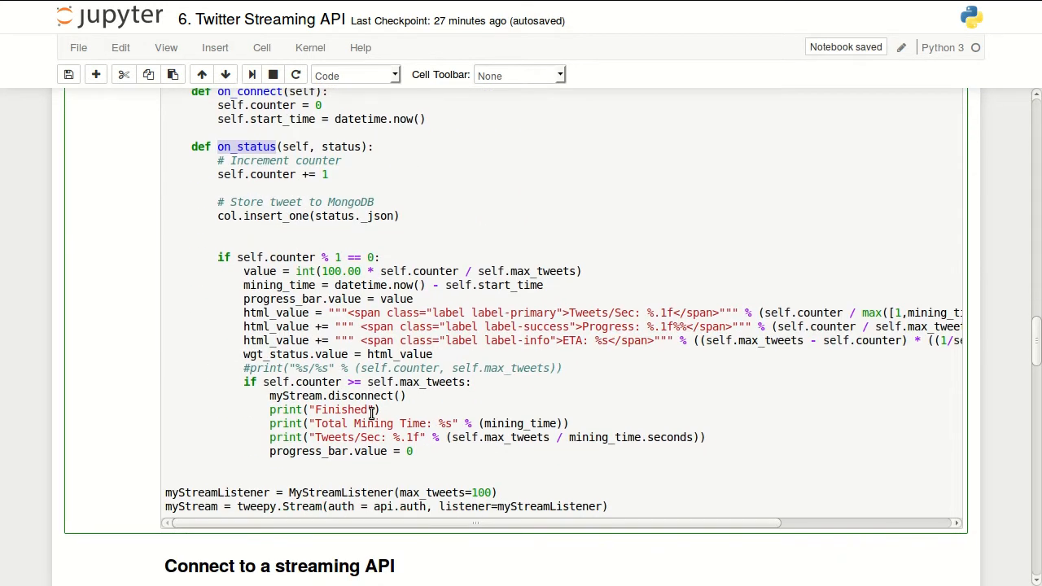
pyautogui.scroll(-3)
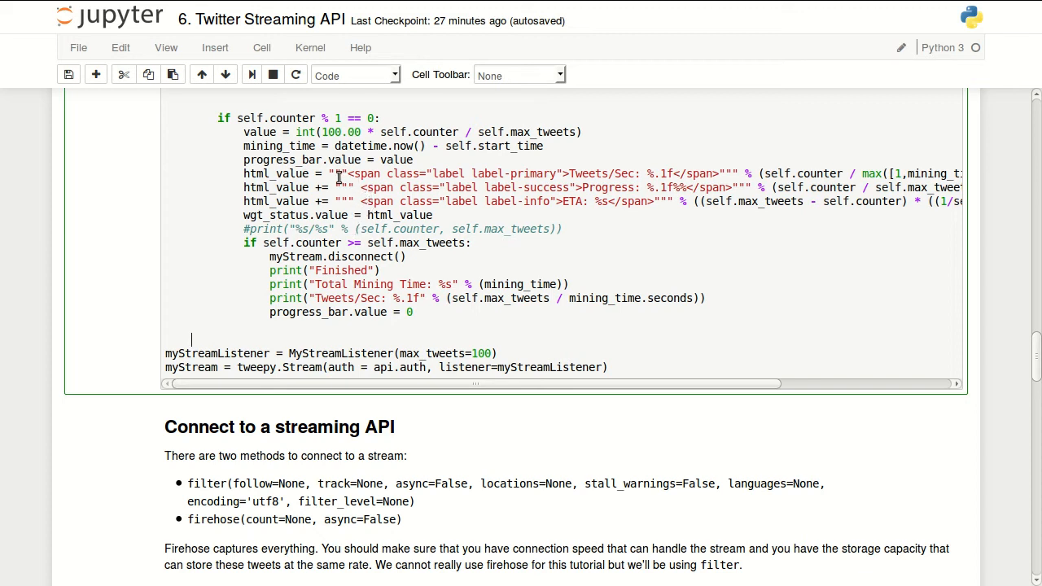
pyautogui.scroll(3)
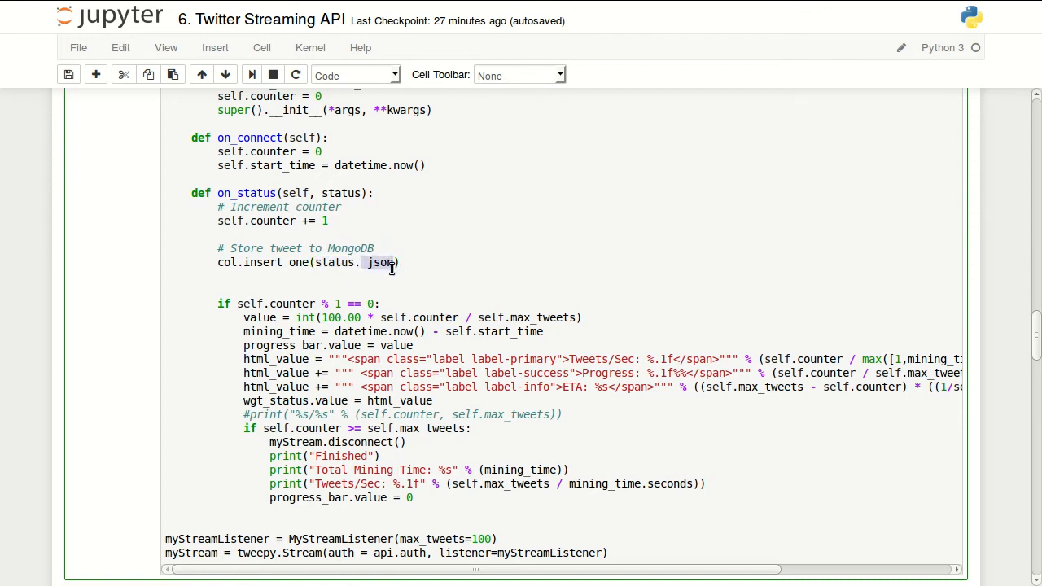
pyautogui.moveTo(404, 264)
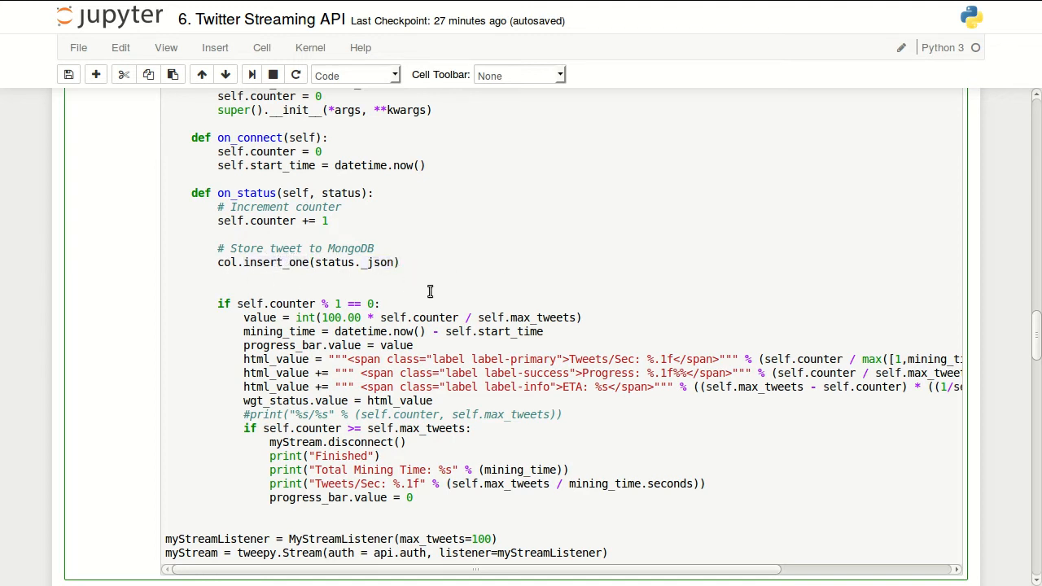
pyautogui.scroll(-3)
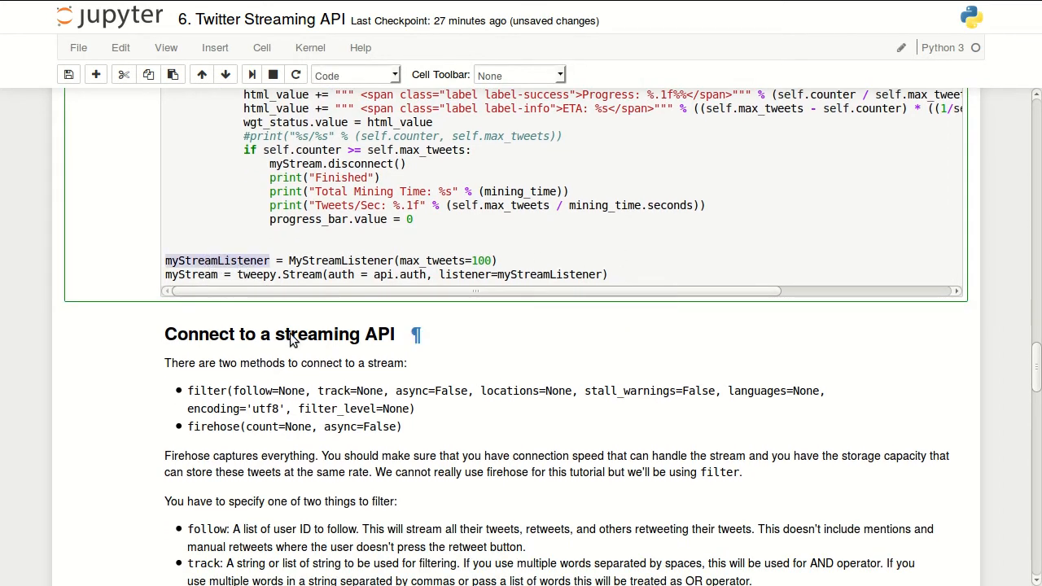
pyautogui.click(479, 261)
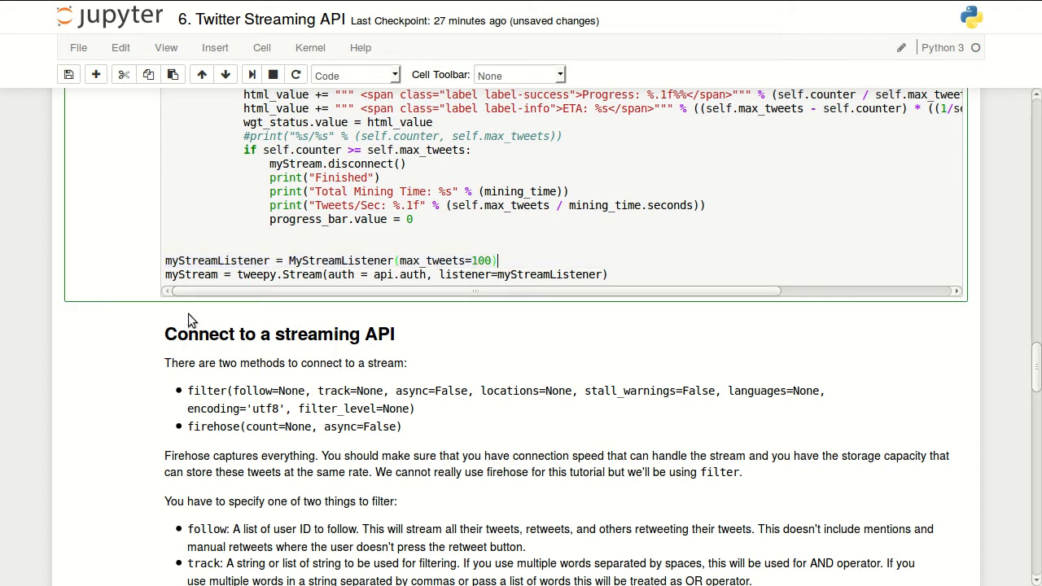
pyautogui.scroll(-3)
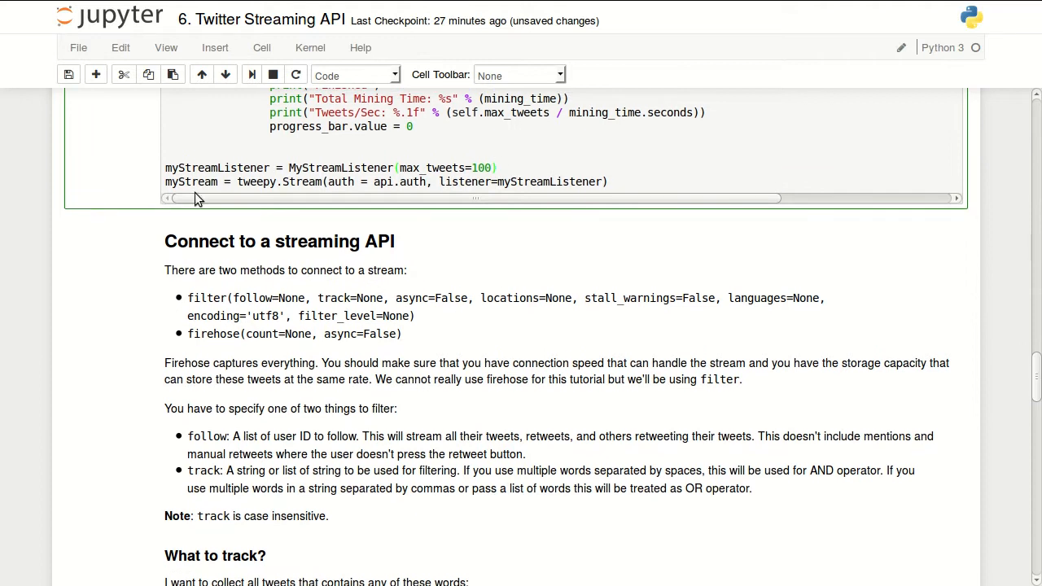
pyautogui.moveTo(277, 204)
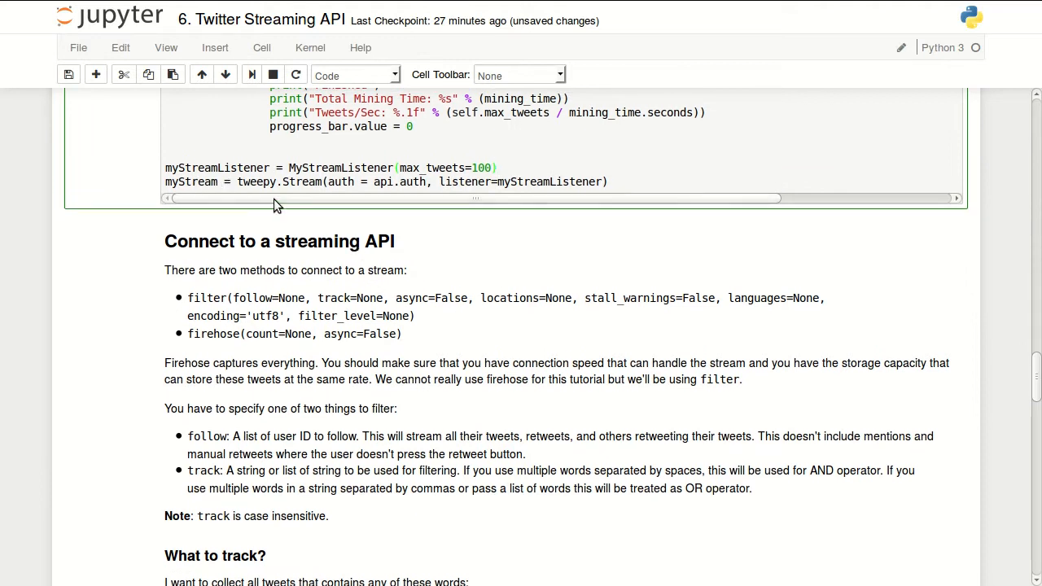
pyautogui.scroll(-3)
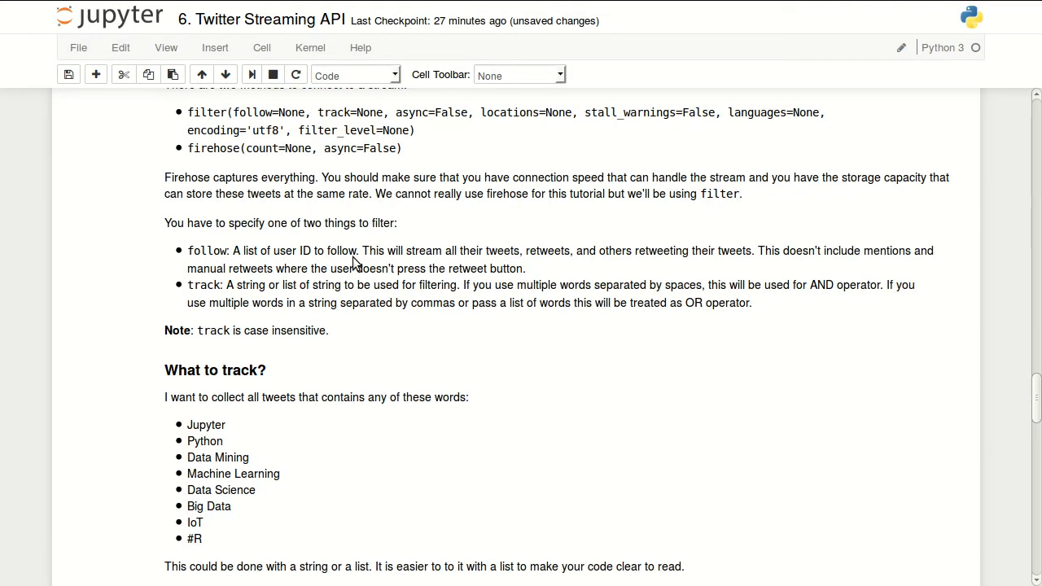
pyautogui.scroll(-3)
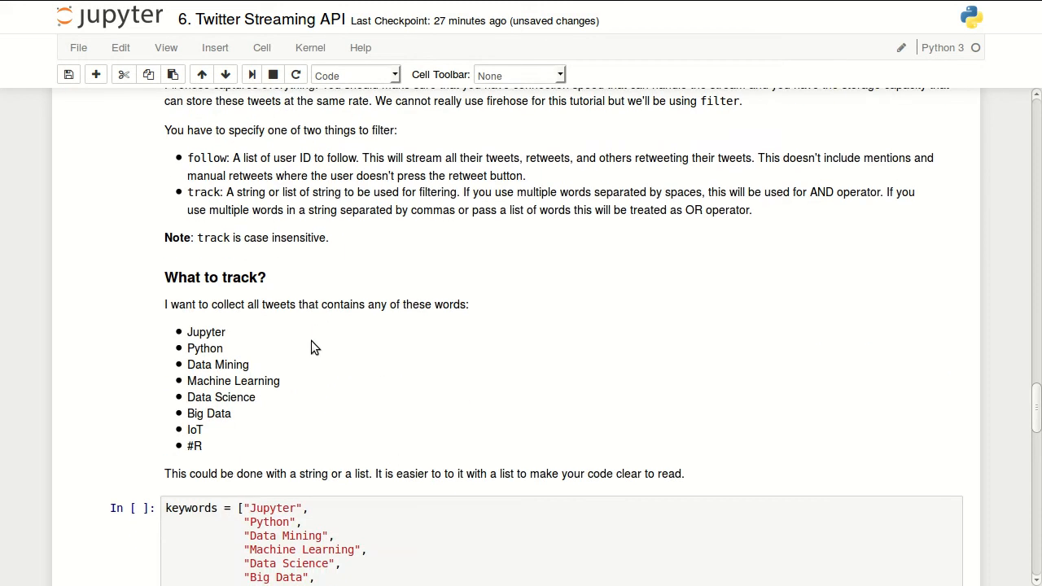
pyautogui.scroll(-3)
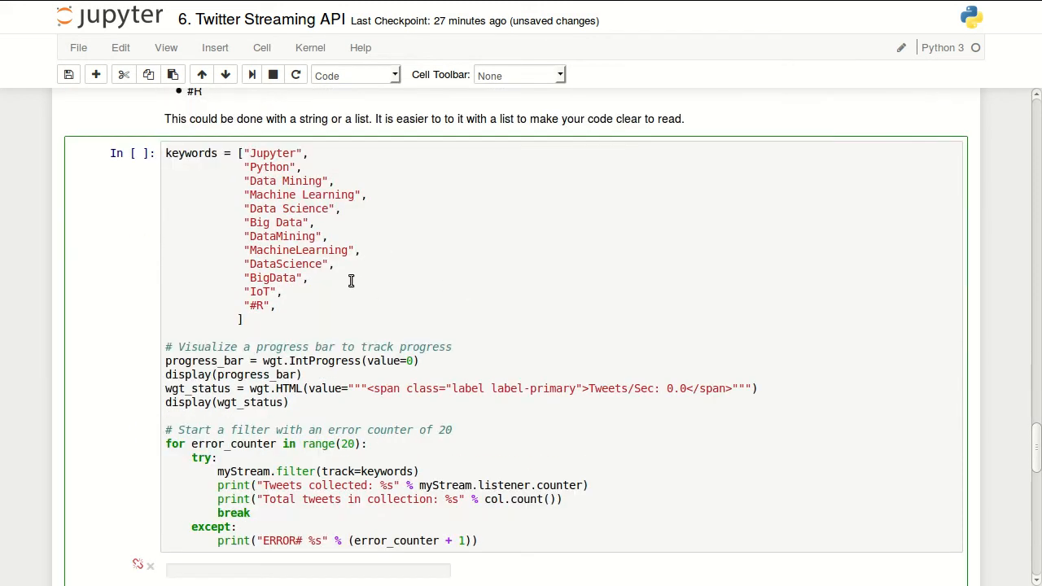
pyautogui.scroll(3)
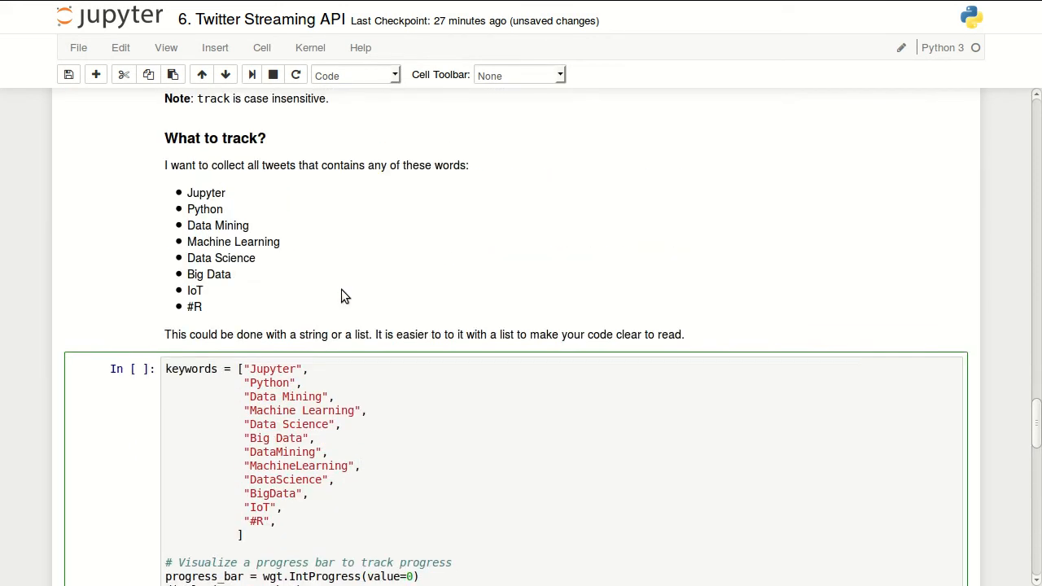
pyautogui.scroll(3)
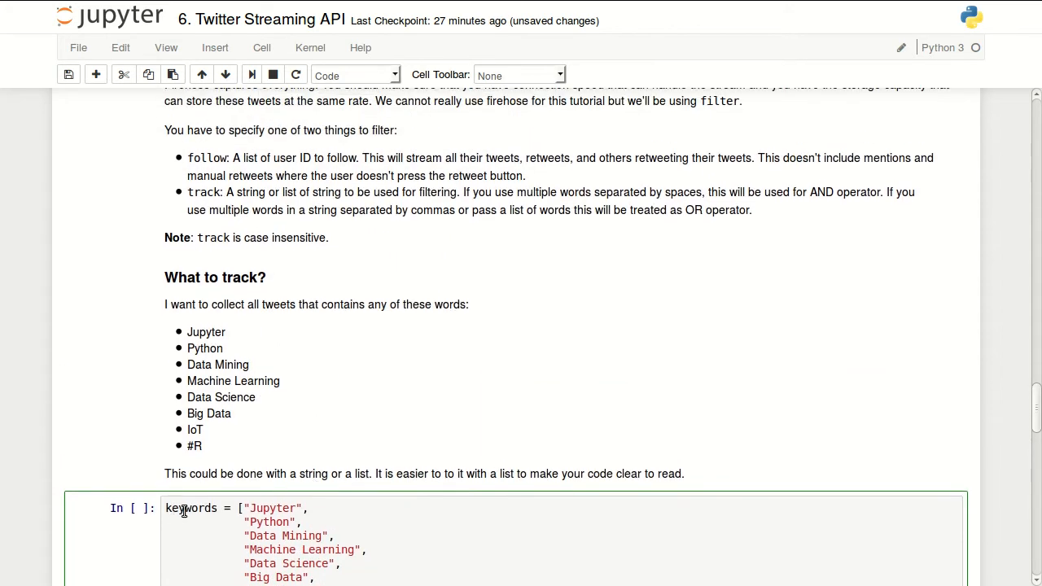
pyautogui.scroll(3)
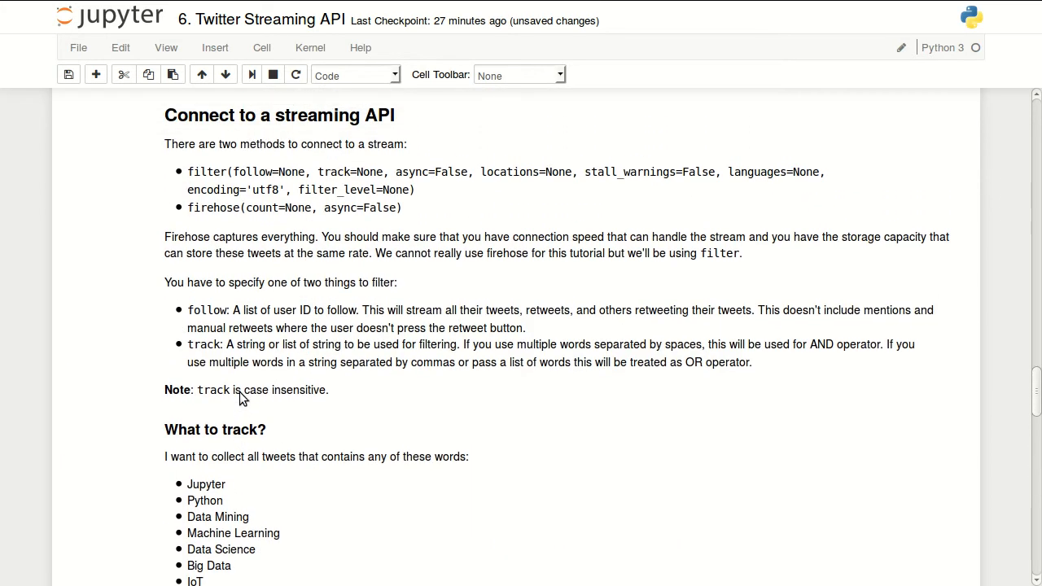
pyautogui.scroll(3)
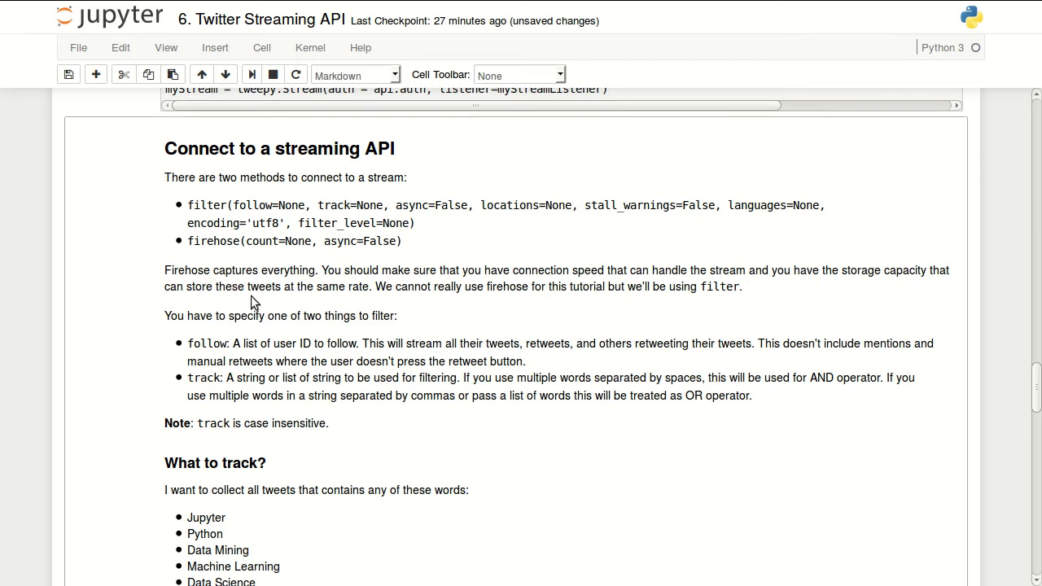
pyautogui.moveTo(218, 210)
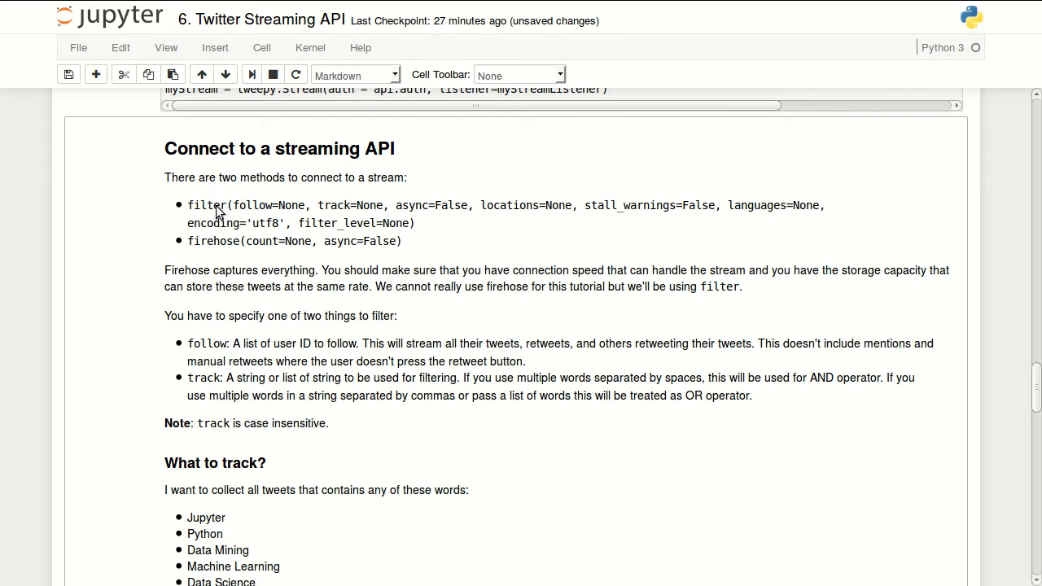
pyautogui.moveTo(210, 231)
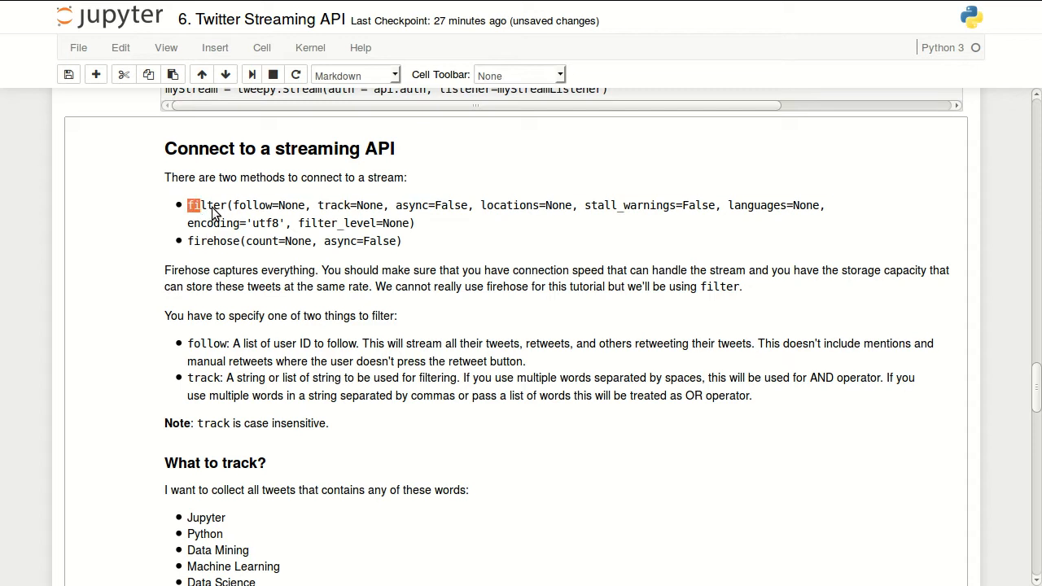
pyautogui.doubleClick(209, 205)
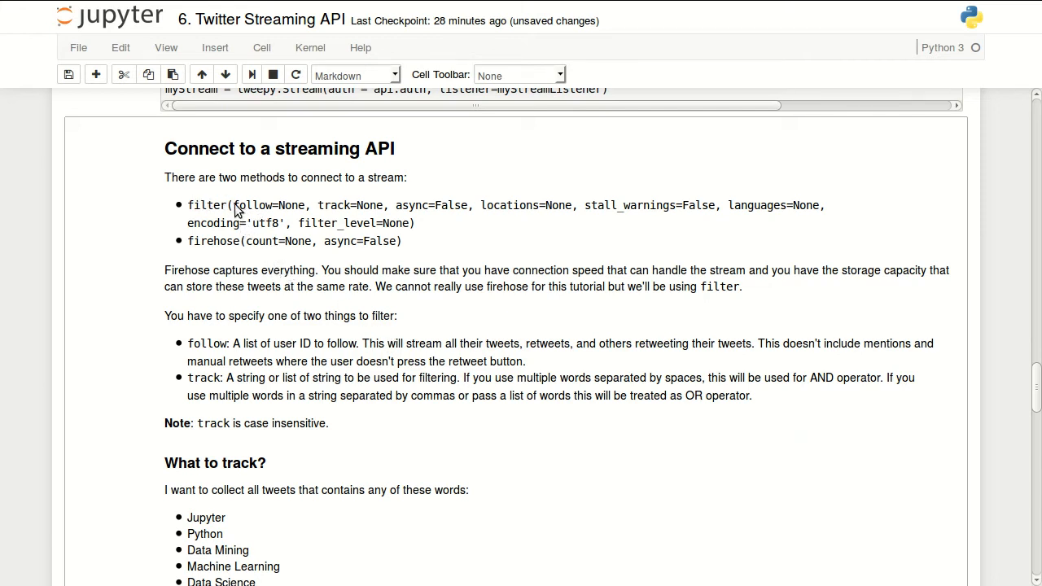
pyautogui.doubleClick(269, 205)
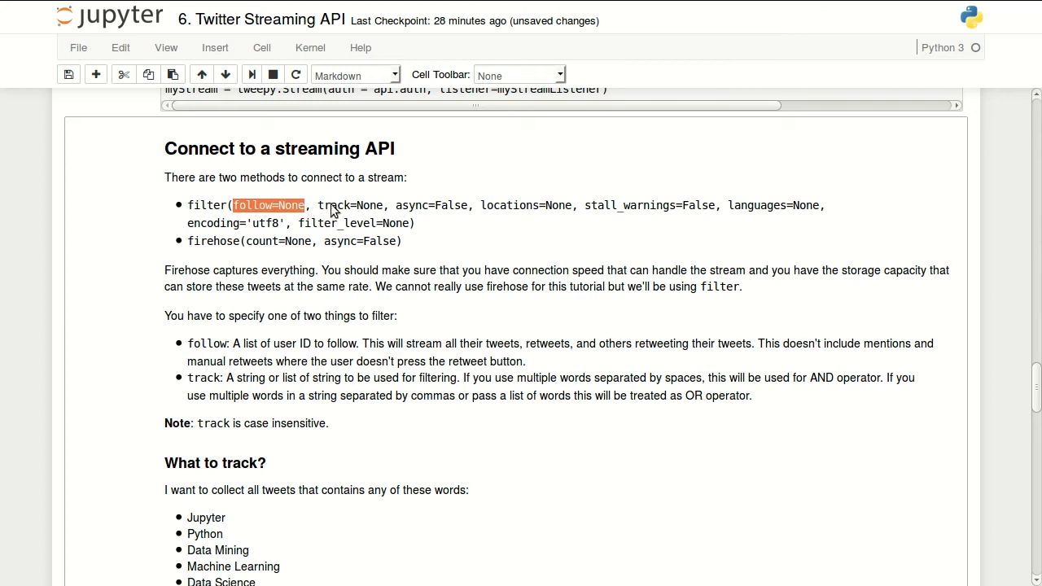
pyautogui.doubleClick(349, 205)
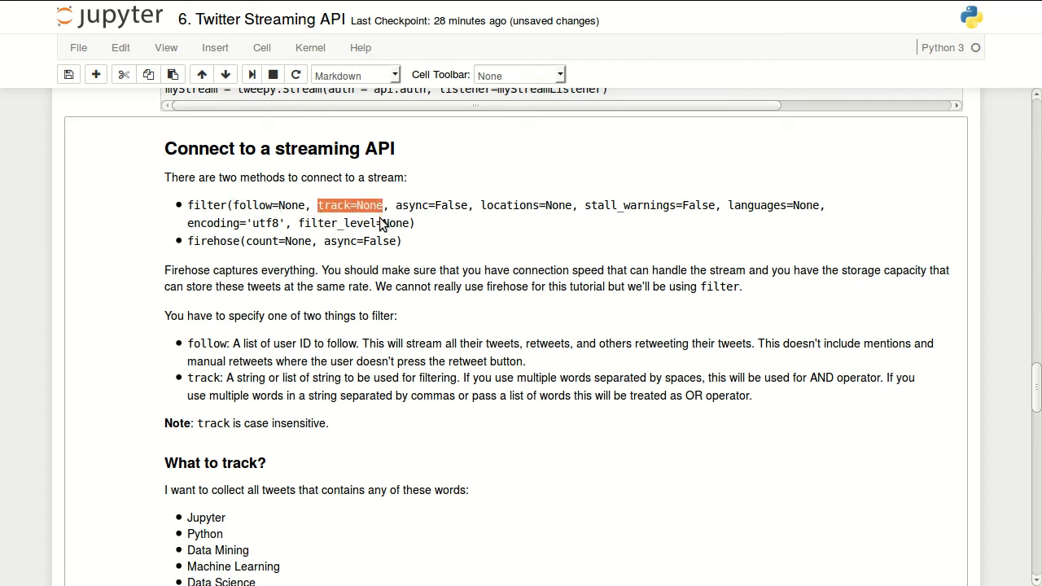
pyautogui.moveTo(798, 204)
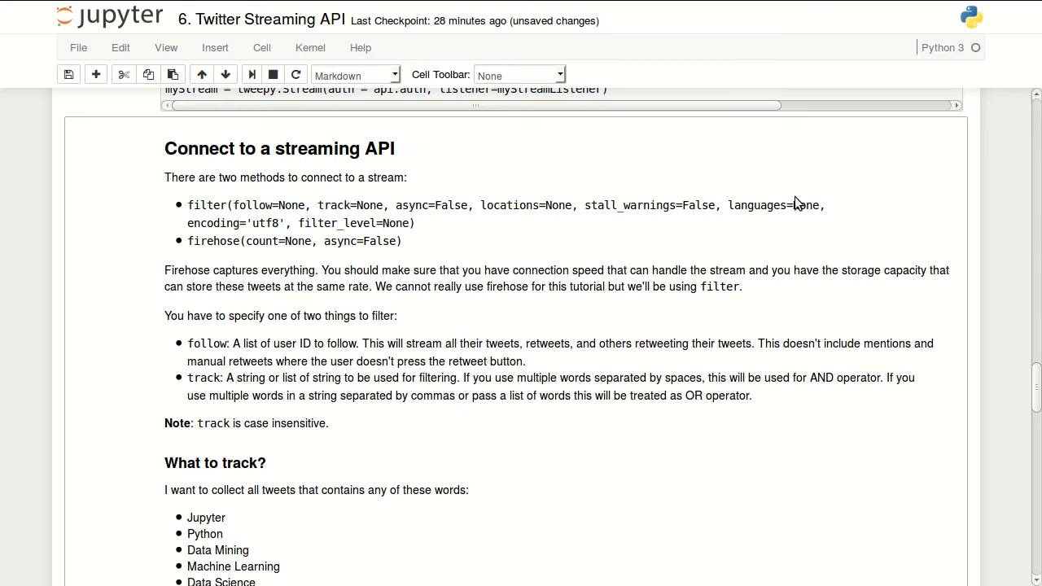
pyautogui.moveTo(415, 232)
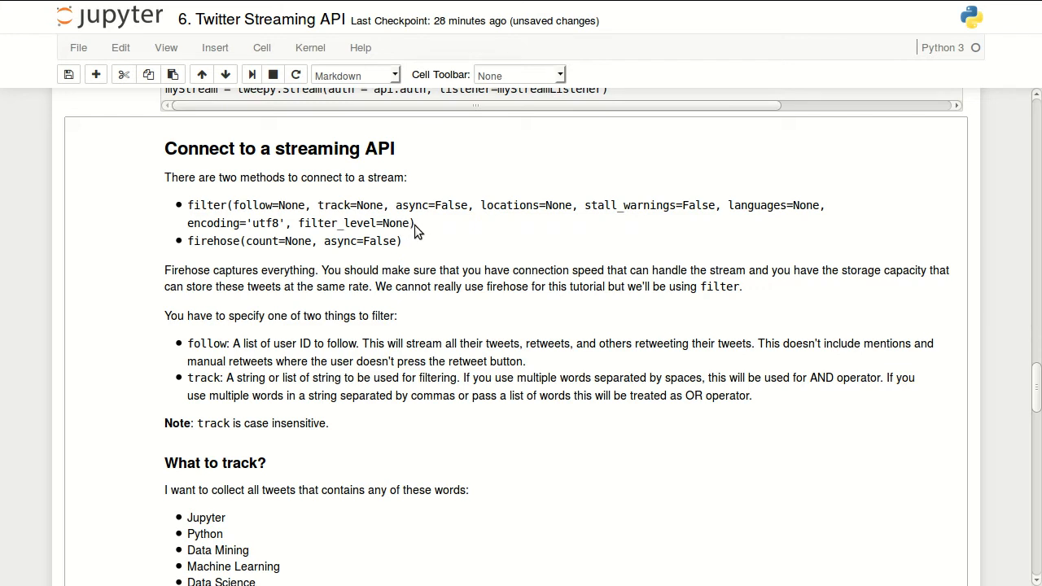
pyautogui.moveTo(394, 212)
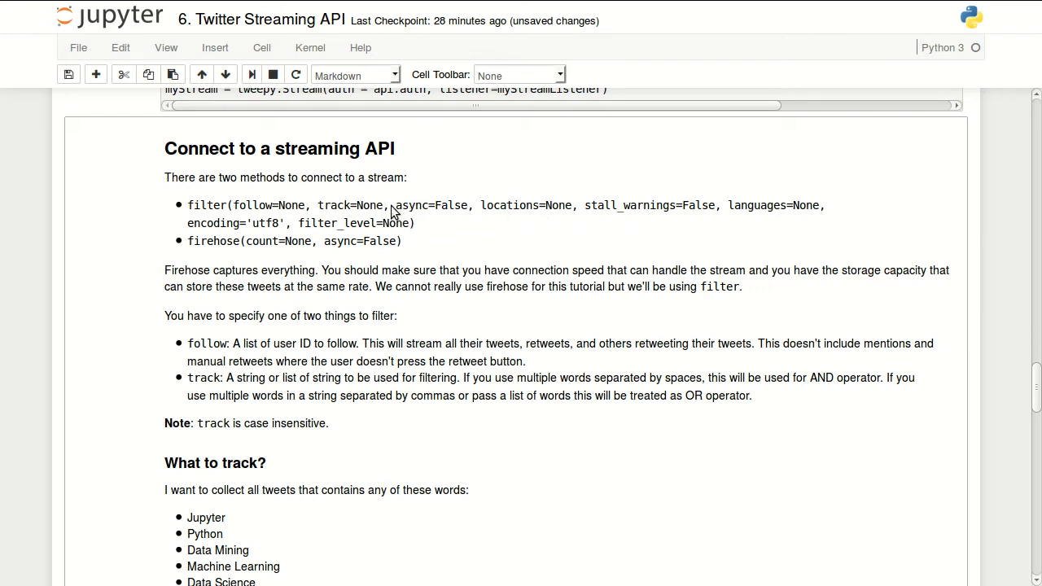
pyautogui.doubleClick(430, 205)
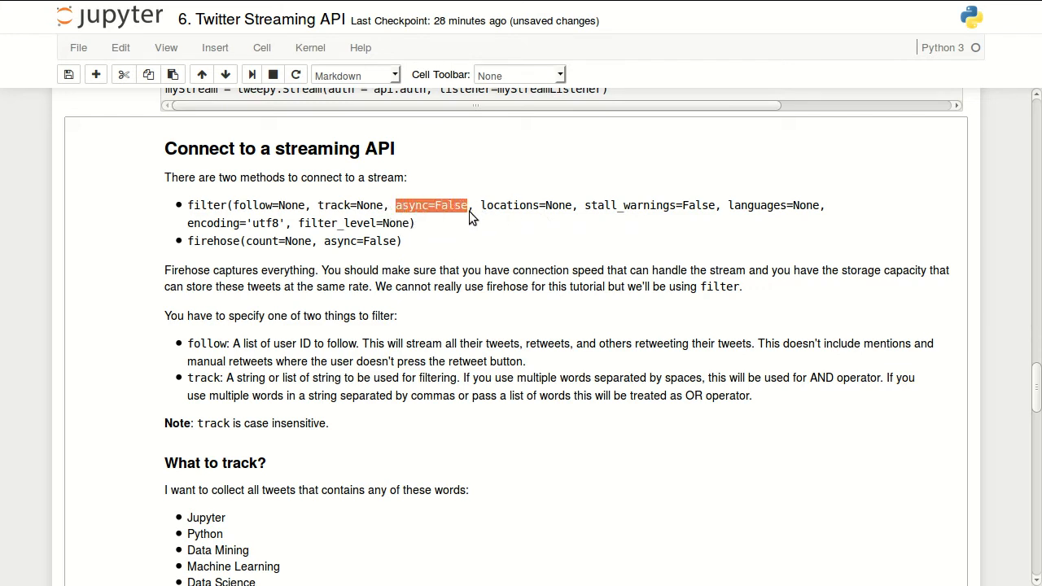
pyautogui.moveTo(517, 212)
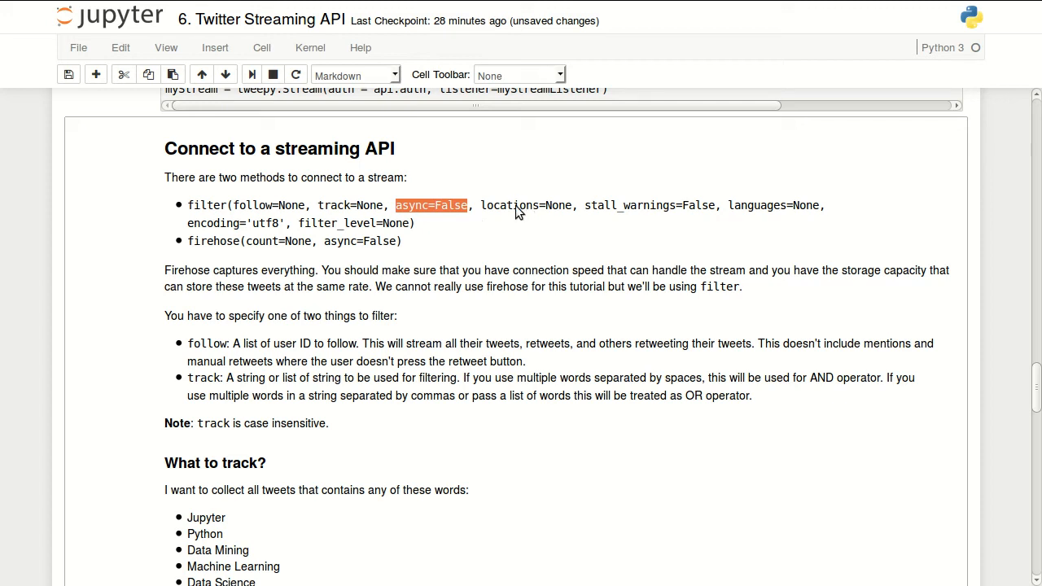
pyautogui.moveTo(482, 220)
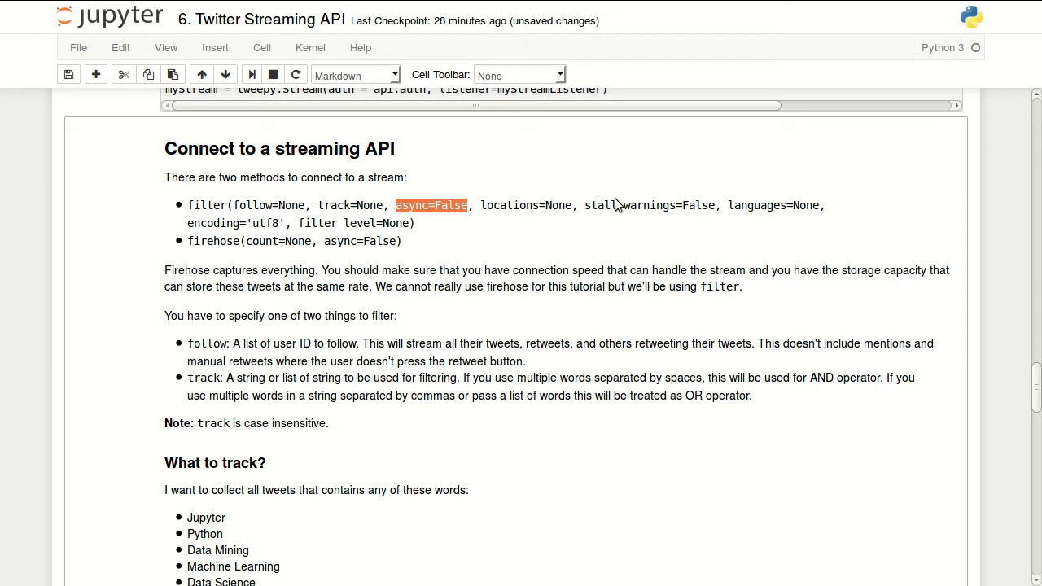
pyautogui.moveTo(769, 218)
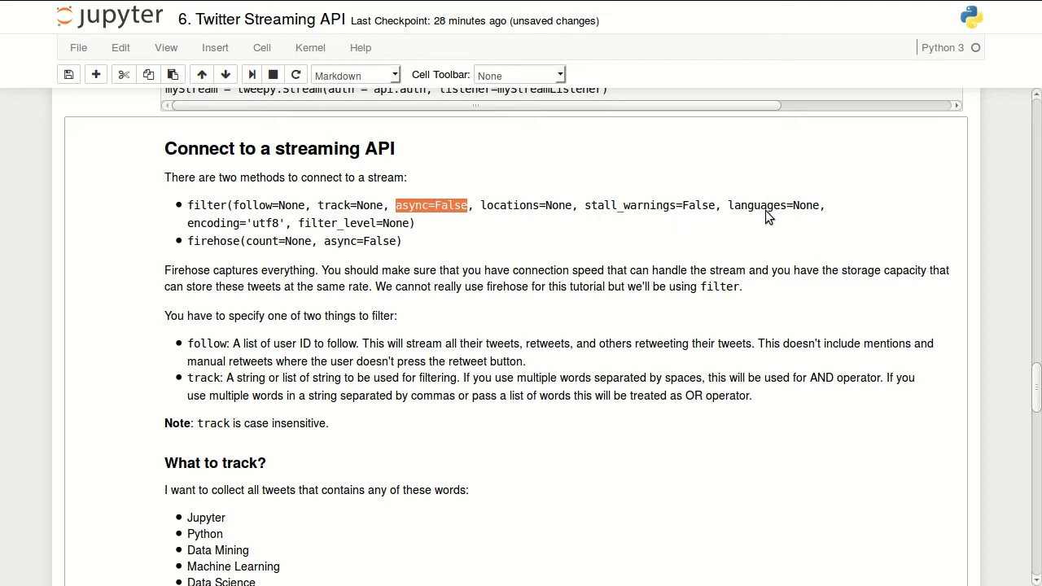
pyautogui.moveTo(350, 236)
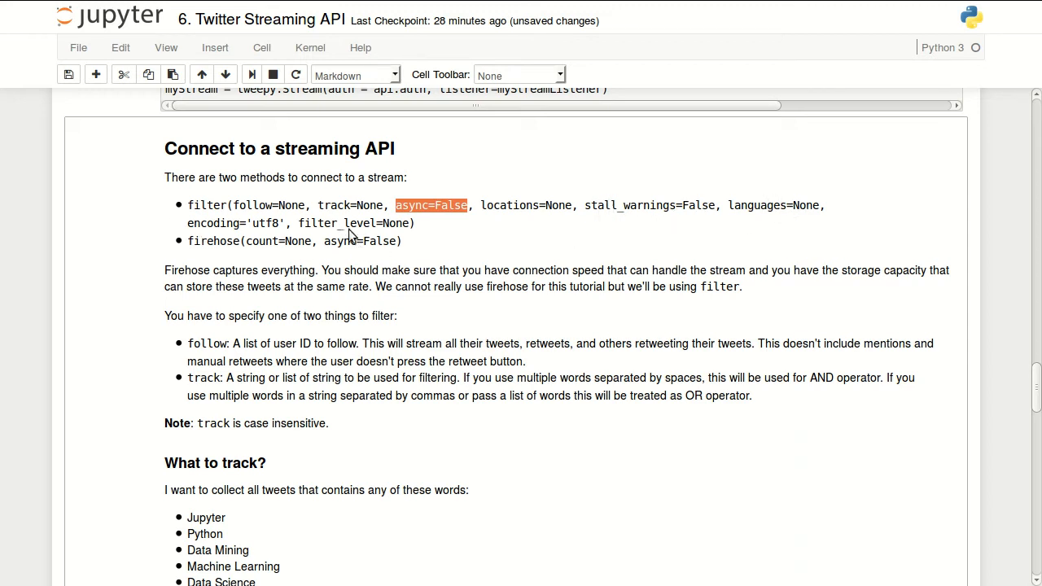
pyautogui.moveTo(521, 244)
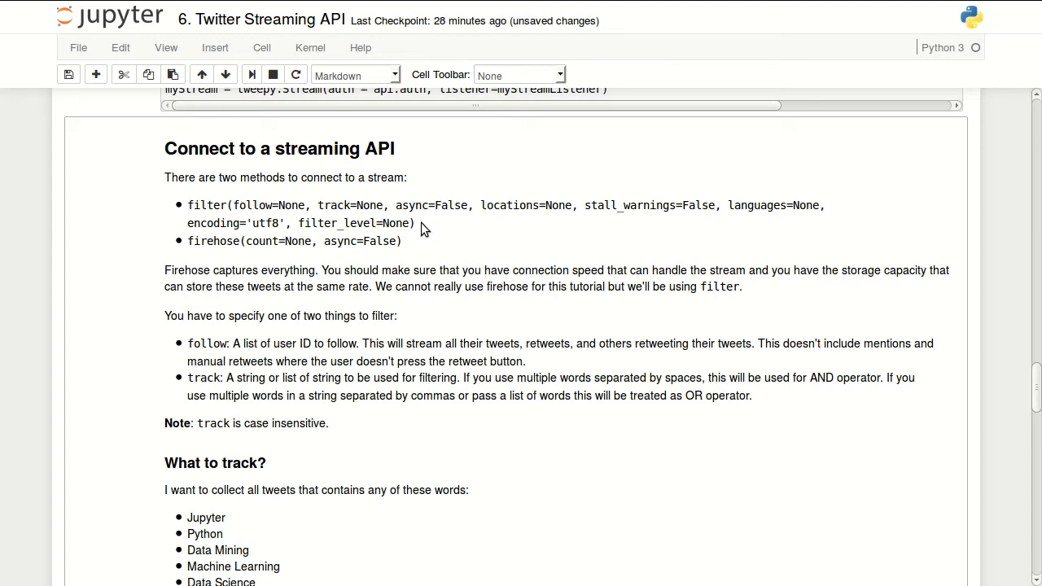
pyautogui.moveTo(189, 256)
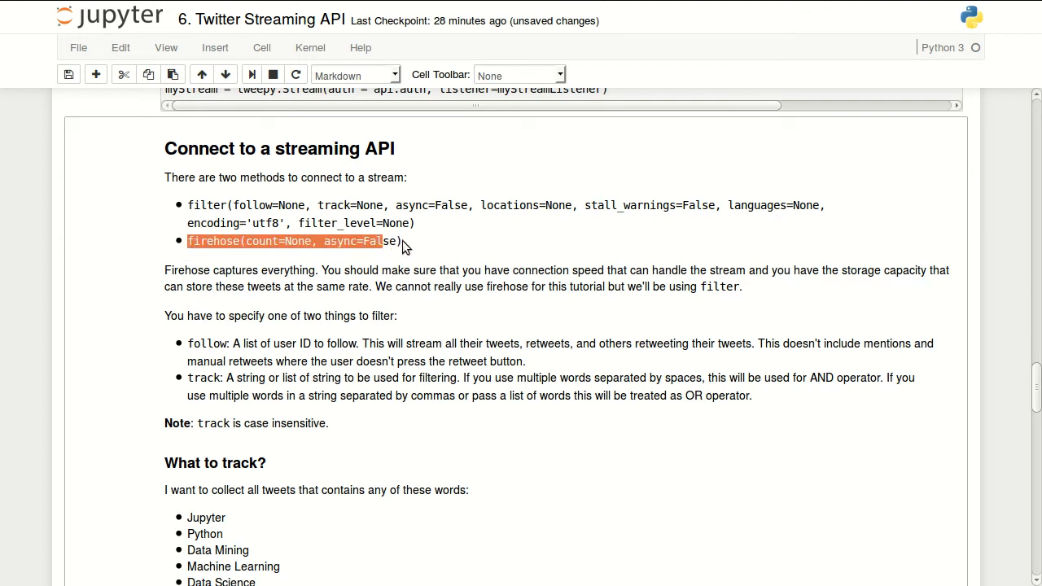
pyautogui.moveTo(430, 258)
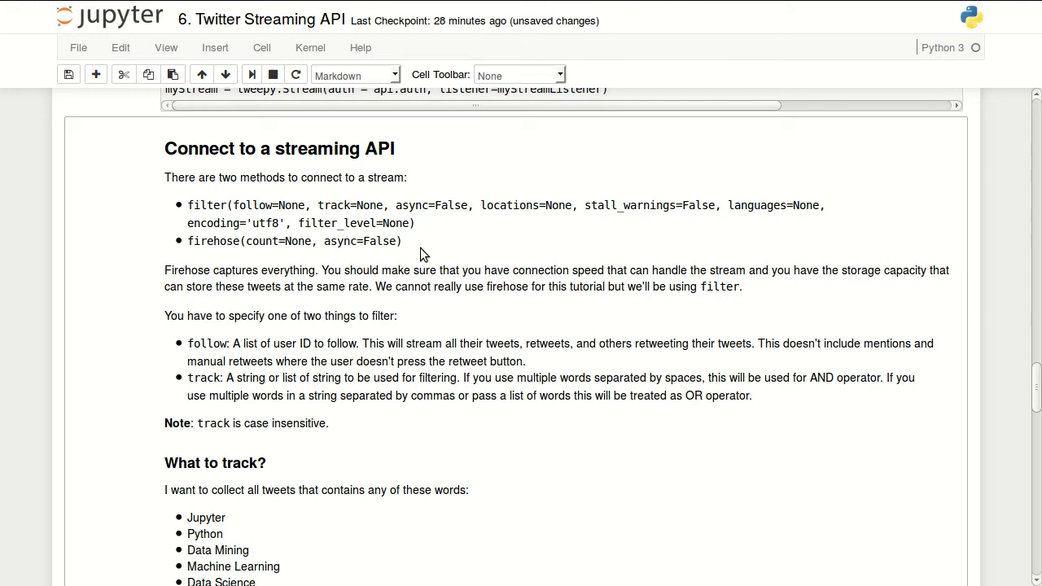
pyautogui.moveTo(179, 251)
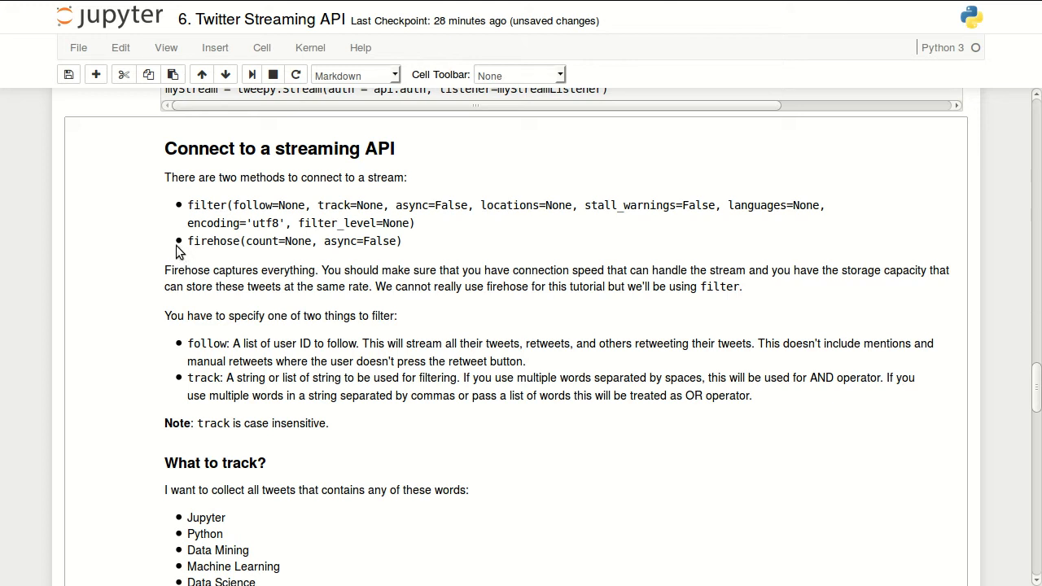
pyautogui.moveTo(366, 264)
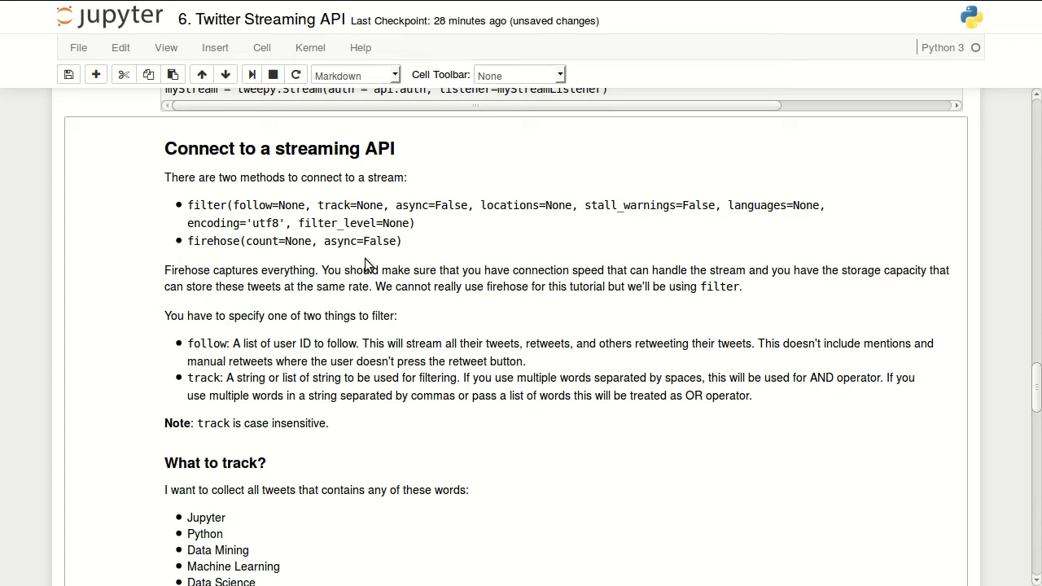
pyautogui.scroll(-3)
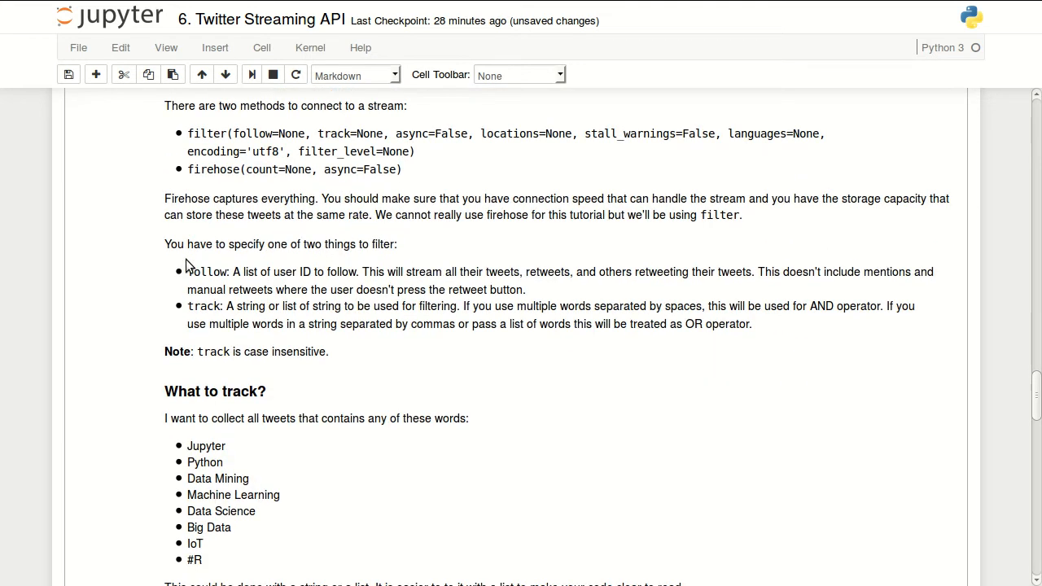
pyautogui.scroll(-3)
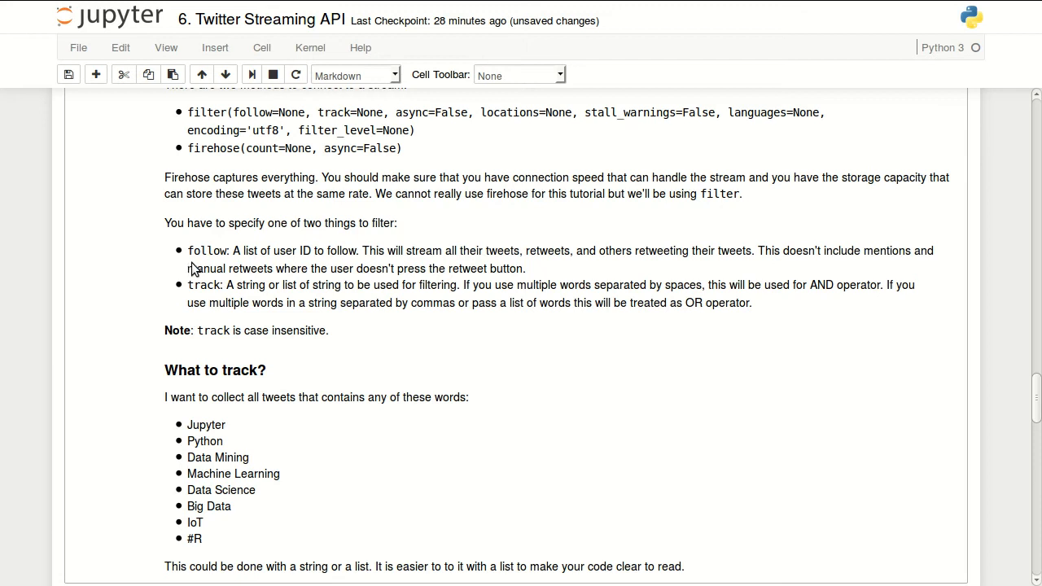
pyautogui.moveTo(217, 226)
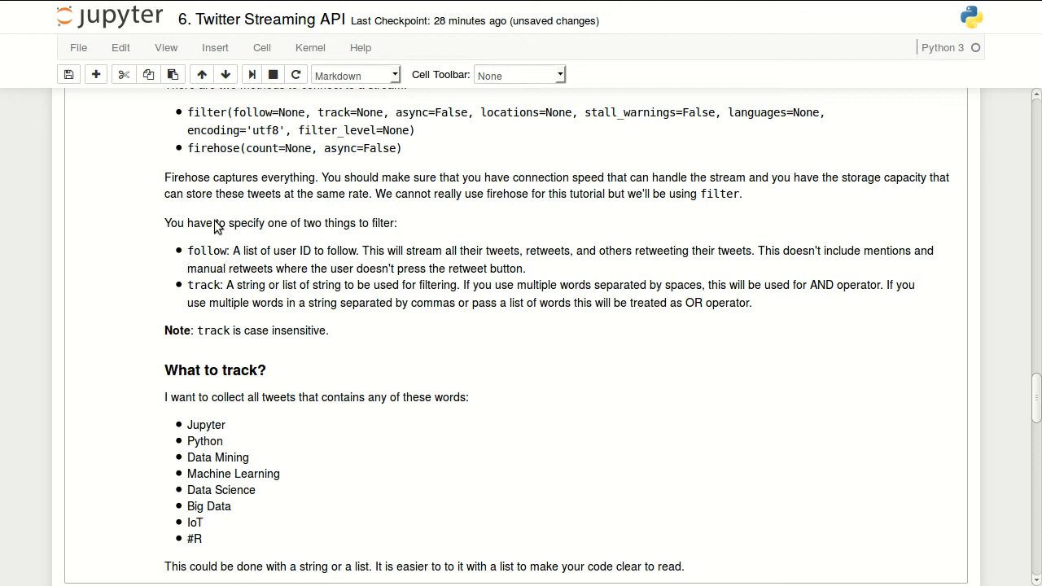
pyautogui.moveTo(160, 223)
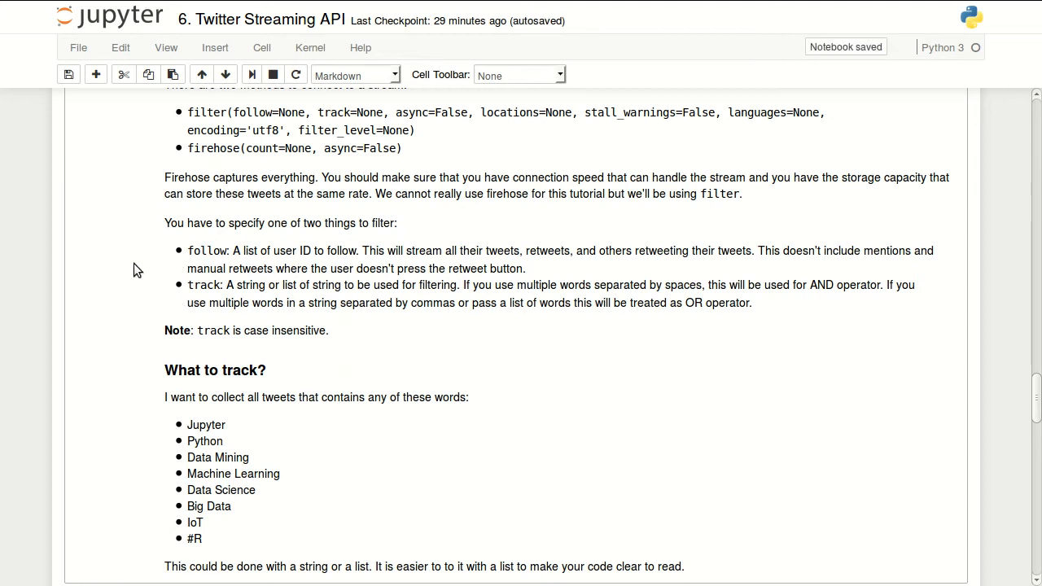
pyautogui.scroll(-3)
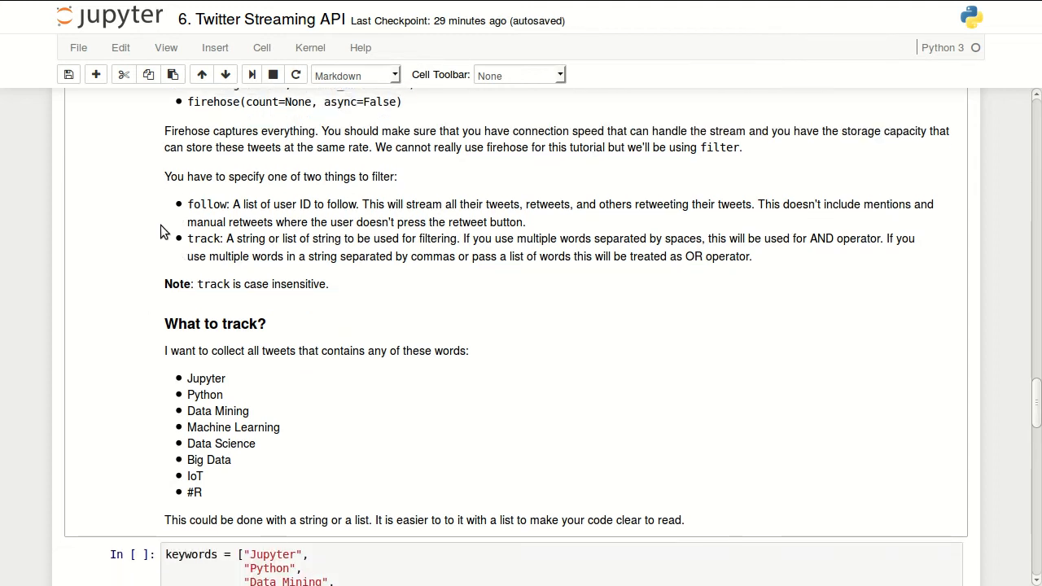
pyautogui.scroll(3)
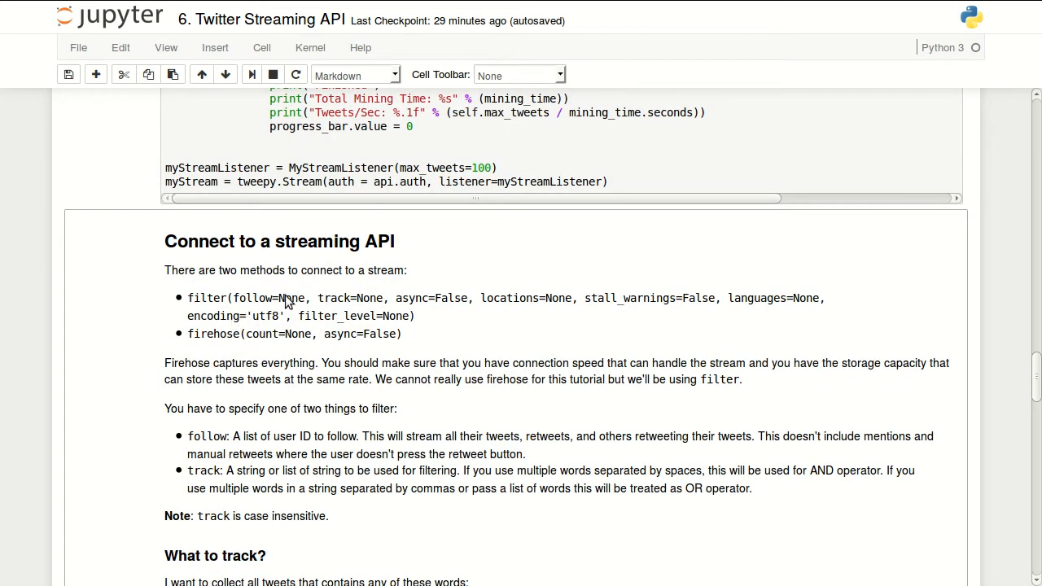
pyautogui.scroll(-3)
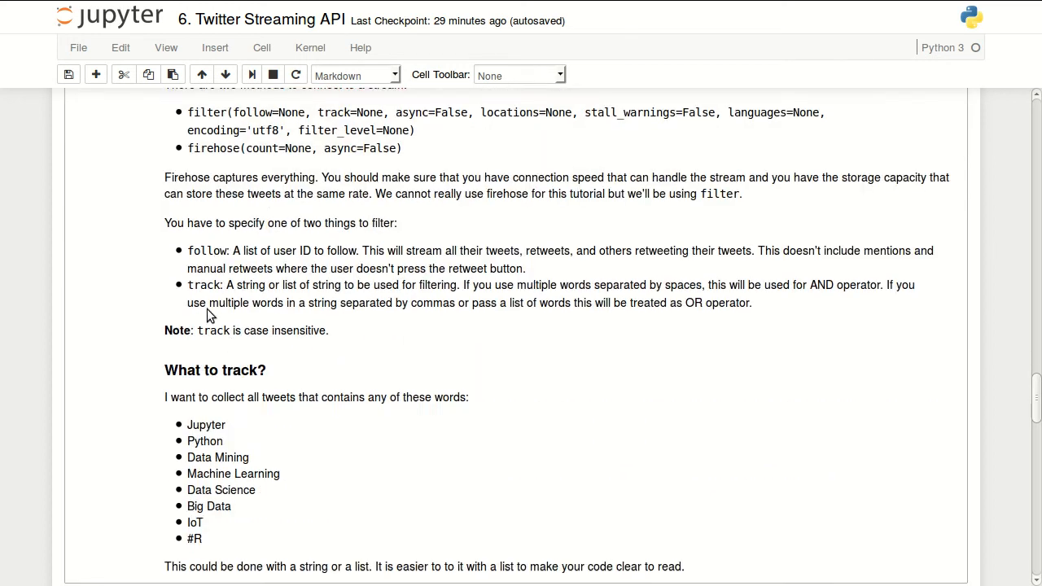
pyautogui.moveTo(269, 258)
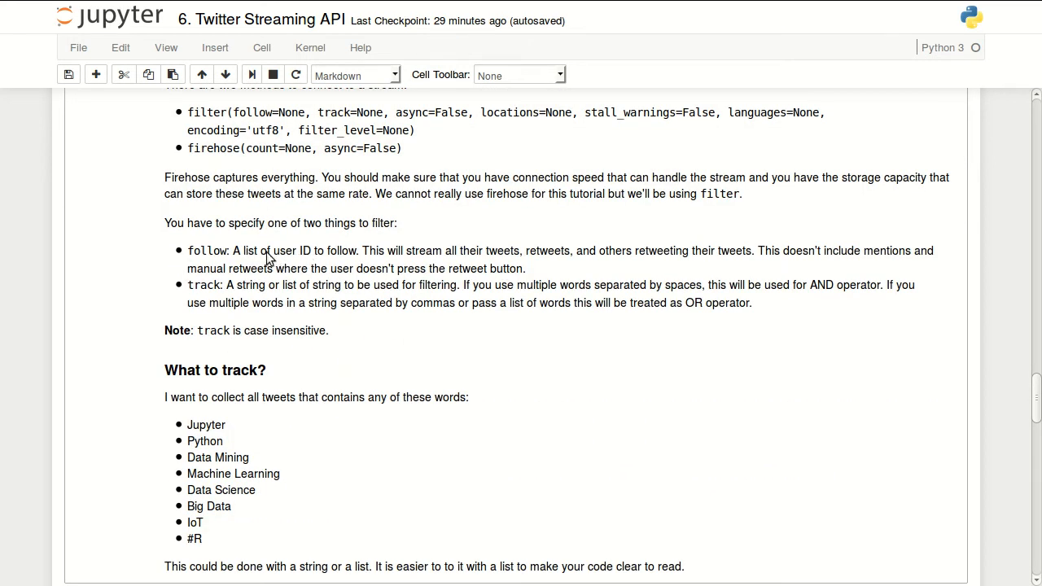
pyautogui.moveTo(308, 269)
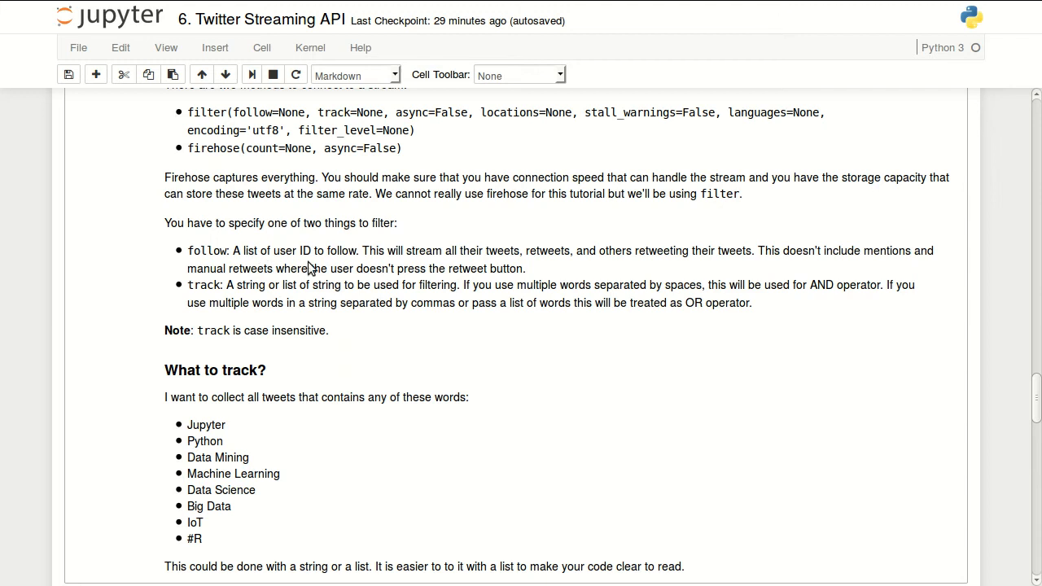
pyautogui.moveTo(194, 277)
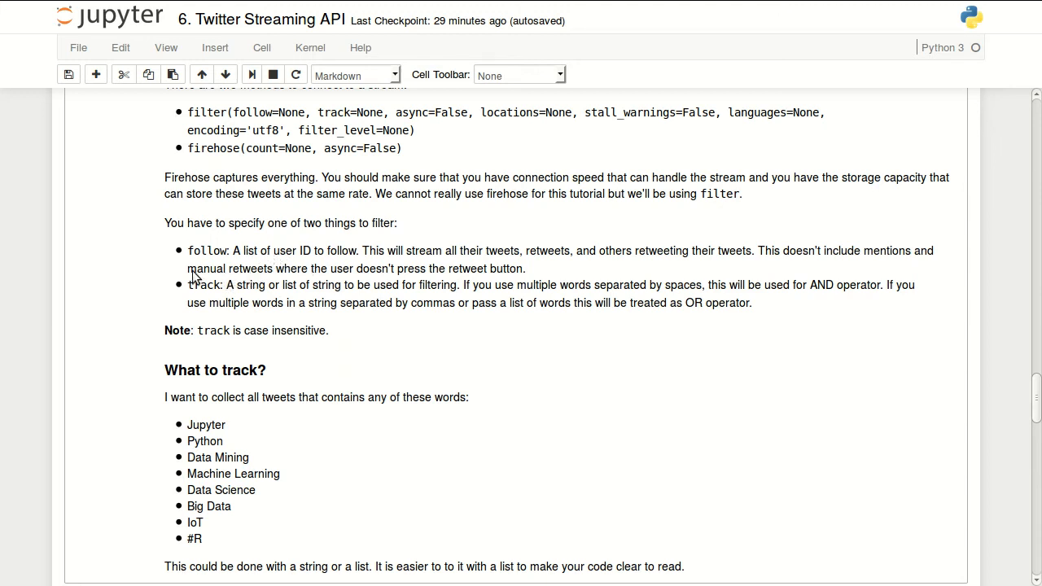
pyautogui.moveTo(243, 301)
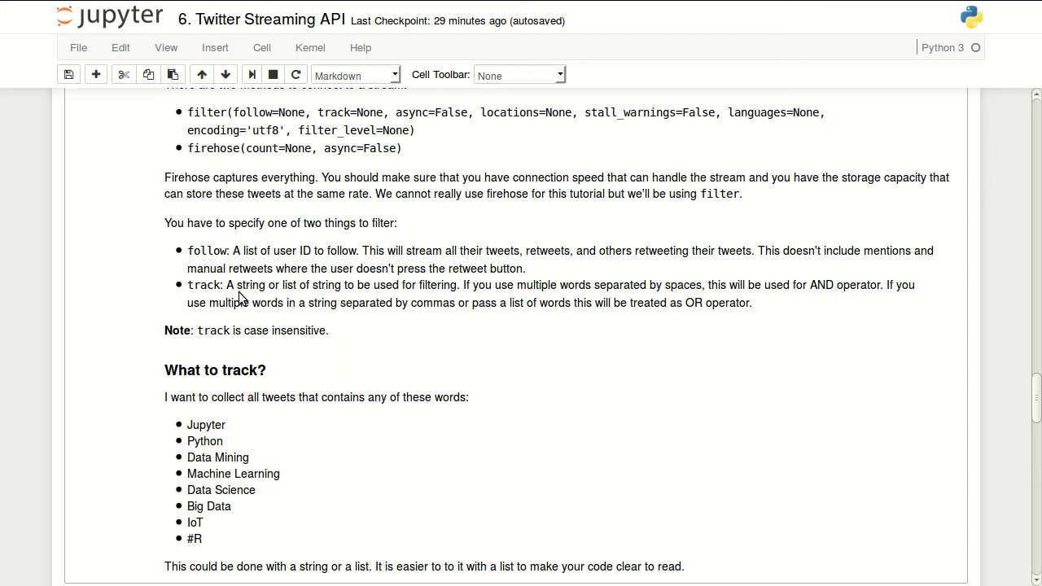
pyautogui.moveTo(221, 296)
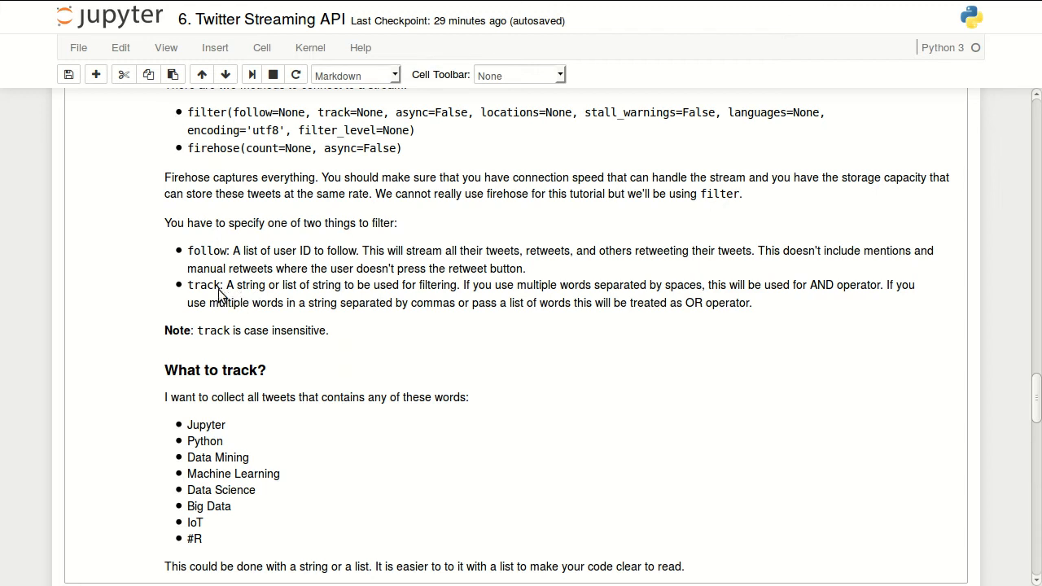
pyautogui.moveTo(345, 315)
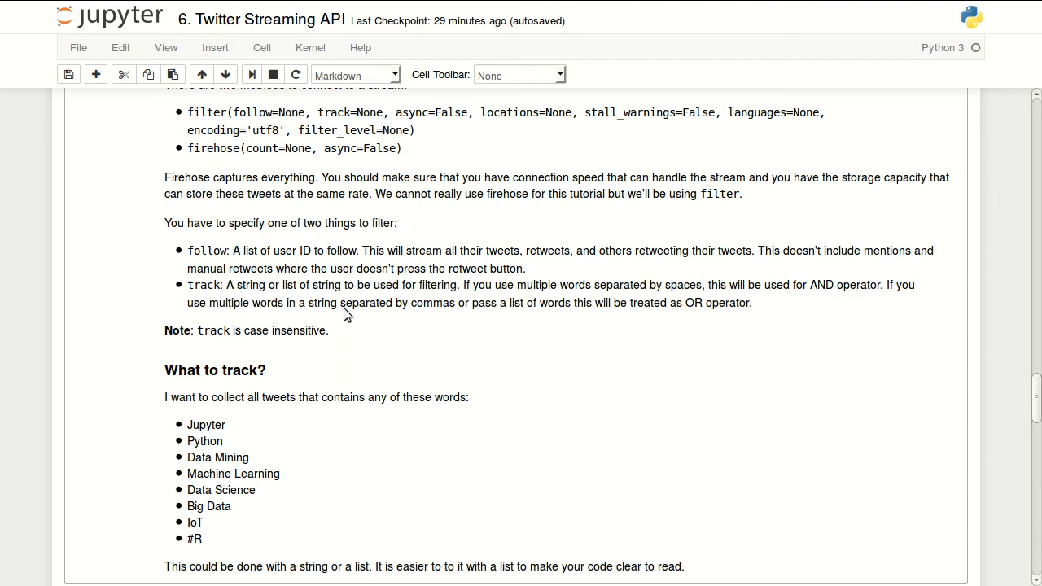
pyautogui.moveTo(790, 293)
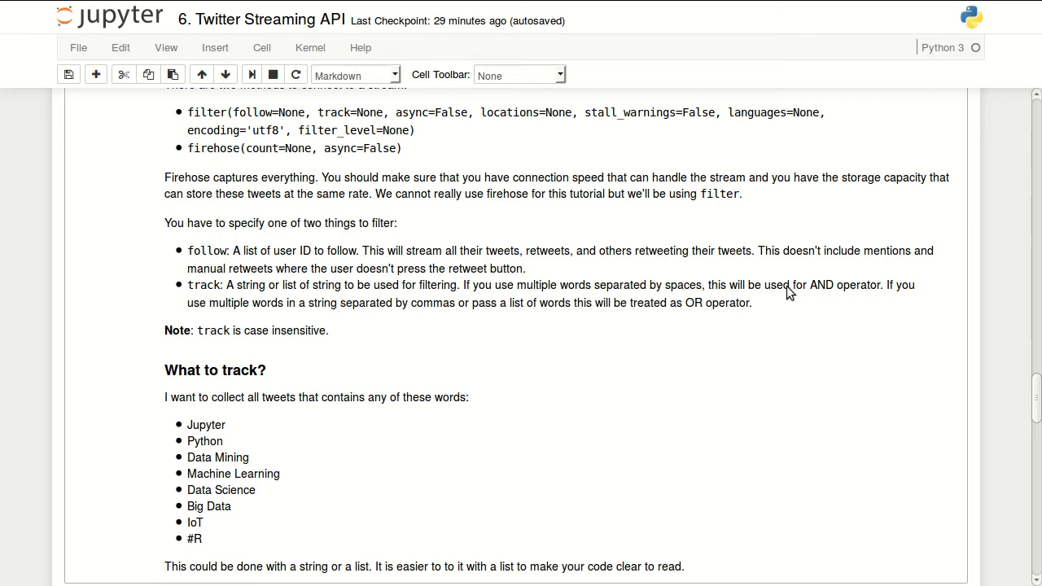
pyautogui.moveTo(818, 293)
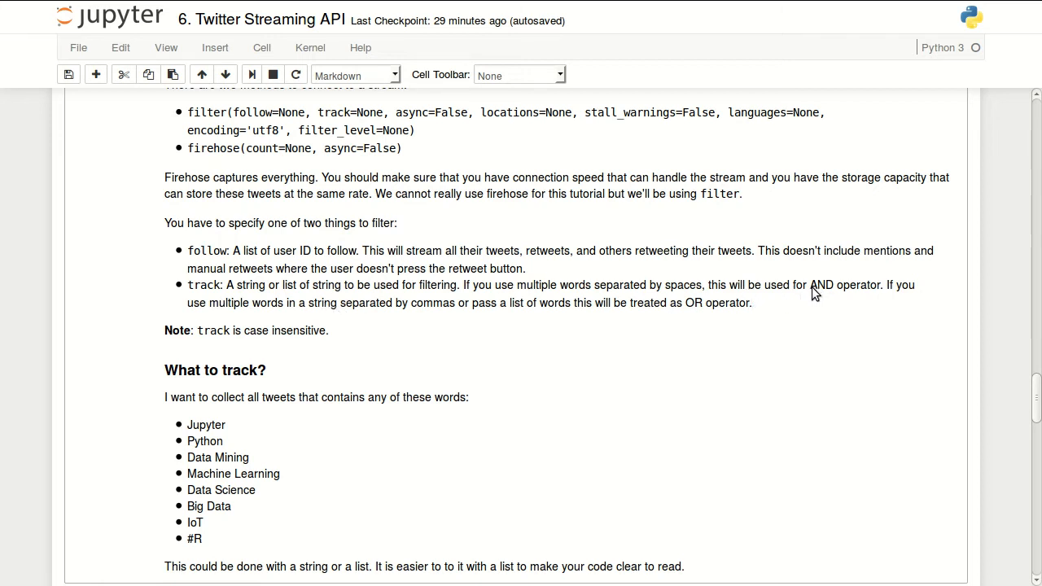
pyautogui.moveTo(501, 437)
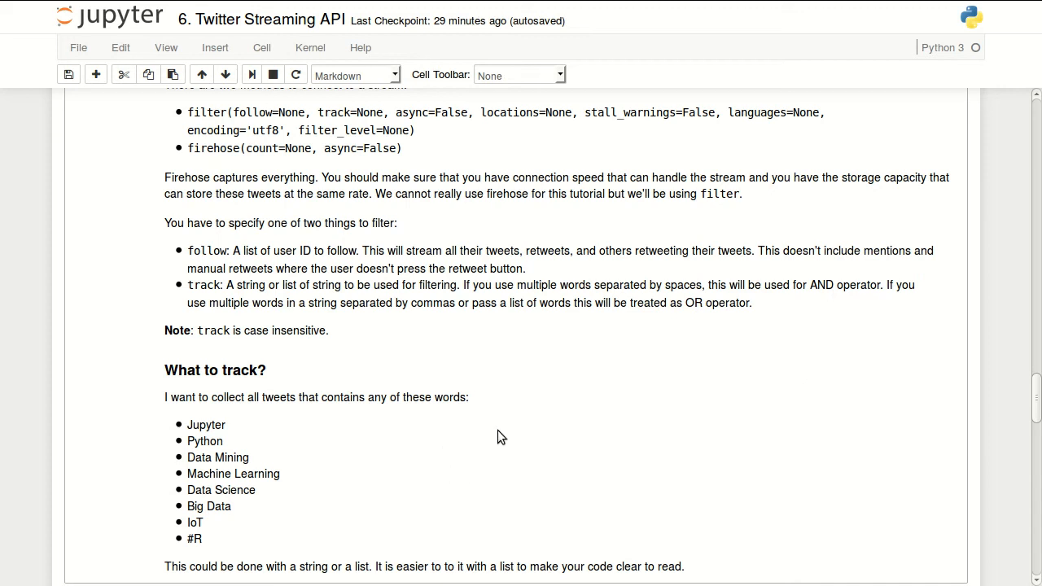
pyautogui.scroll(-3)
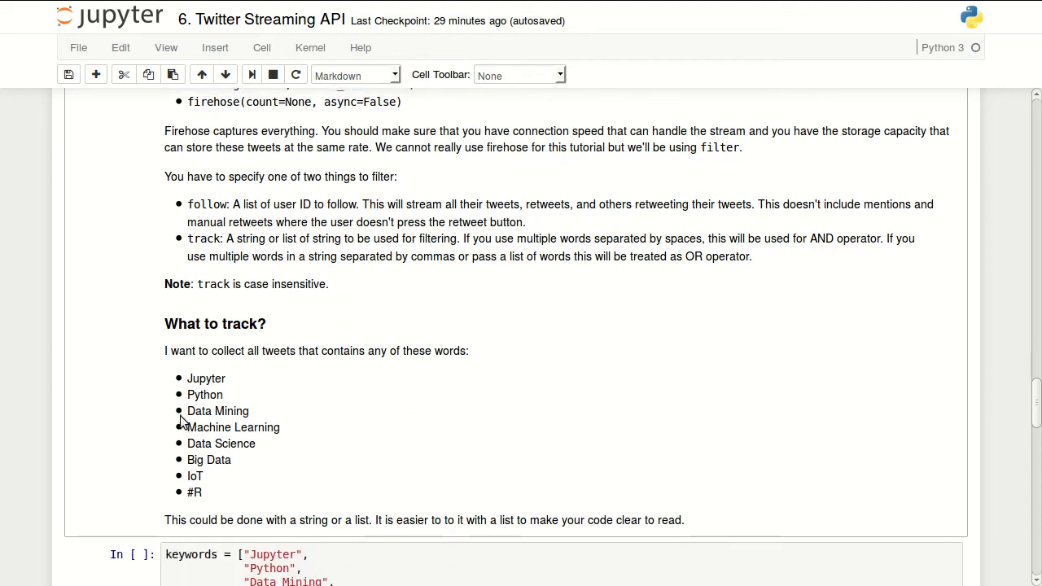
pyautogui.moveTo(192, 424)
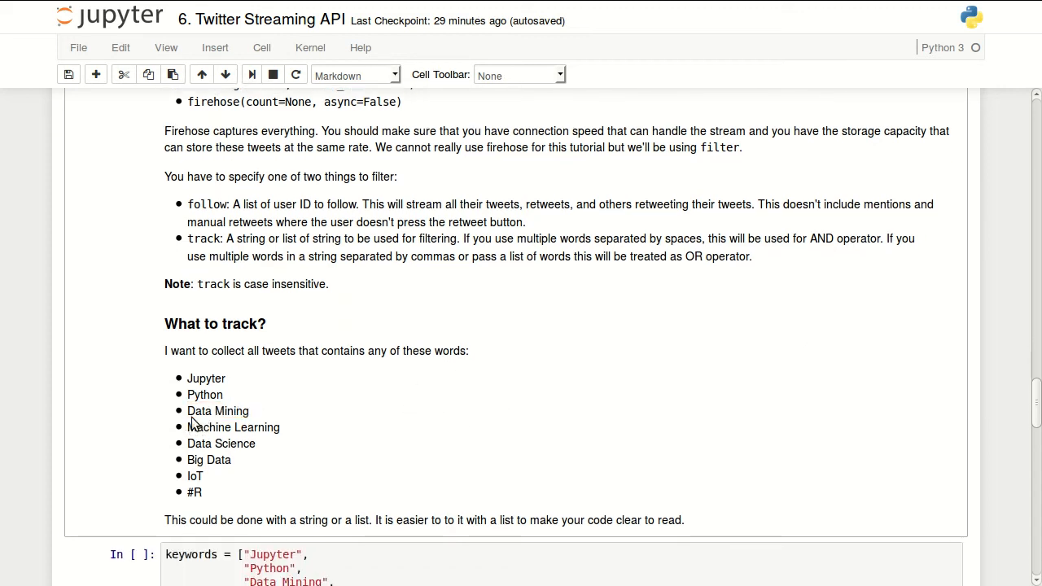
pyautogui.moveTo(247, 420)
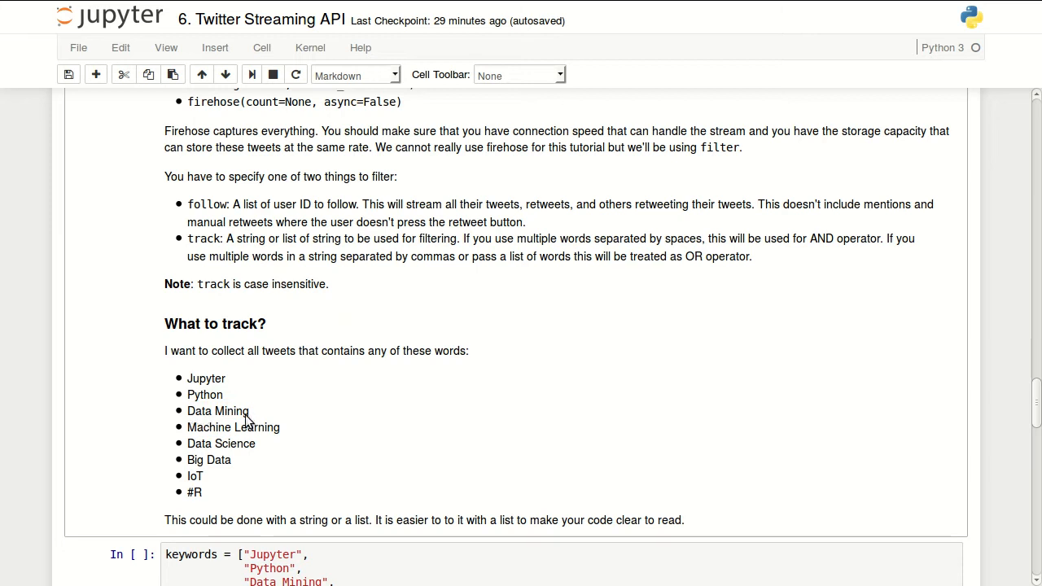
pyautogui.moveTo(234, 418)
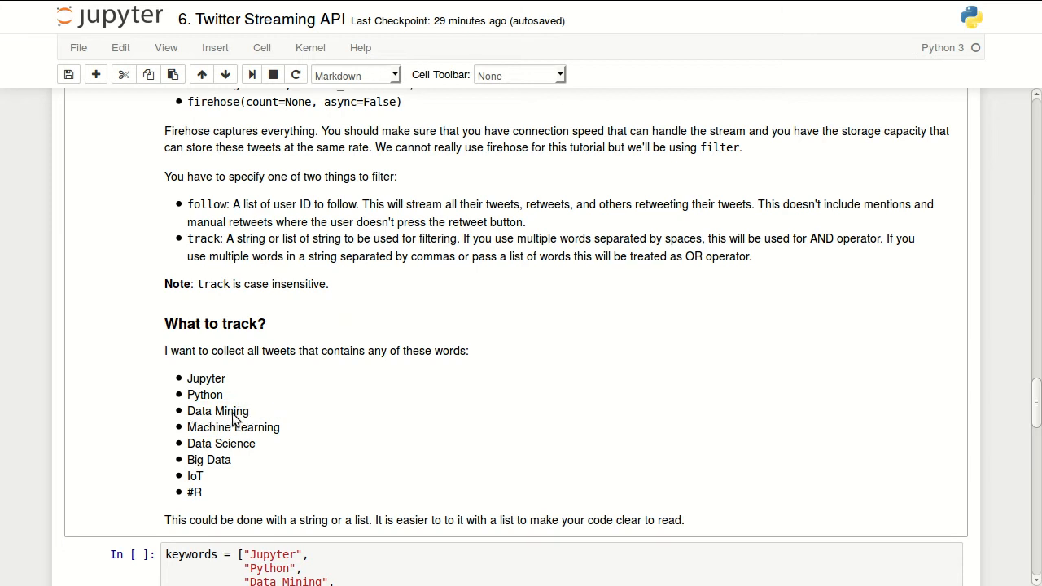
pyautogui.scroll(3)
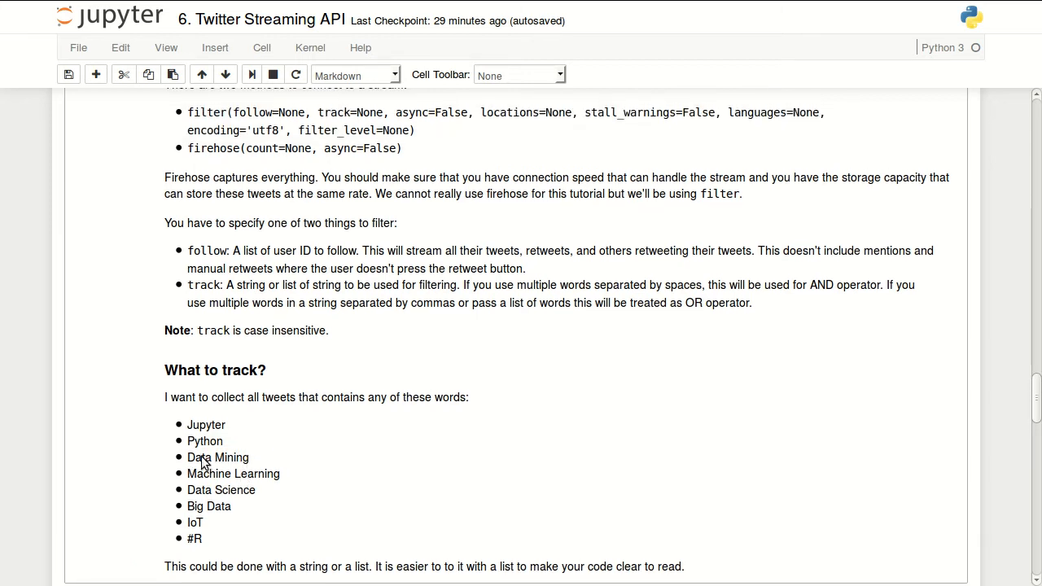
pyautogui.moveTo(202, 473)
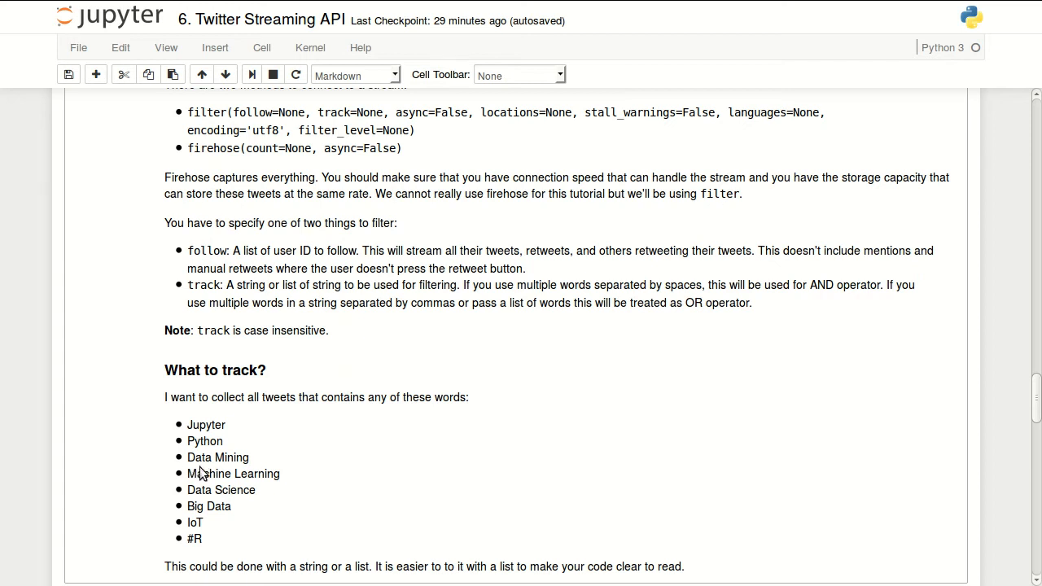
pyautogui.moveTo(208, 470)
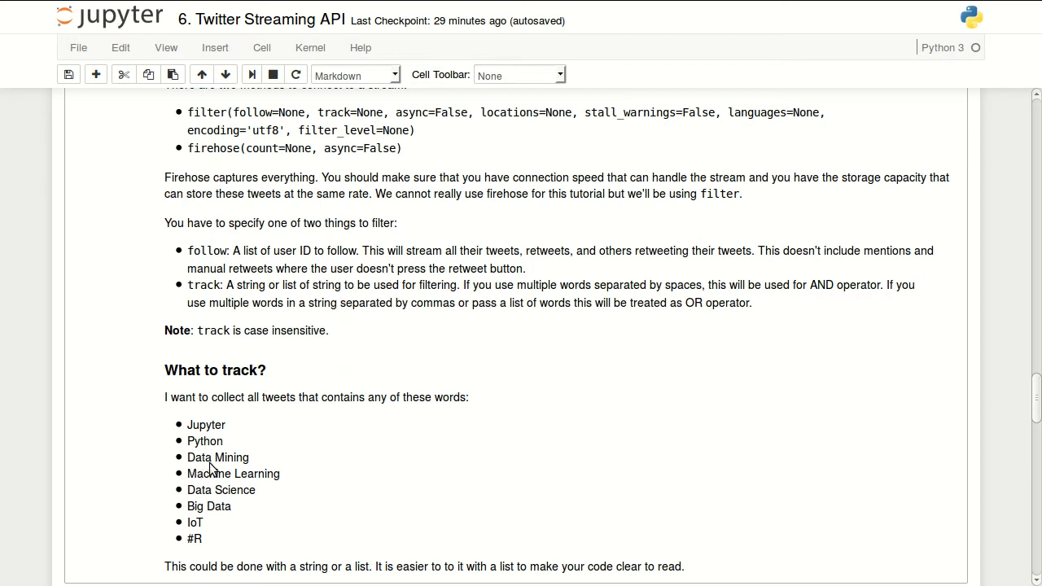
pyautogui.moveTo(250, 465)
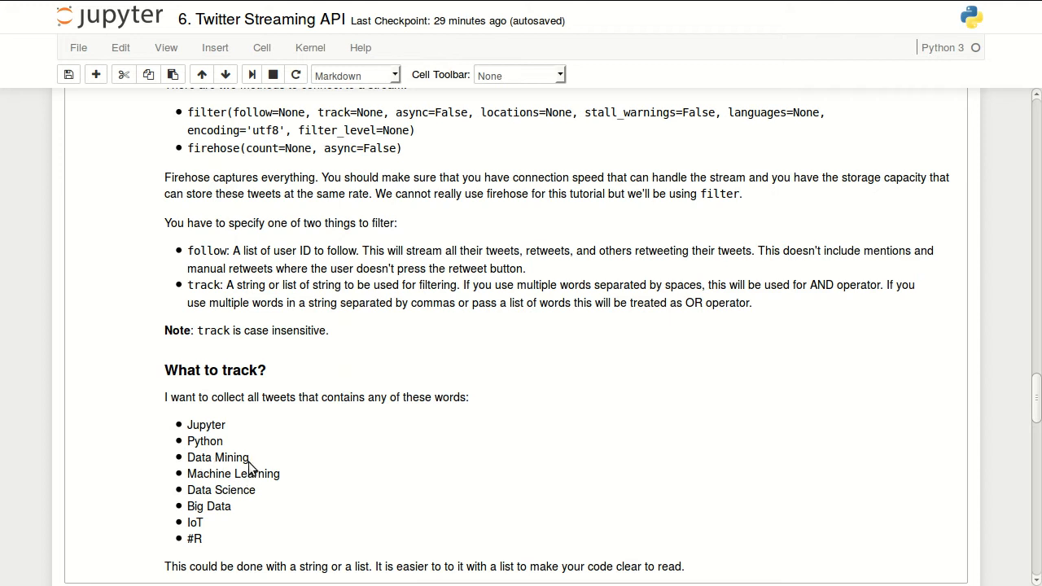
pyautogui.moveTo(350, 456)
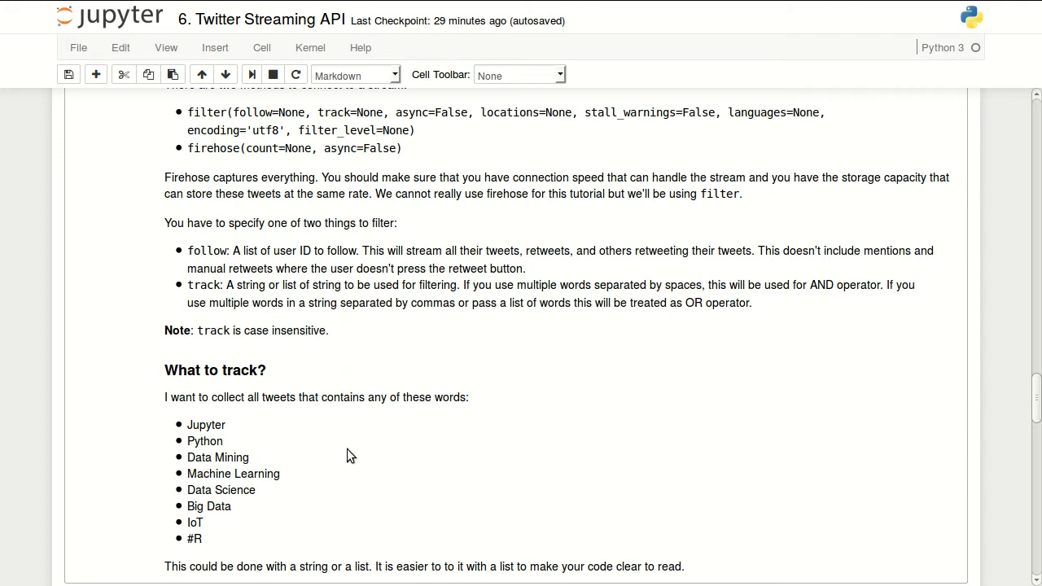
pyautogui.scroll(-3)
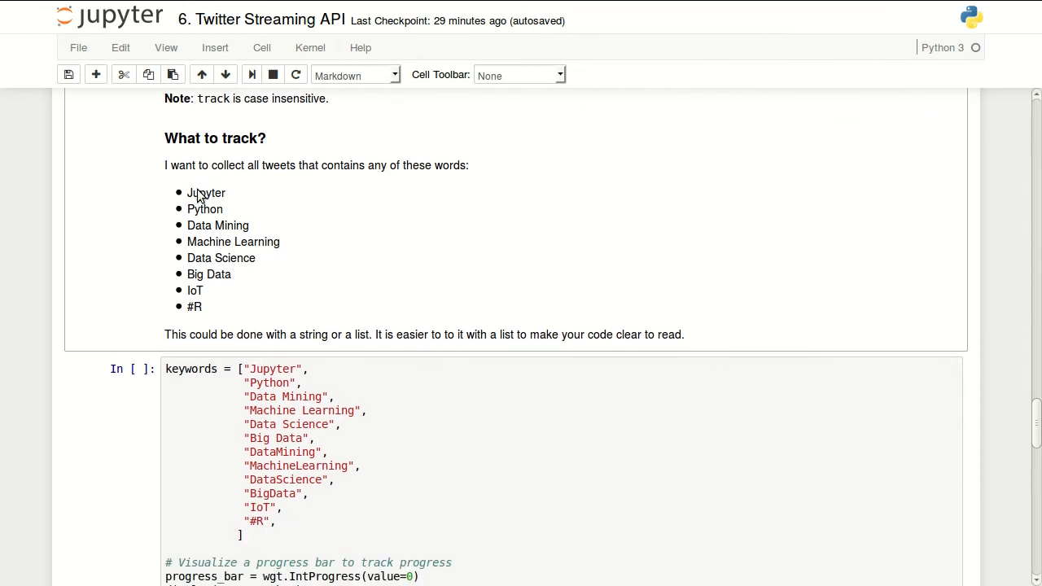
pyautogui.moveTo(202, 326)
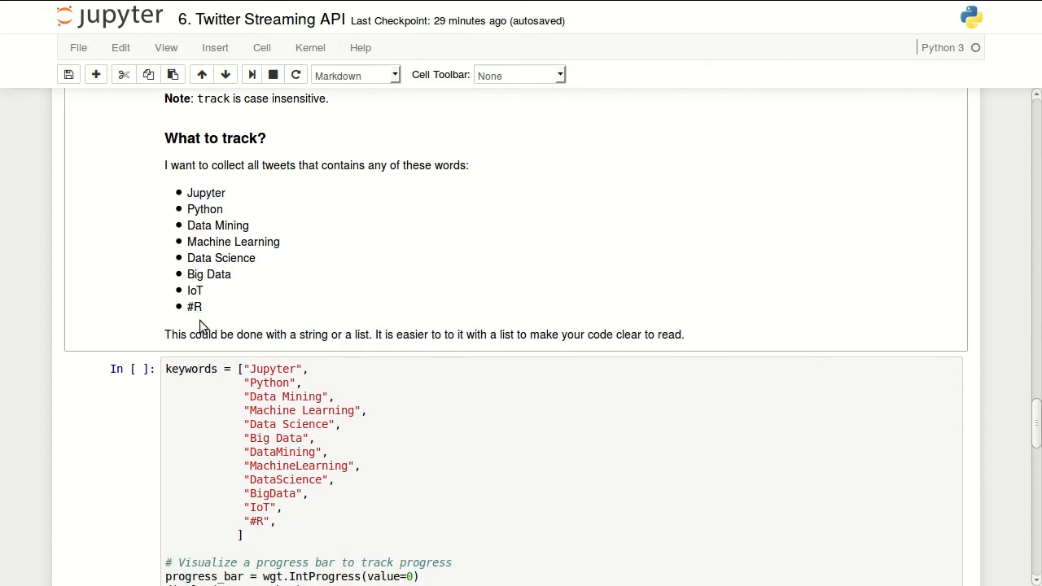
pyautogui.moveTo(181, 225)
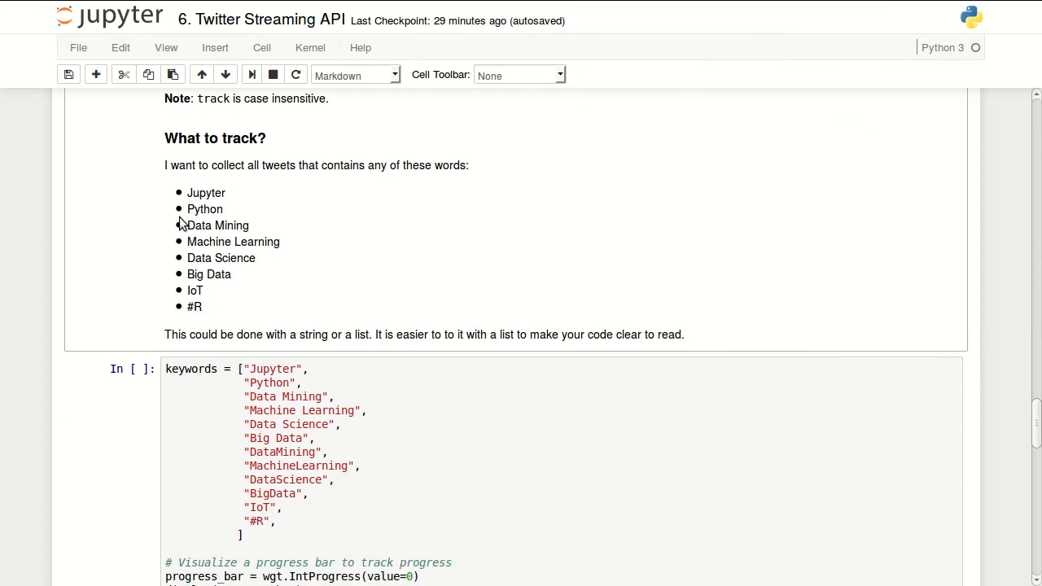
pyautogui.moveTo(276, 340)
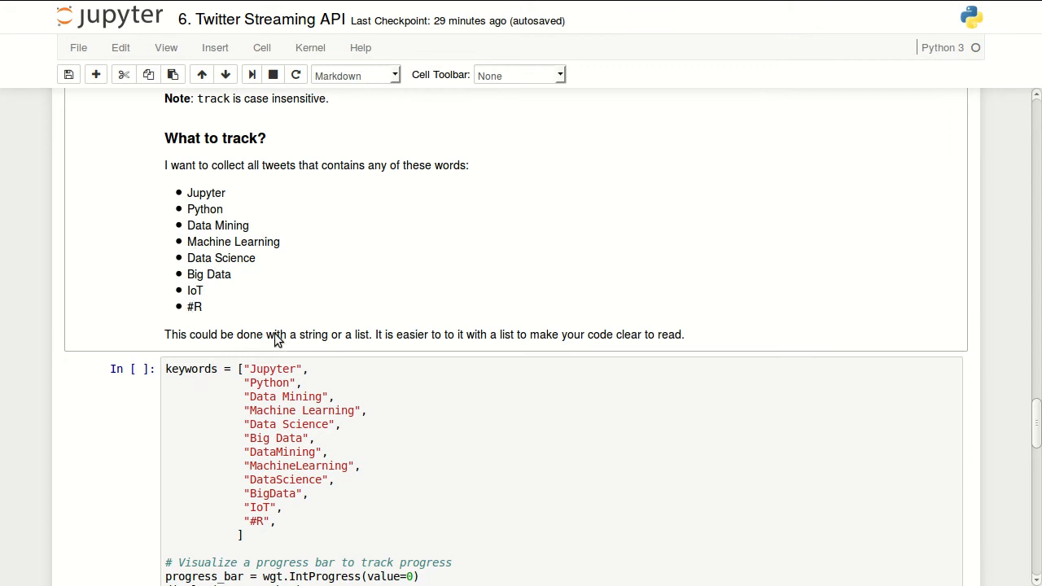
pyautogui.moveTo(270, 280)
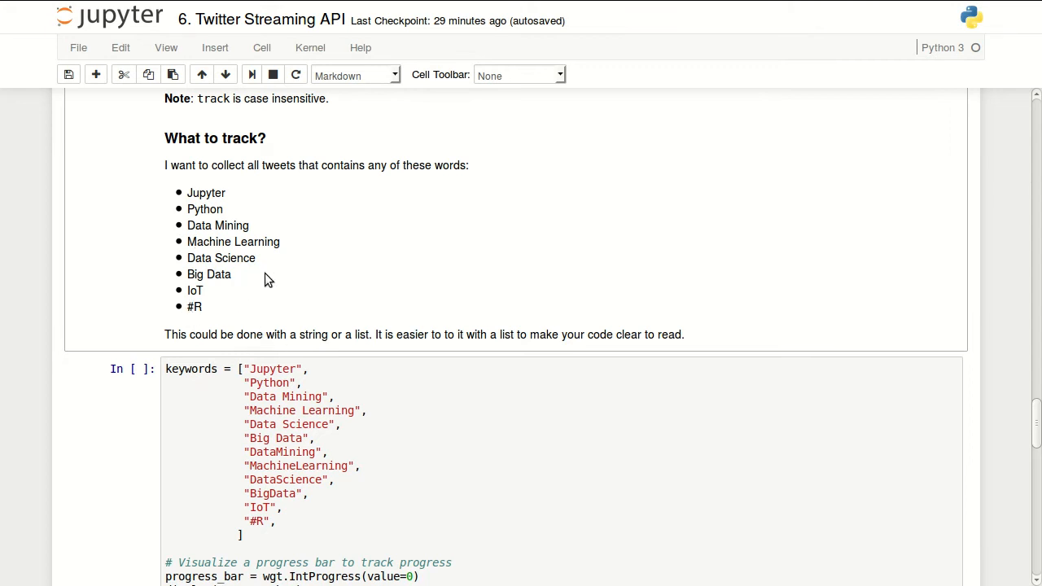
pyautogui.moveTo(191, 316)
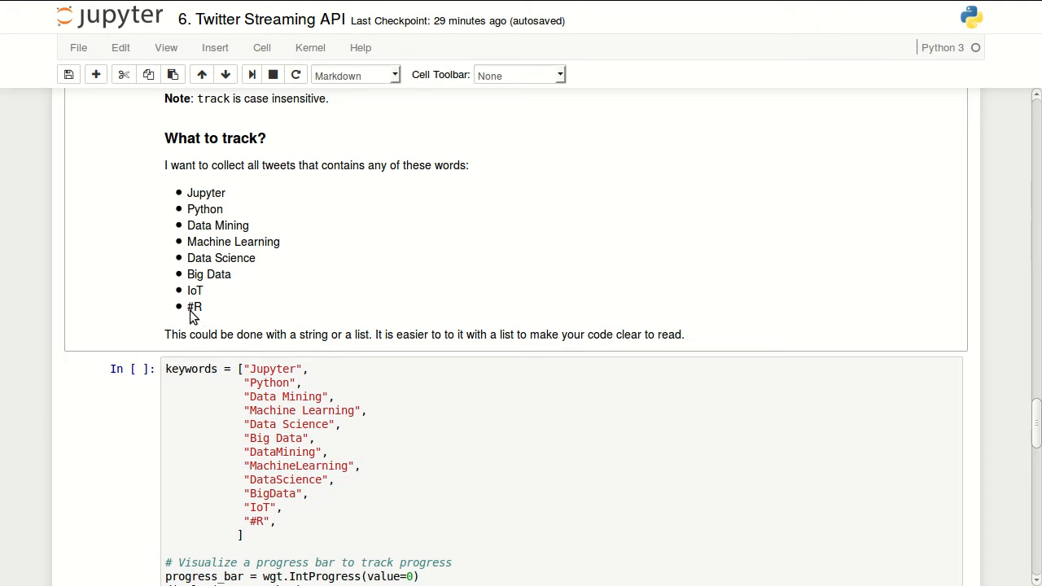
pyautogui.moveTo(283, 355)
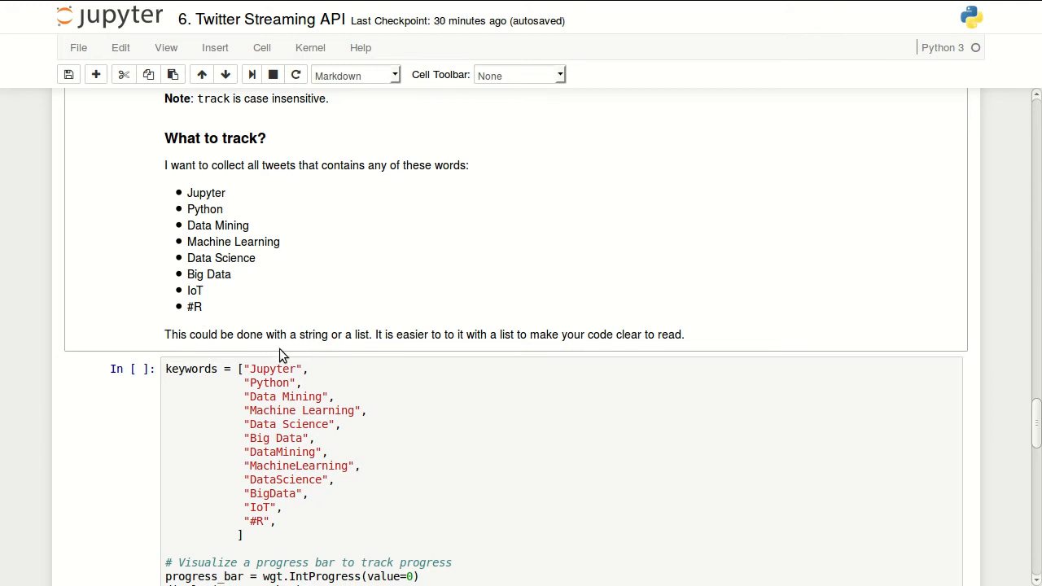
pyautogui.scroll(-3)
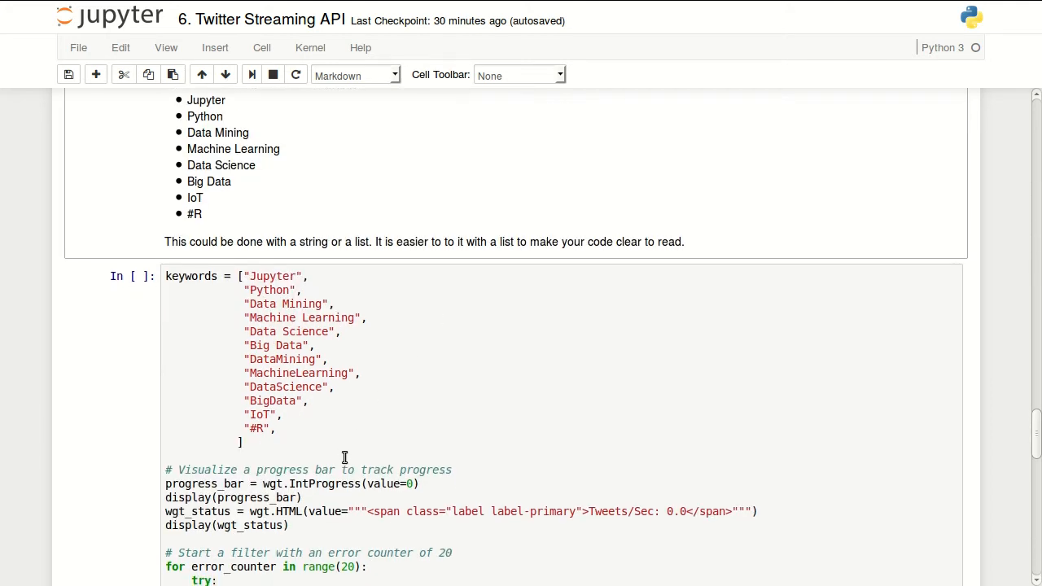
pyautogui.click(495, 450)
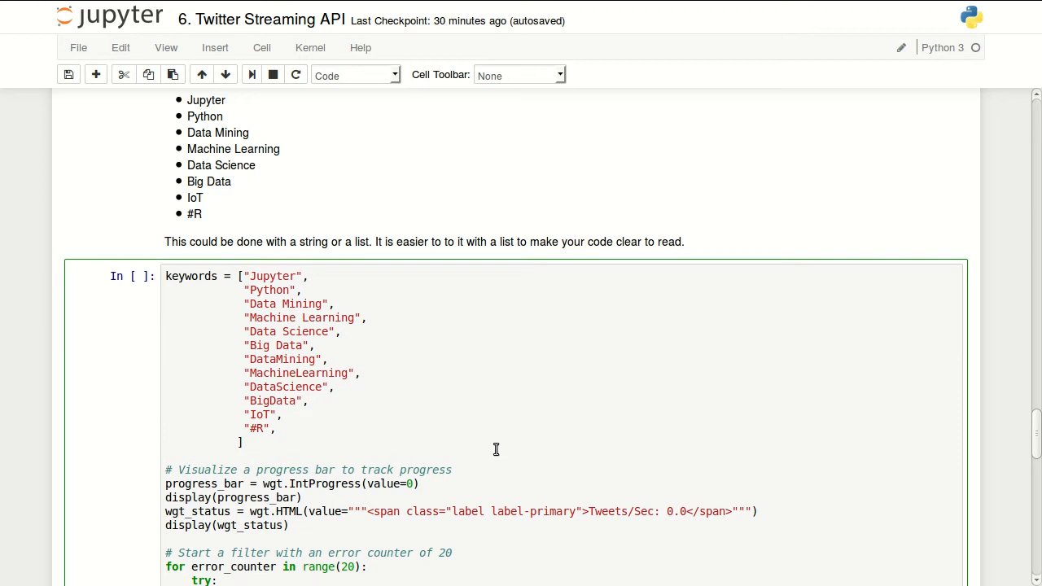
pyautogui.moveTo(432, 407)
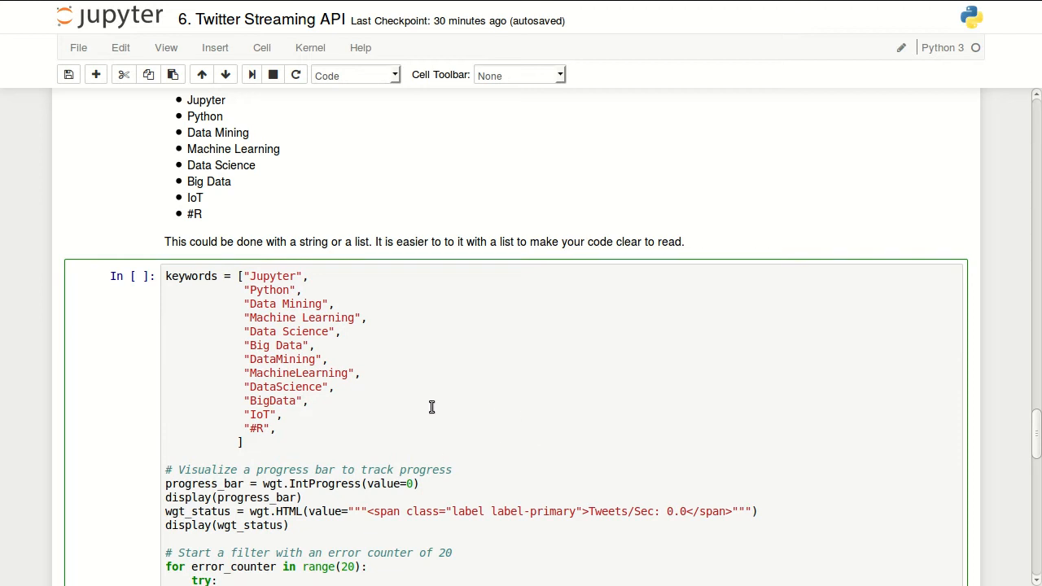
pyautogui.moveTo(830, 368)
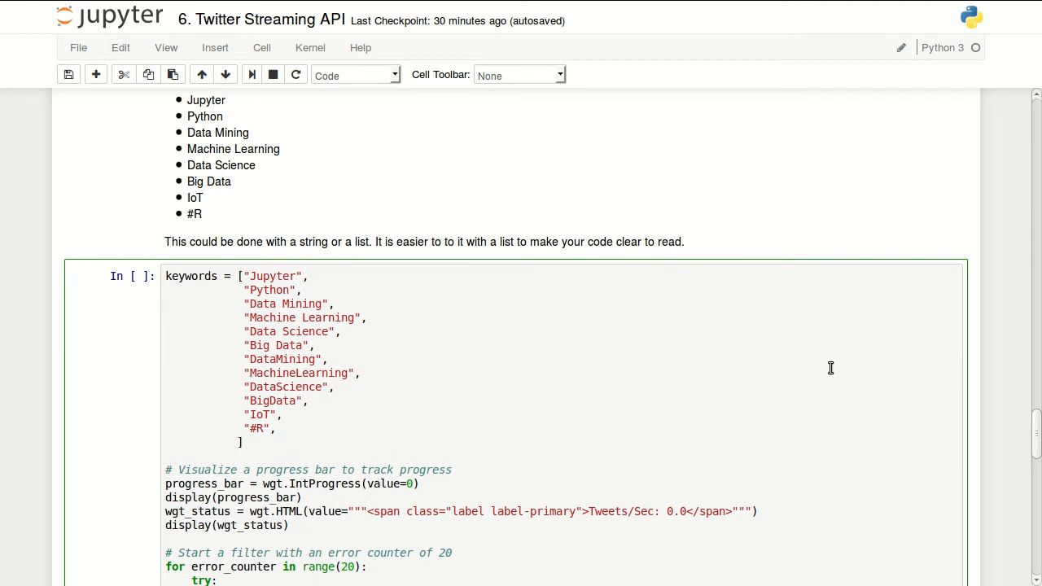
pyautogui.scroll(-3)
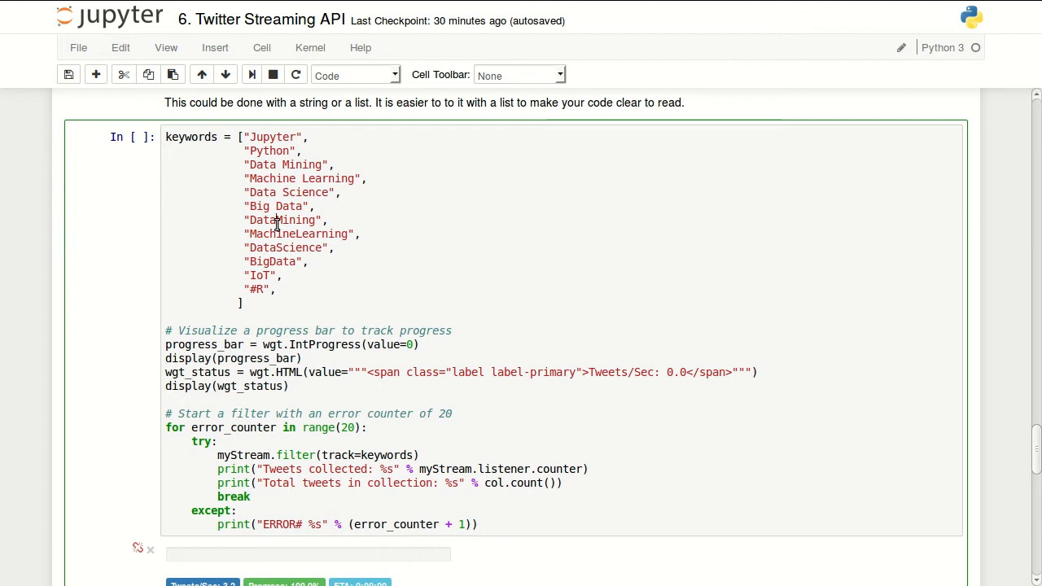
pyautogui.moveTo(299, 178)
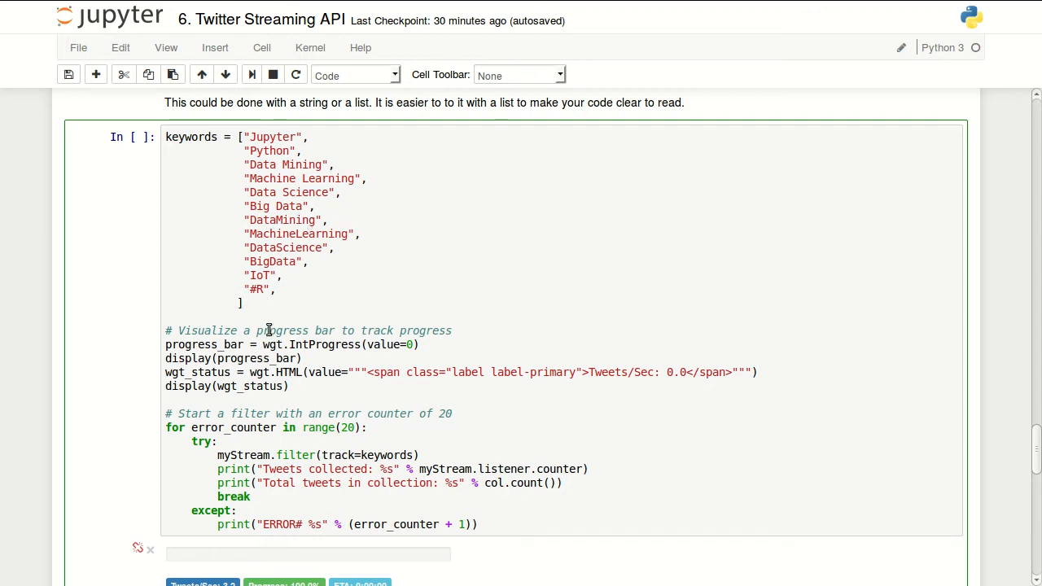
# Scroll the notebook while the keyword streaming cell runs, its progress bar climbing toward 93%.
pyautogui.scroll(-3)
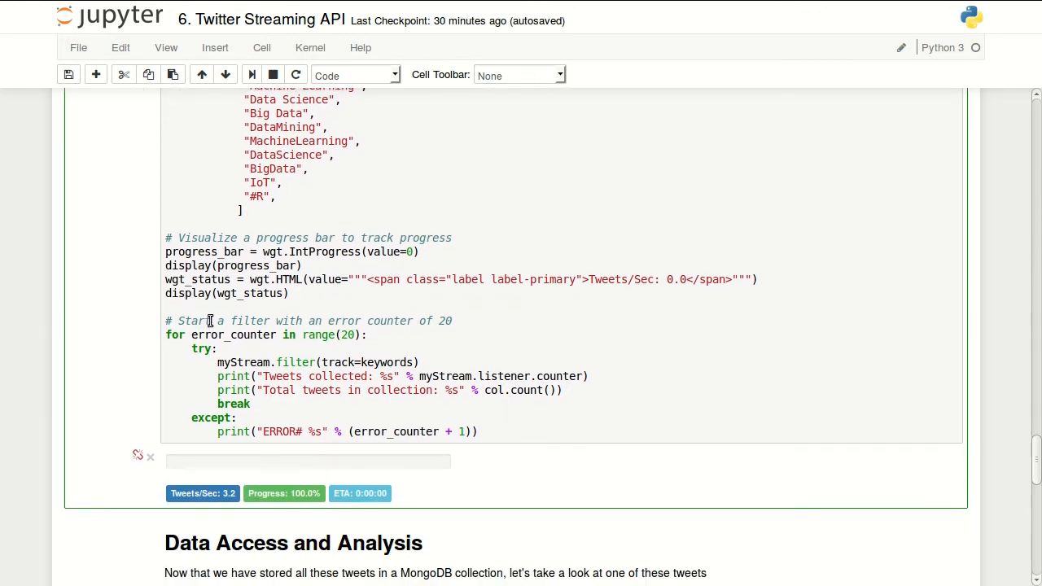
pyautogui.scroll(-3)
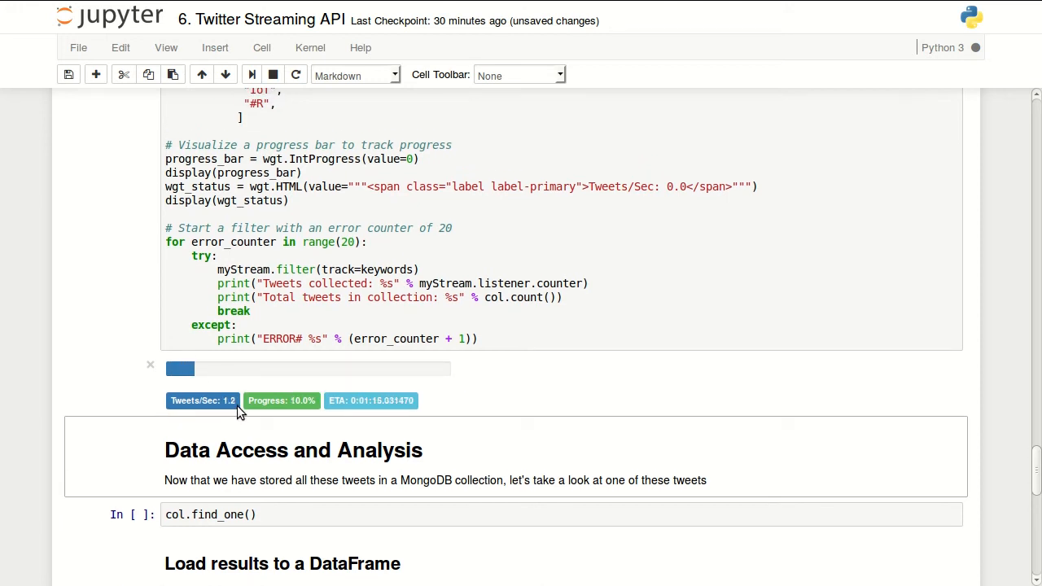
pyautogui.moveTo(273, 420)
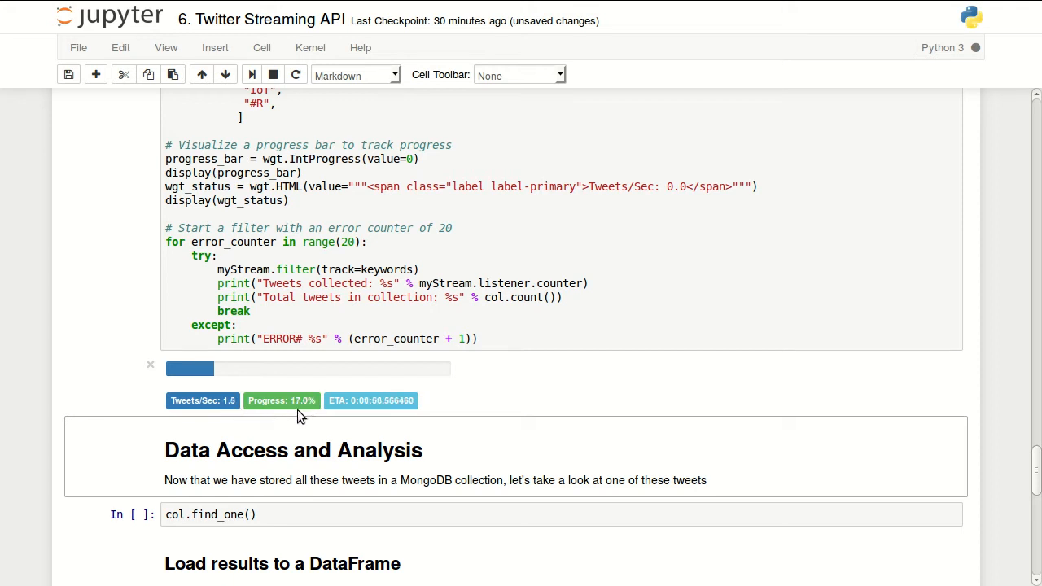
pyautogui.moveTo(355, 414)
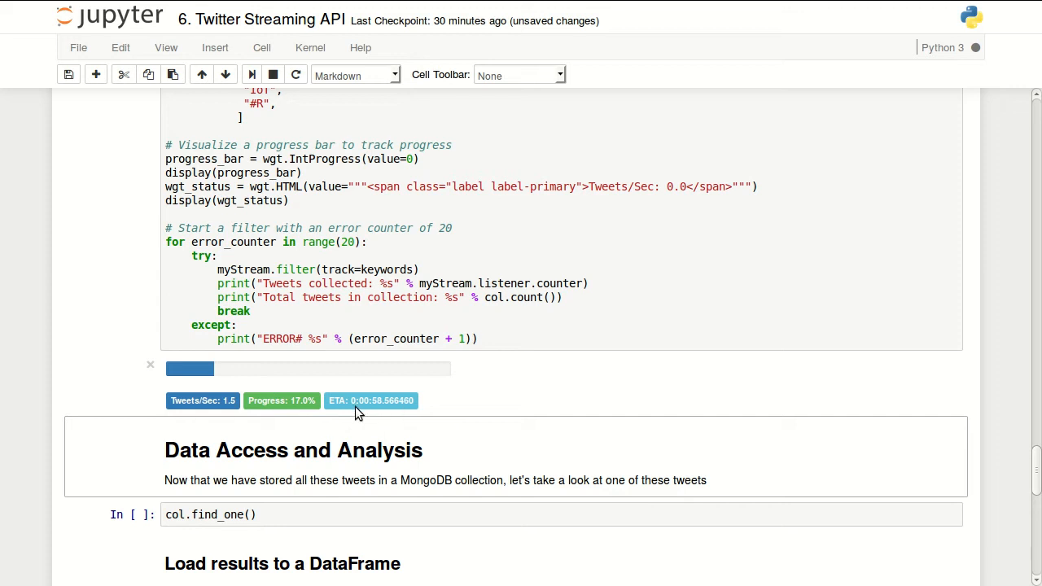
pyautogui.moveTo(384, 416)
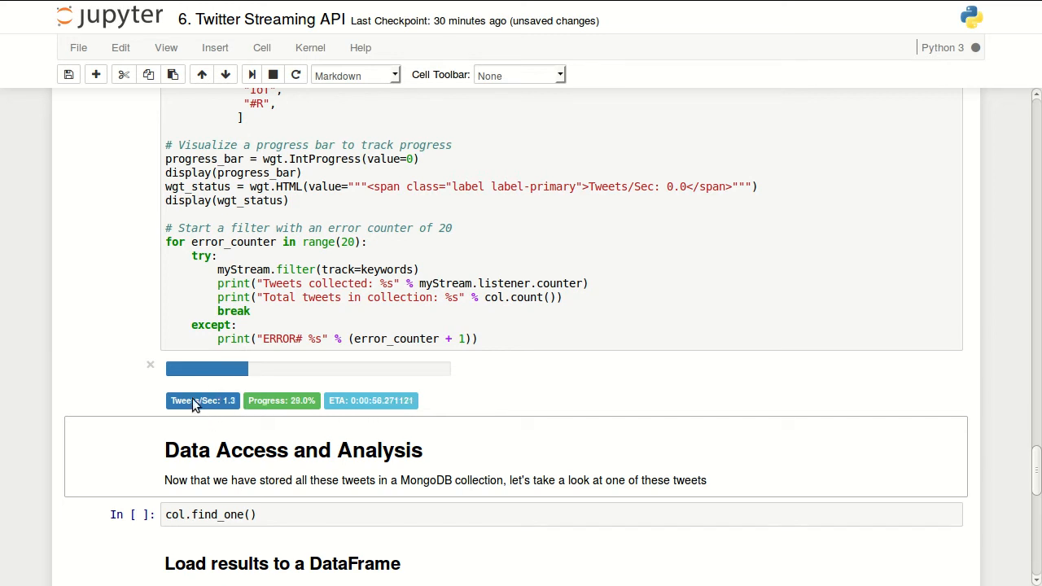
pyautogui.moveTo(306, 415)
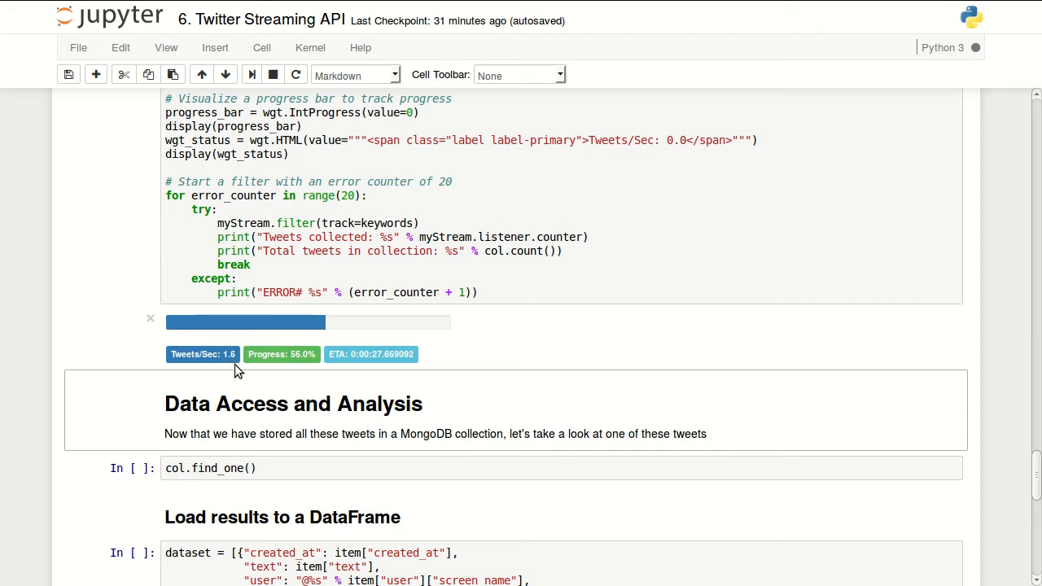
pyautogui.moveTo(524, 396)
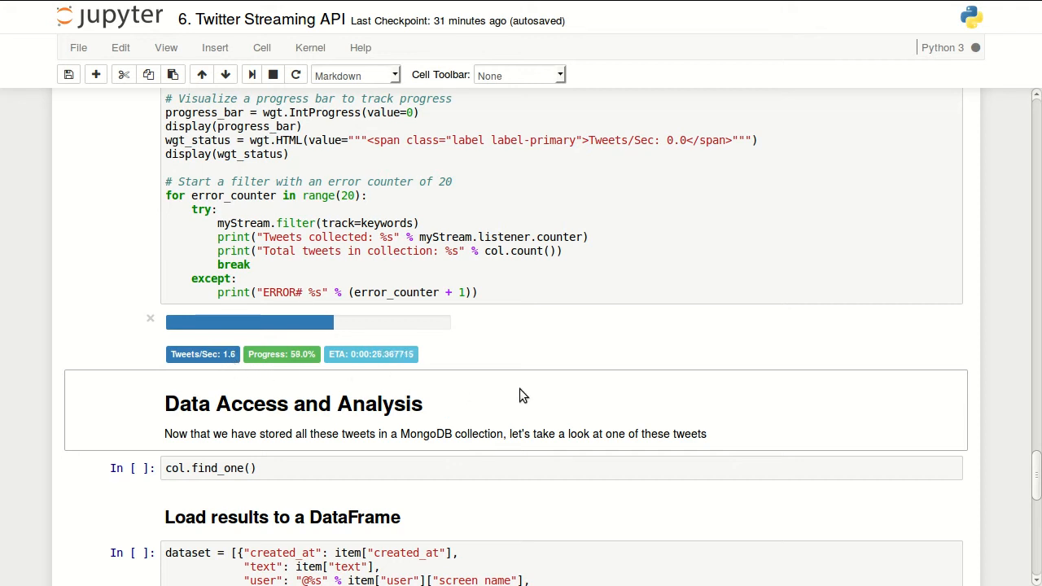
pyautogui.scroll(-3)
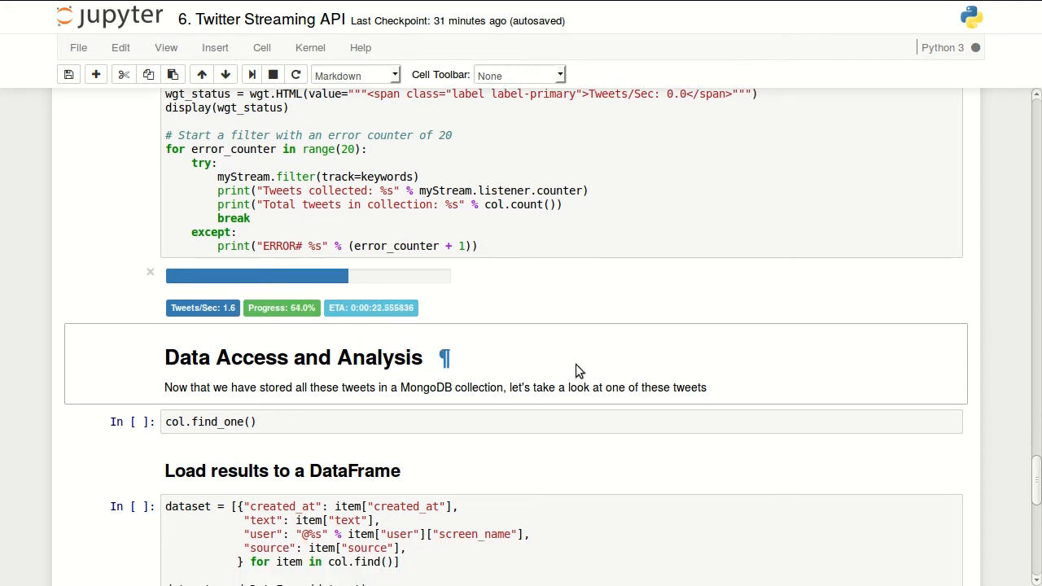
pyautogui.scroll(-3)
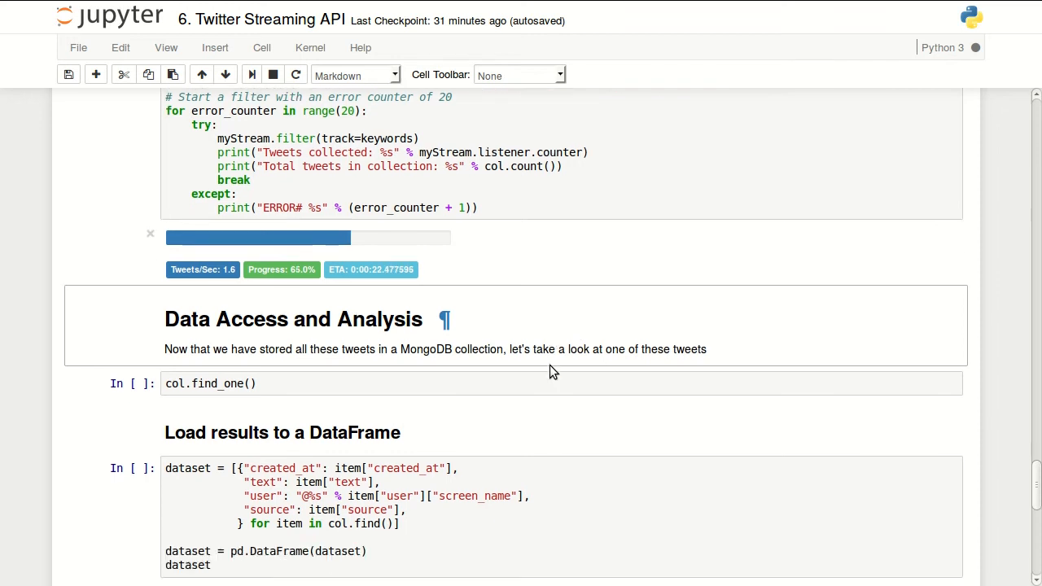
pyautogui.scroll(-3)
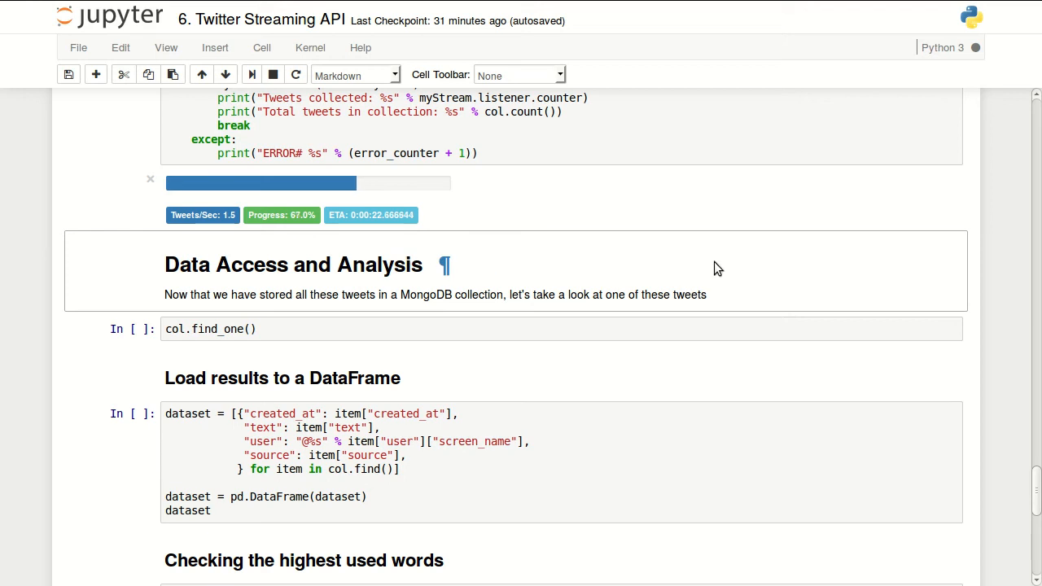
pyautogui.scroll(3)
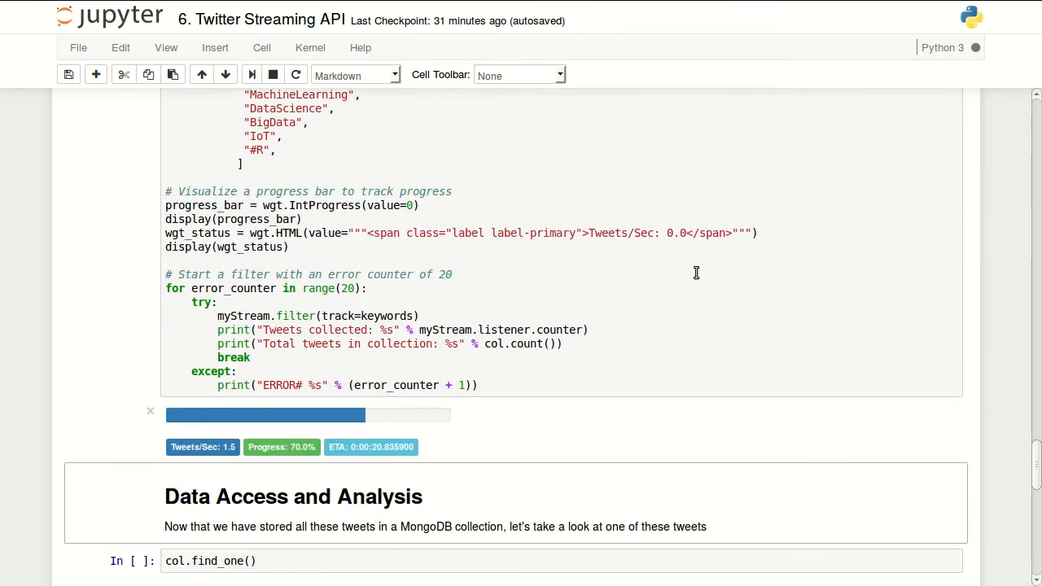
pyautogui.scroll(-3)
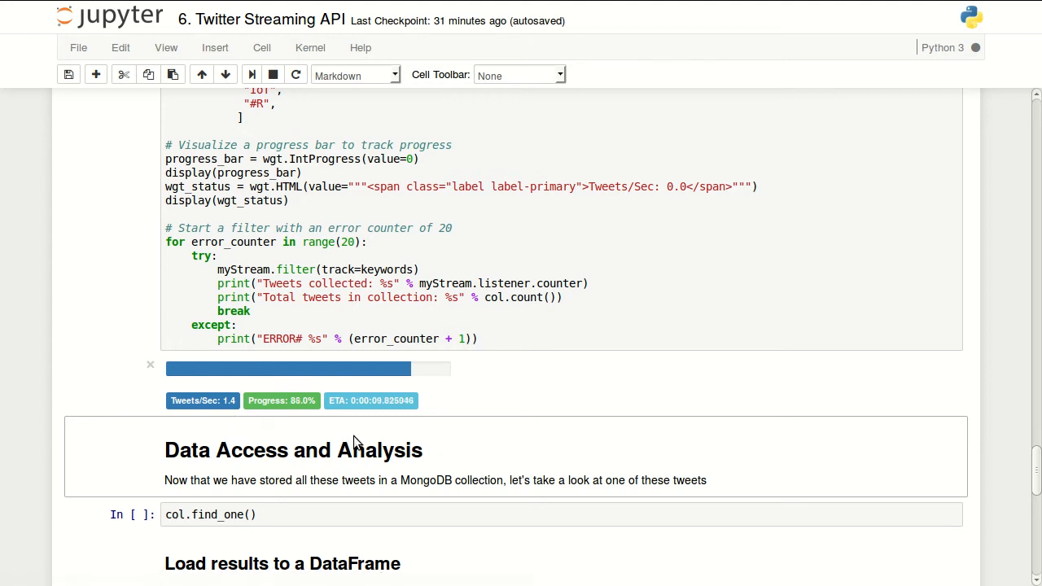
pyautogui.scroll(-3)
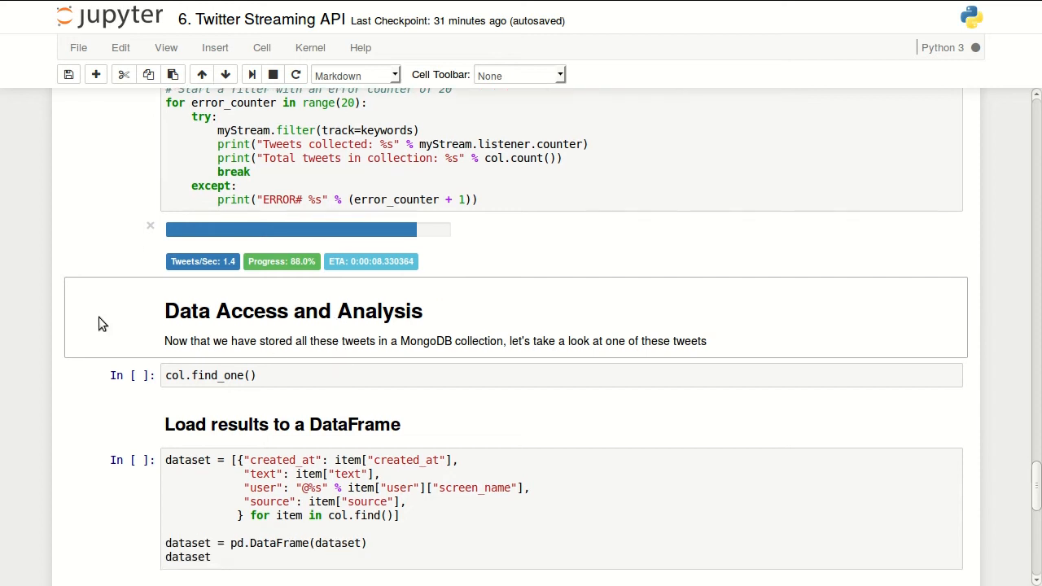
pyautogui.moveTo(218, 316)
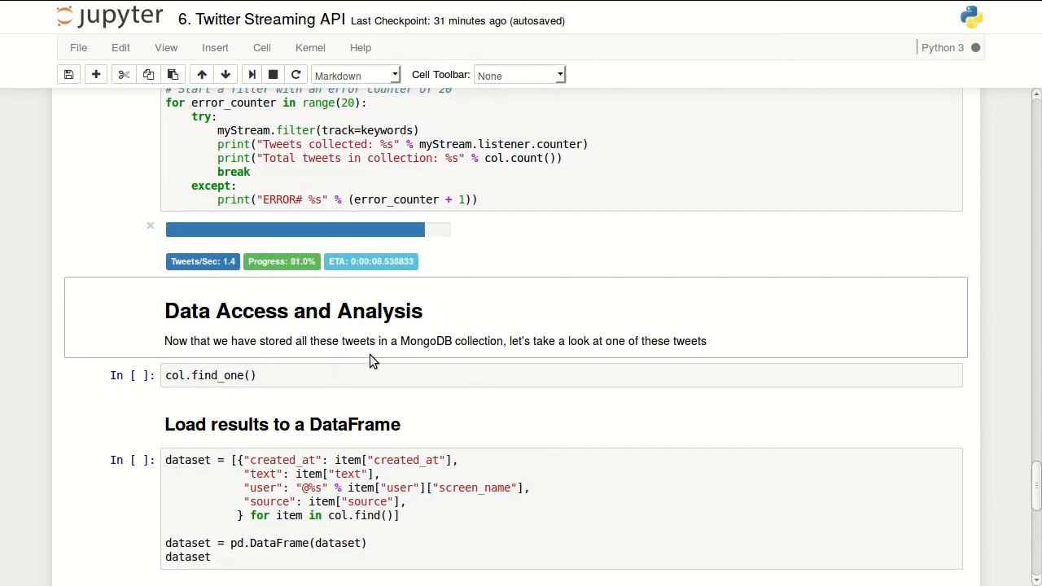
pyautogui.scroll(-3)
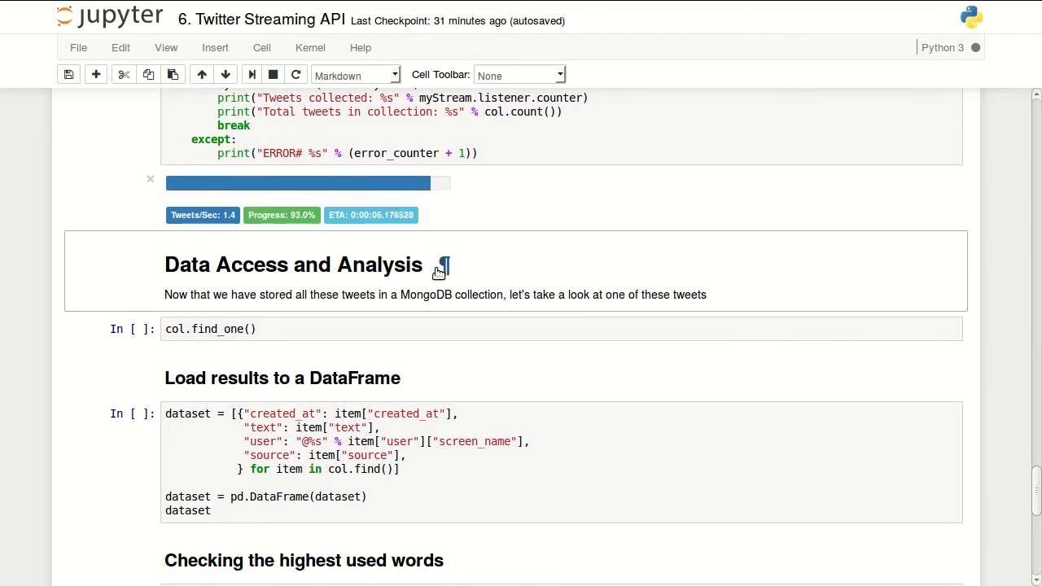
pyautogui.moveTo(362, 300)
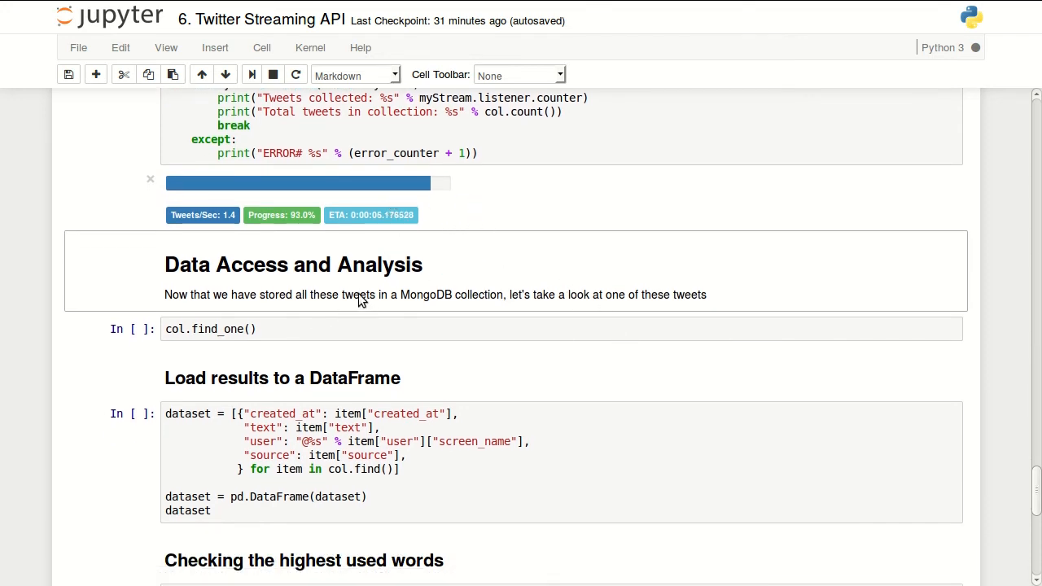
pyautogui.moveTo(612, 276)
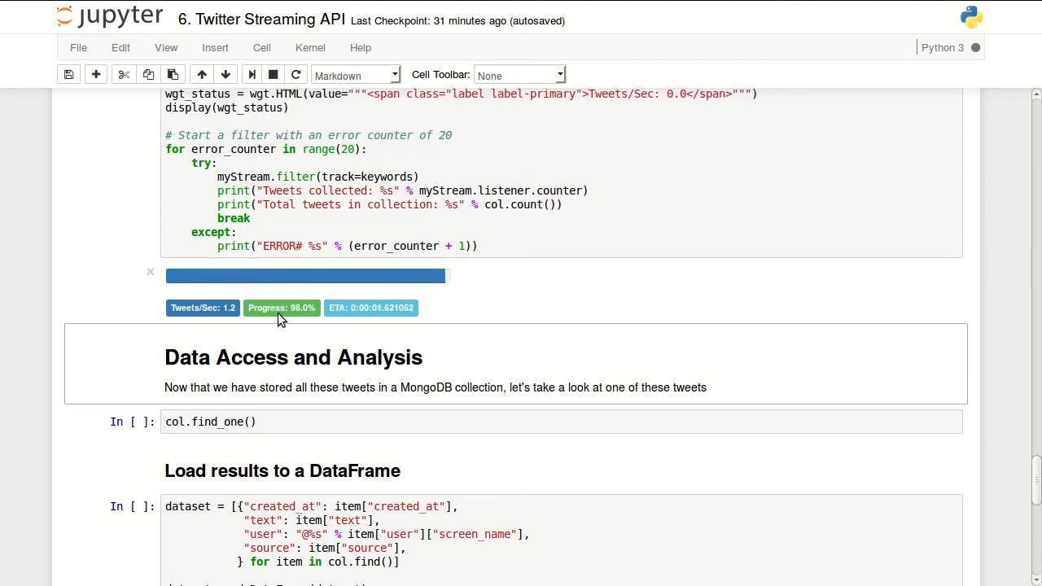
pyautogui.moveTo(537, 316)
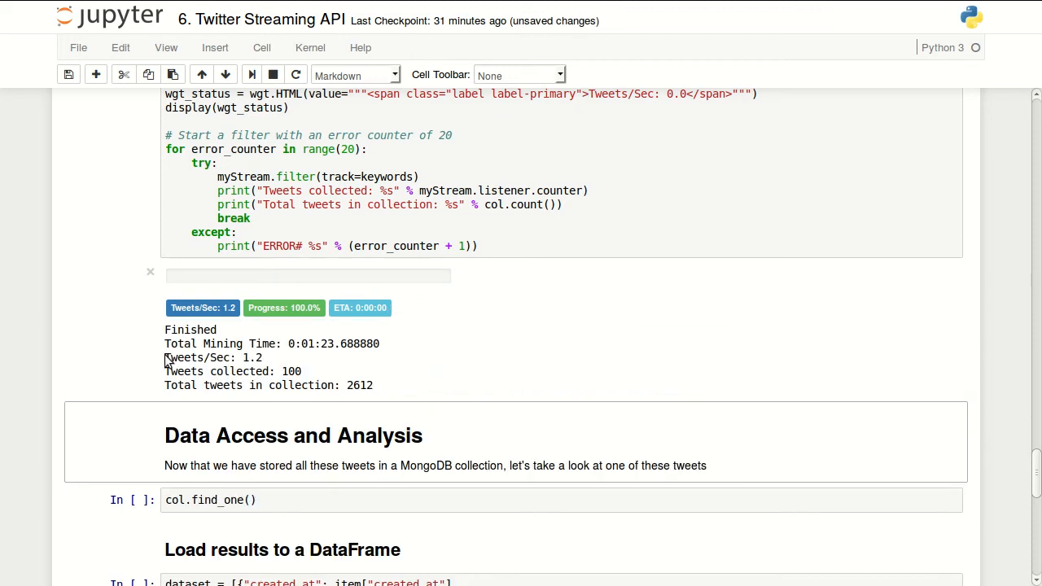
pyautogui.moveTo(316, 355)
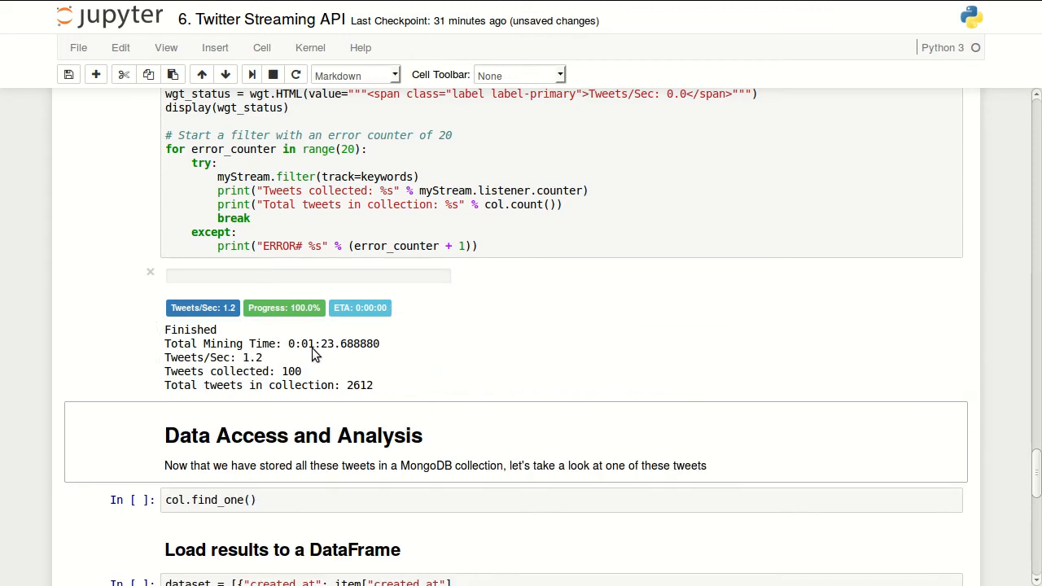
# Select the finished streaming cell and highlight its 100 tweets collected, total 2612 in the collection.
pyautogui.click(354, 75)
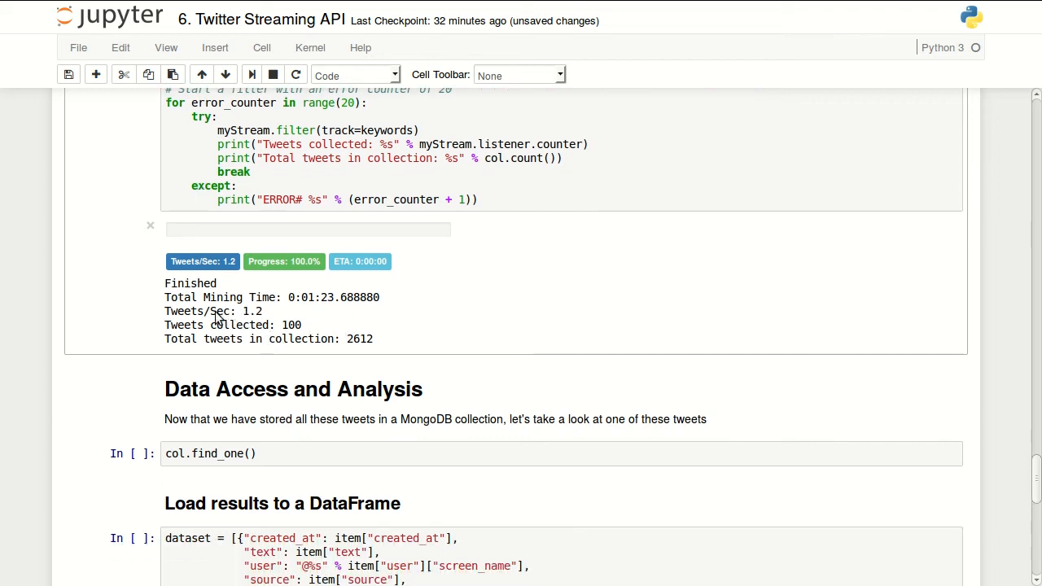
pyautogui.moveTo(163, 307)
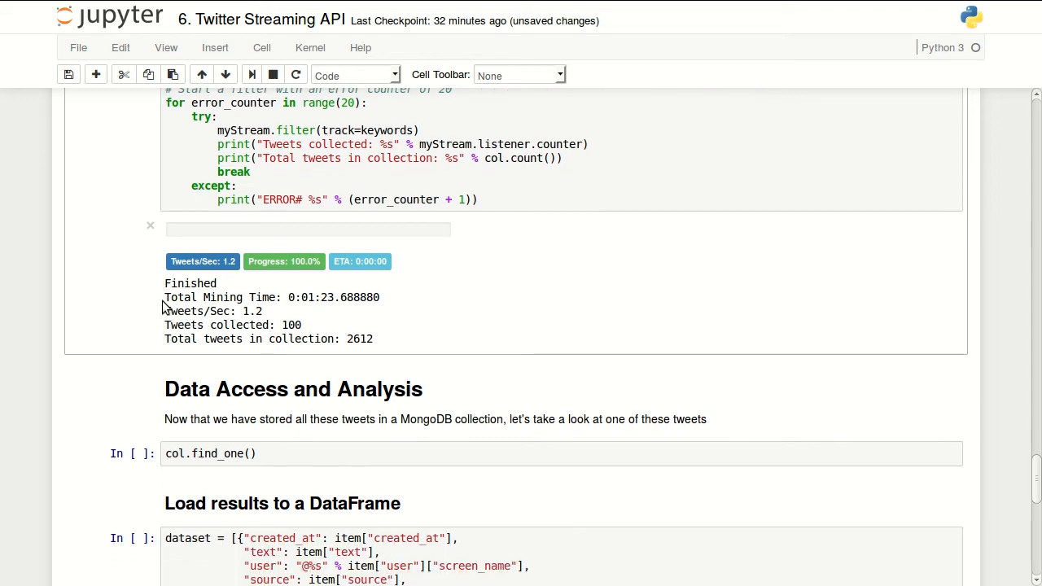
pyautogui.moveTo(248, 318)
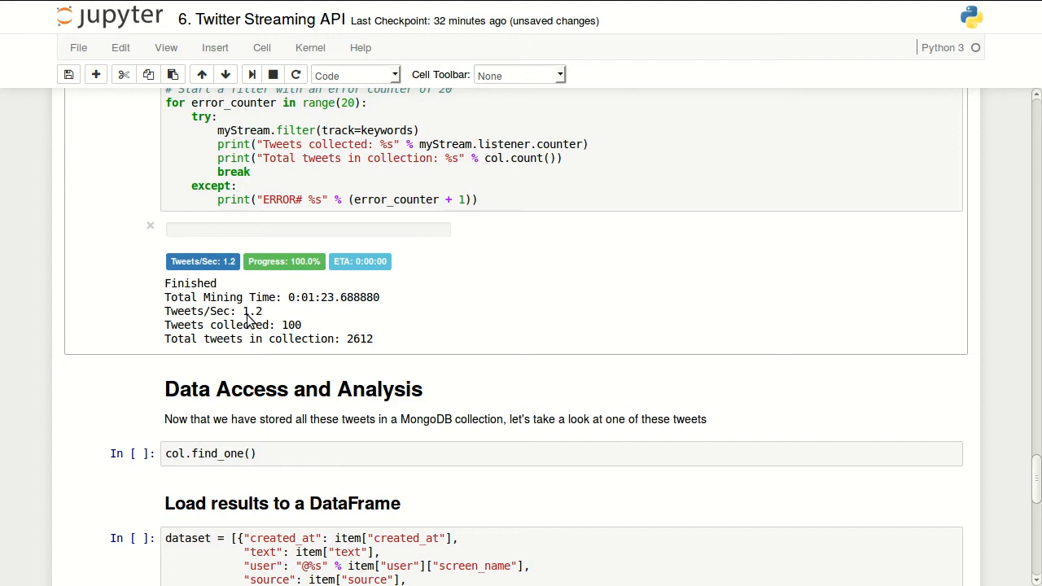
pyautogui.moveTo(251, 342)
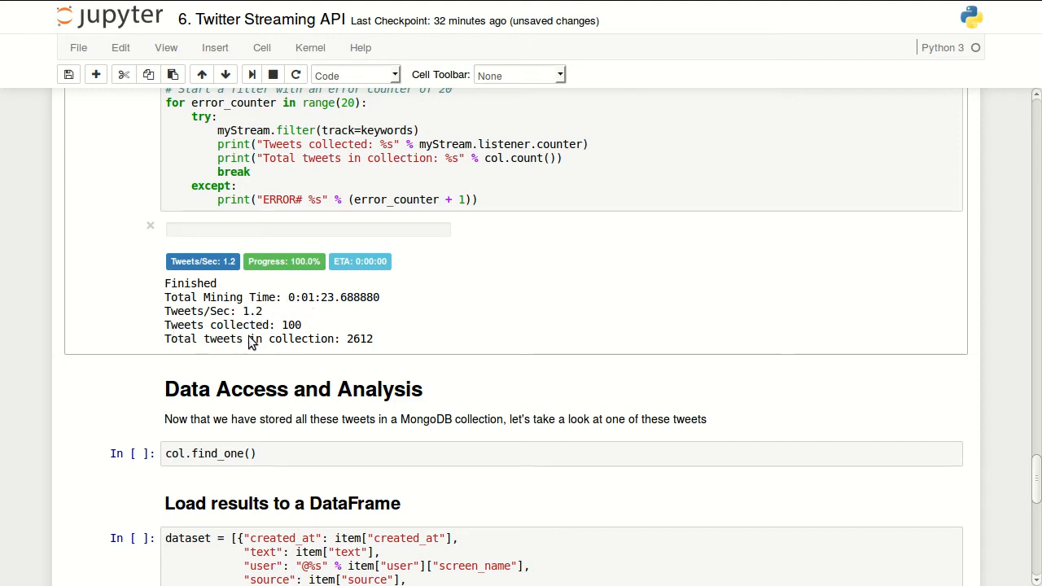
pyautogui.doubleClick(290, 326)
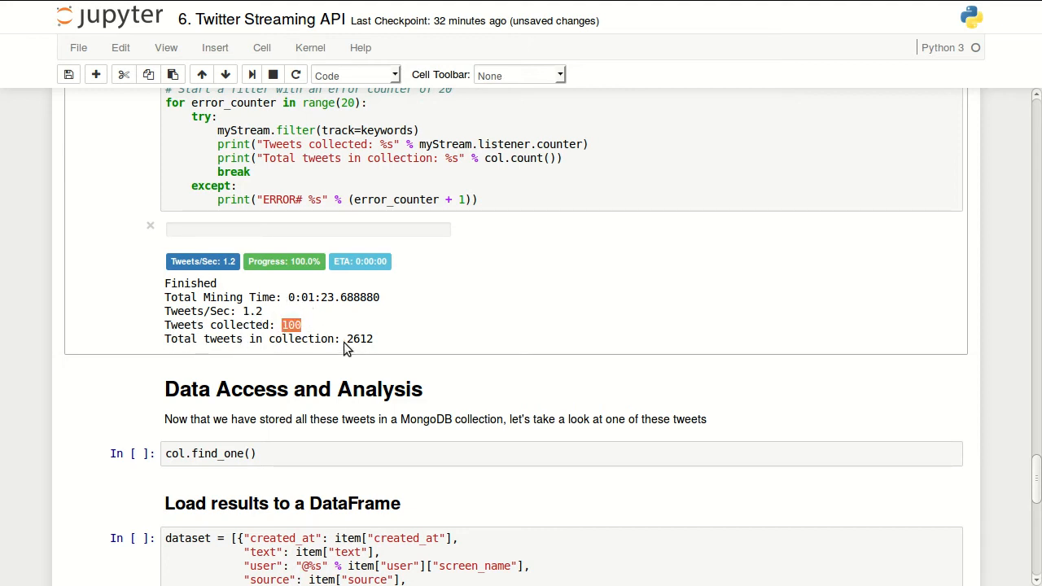
pyautogui.scroll(-3)
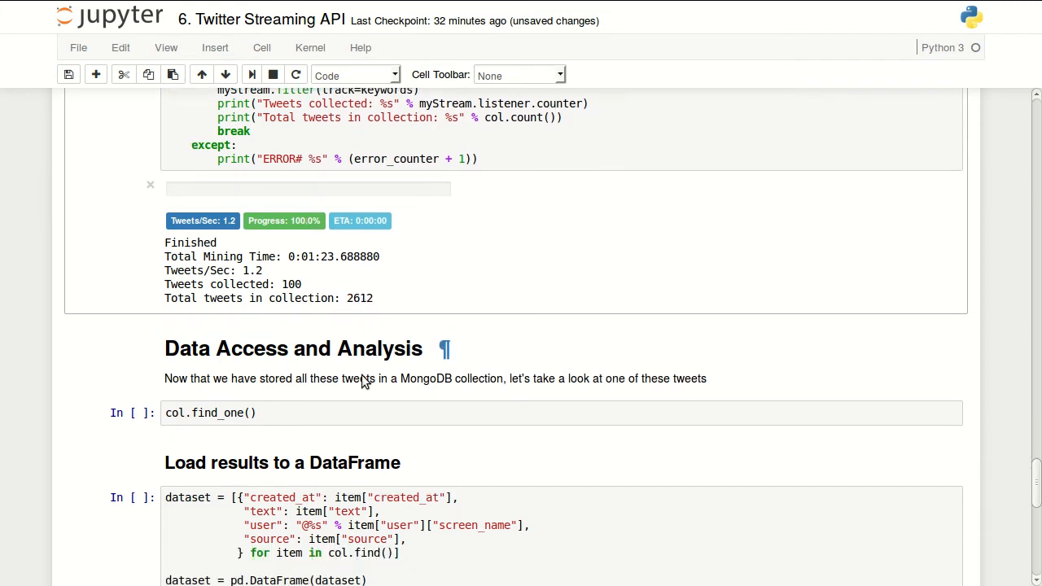
pyautogui.scroll(-3)
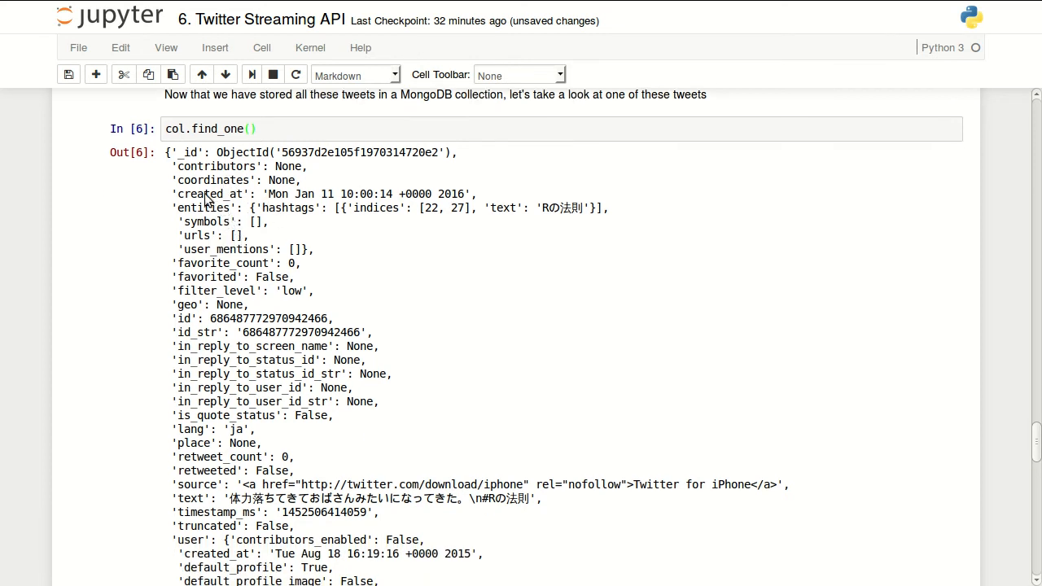
pyautogui.moveTo(171, 163)
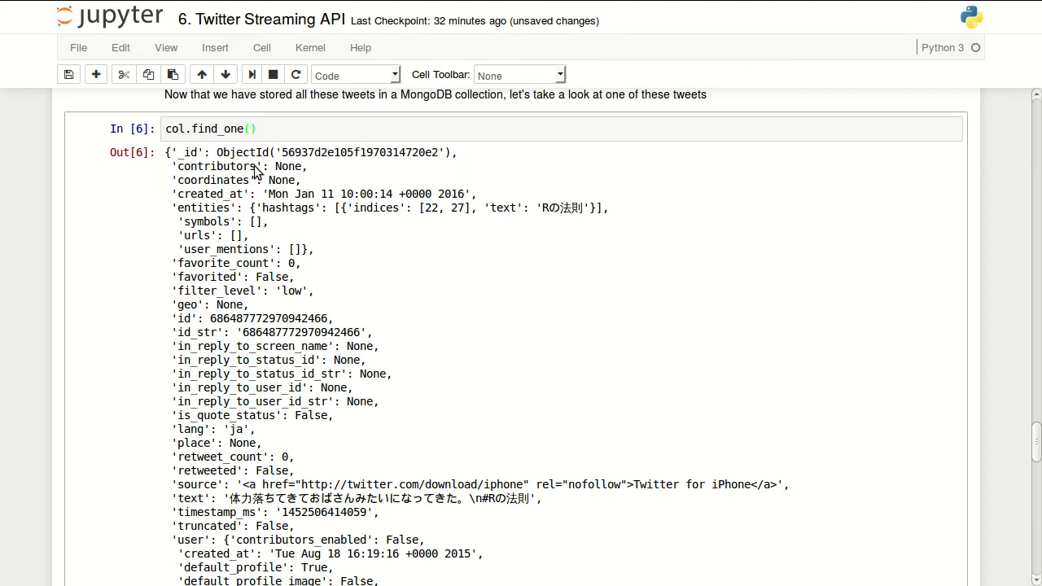
pyautogui.moveTo(231, 161)
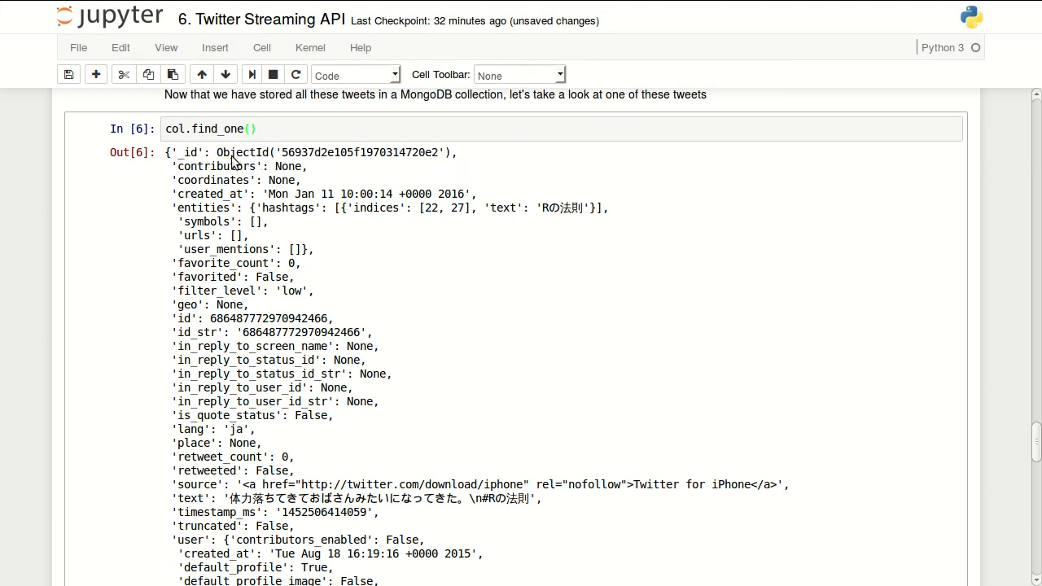
pyautogui.moveTo(192, 153); pyautogui.dragTo(237, 153)
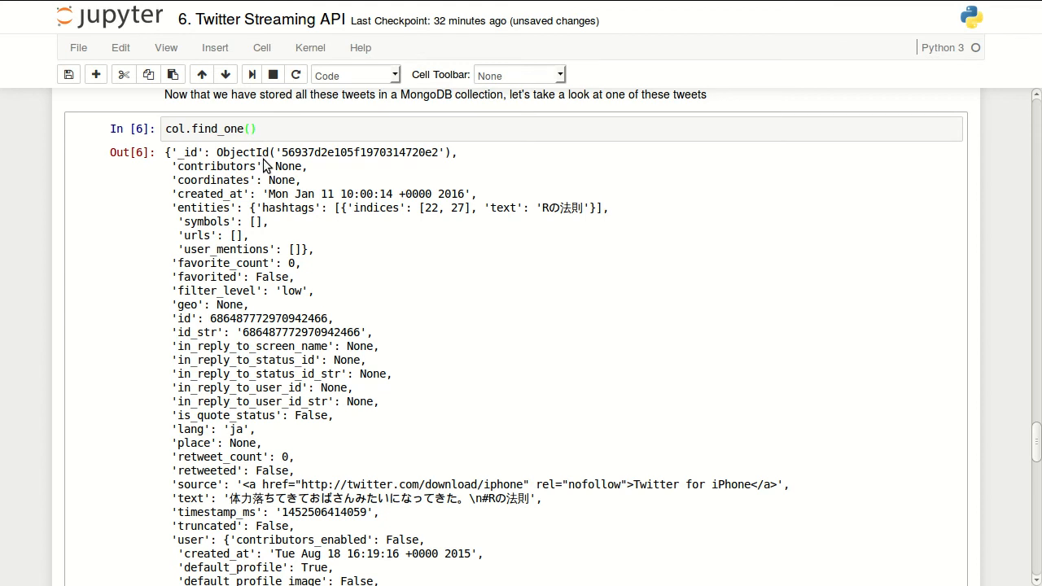
pyautogui.moveTo(262, 153)
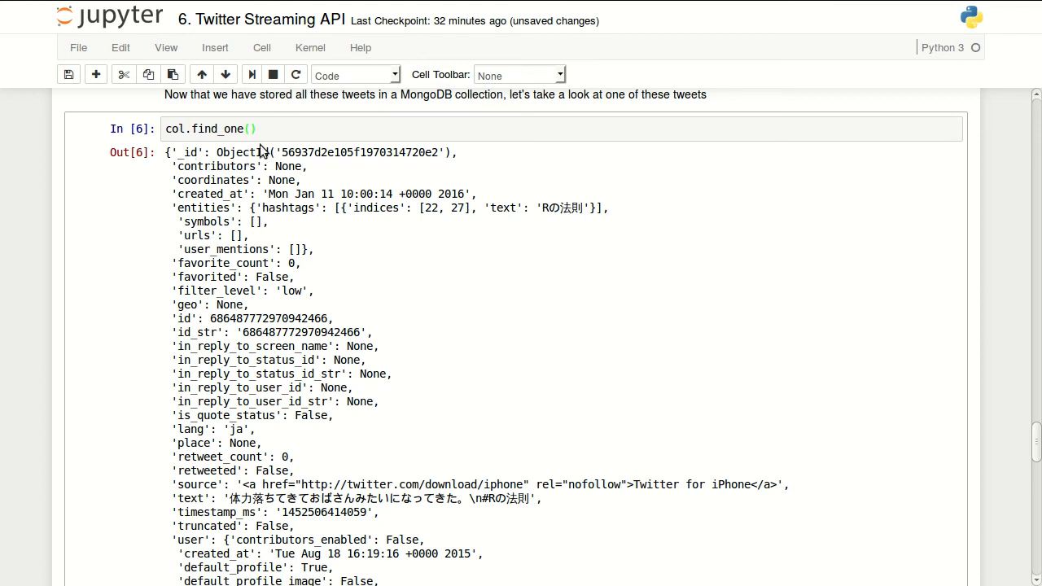
pyautogui.moveTo(257, 161)
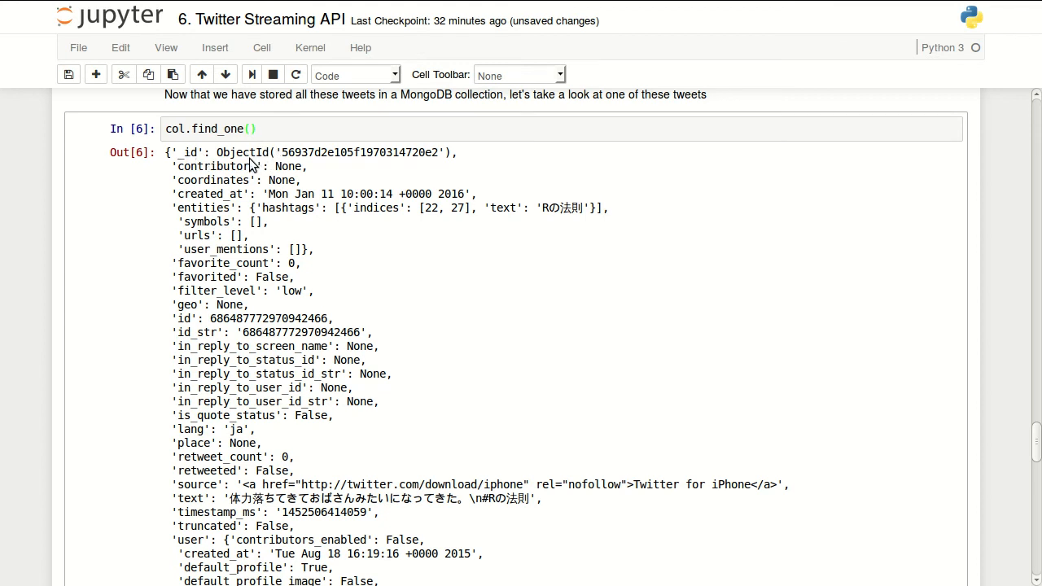
pyautogui.moveTo(326, 156)
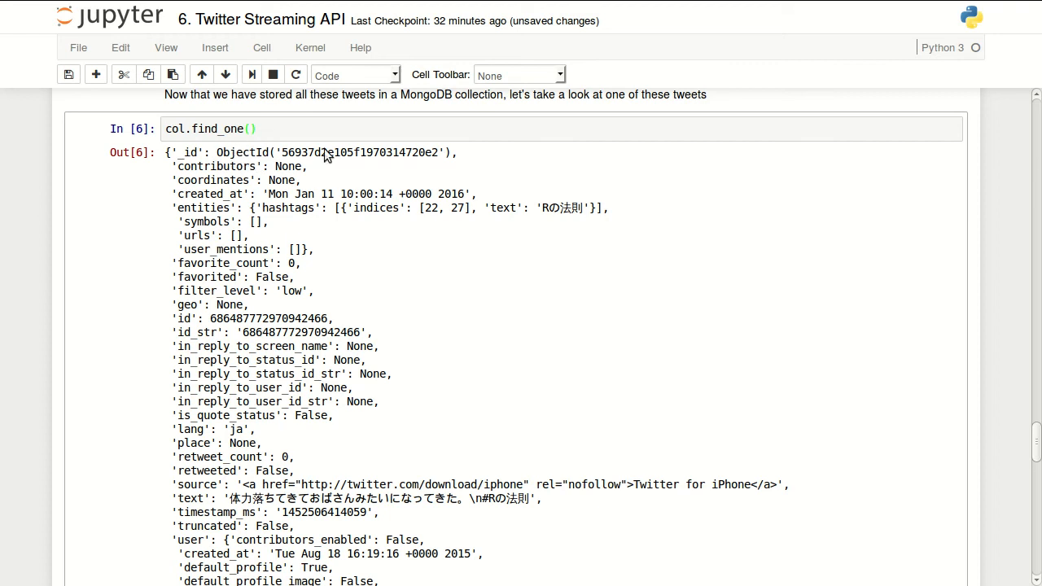
pyautogui.moveTo(215, 202)
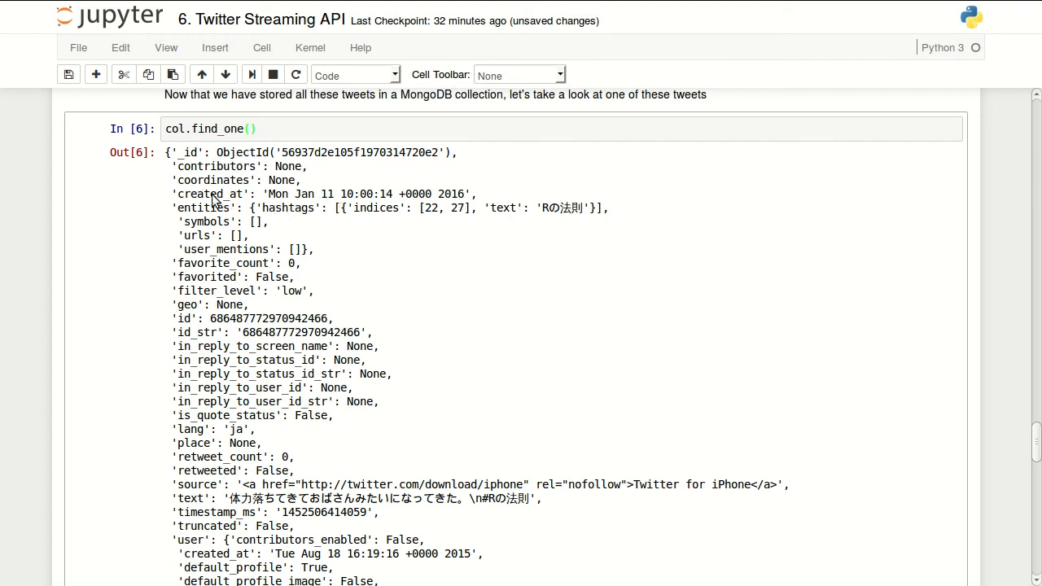
pyautogui.moveTo(471, 153)
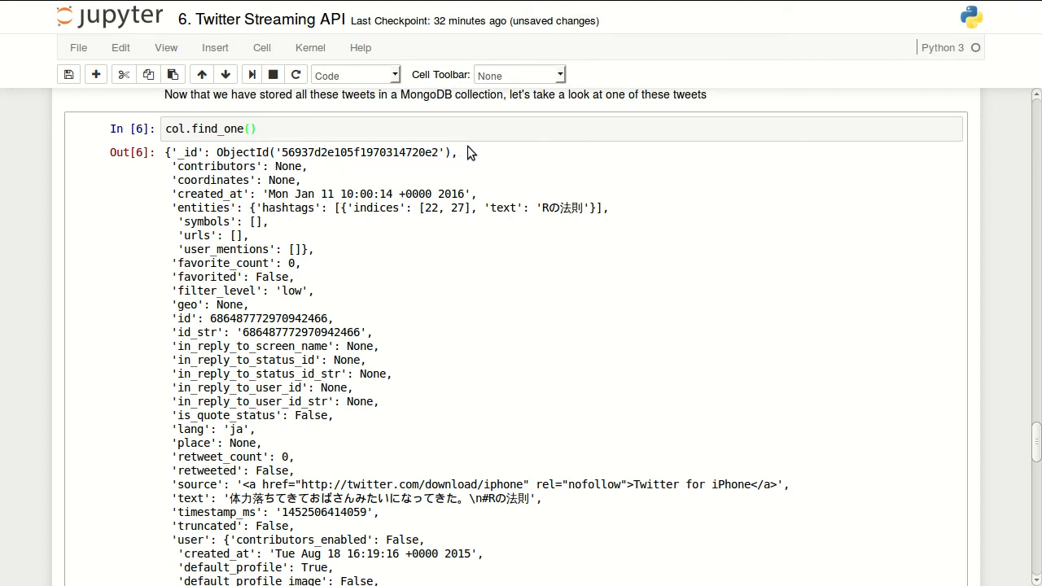
pyautogui.scroll(-3)
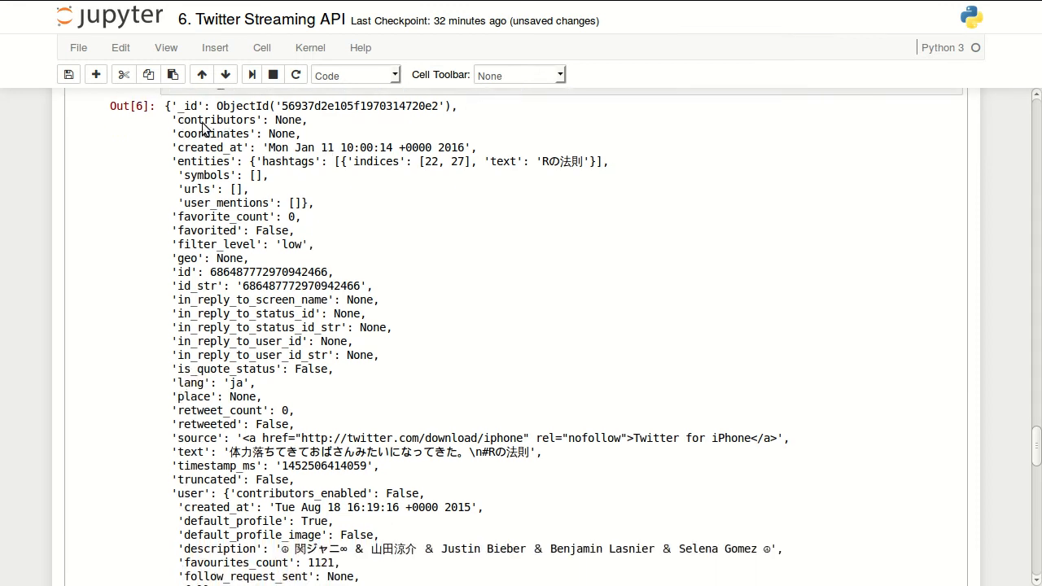
pyautogui.moveTo(205, 151)
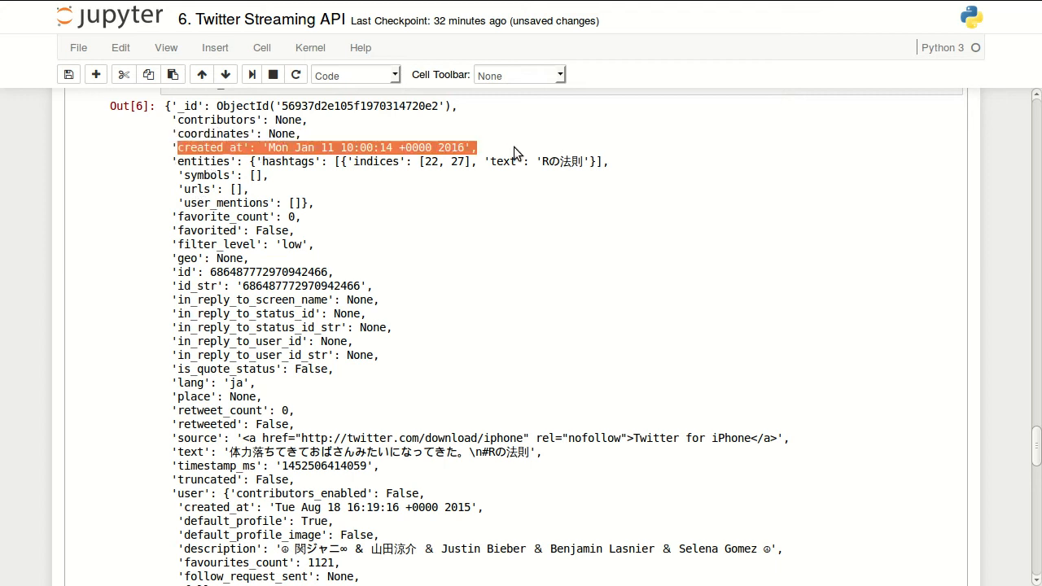
pyautogui.moveTo(183, 170)
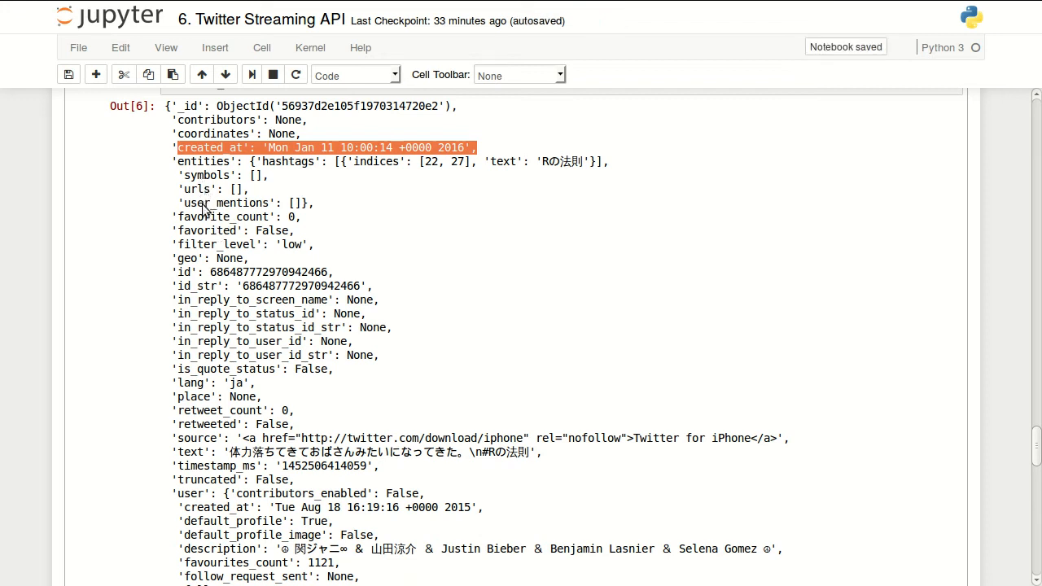
pyautogui.scroll(-3)
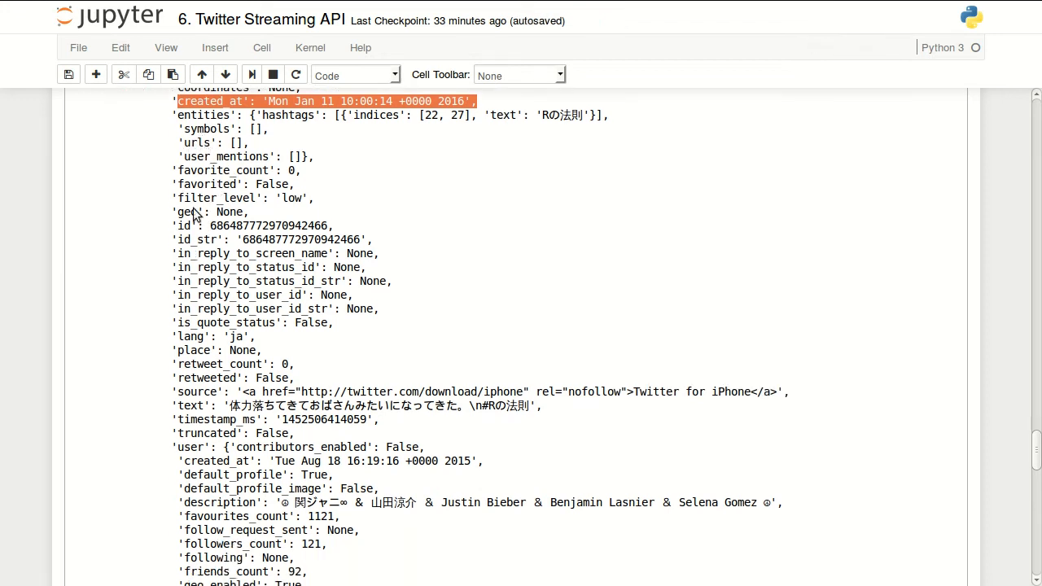
pyautogui.scroll(-3)
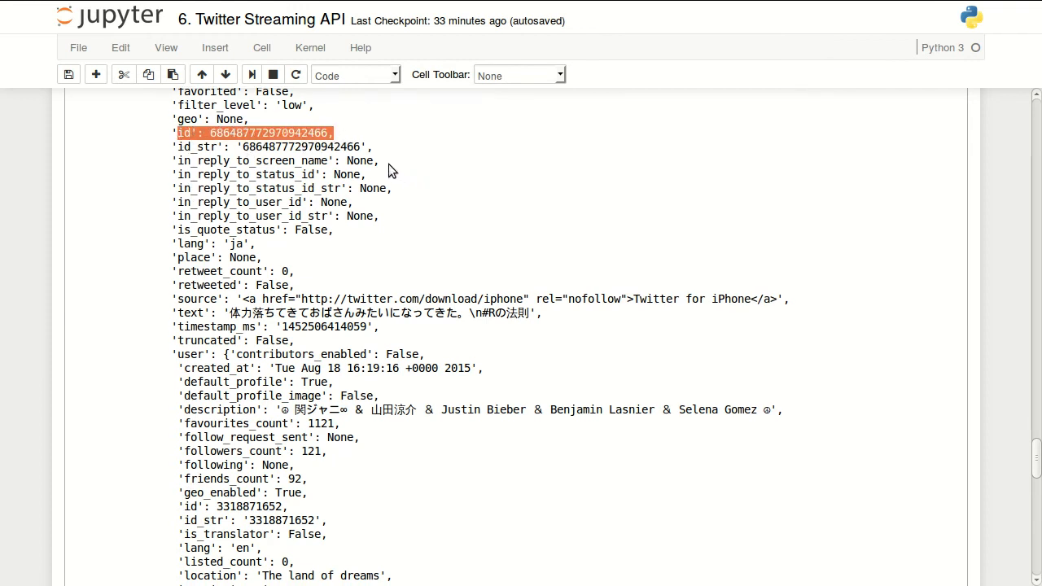
pyautogui.moveTo(410, 173)
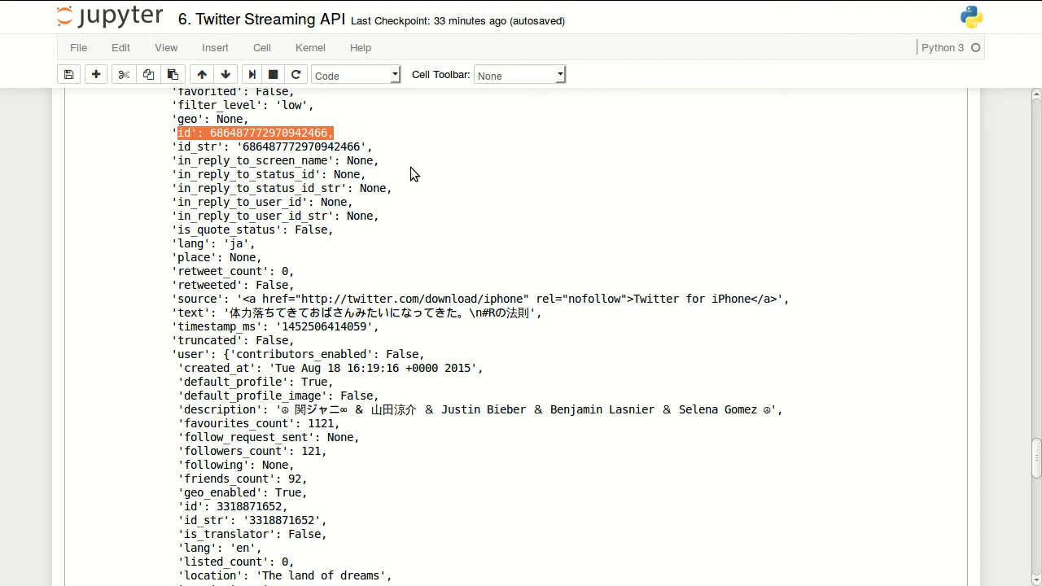
pyautogui.scroll(-3)
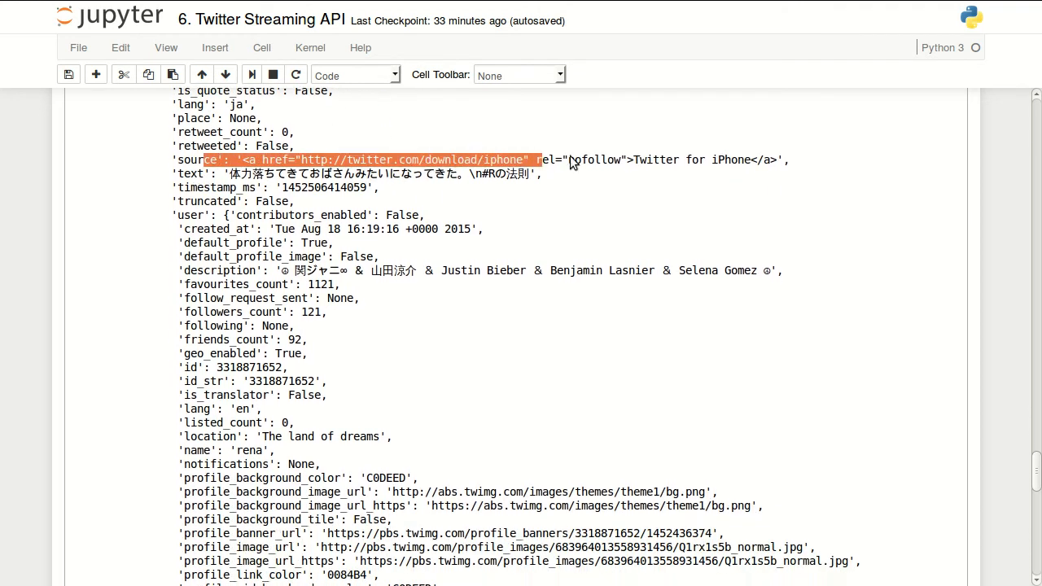
pyautogui.click(488, 160)
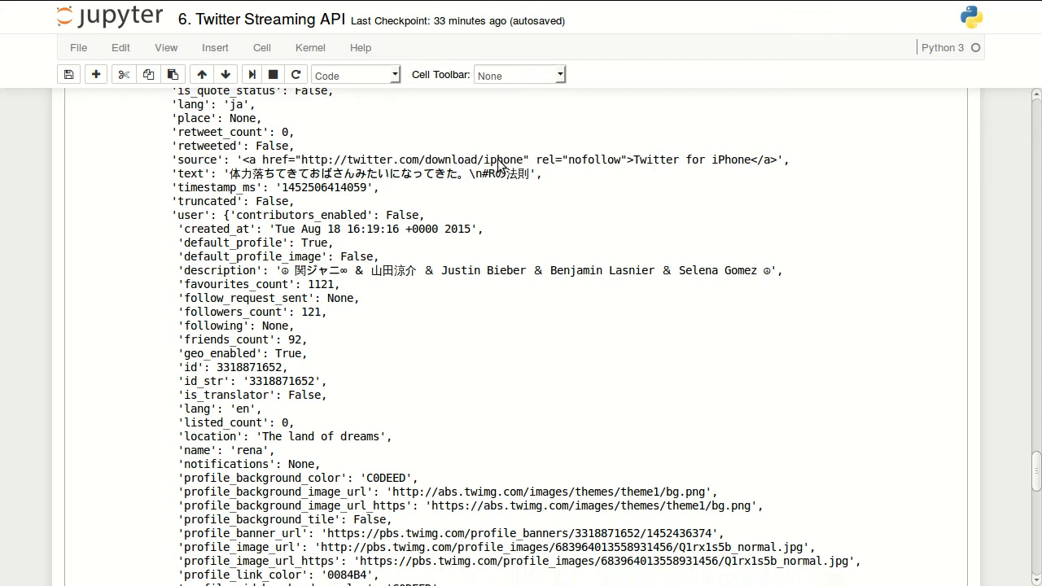
pyautogui.doubleClick(502, 160)
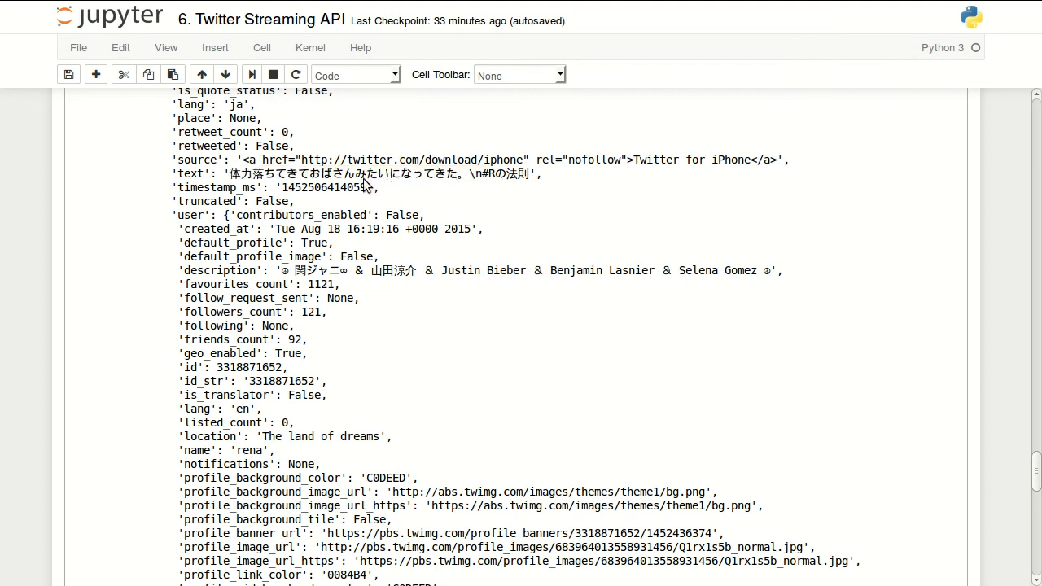
pyautogui.moveTo(231, 114)
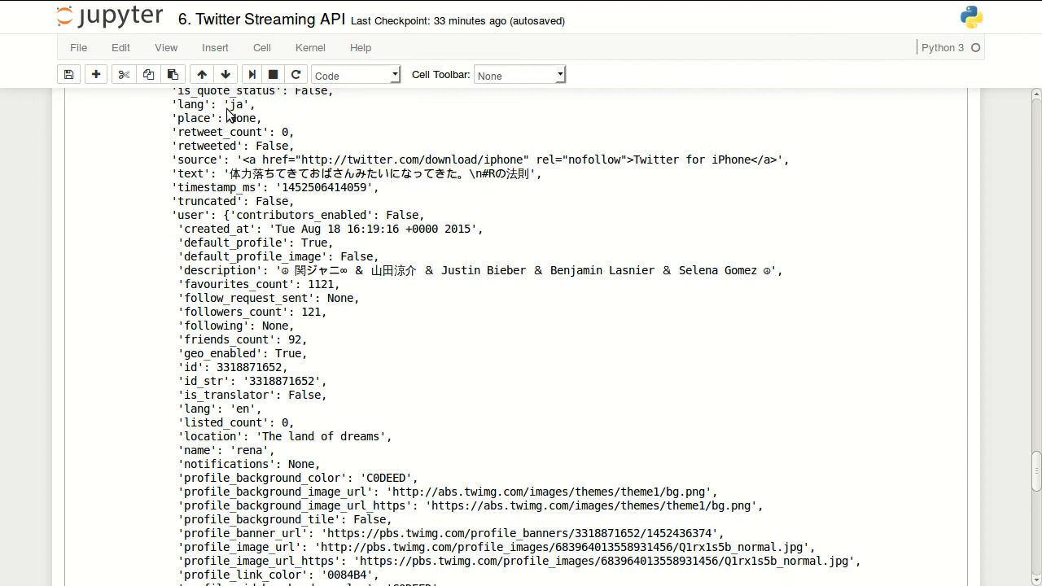
pyautogui.doubleClick(236, 104)
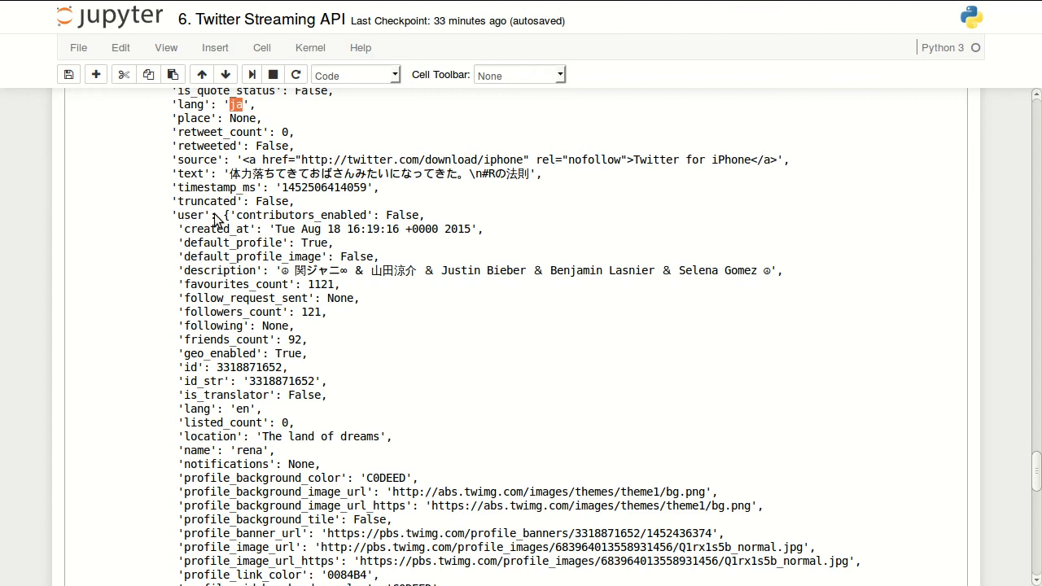
pyautogui.scroll(-3)
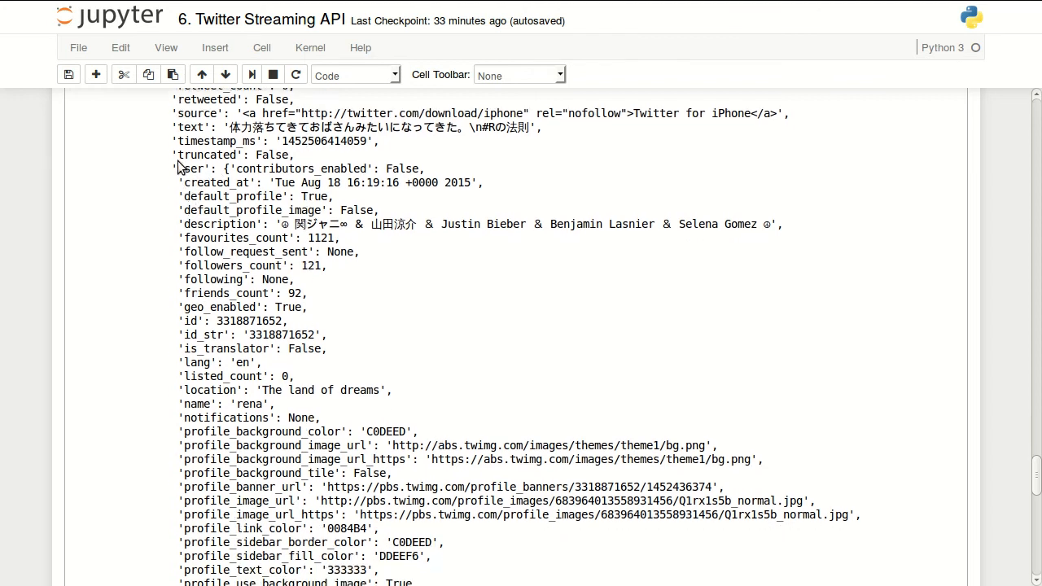
pyautogui.scroll(-3)
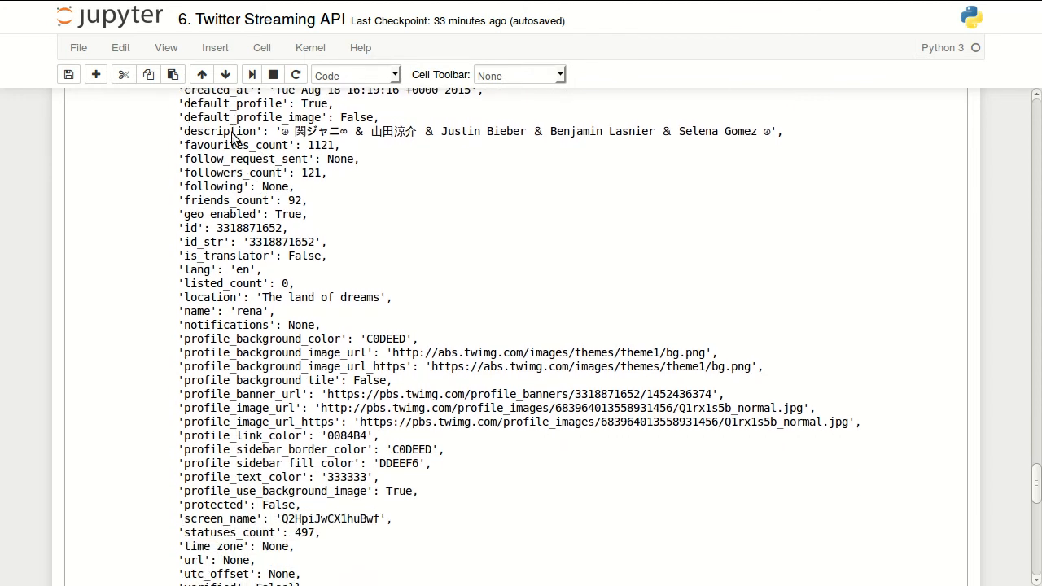
pyautogui.scroll(3)
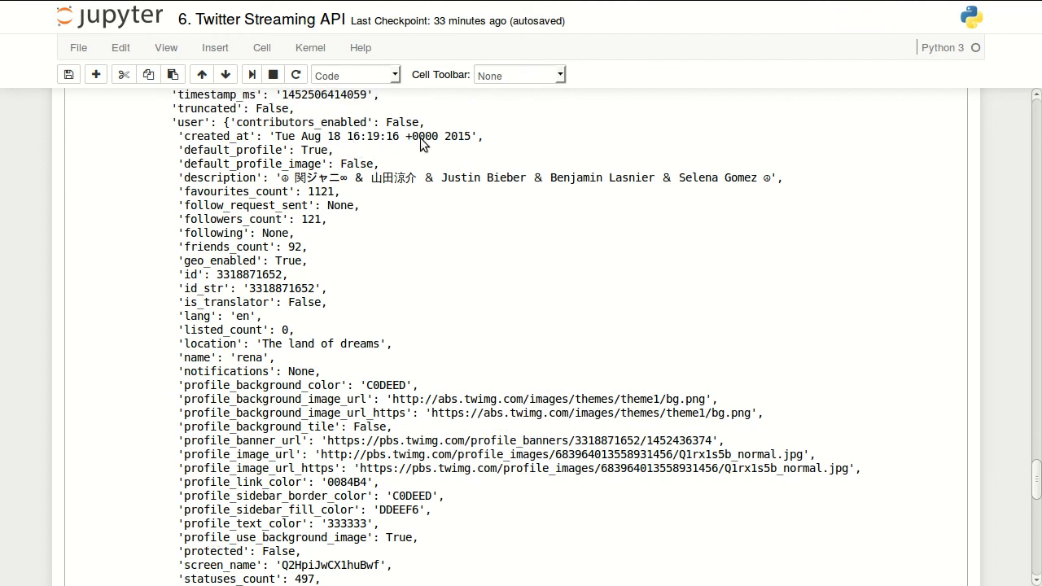
pyautogui.scroll(-3)
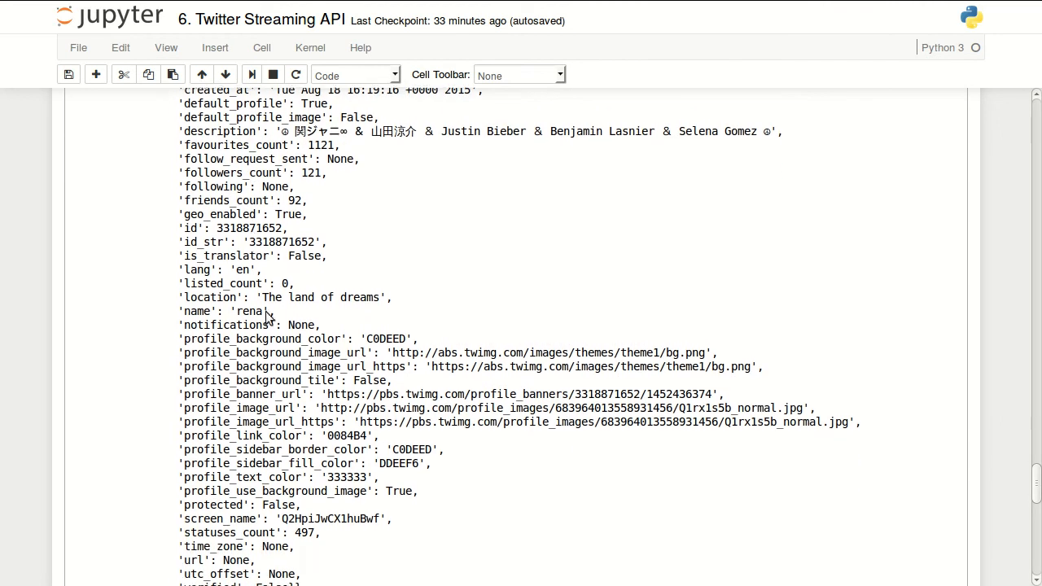
pyautogui.scroll(-3)
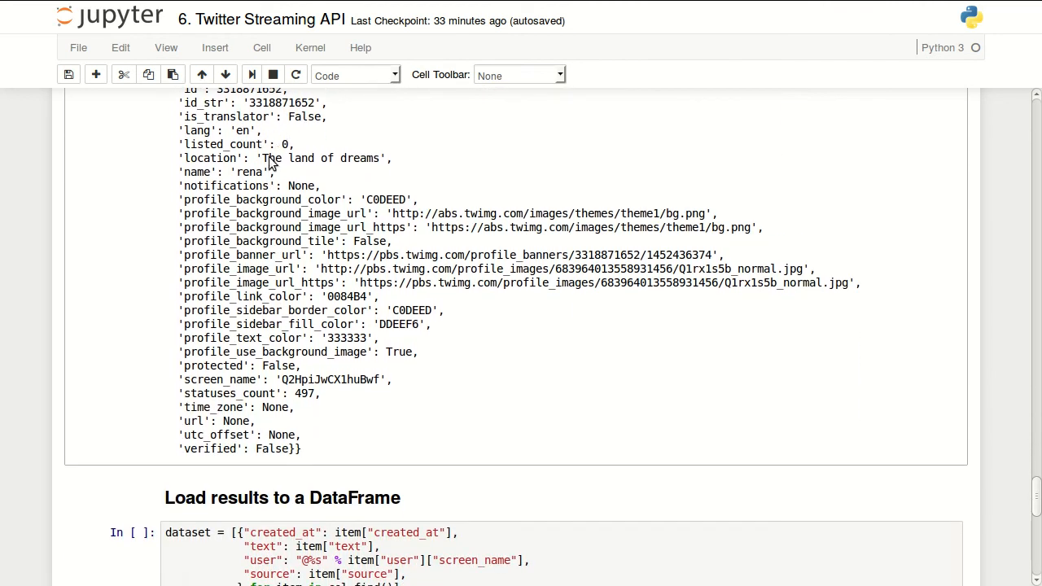
pyautogui.moveTo(206, 280)
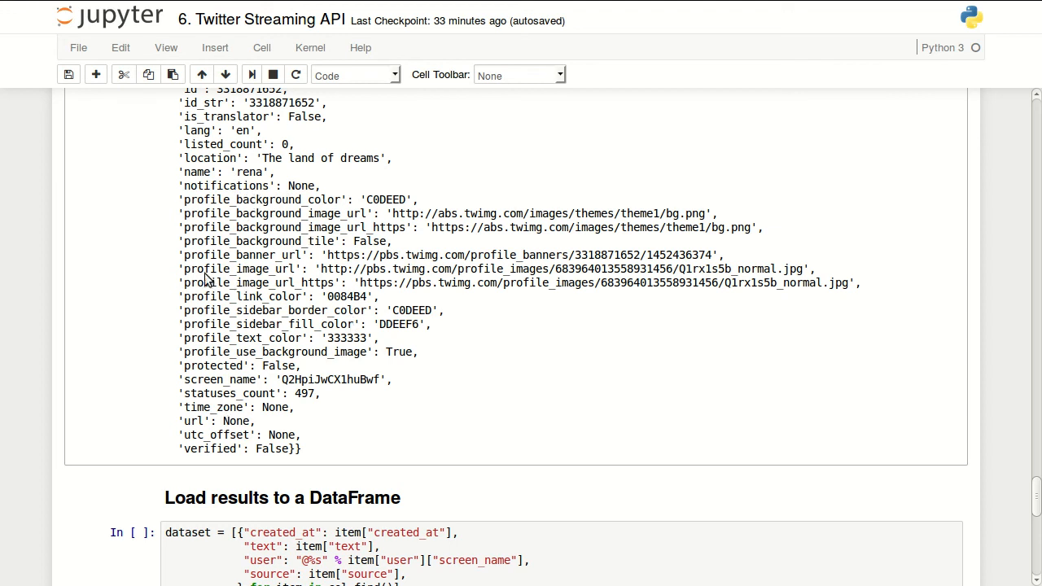
pyautogui.moveTo(456, 361)
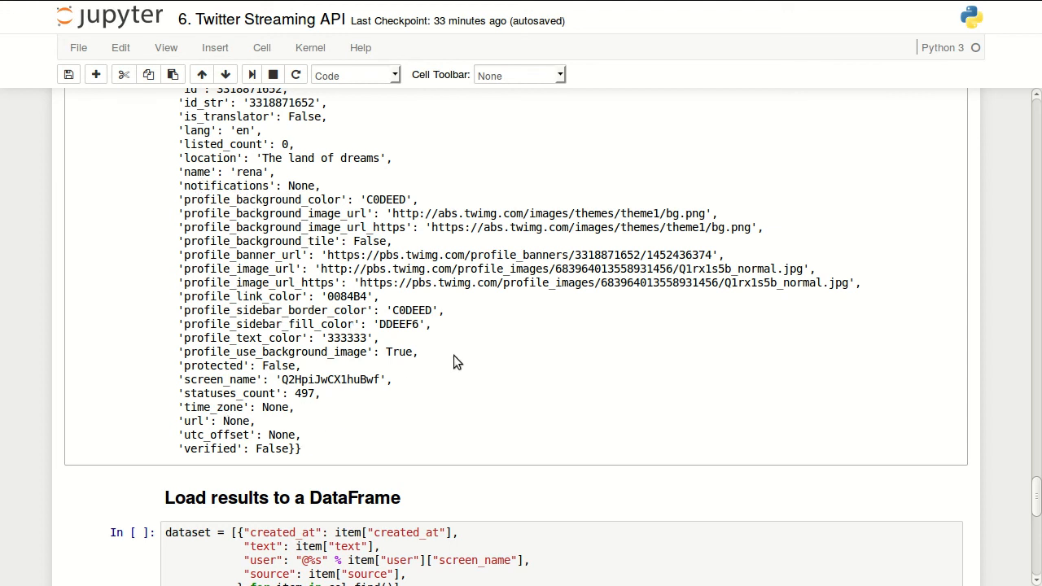
pyautogui.scroll(-3)
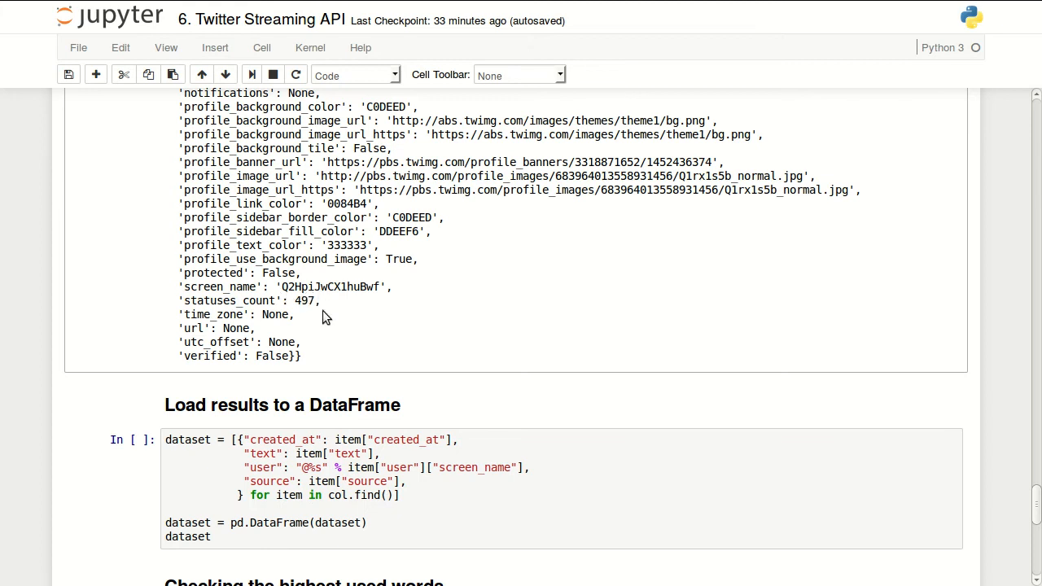
pyautogui.scroll(-3)
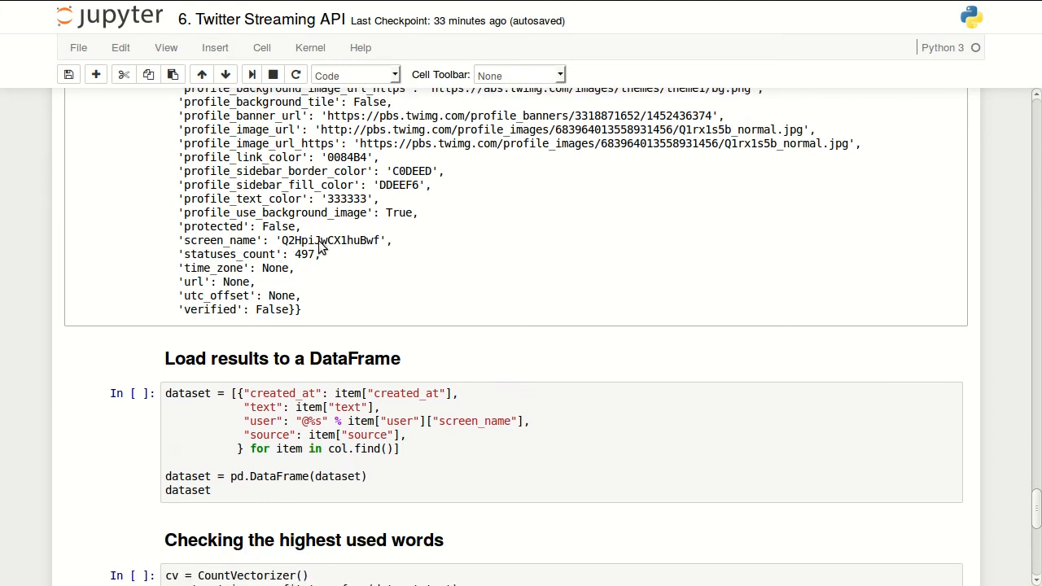
pyautogui.scroll(-3)
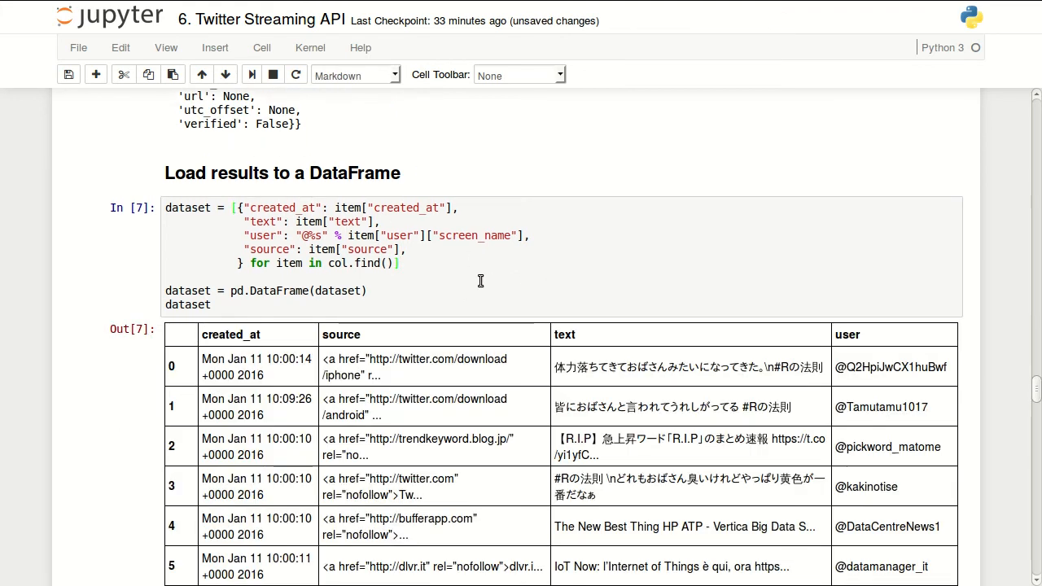
# Scroll past the 2612-row tweet DataFrame to the 'Checking the highest used words' cell.
pyautogui.scroll(-3)
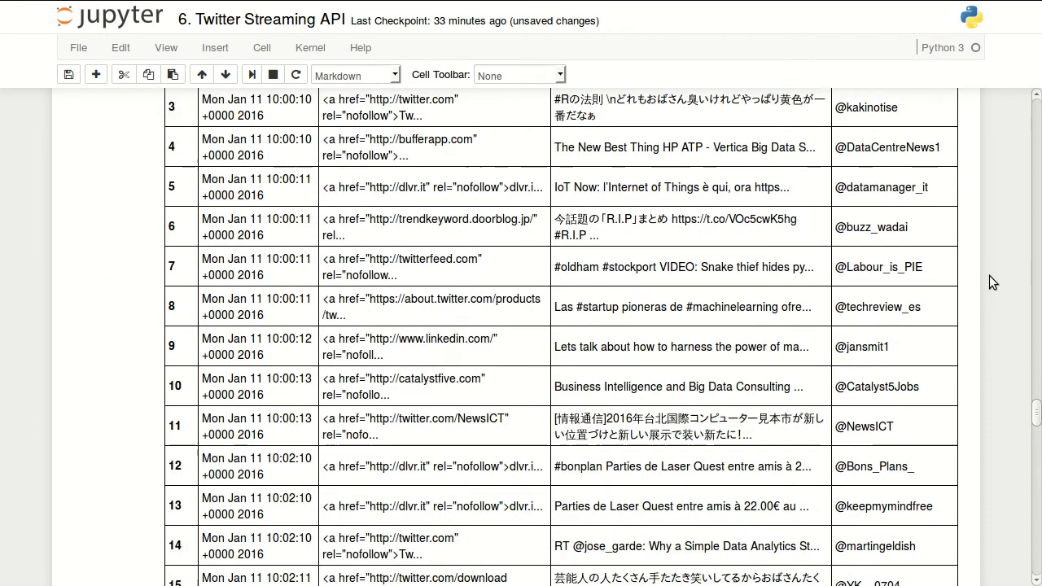
pyautogui.scroll(-3)
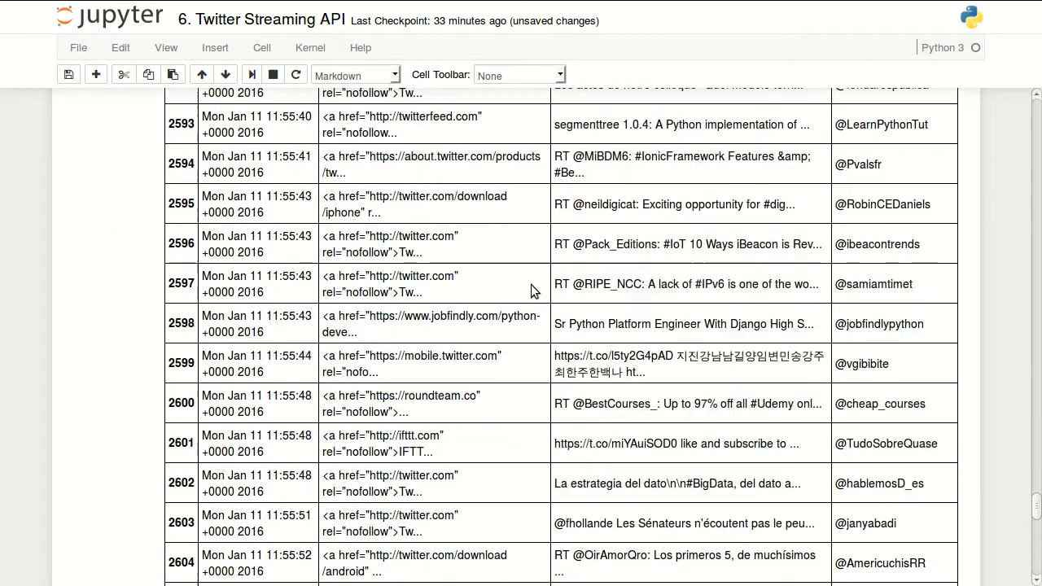
pyautogui.scroll(-3)
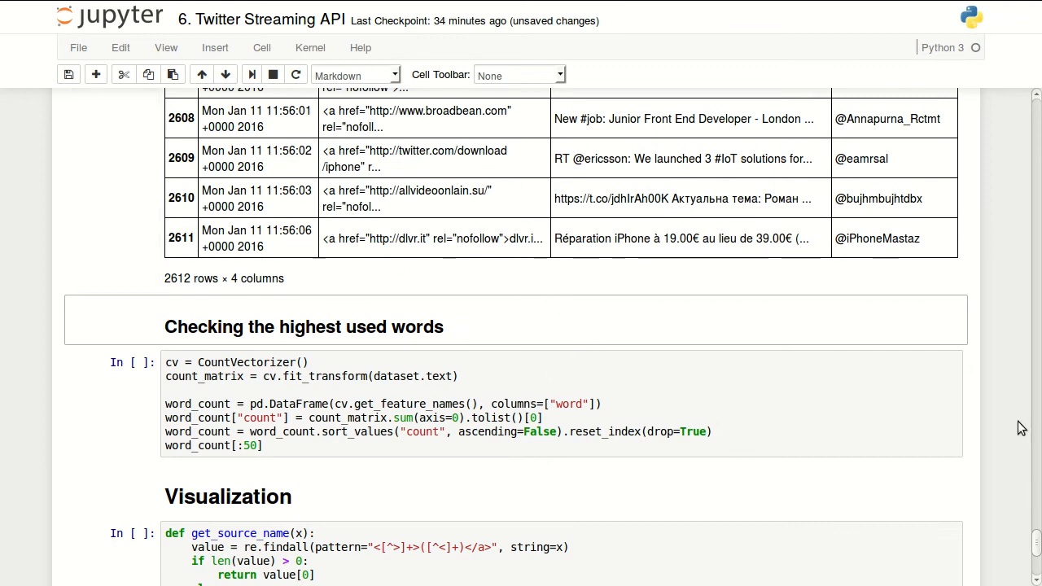
pyautogui.scroll(-3)
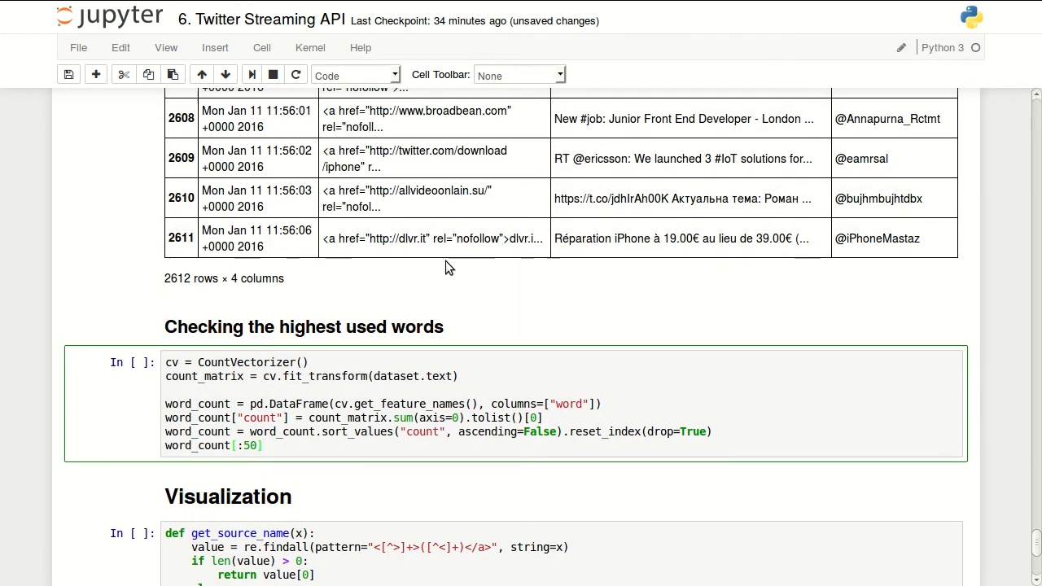
pyautogui.moveTo(671, 167)
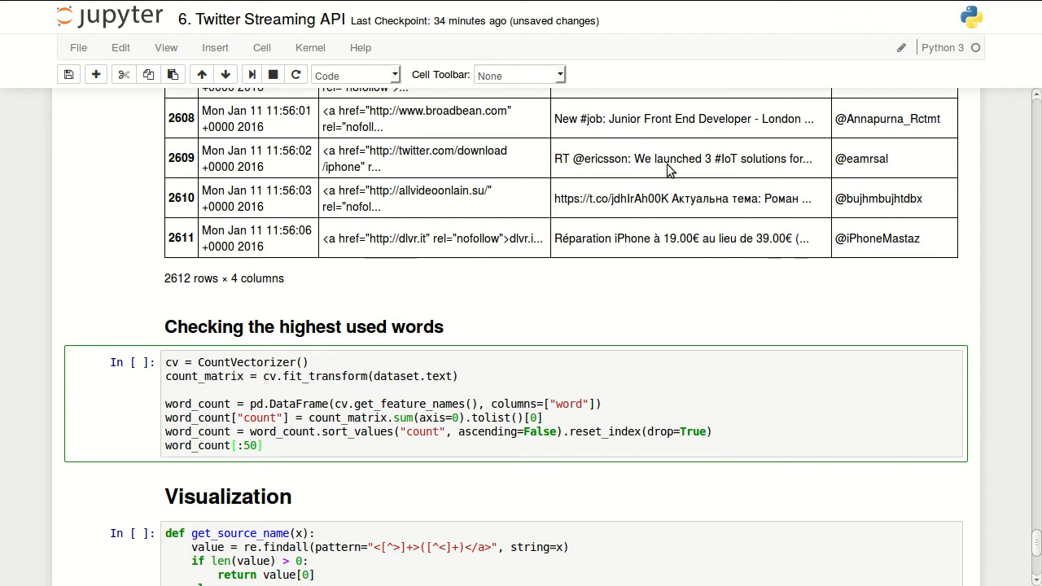
pyautogui.moveTo(577, 445)
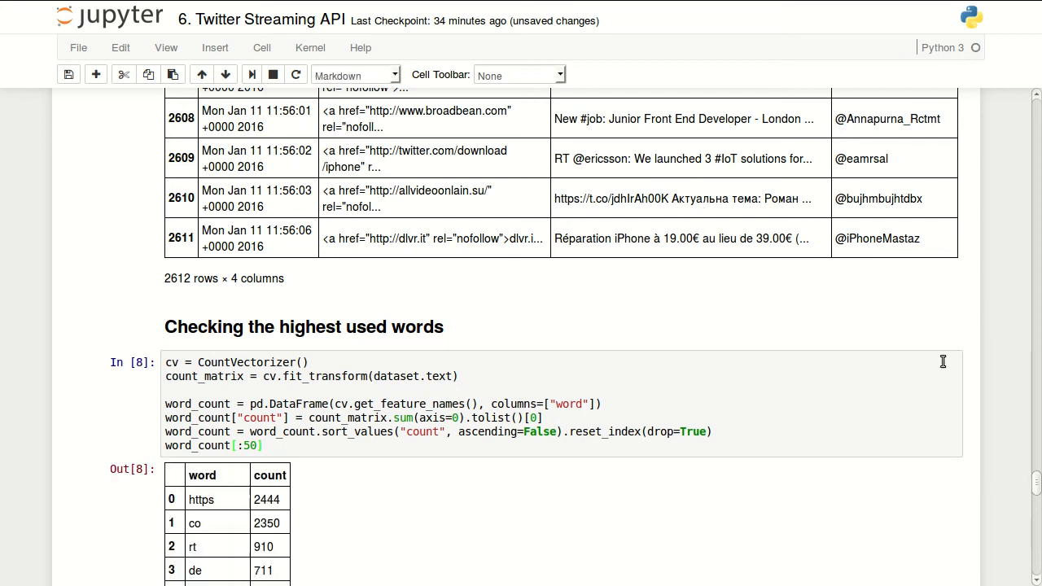
# Run the CountVectorizer cell and scroll through its top-50 word frequency table ending at row 49.
pyautogui.scroll(-3)
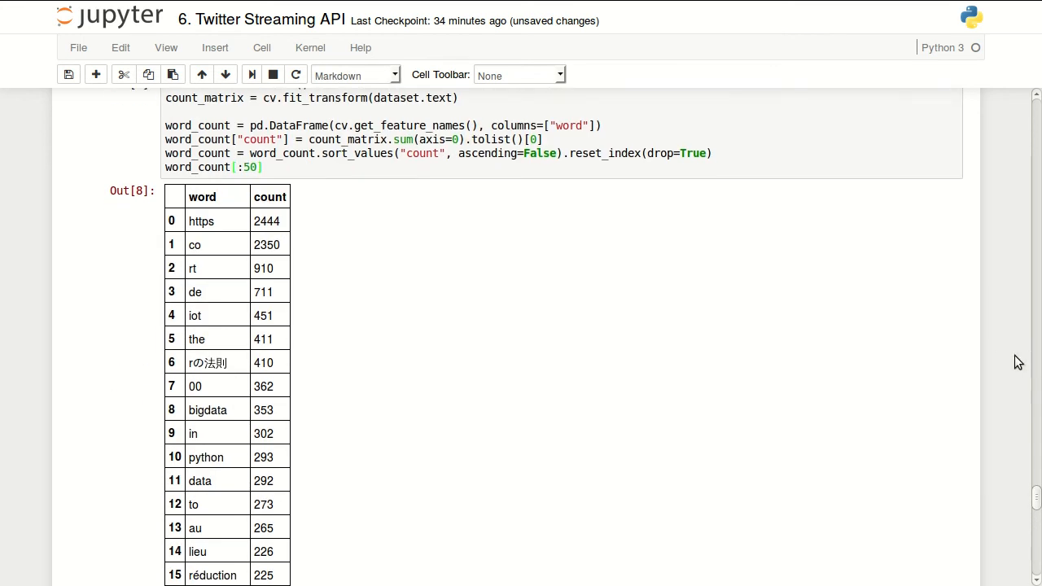
pyautogui.moveTo(197, 267)
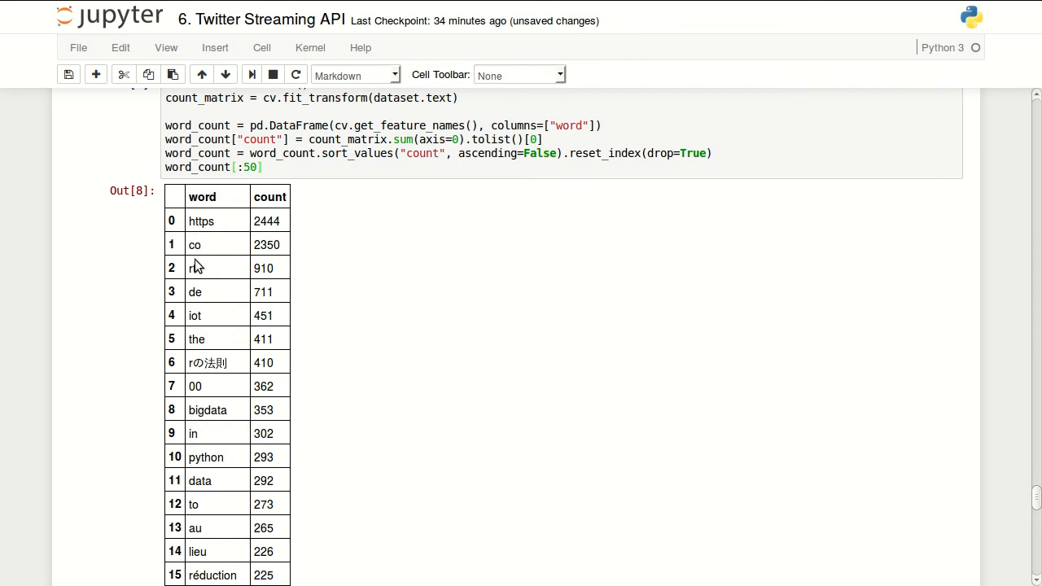
pyautogui.doubleClick(202, 222)
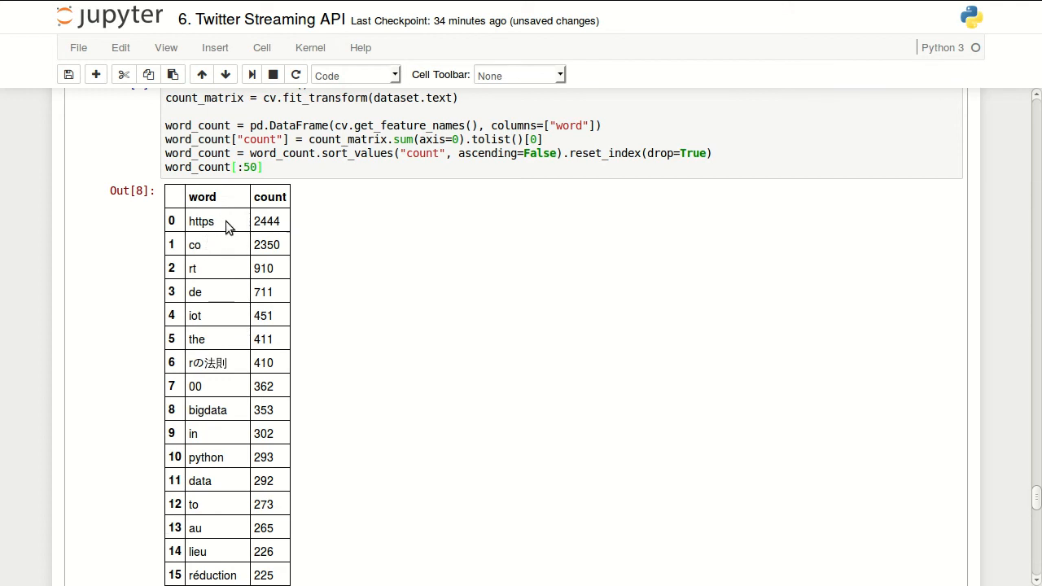
pyautogui.moveTo(217, 306)
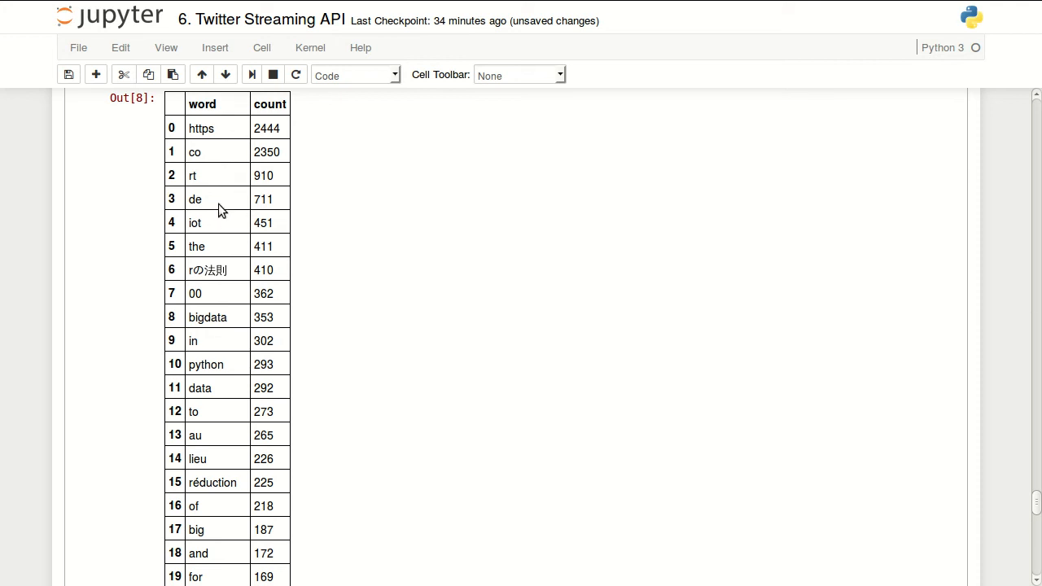
pyautogui.moveTo(202, 267)
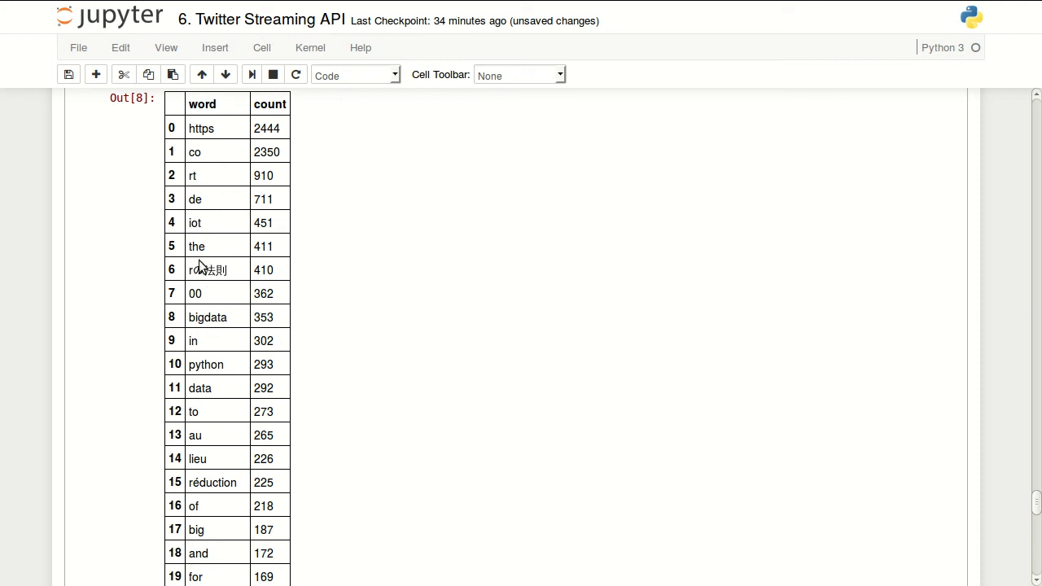
pyautogui.moveTo(220, 257)
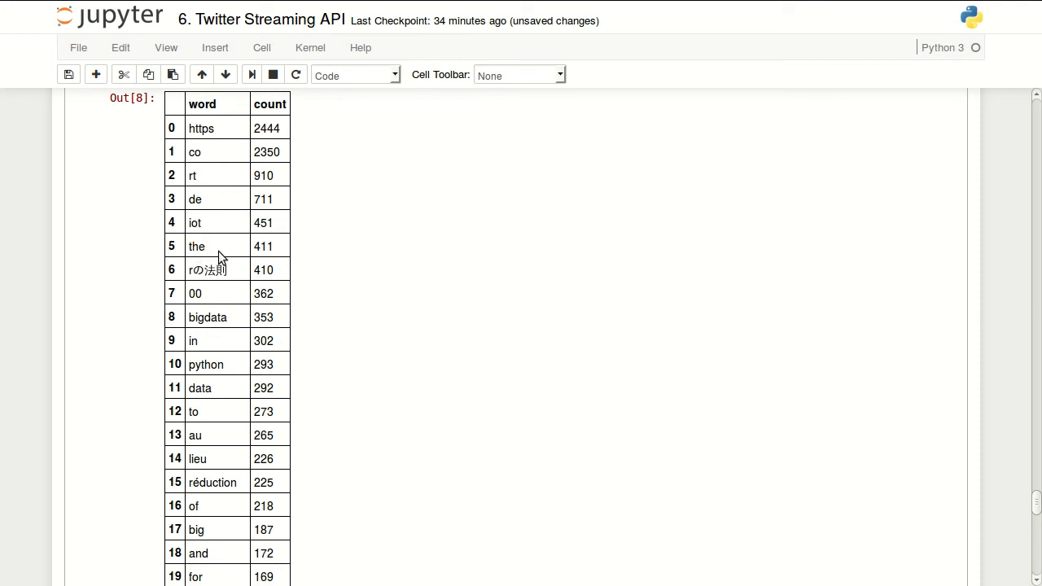
pyautogui.moveTo(217, 254)
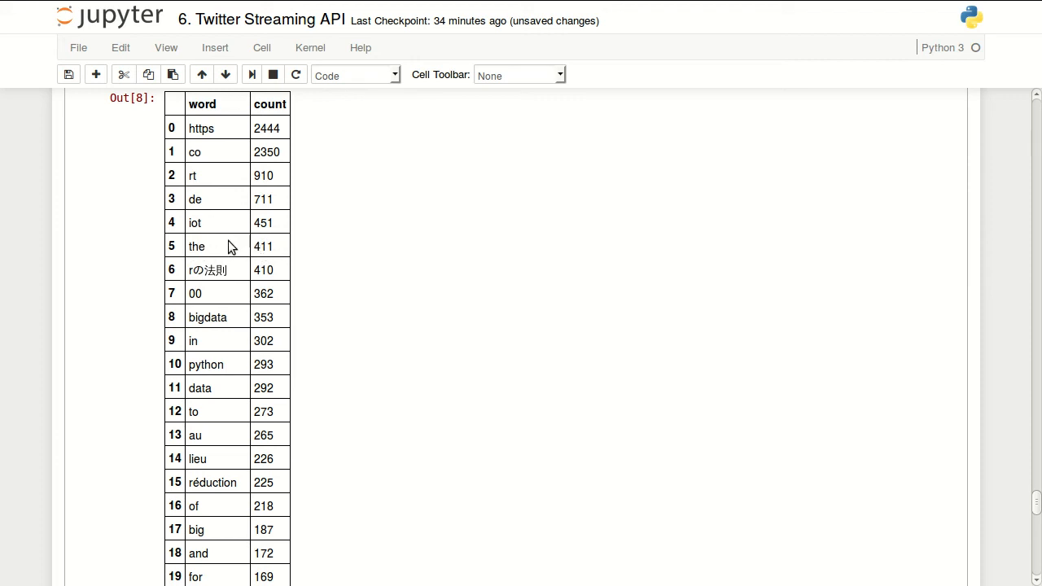
pyautogui.scroll(-3)
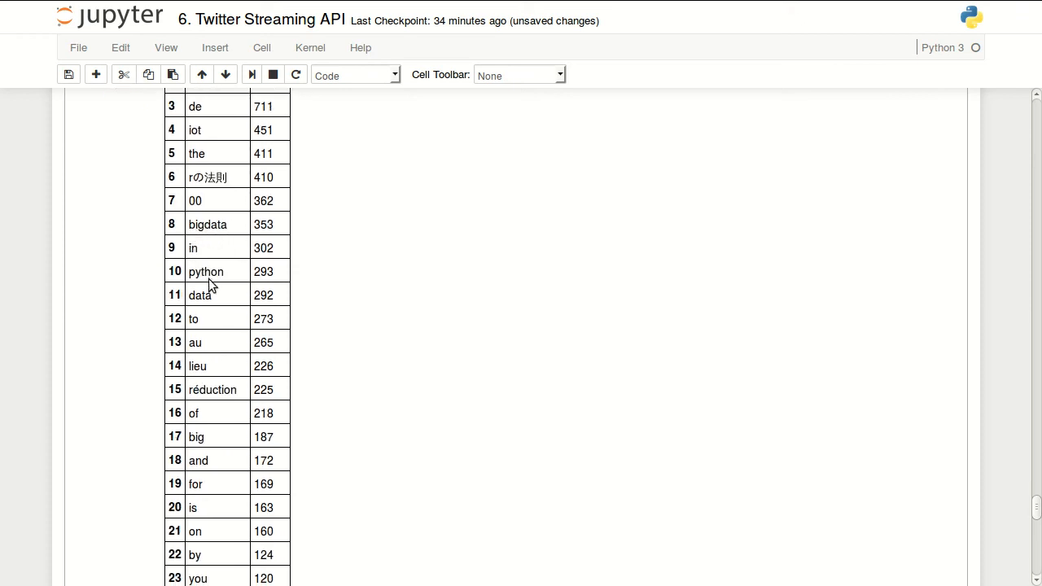
pyautogui.scroll(-3)
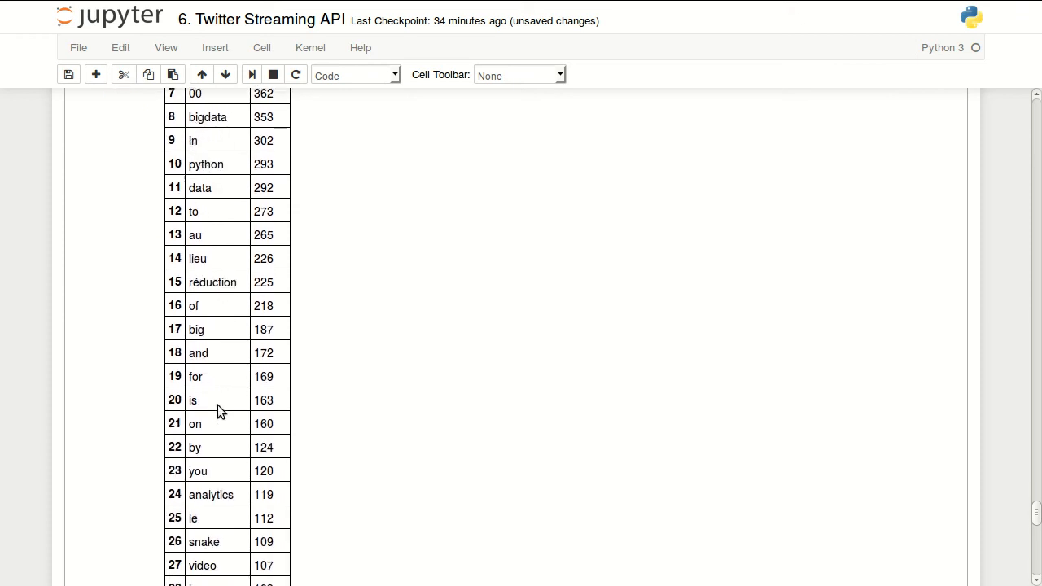
pyautogui.scroll(-3)
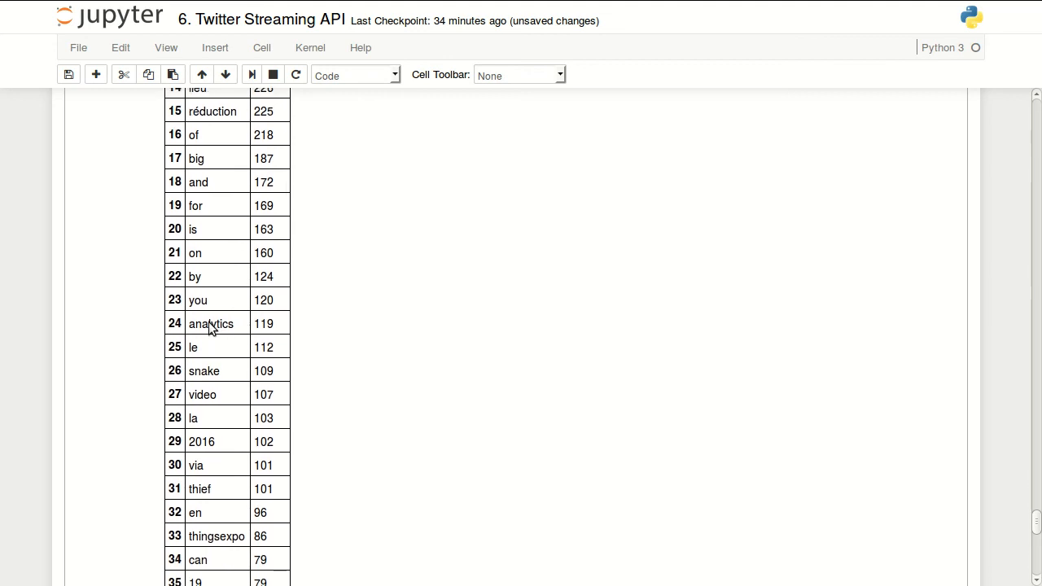
pyautogui.moveTo(247, 329)
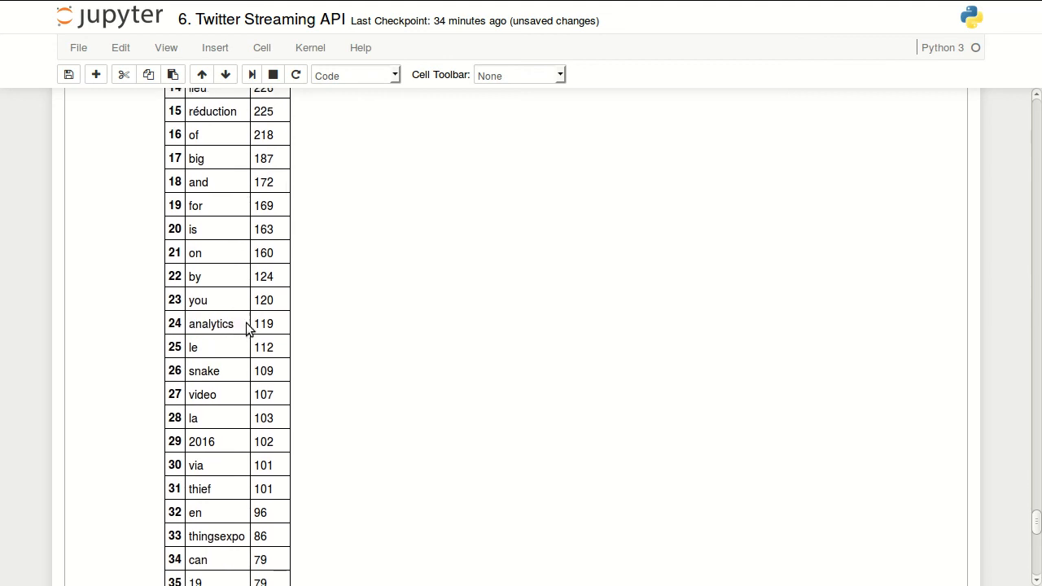
pyautogui.scroll(-3)
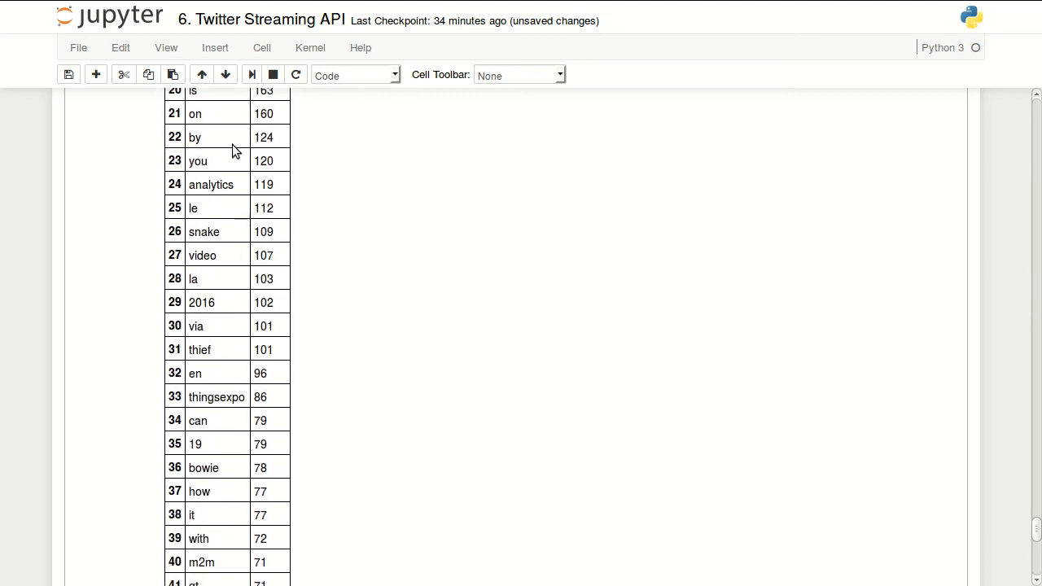
pyautogui.scroll(-3)
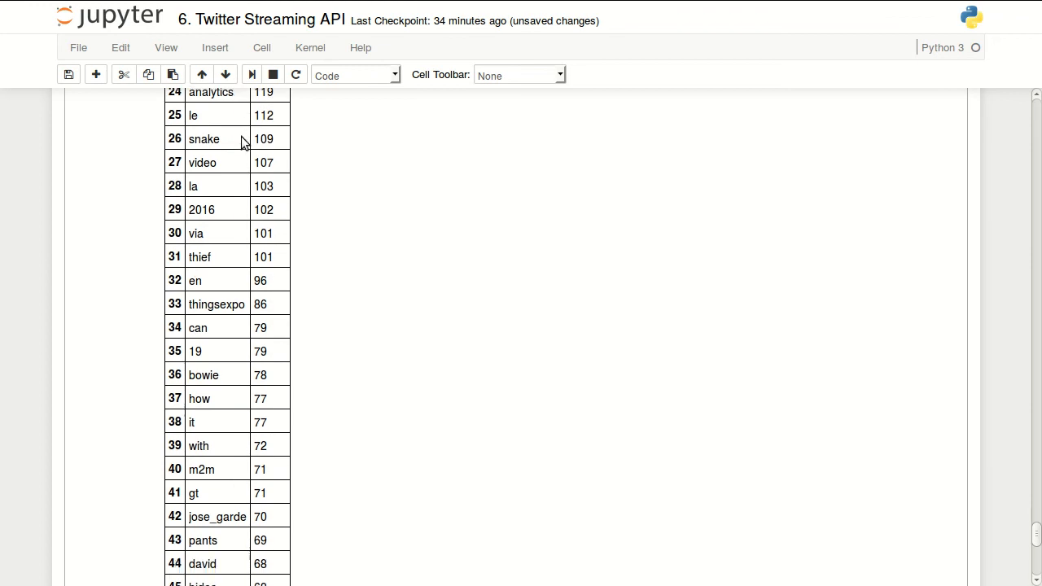
pyautogui.scroll(3)
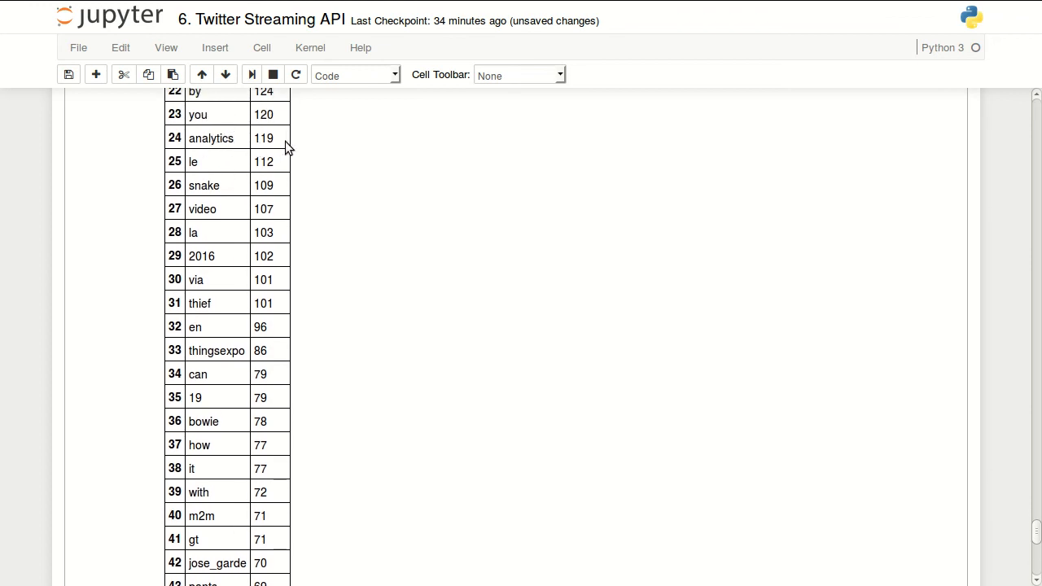
pyautogui.scroll(-3)
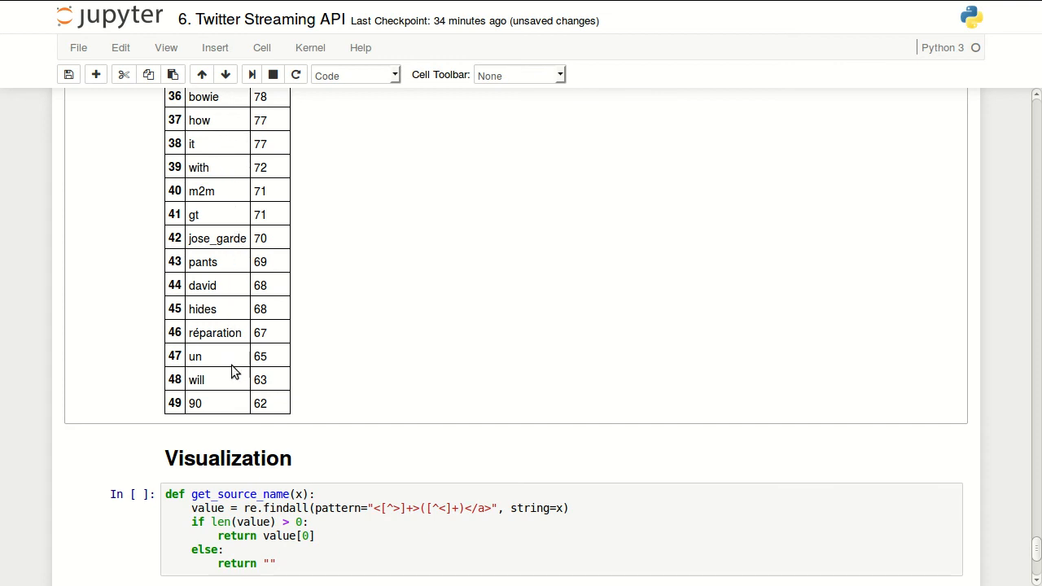
# Save the notebook and select the get_source_name function cell below.
pyautogui.press('ctrl+s')
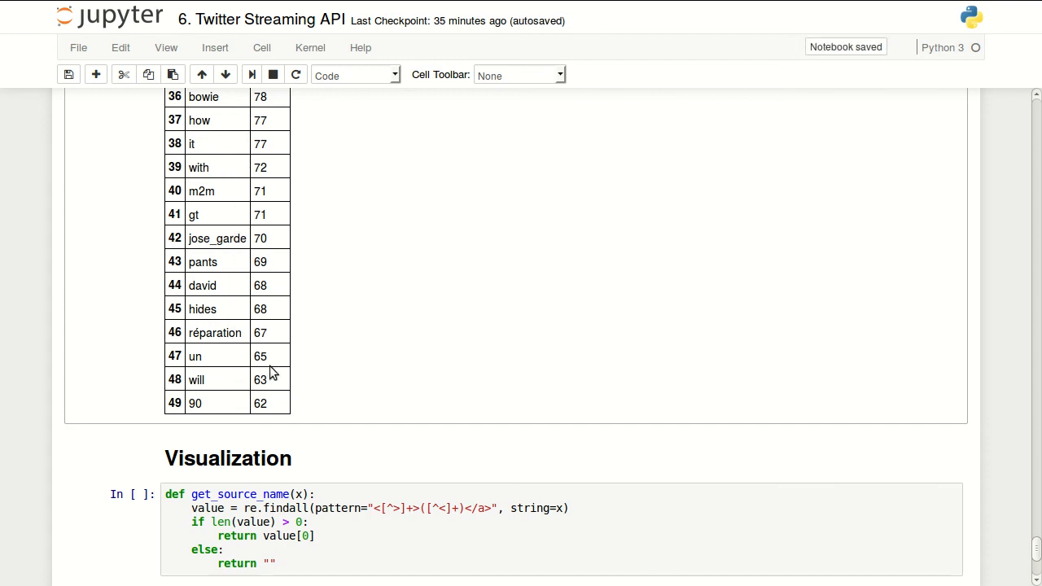
pyautogui.scroll(-3)
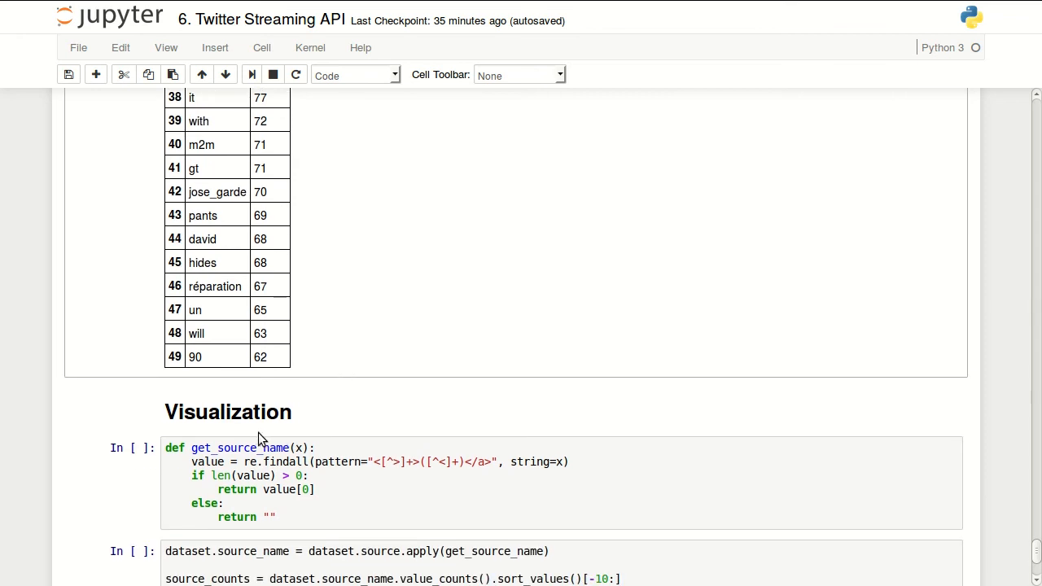
pyautogui.click(433, 495)
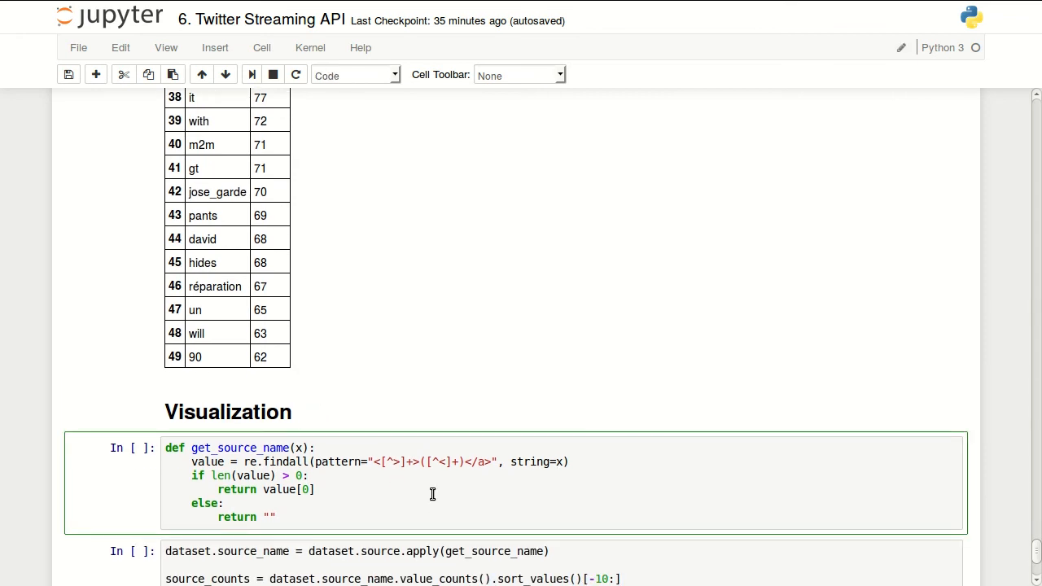
pyautogui.scroll(-3)
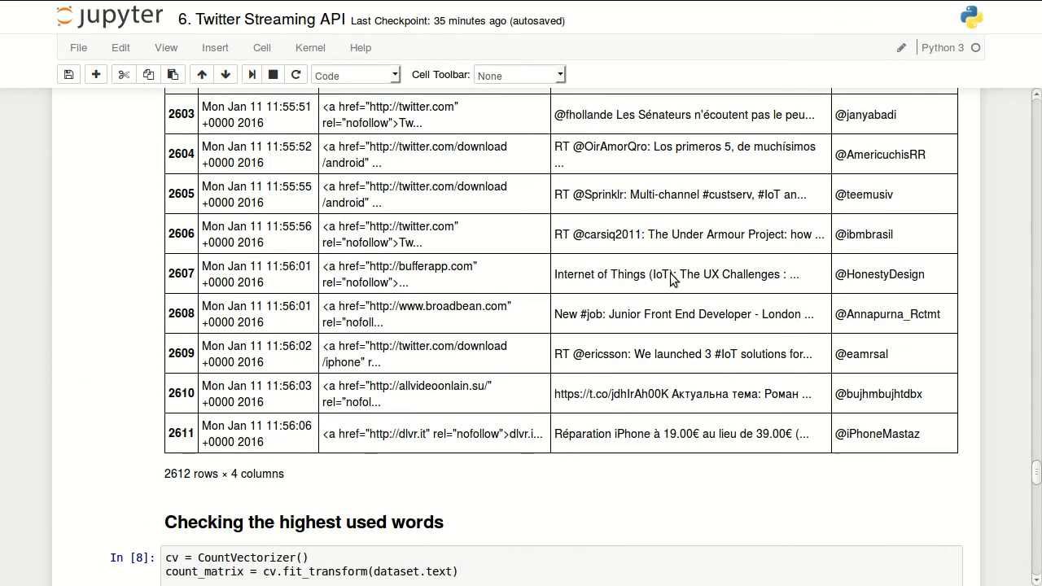
pyautogui.scroll(3)
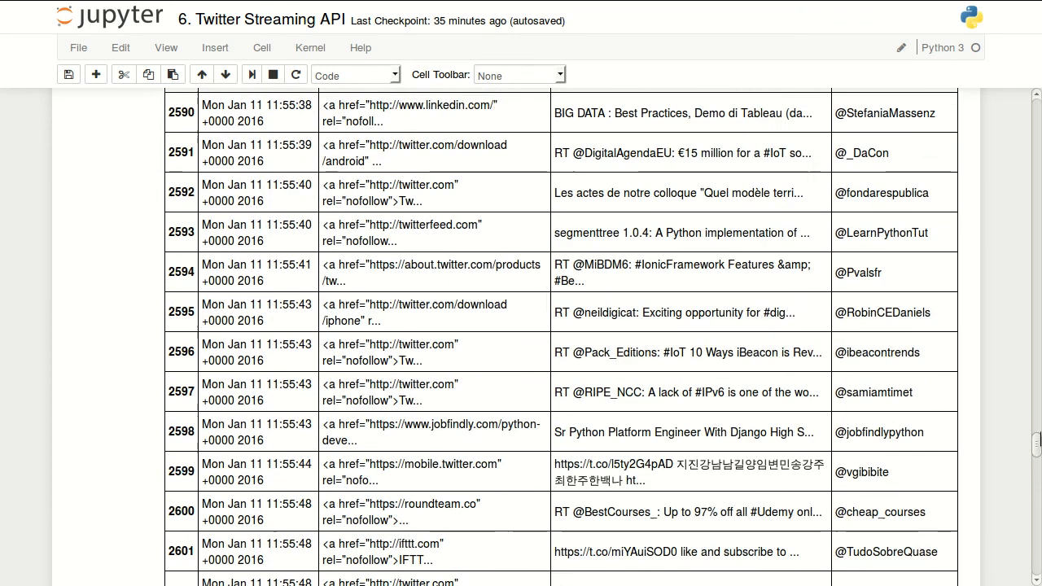
pyautogui.scroll(3)
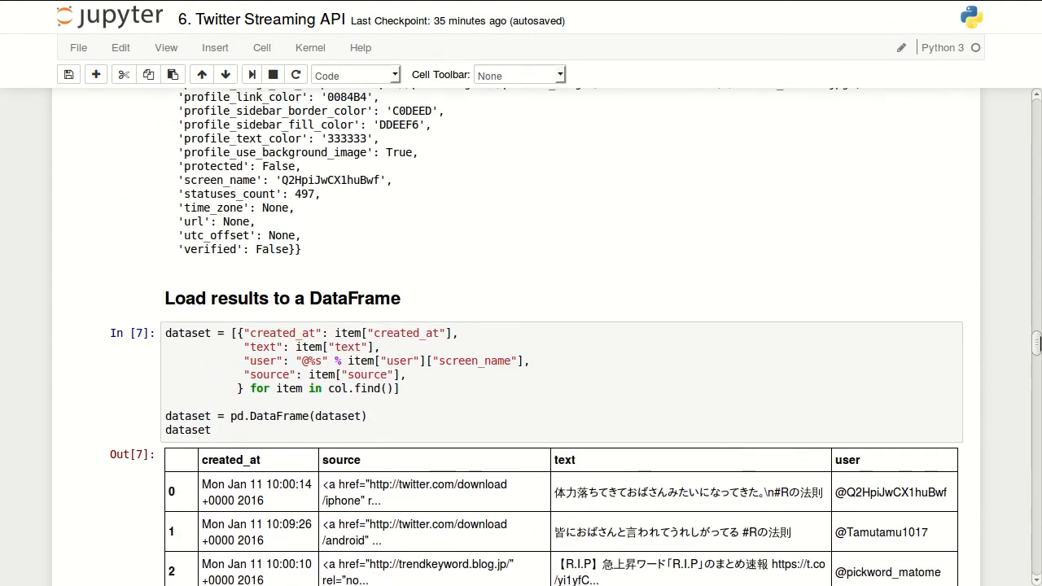
pyautogui.scroll(-3)
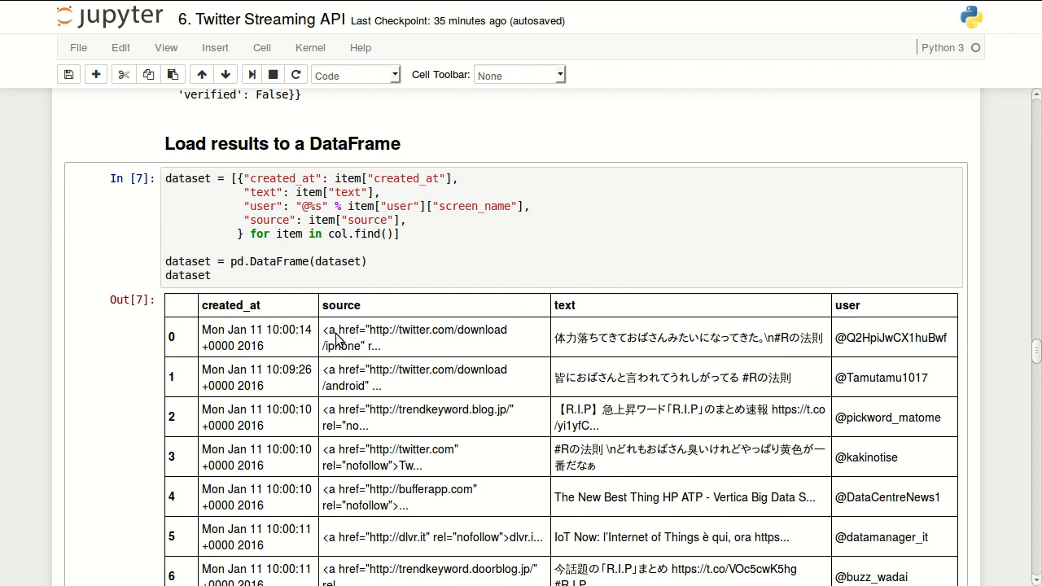
pyautogui.moveTo(345, 355)
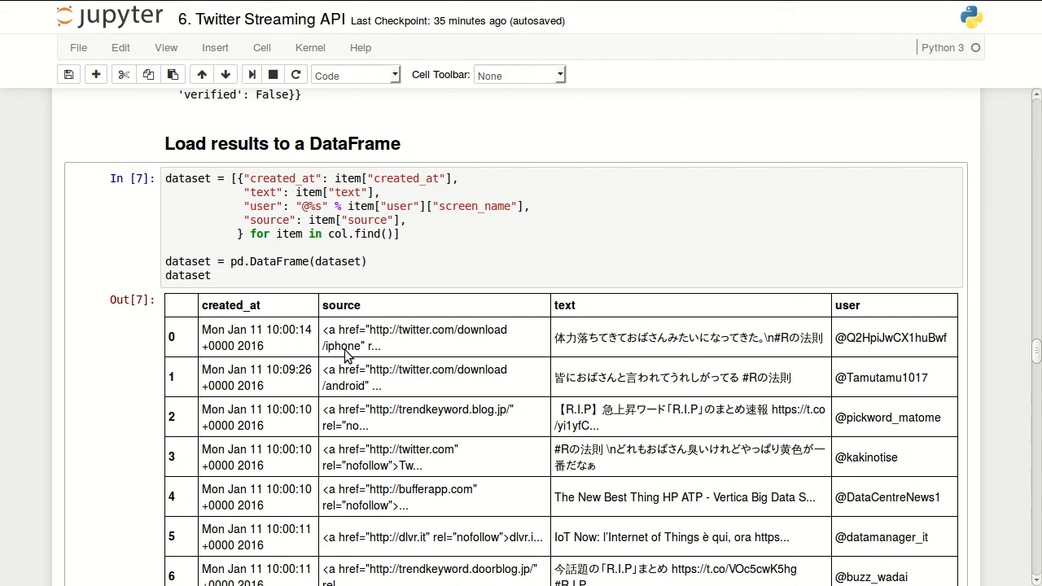
pyautogui.doubleClick(341, 345)
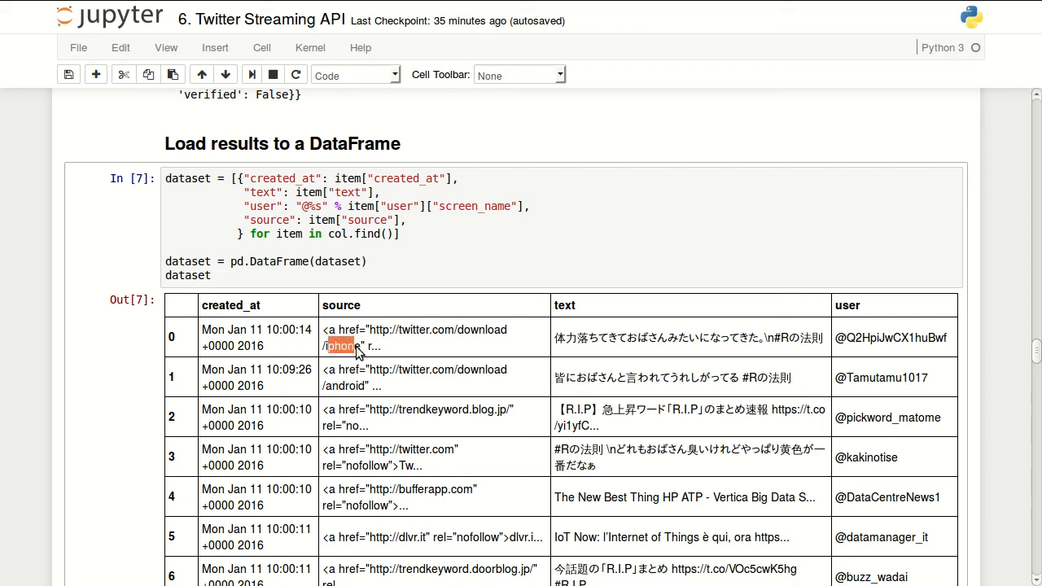
pyautogui.scroll(-3)
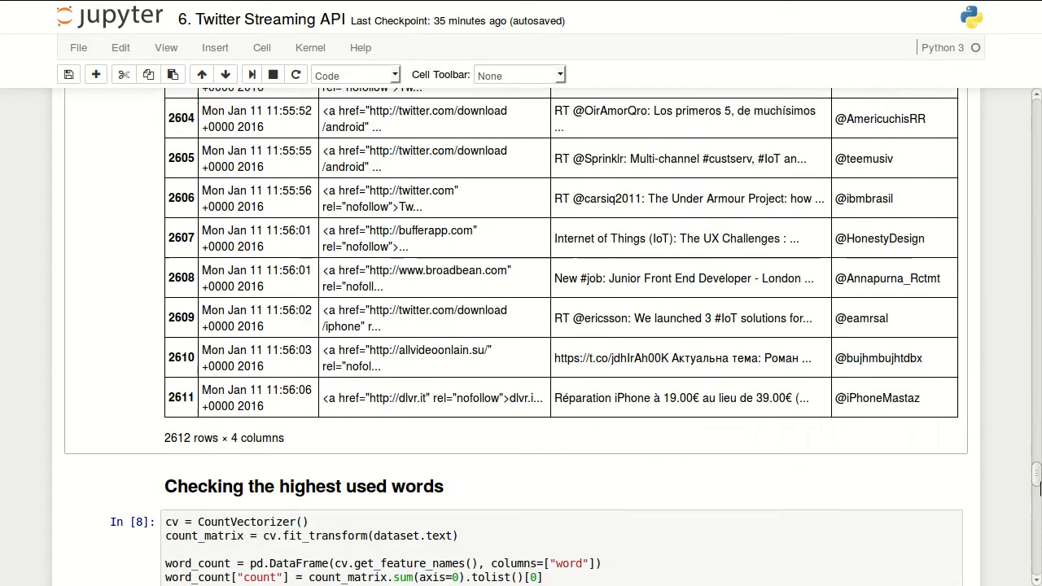
pyautogui.scroll(-3)
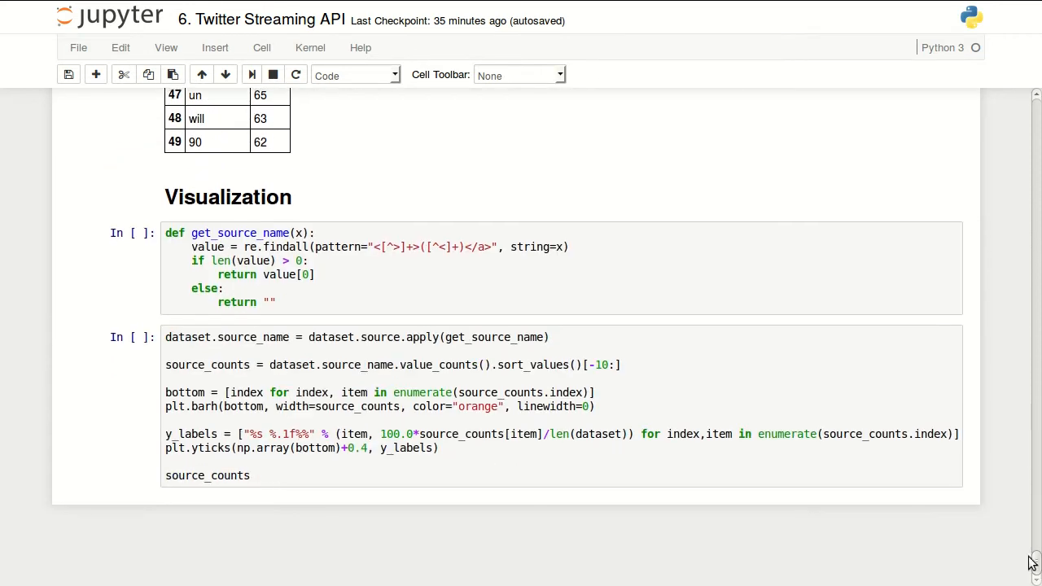
pyautogui.click(506, 277)
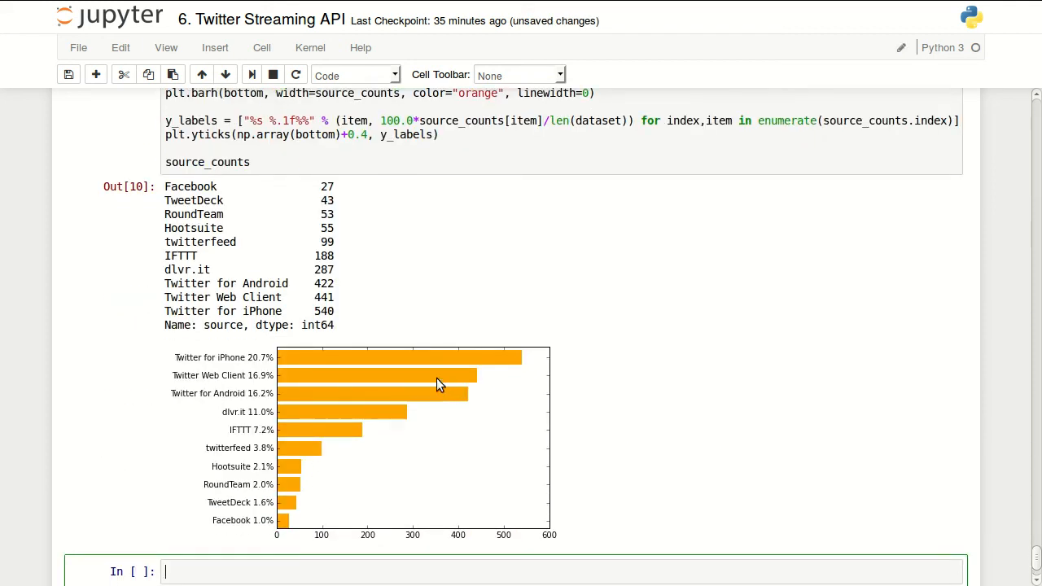
pyautogui.scroll(3)
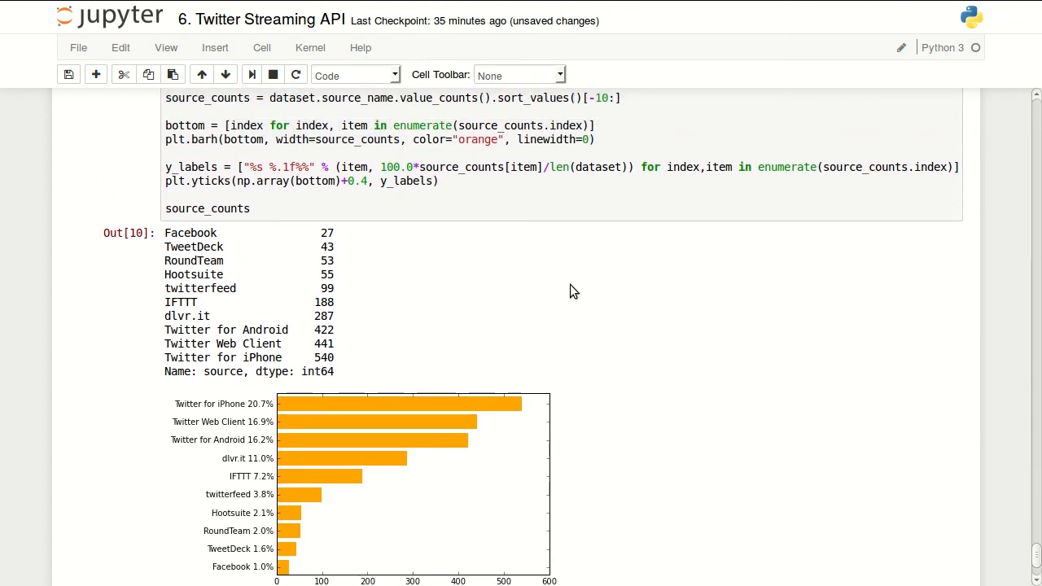
pyautogui.scroll(-3)
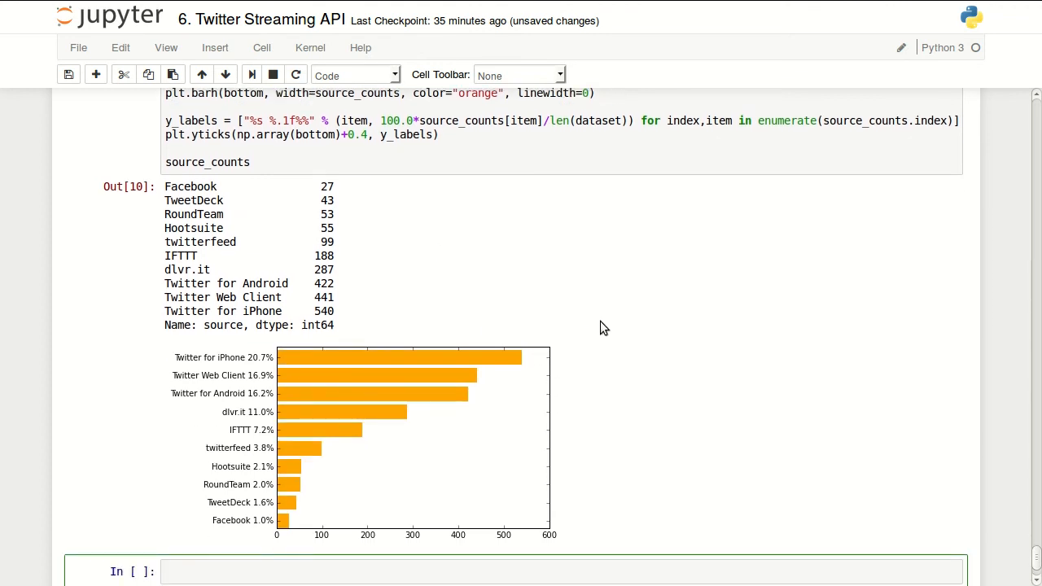
pyautogui.scroll(-3)
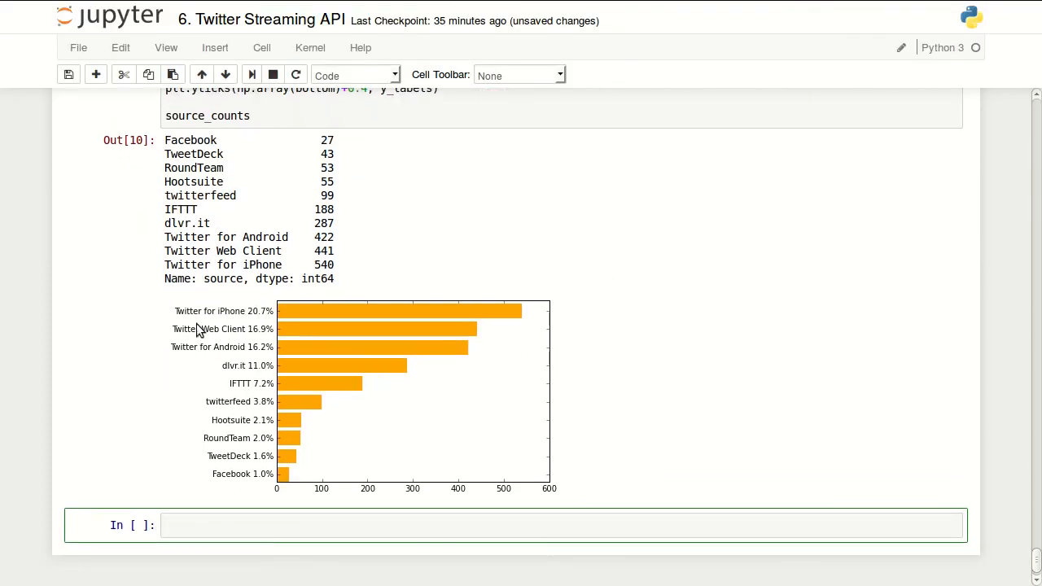
pyautogui.moveTo(459, 317)
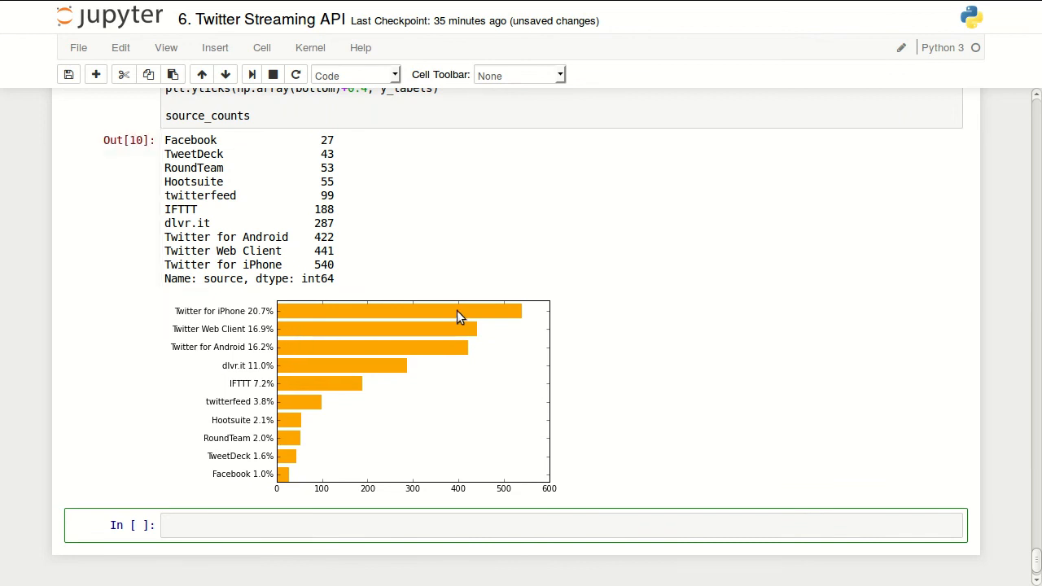
pyautogui.moveTo(499, 321)
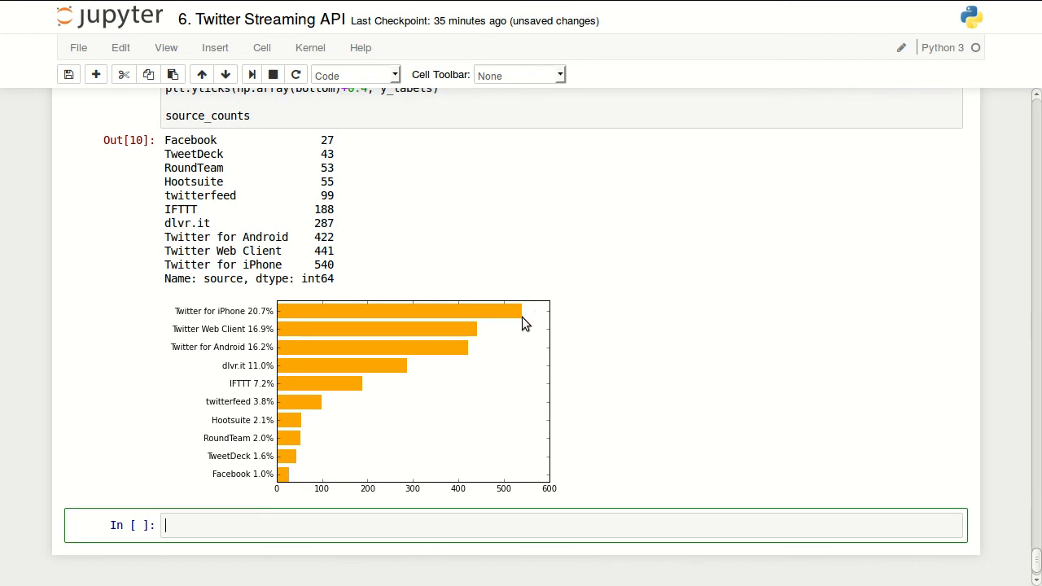
pyautogui.moveTo(257, 345)
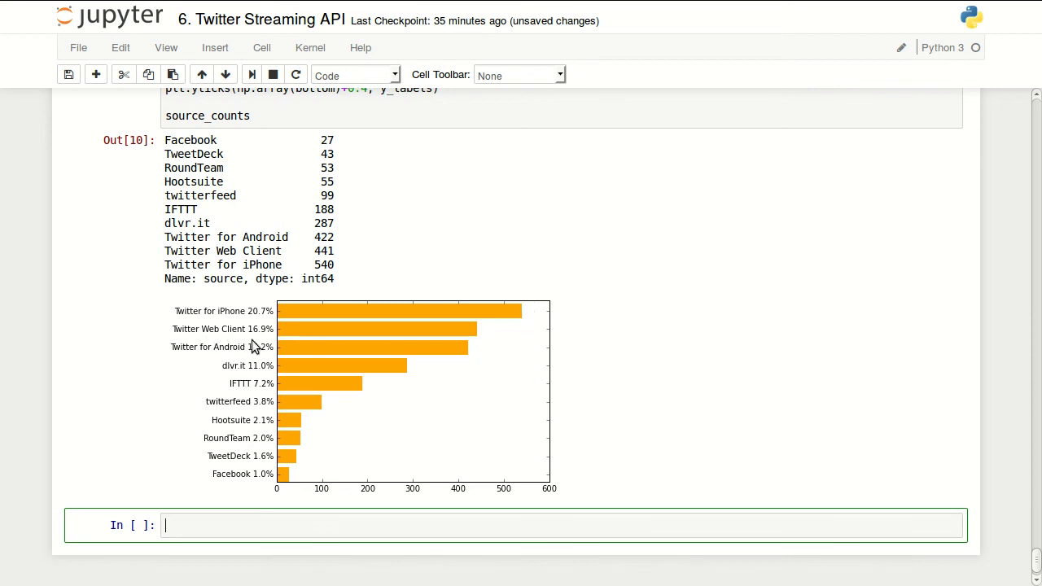
pyautogui.moveTo(257, 329)
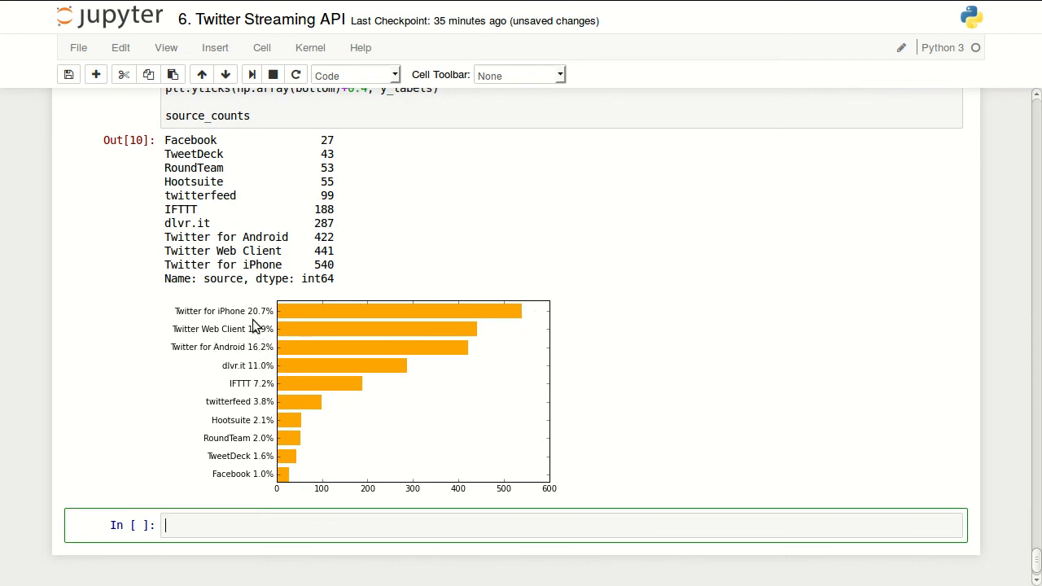
pyautogui.moveTo(205, 352)
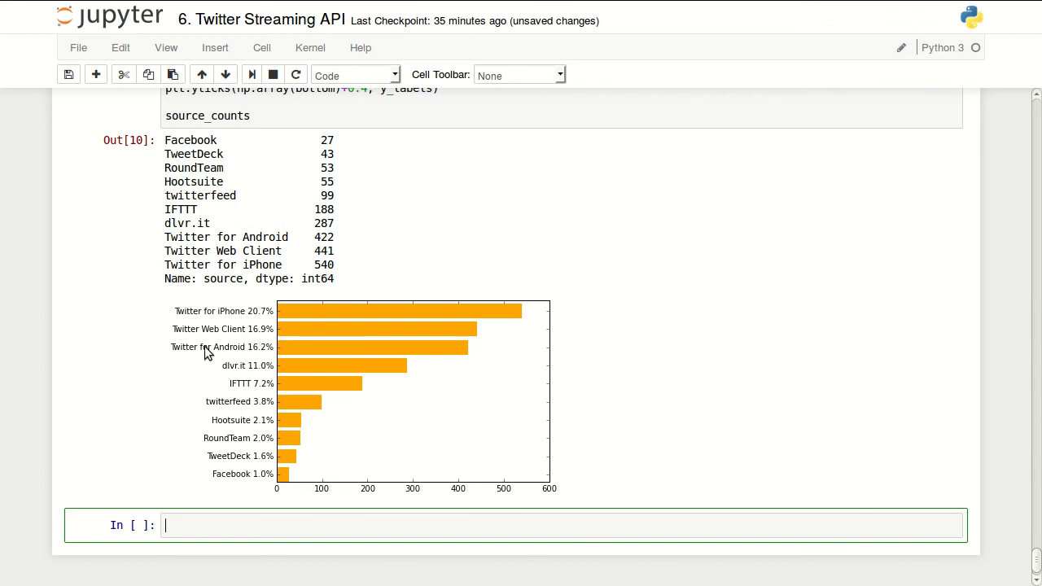
pyautogui.moveTo(254, 360)
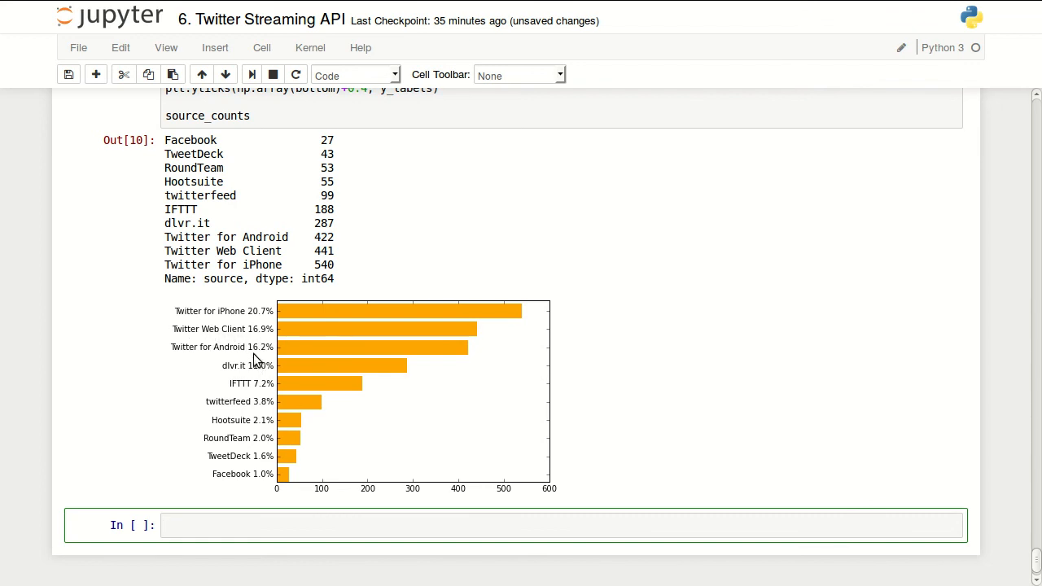
pyautogui.moveTo(226, 378)
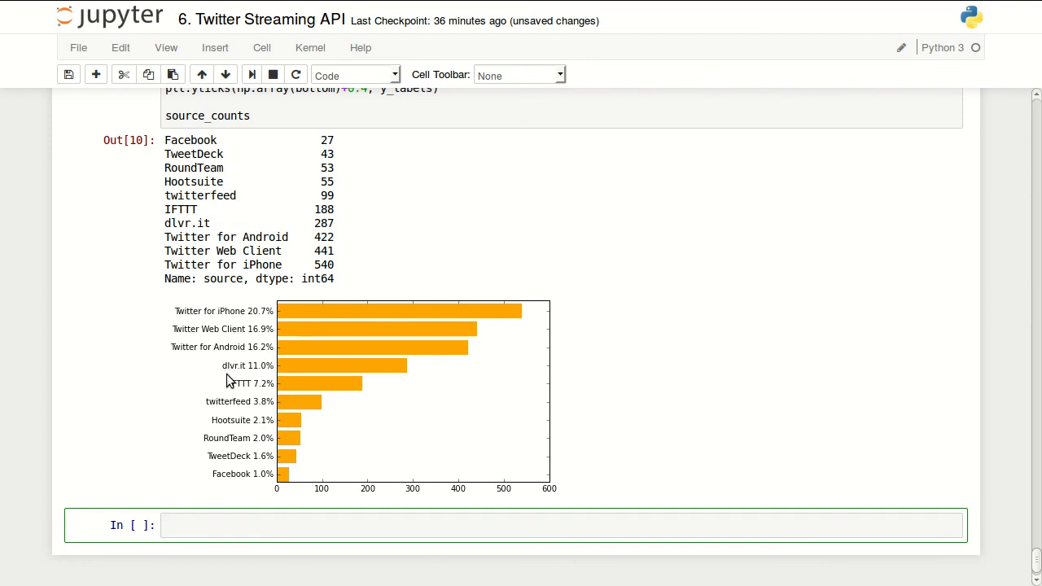
pyautogui.moveTo(234, 397)
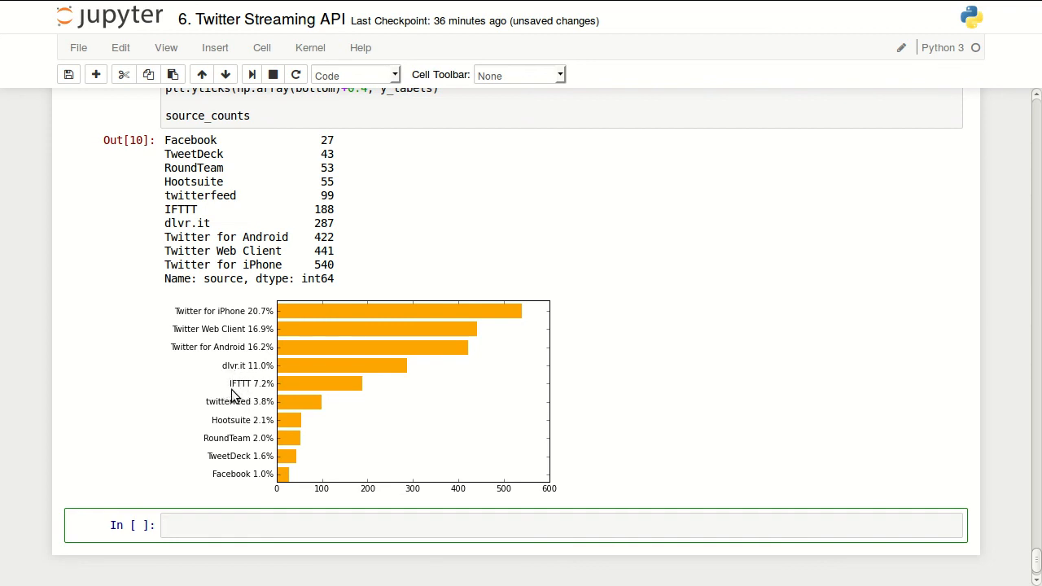
pyautogui.moveTo(248, 422)
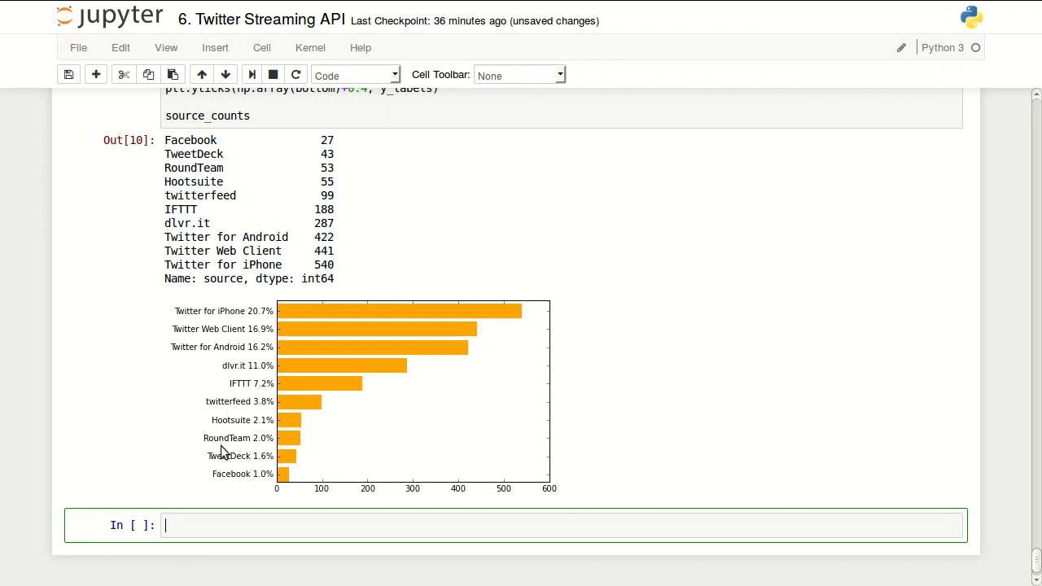
pyautogui.moveTo(239, 469)
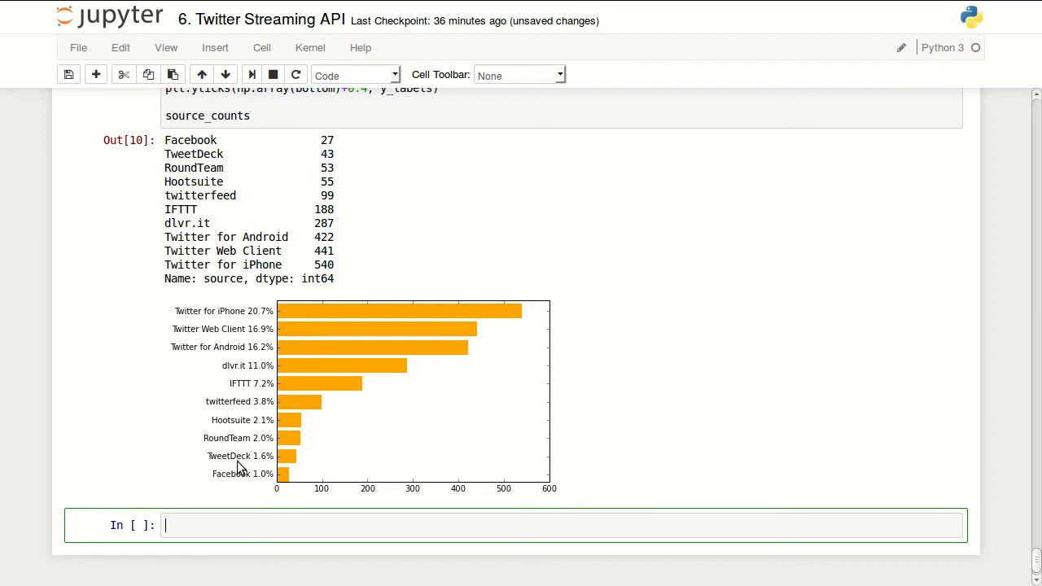
pyautogui.moveTo(545, 470)
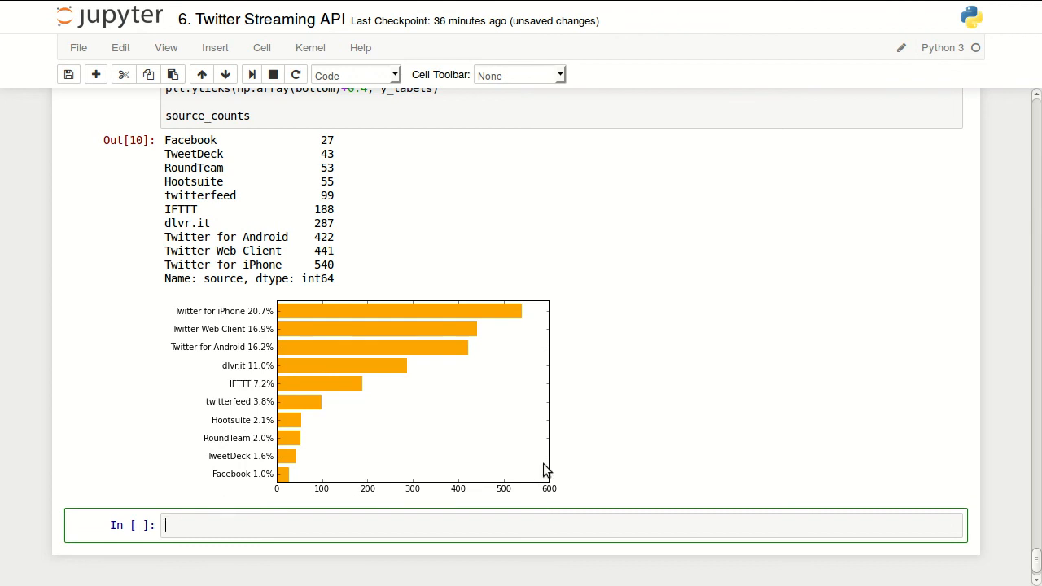
pyautogui.moveTo(430, 365)
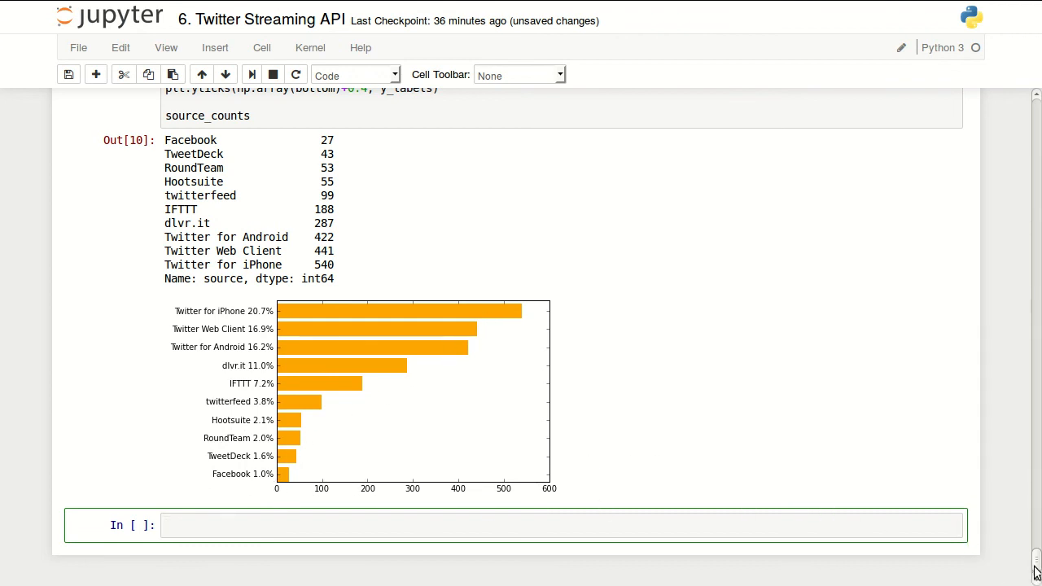
# Scroll back over the source-count code, its counts and the top tweet sources bar chart.
pyautogui.scroll(3)
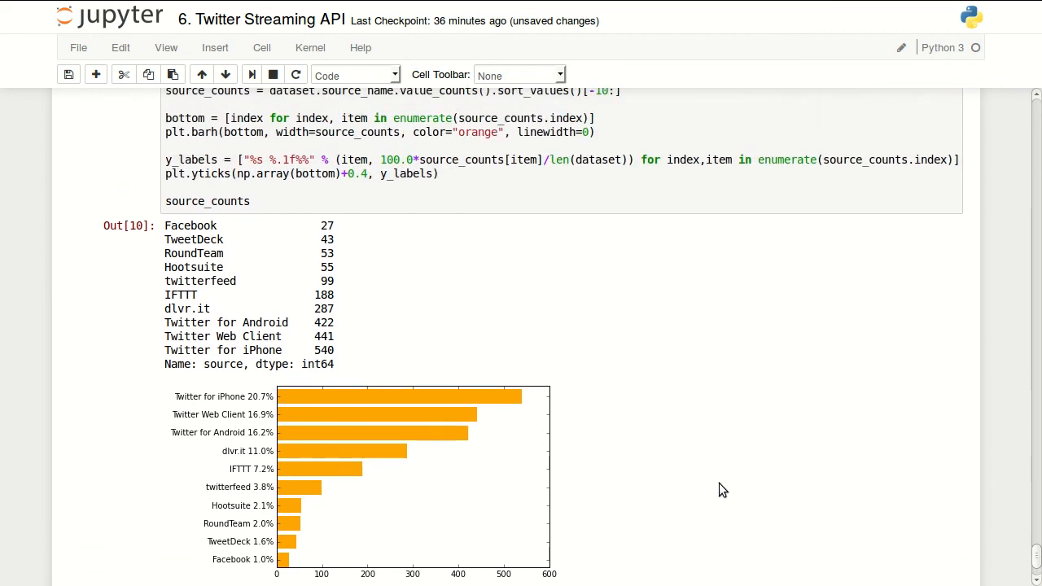
pyautogui.scroll(3)
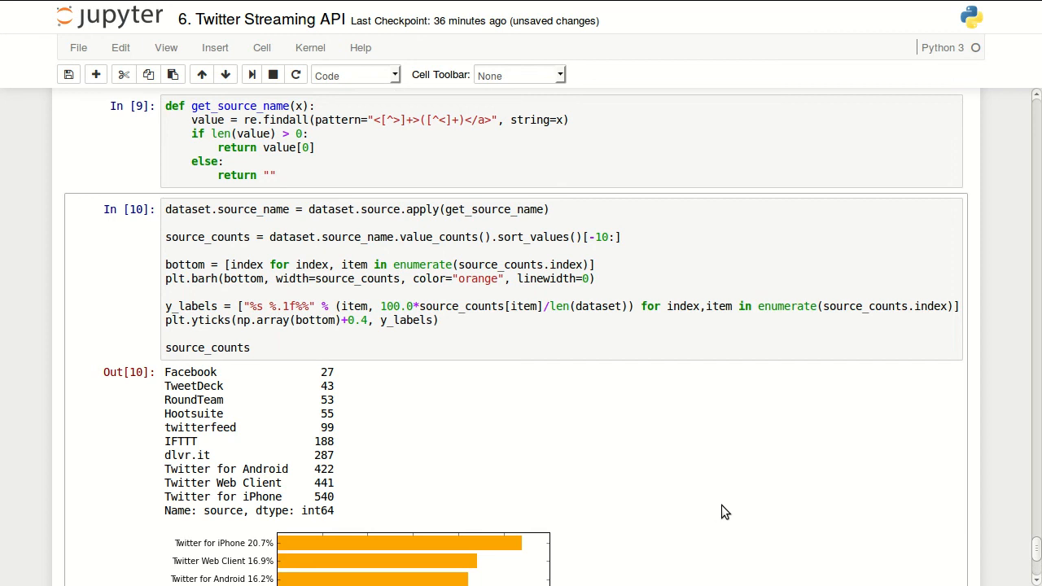
pyautogui.scroll(-3)
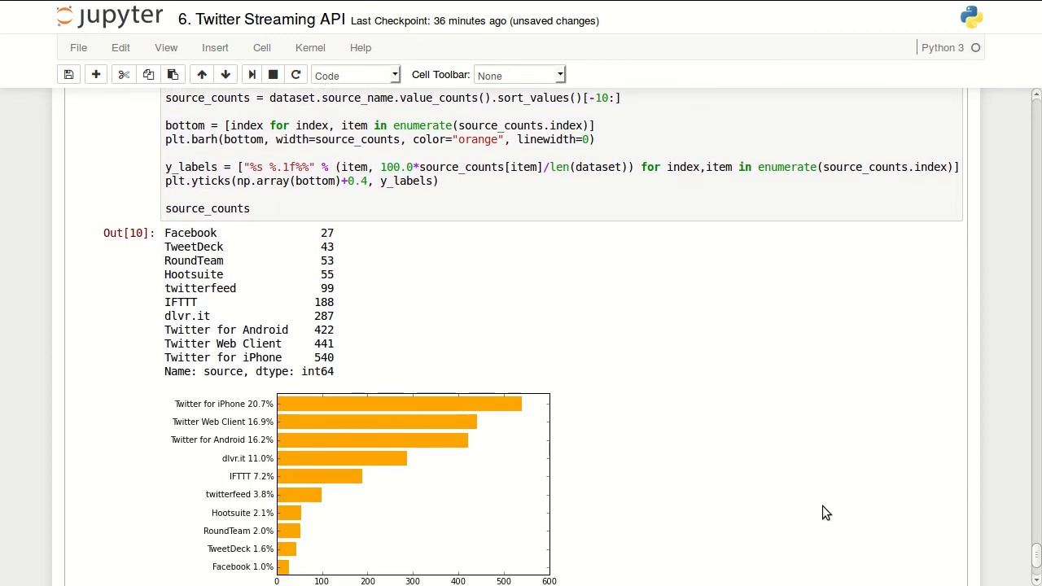
pyautogui.moveTo(788, 509)
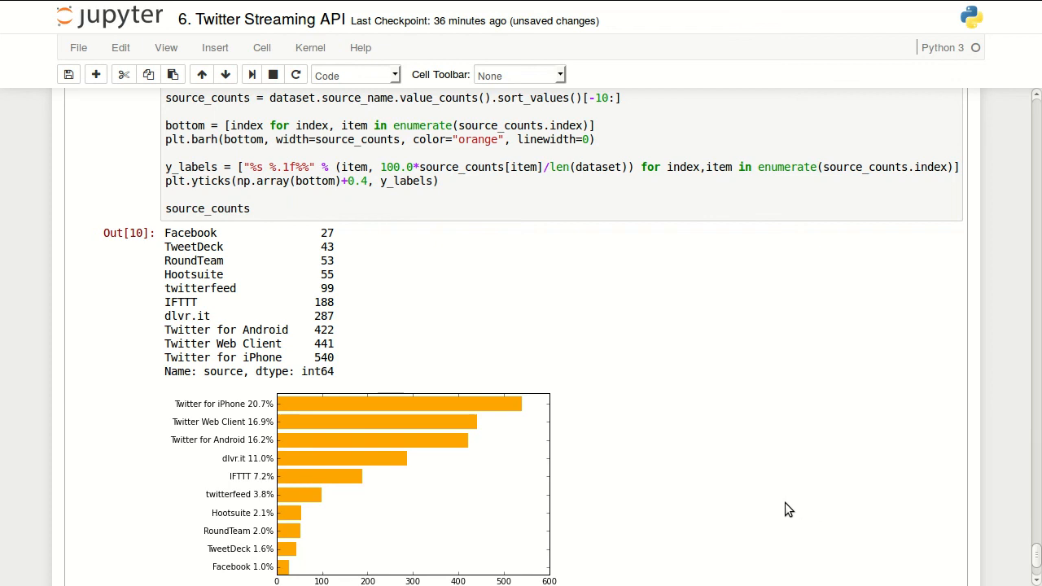
pyautogui.scroll(-3)
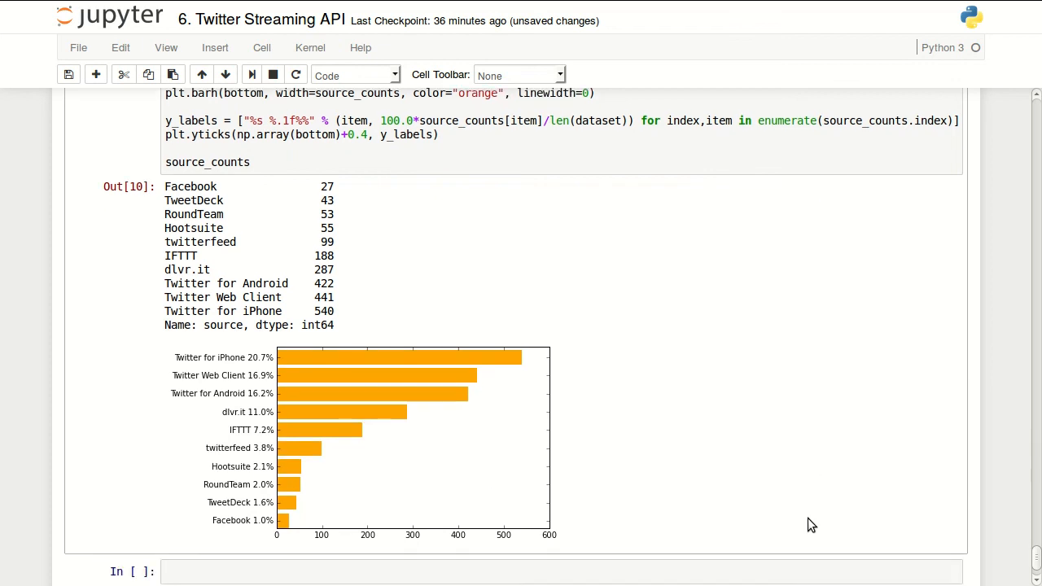
pyautogui.moveTo(817, 561)
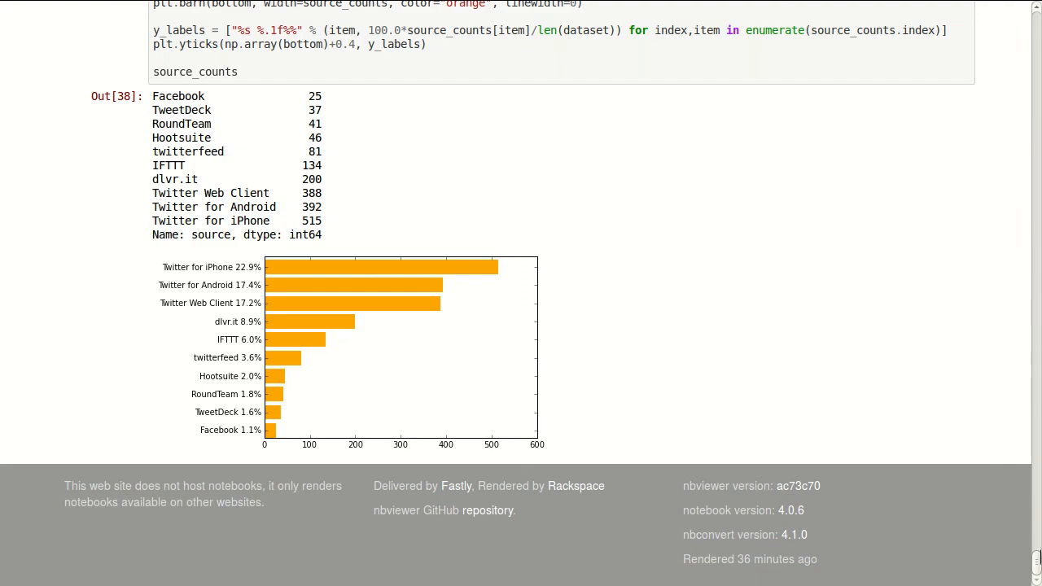
pyautogui.scroll(3)
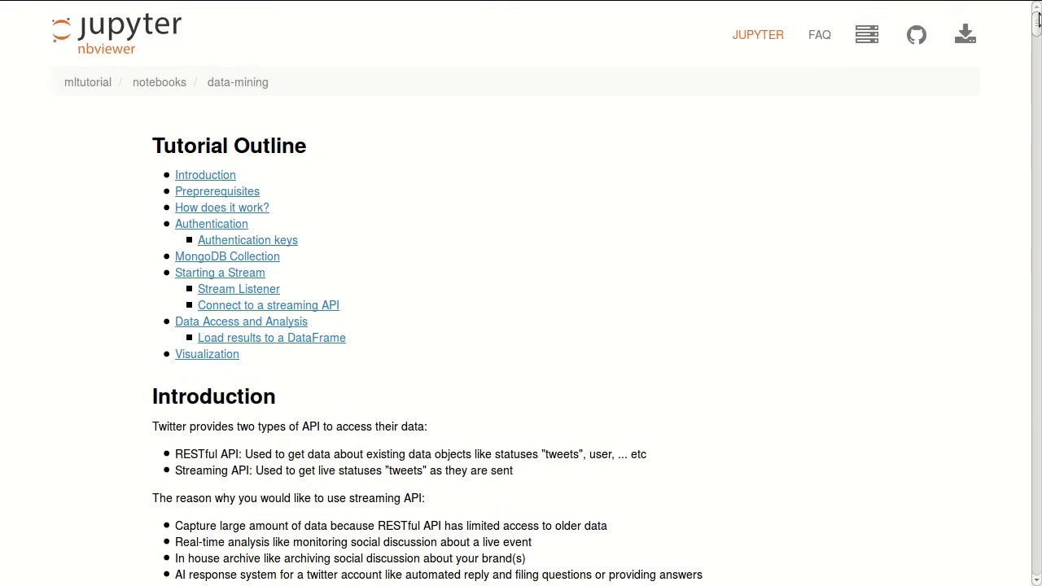
pyautogui.scroll(-3)
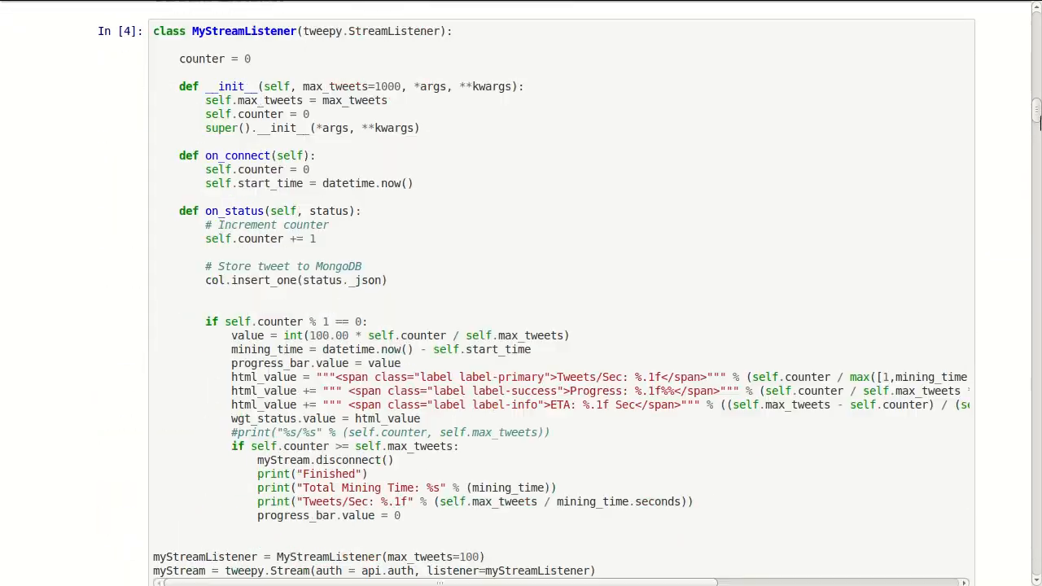
pyautogui.scroll(-3)
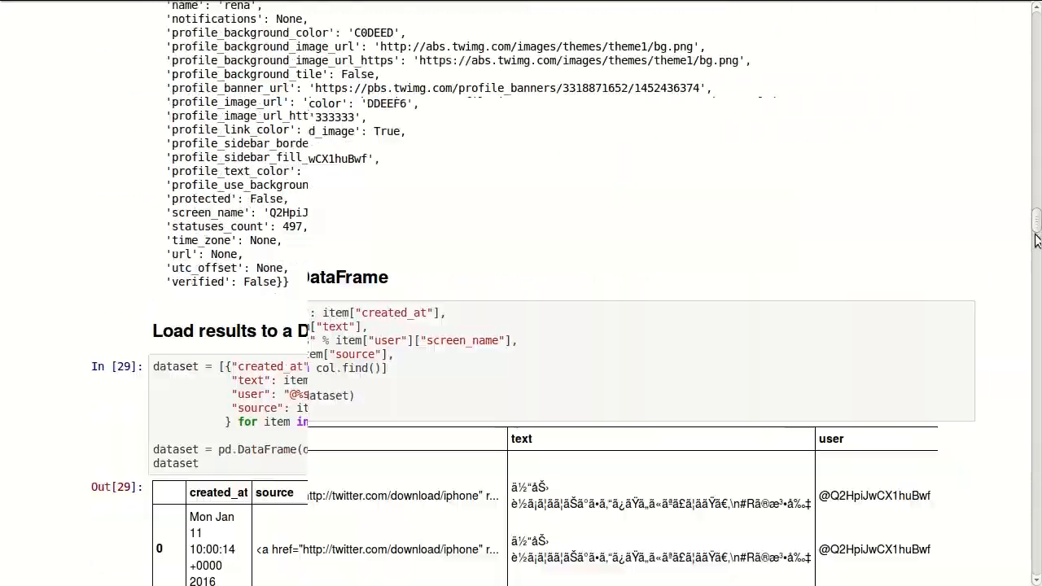
pyautogui.scroll(-3)
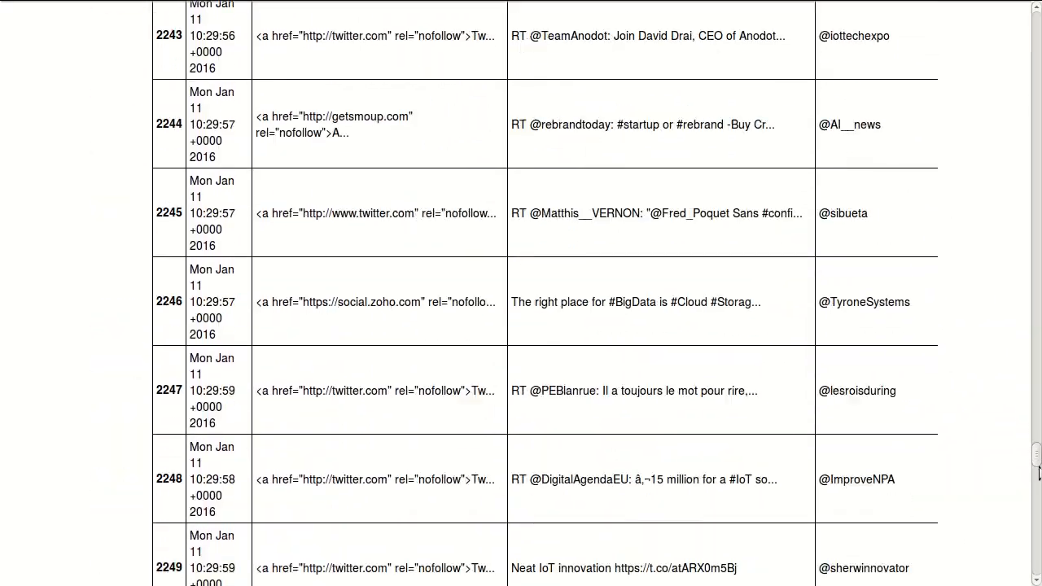